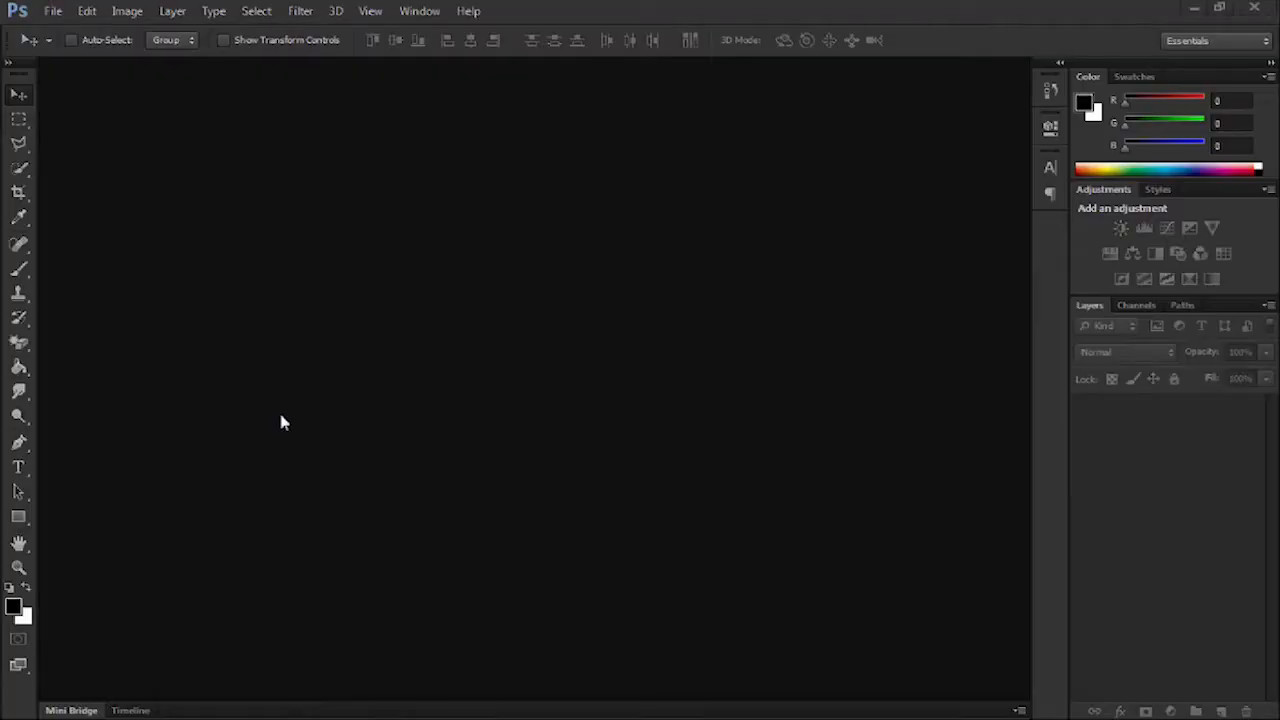
Create a new document named DEADPOOL from the Film & Video HDV 1080p preset
click(52, 12)
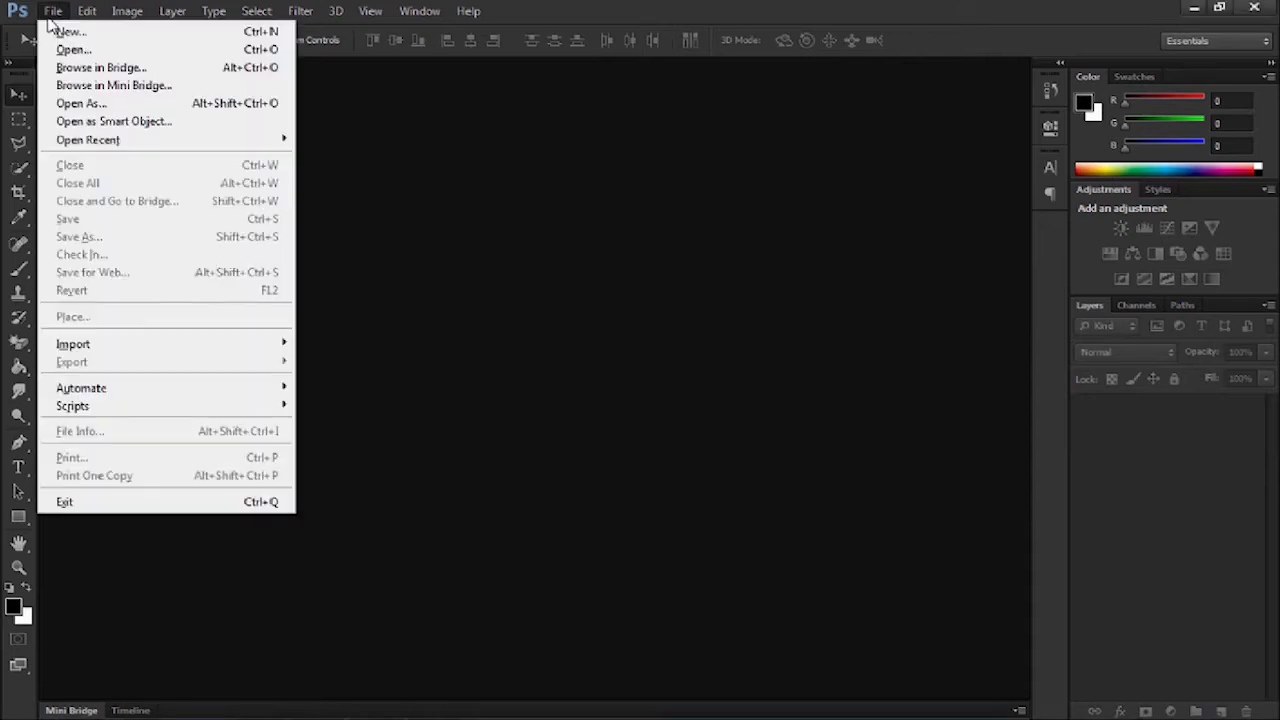
click(68, 32)
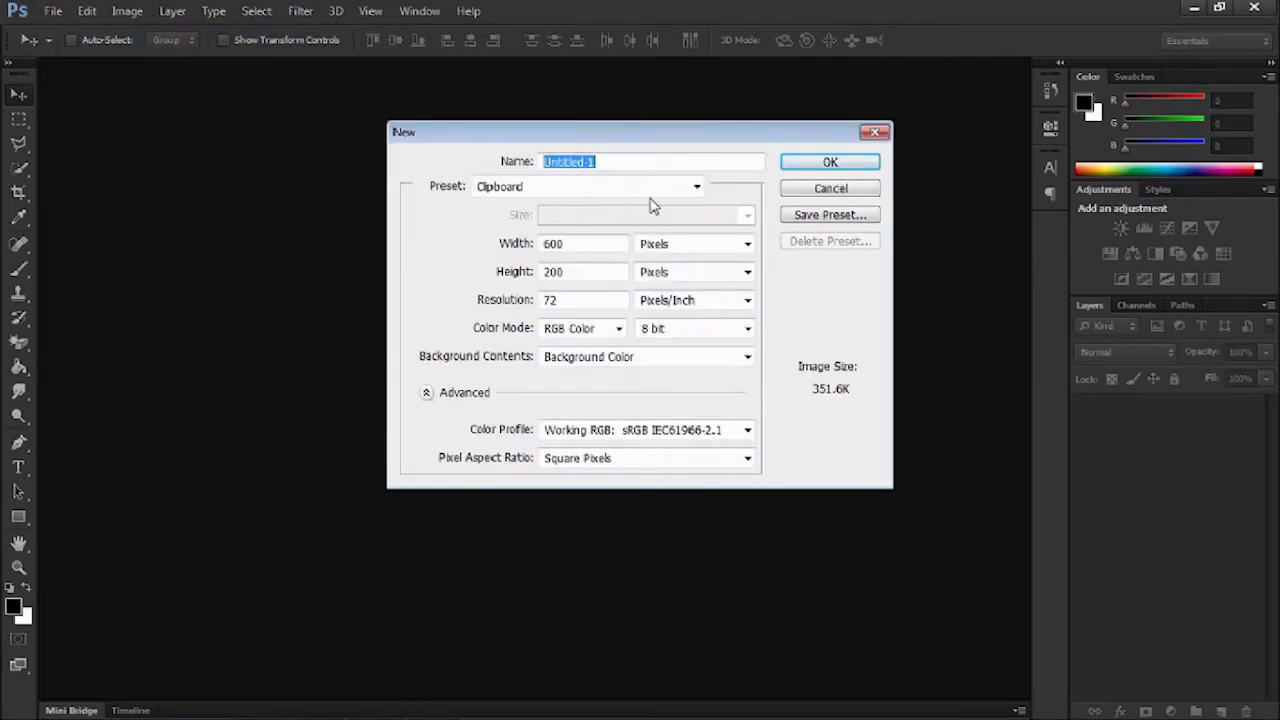
text(DEADP)
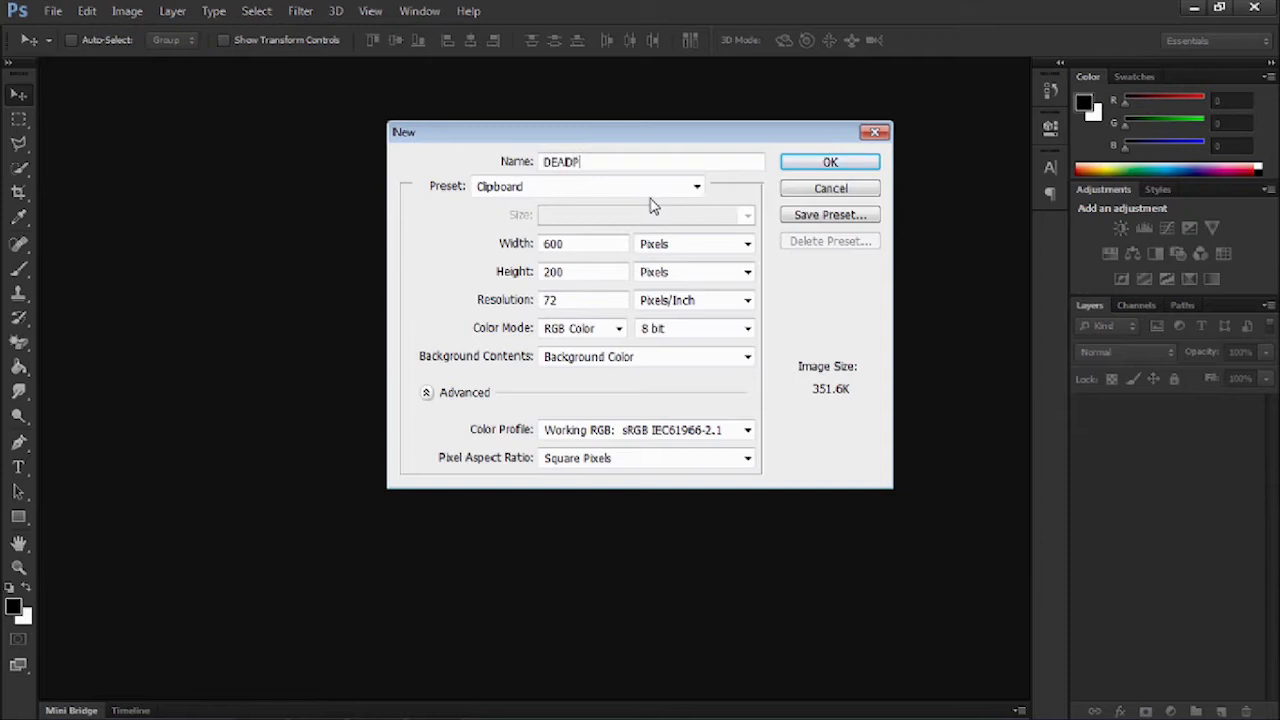
text(OOL)
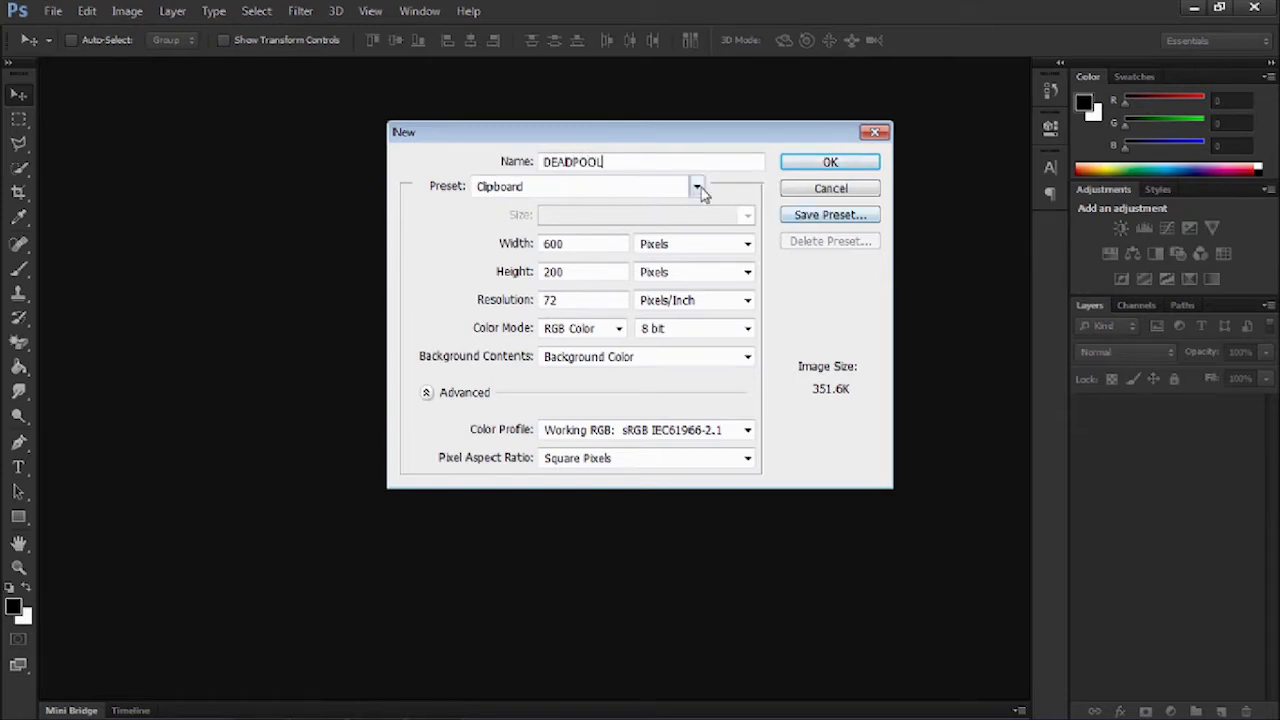
click(696, 186)
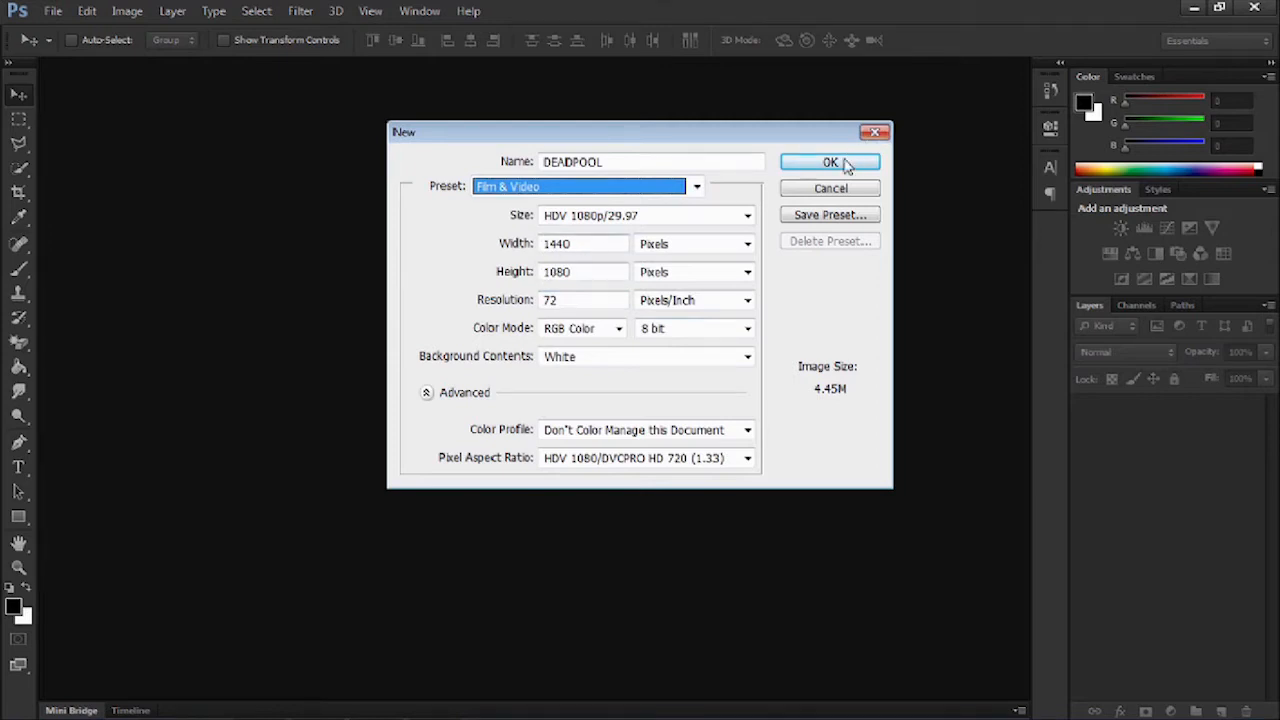
click(830, 162)
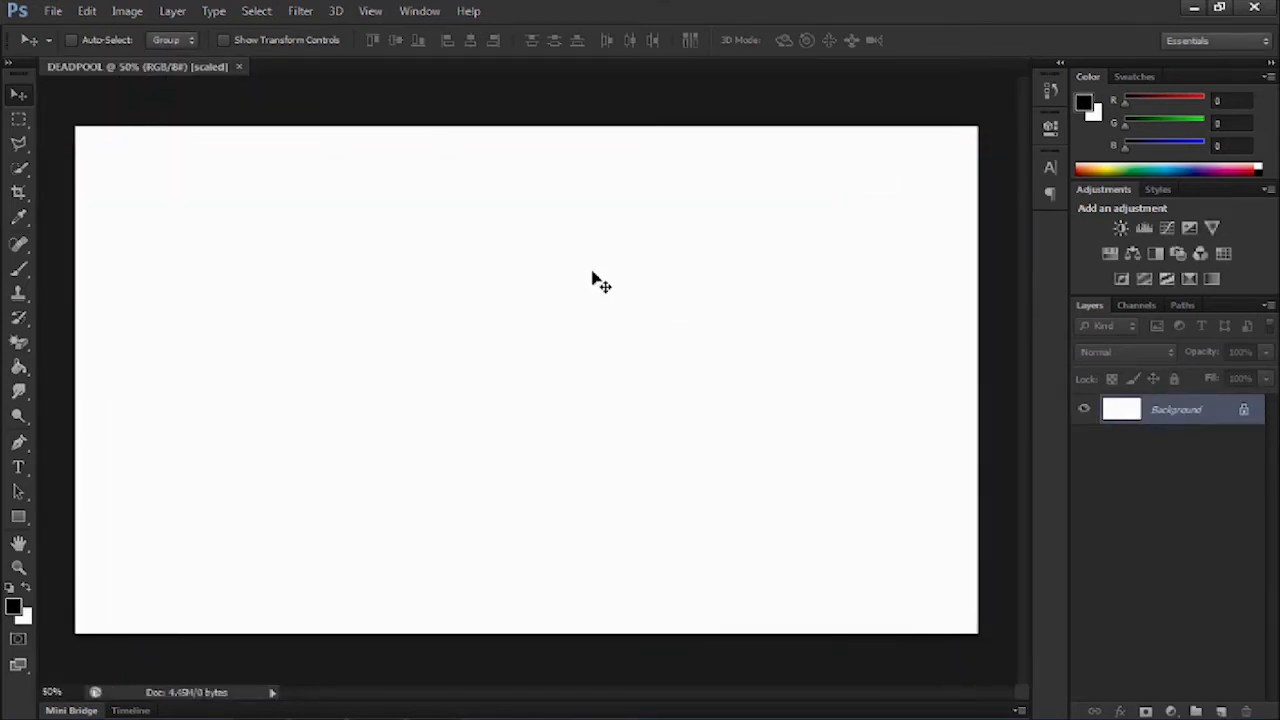
mouse_move(116, 414)
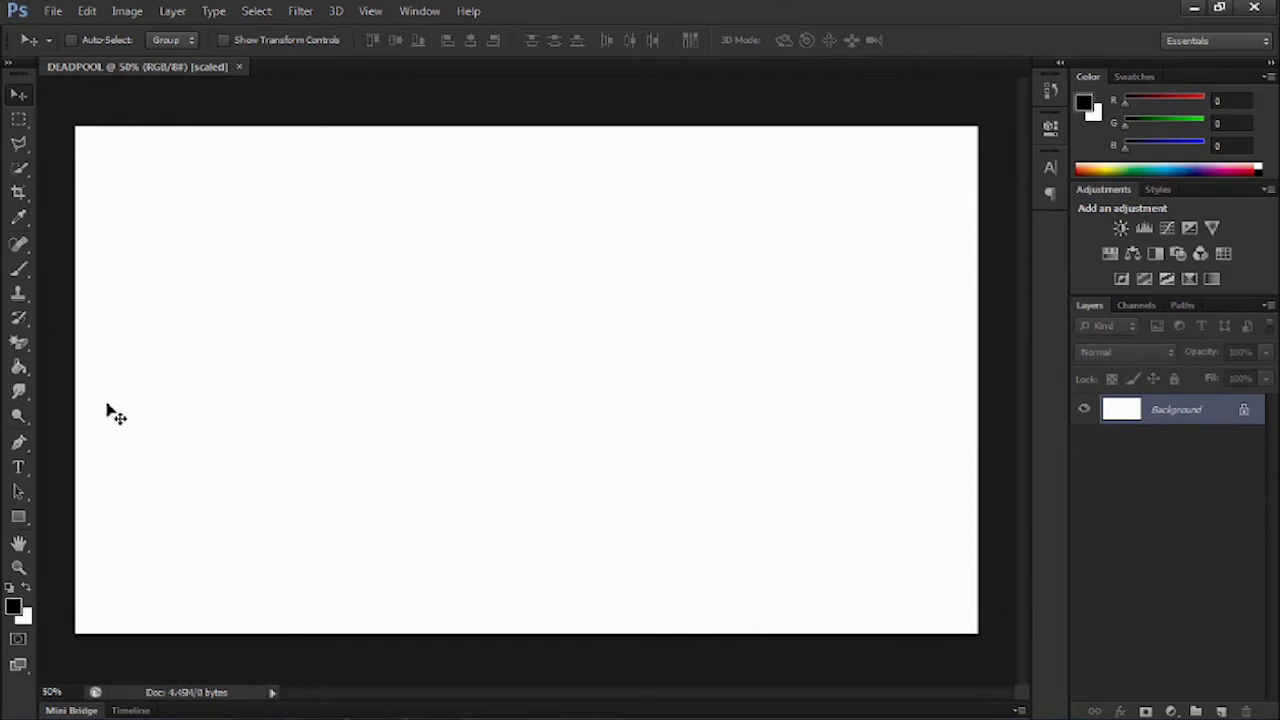
mouse_move(20, 344)
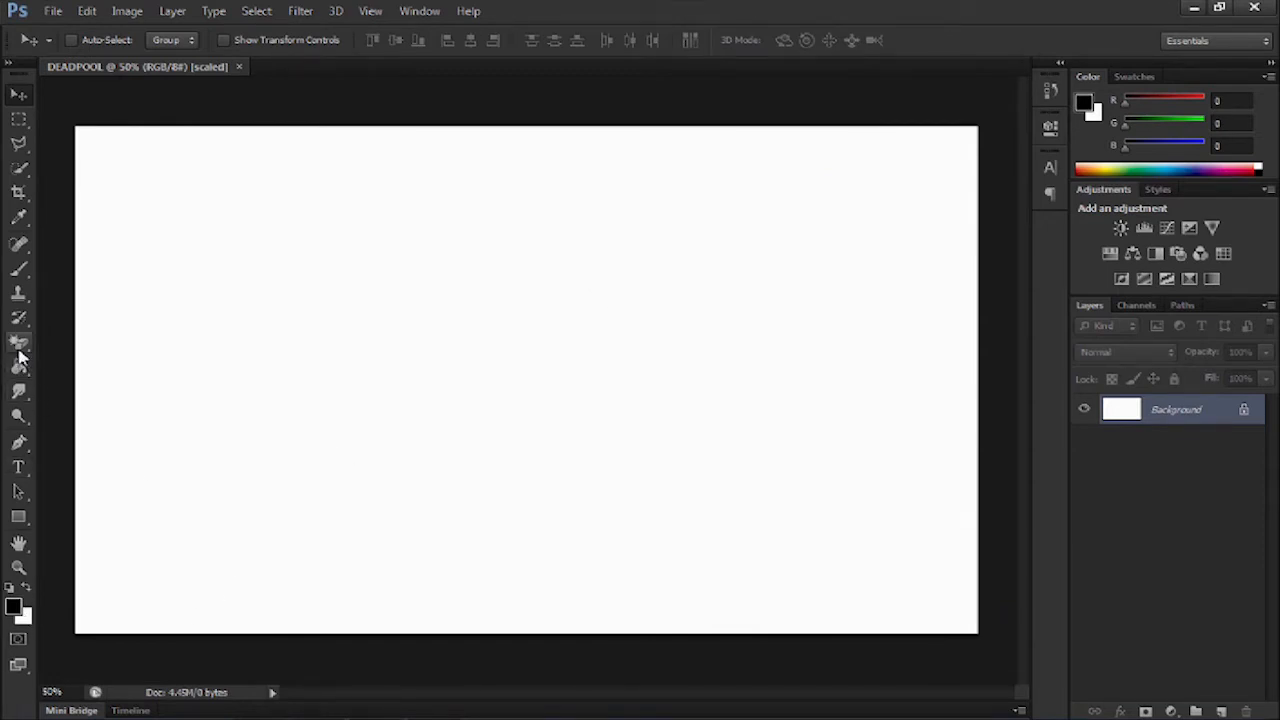
Fill the canvas black, then add white DEADPOOL text and scale it up across the middle
click(372, 362)
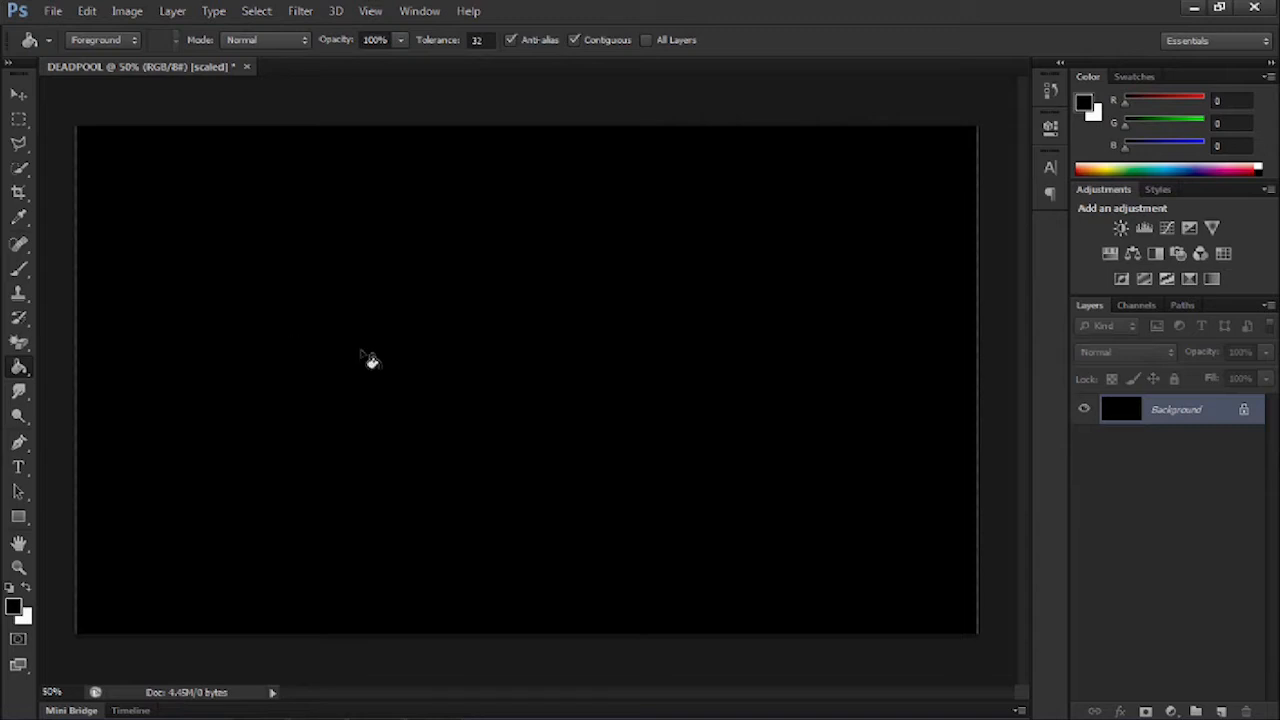
mouse_move(18, 468)
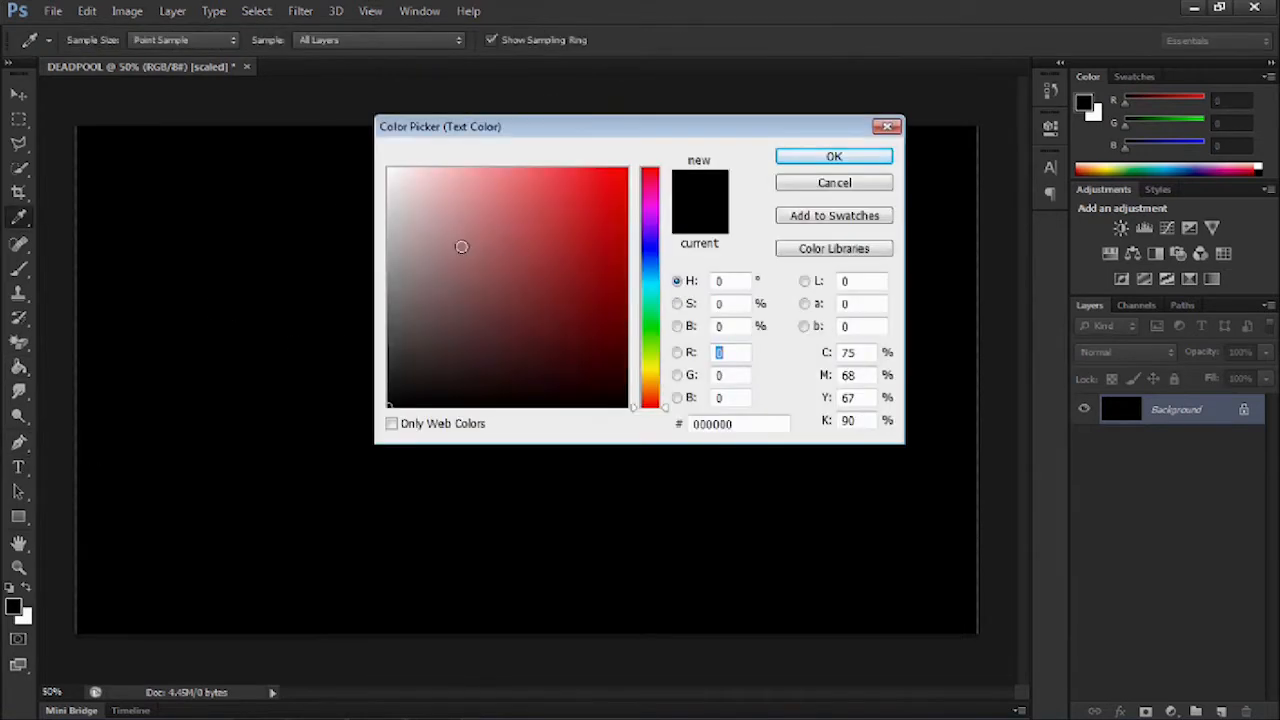
click(832, 156)
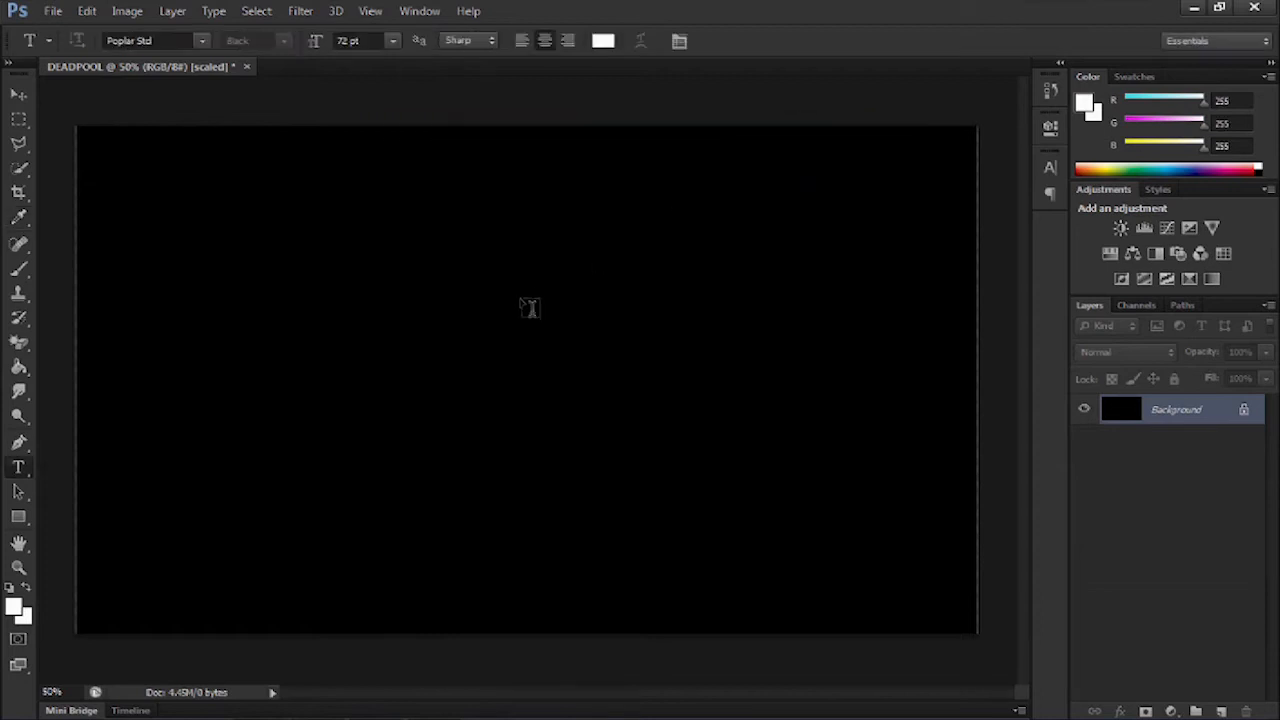
click(460, 330)
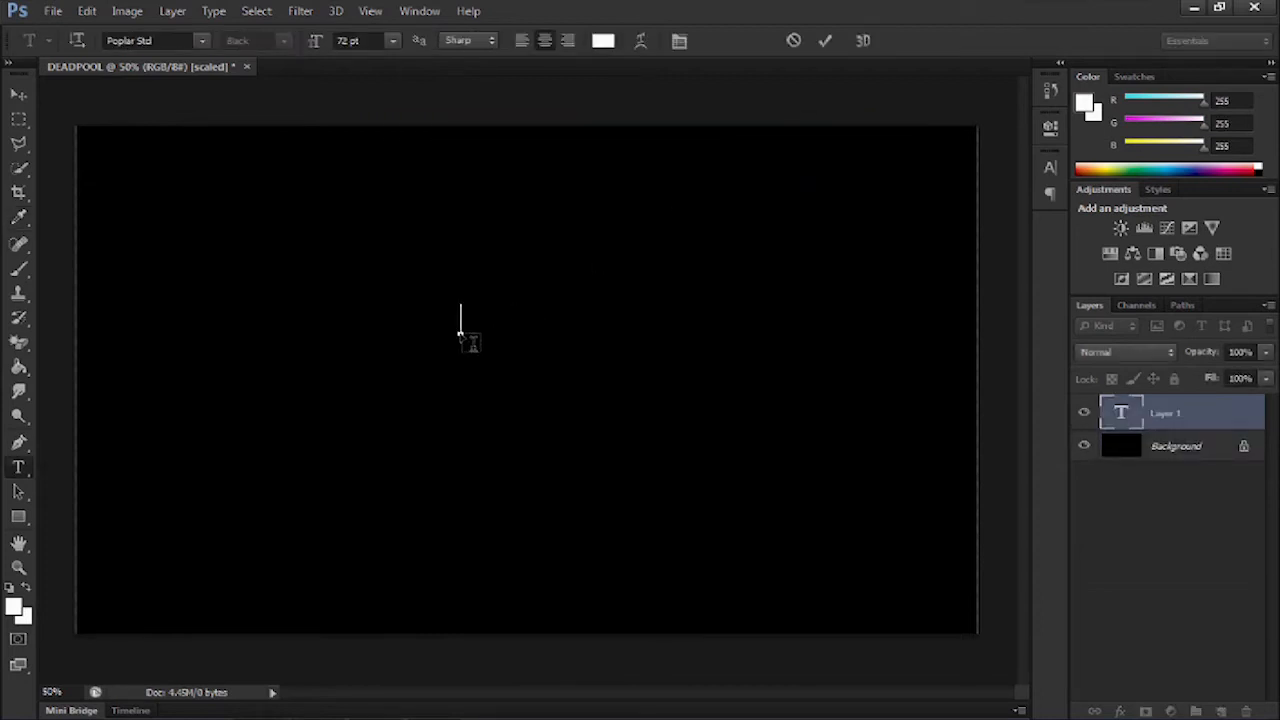
text(DEADPOOL)
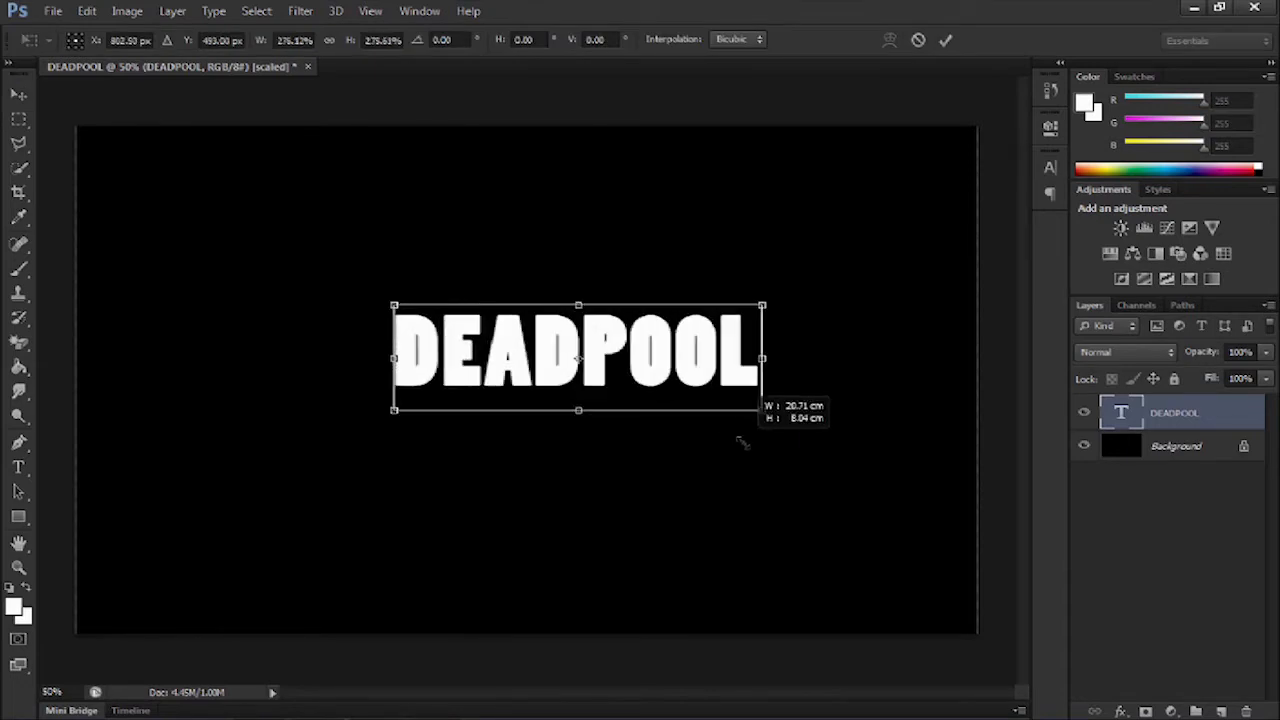
drag(762, 410, 930, 492)
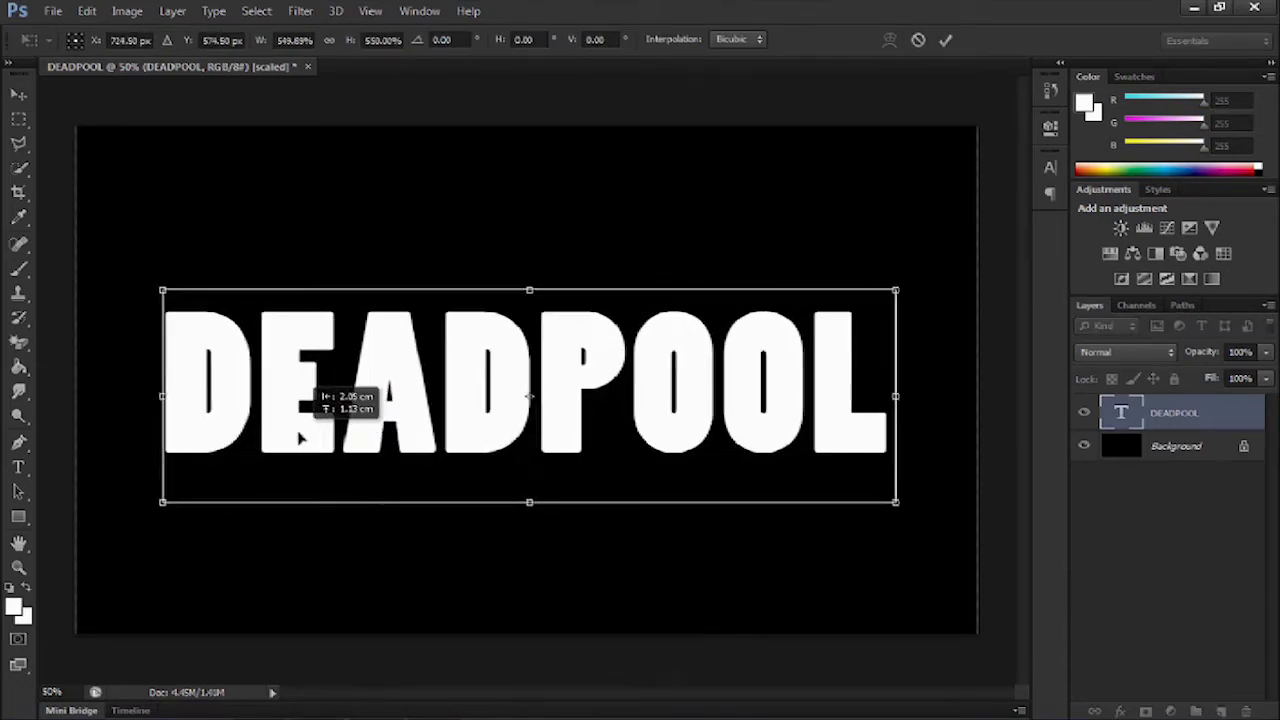
key(Return)
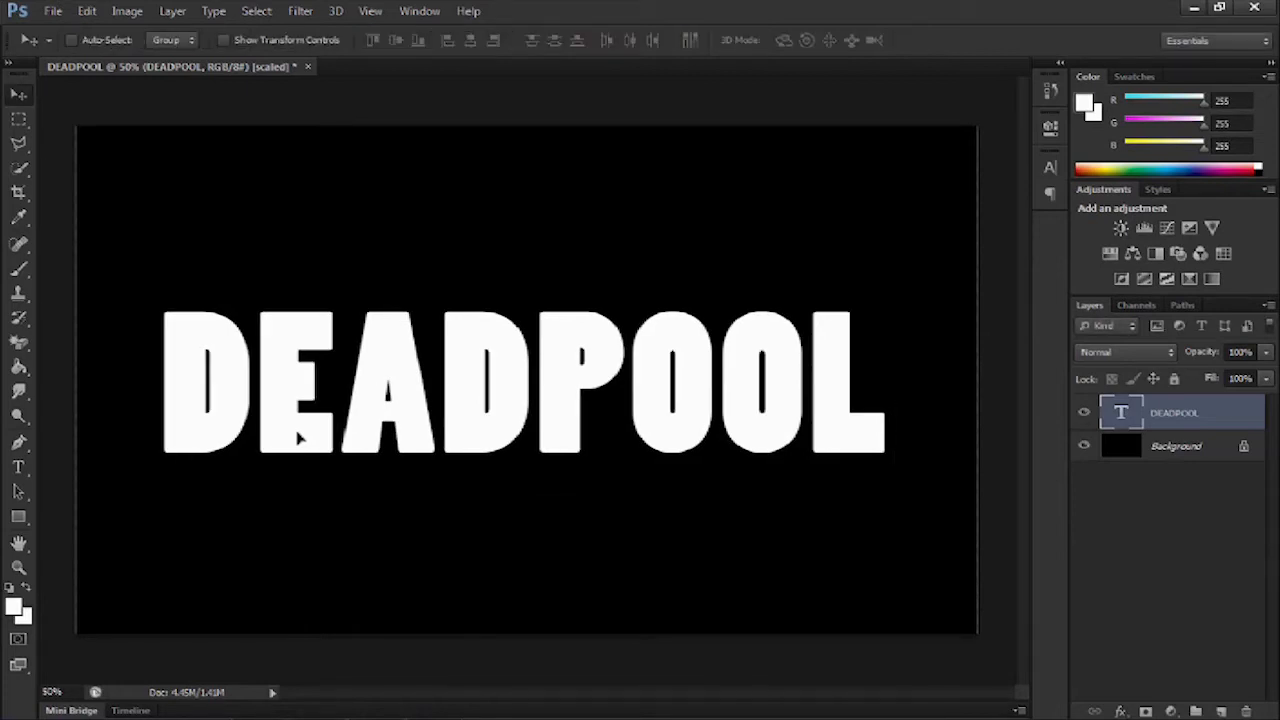
mouse_move(308, 444)
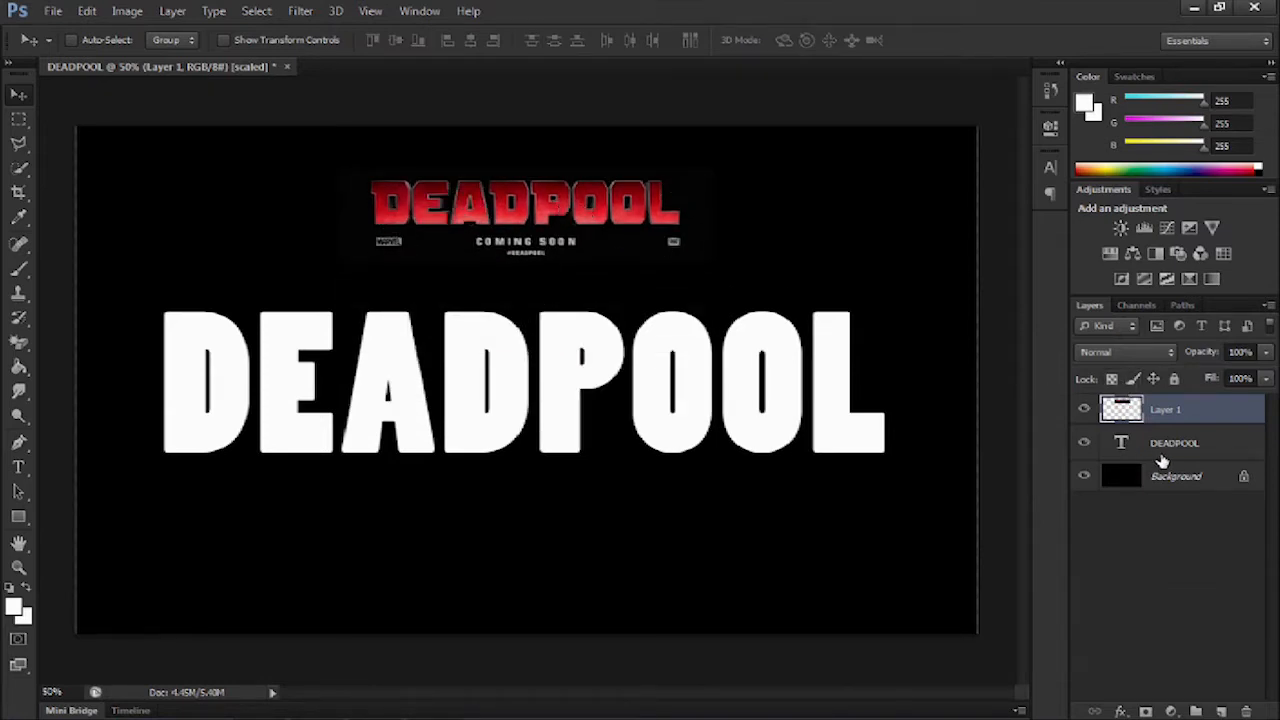
Squash the white DEADPOOL text layer slightly shorter beneath the reference logo
click(1174, 442)
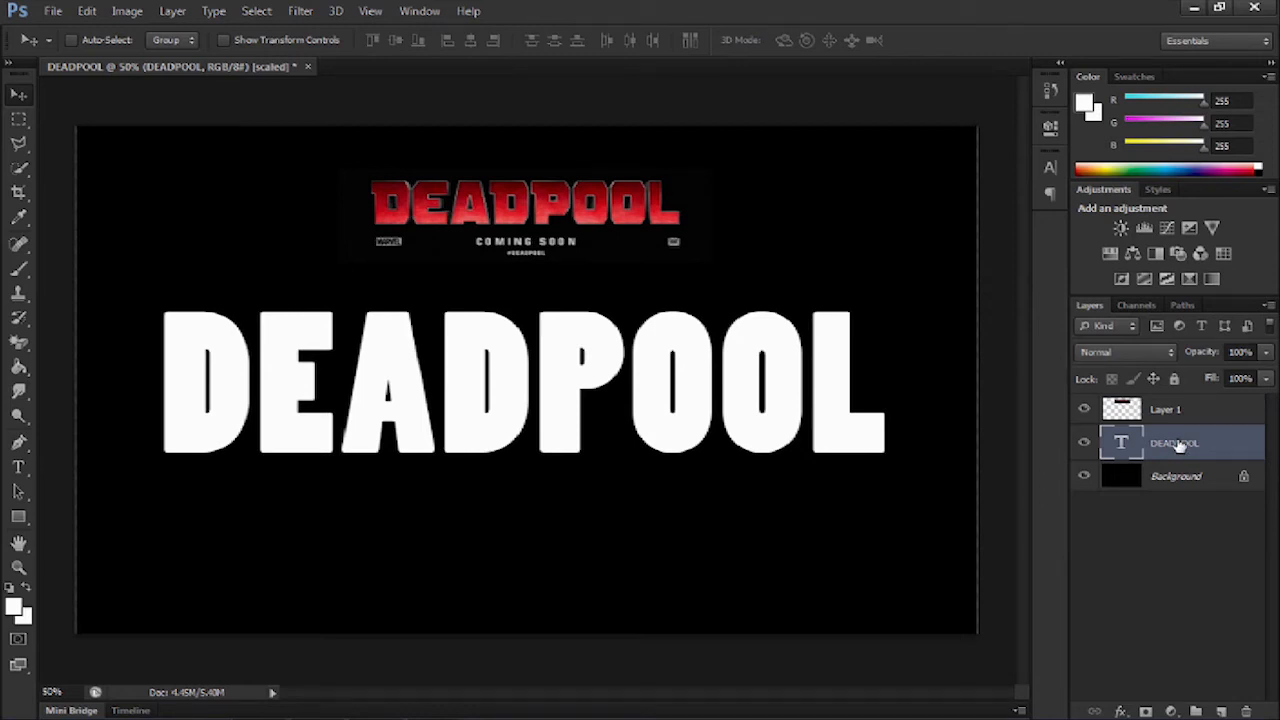
mouse_move(1132, 444)
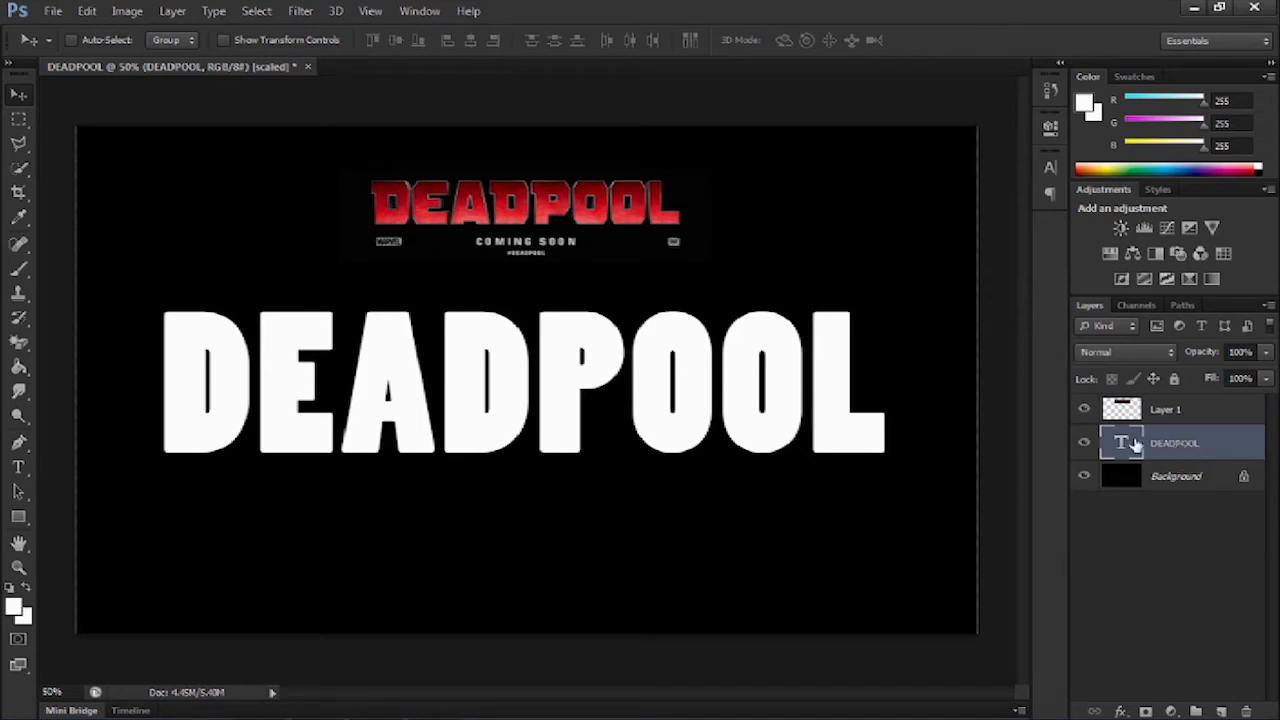
mouse_move(616, 340)
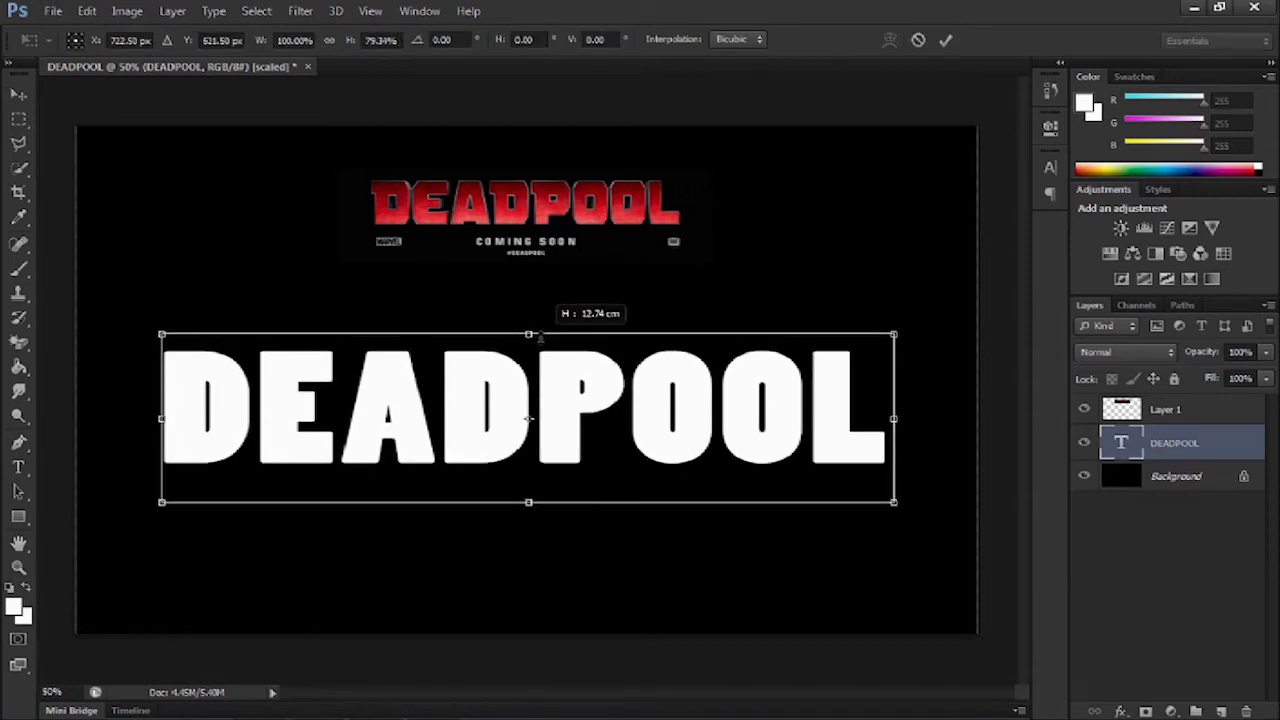
drag(528, 336, 528, 328)
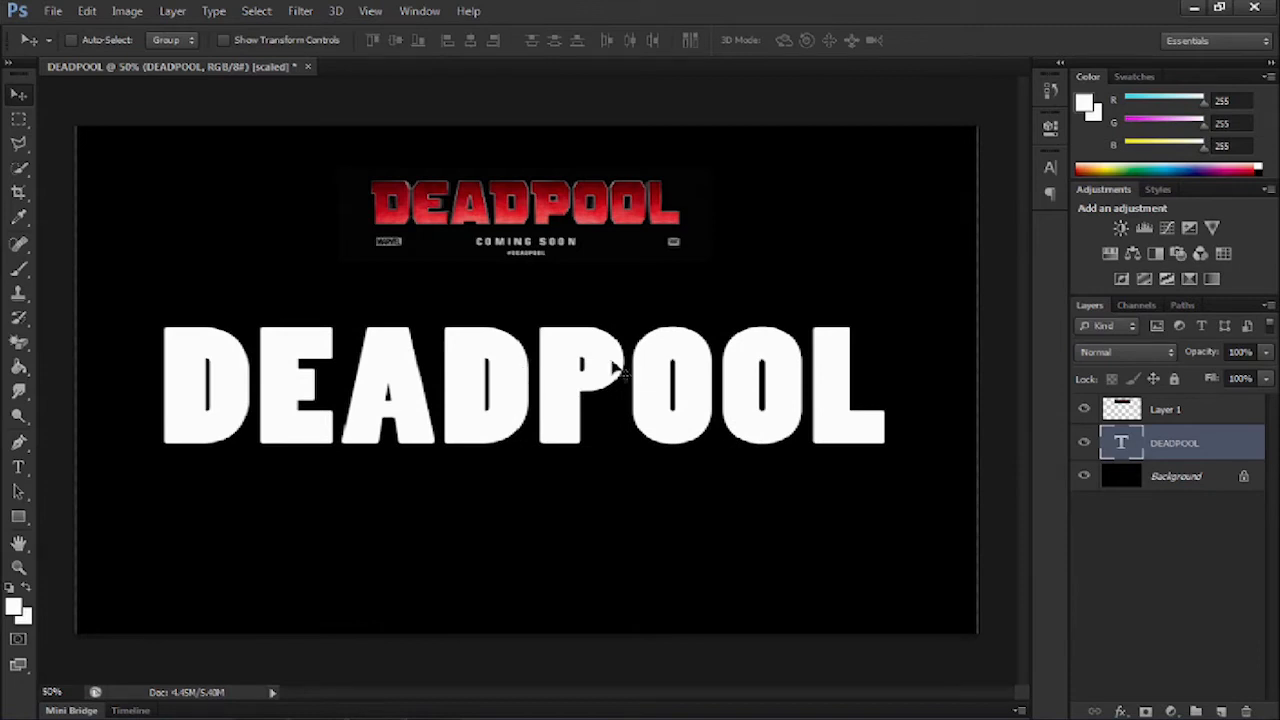
mouse_move(236, 376)
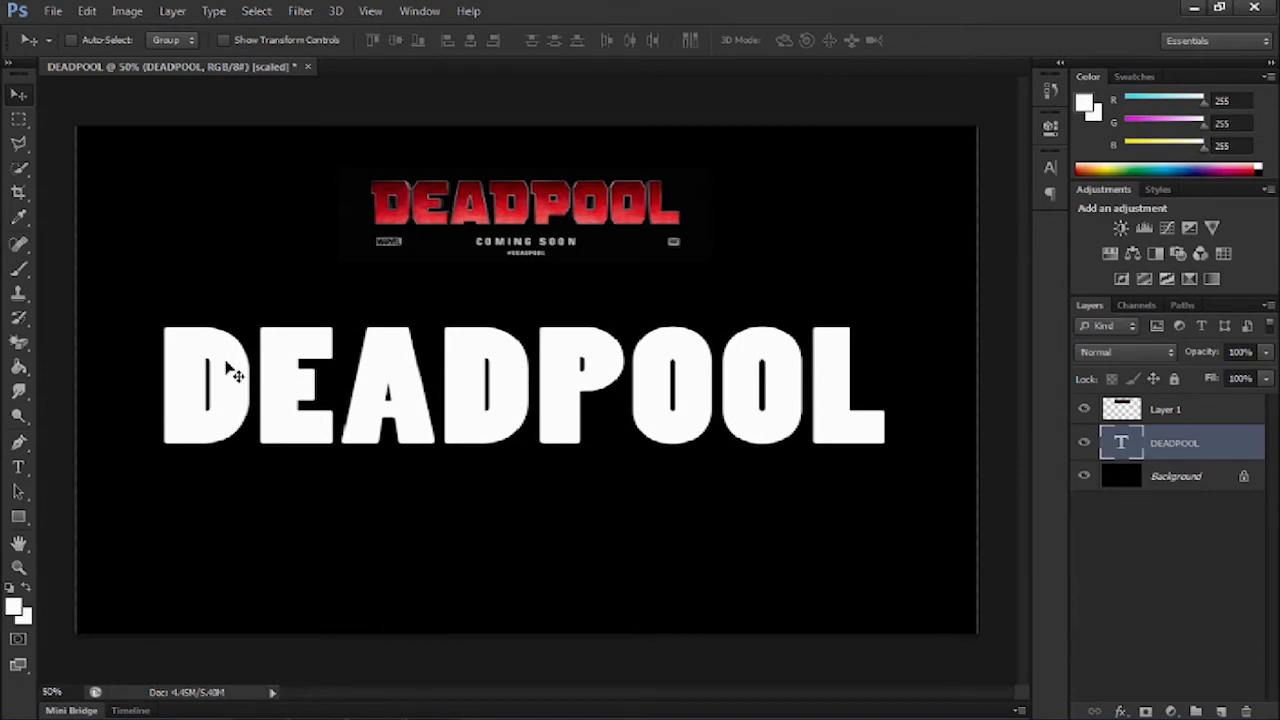
mouse_move(38, 144)
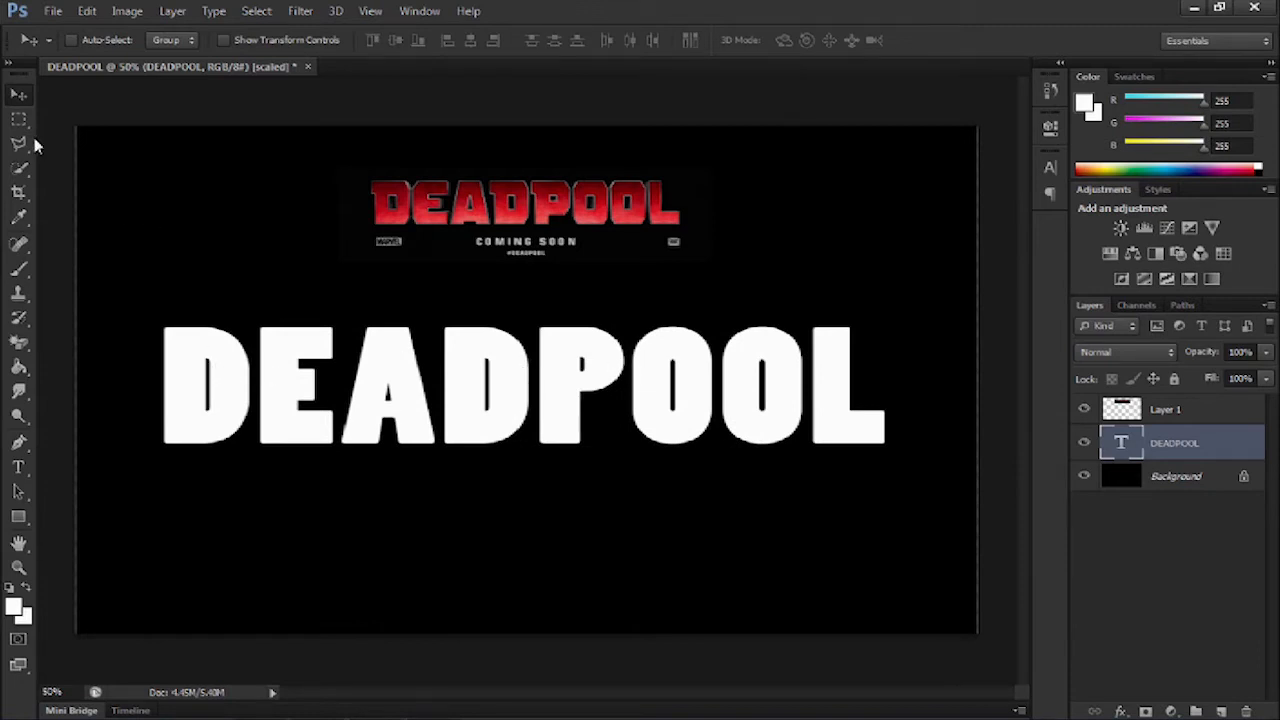
Place an empty layer beneath the DEADPOOL text and merge them into one pixel layer
click(20, 118)
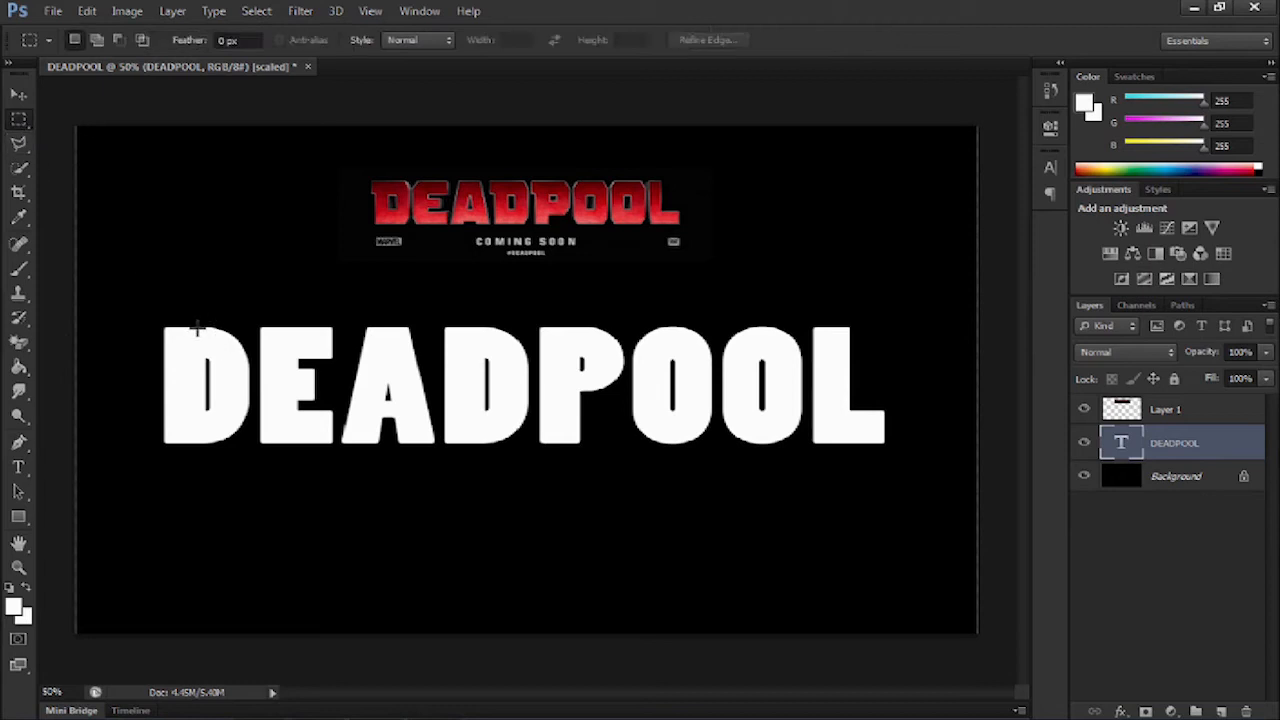
drag(156, 330, 200, 350)
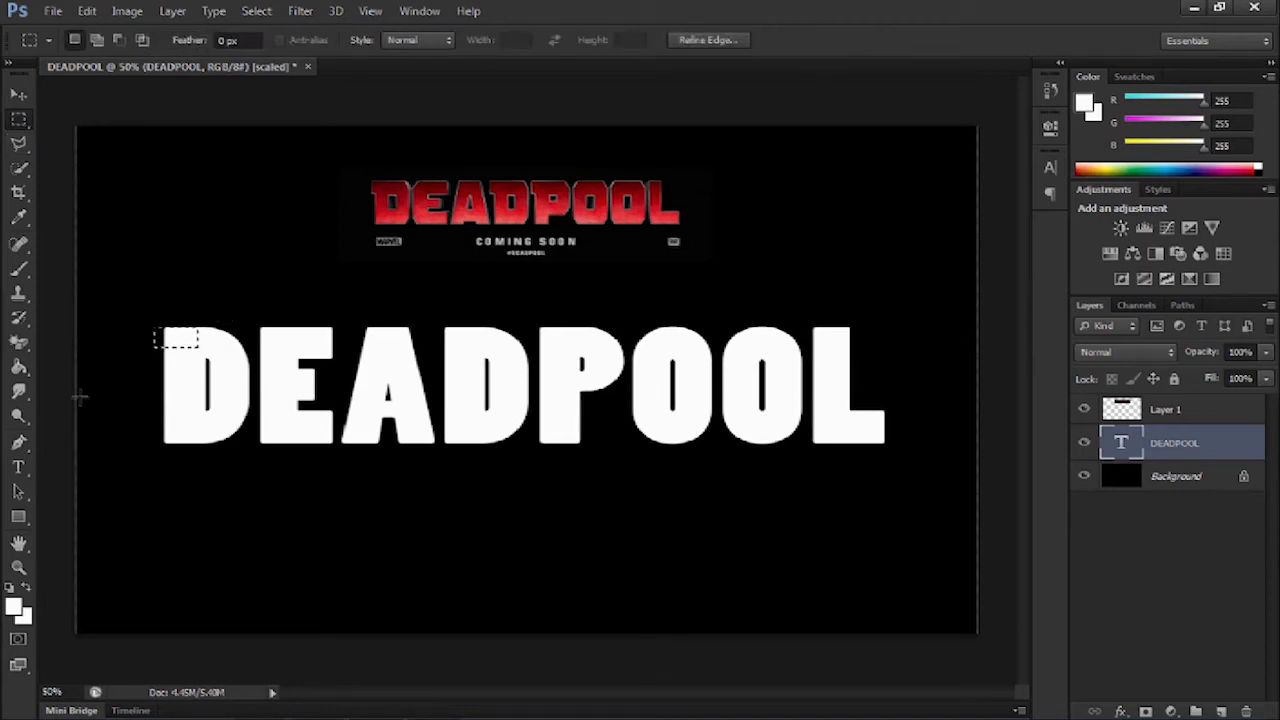
click(16, 604)
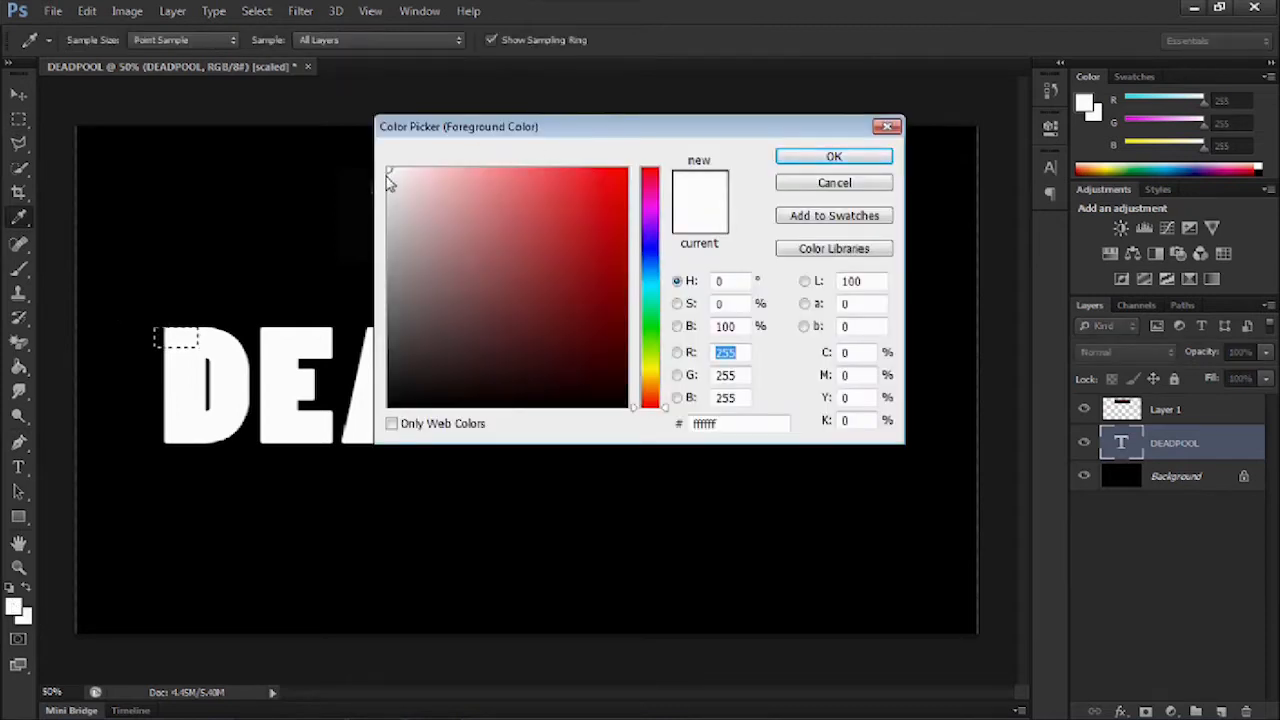
click(832, 182)
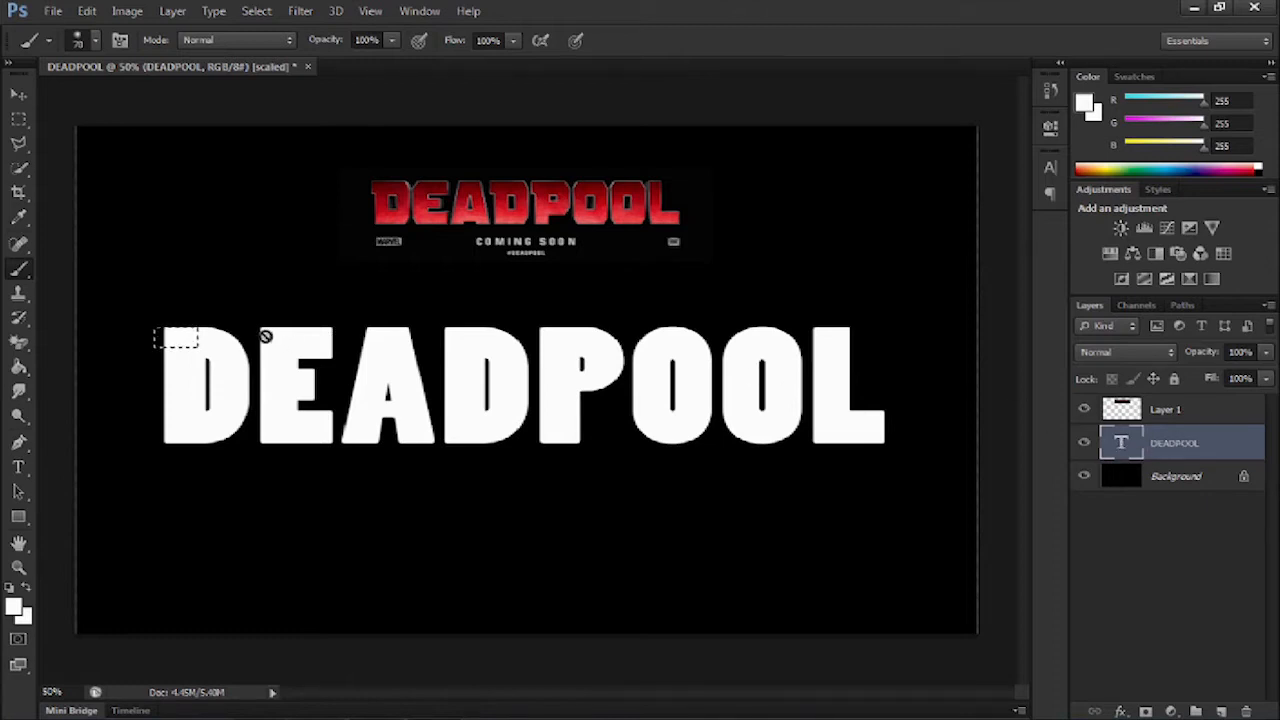
mouse_move(1048, 580)
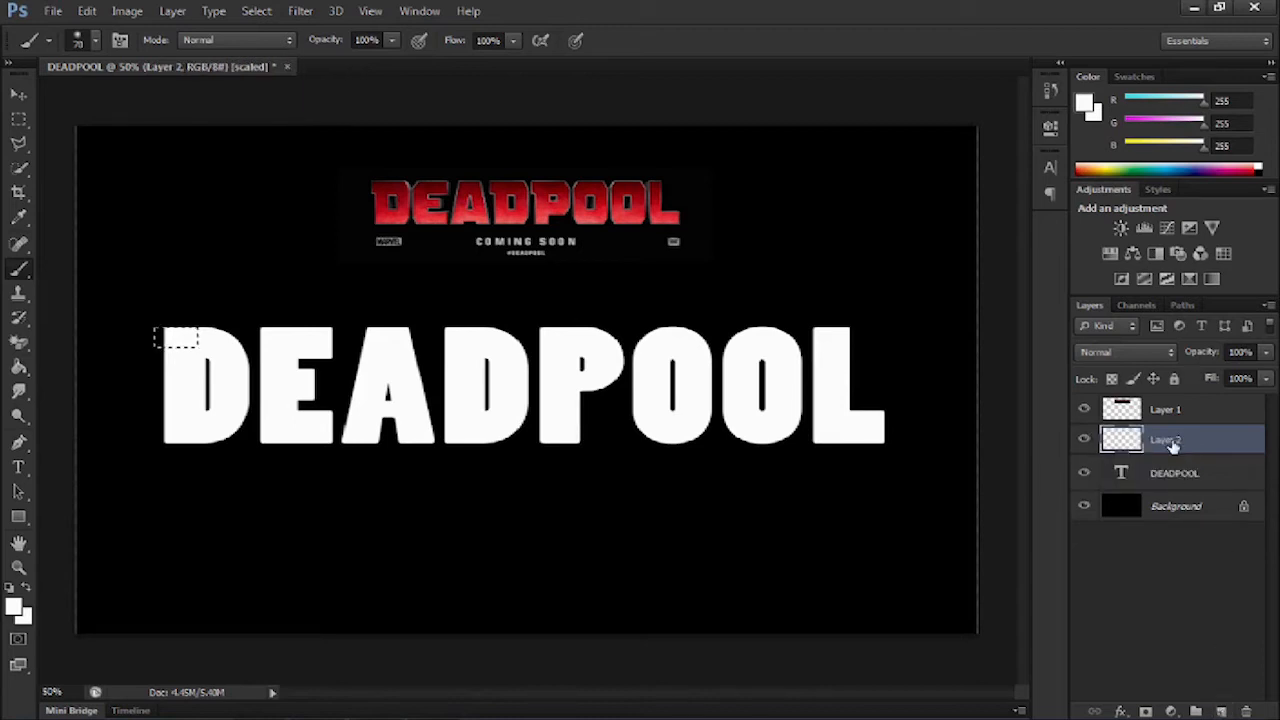
drag(1164, 440, 1164, 476)
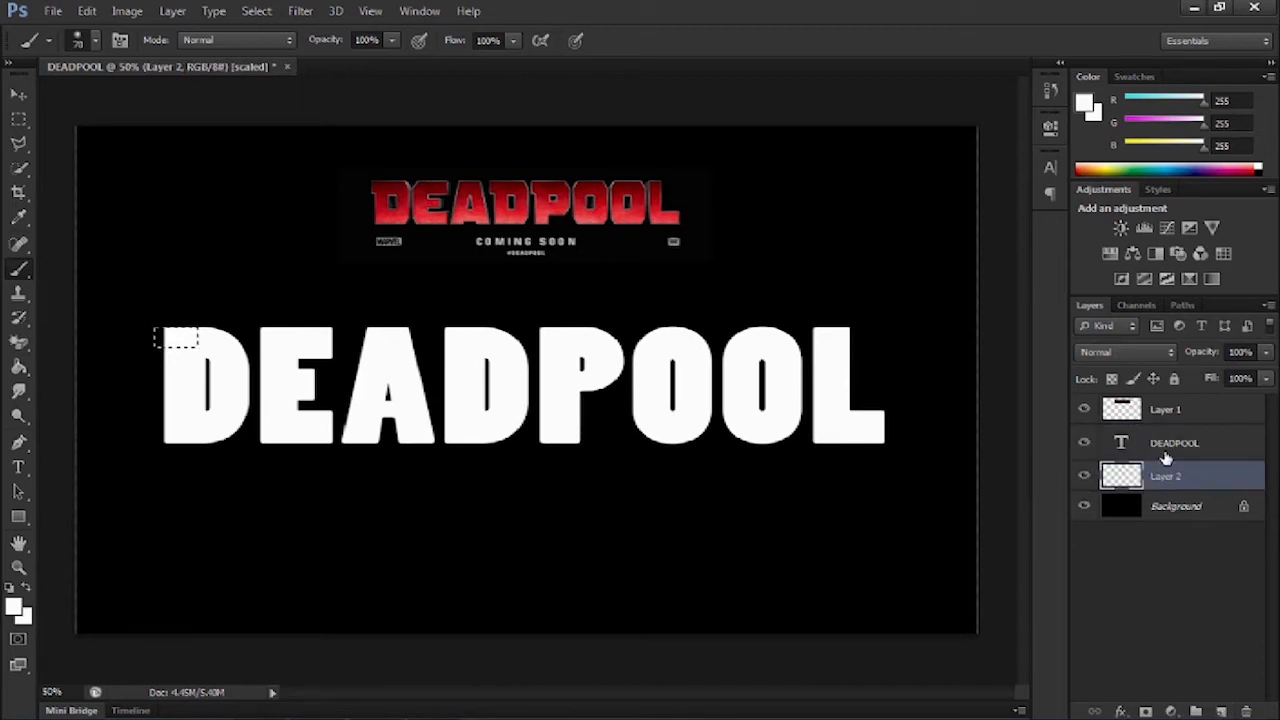
click(1174, 442)
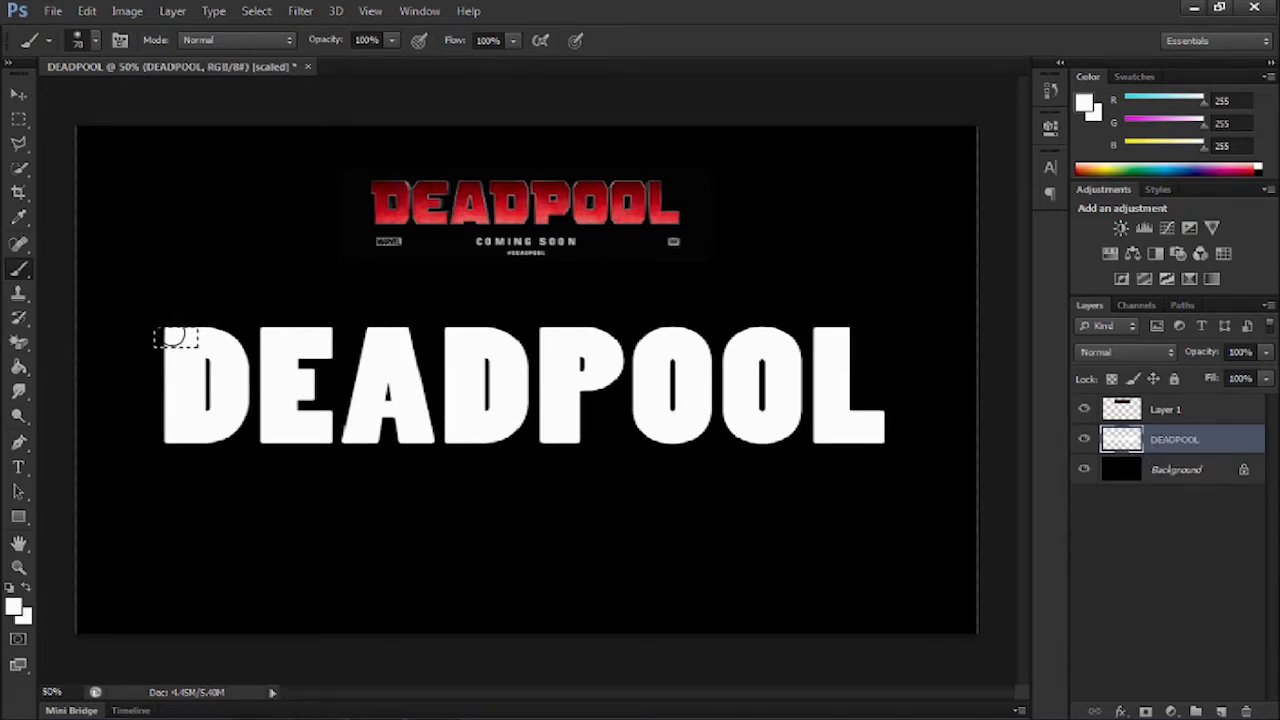
mouse_move(40, 184)
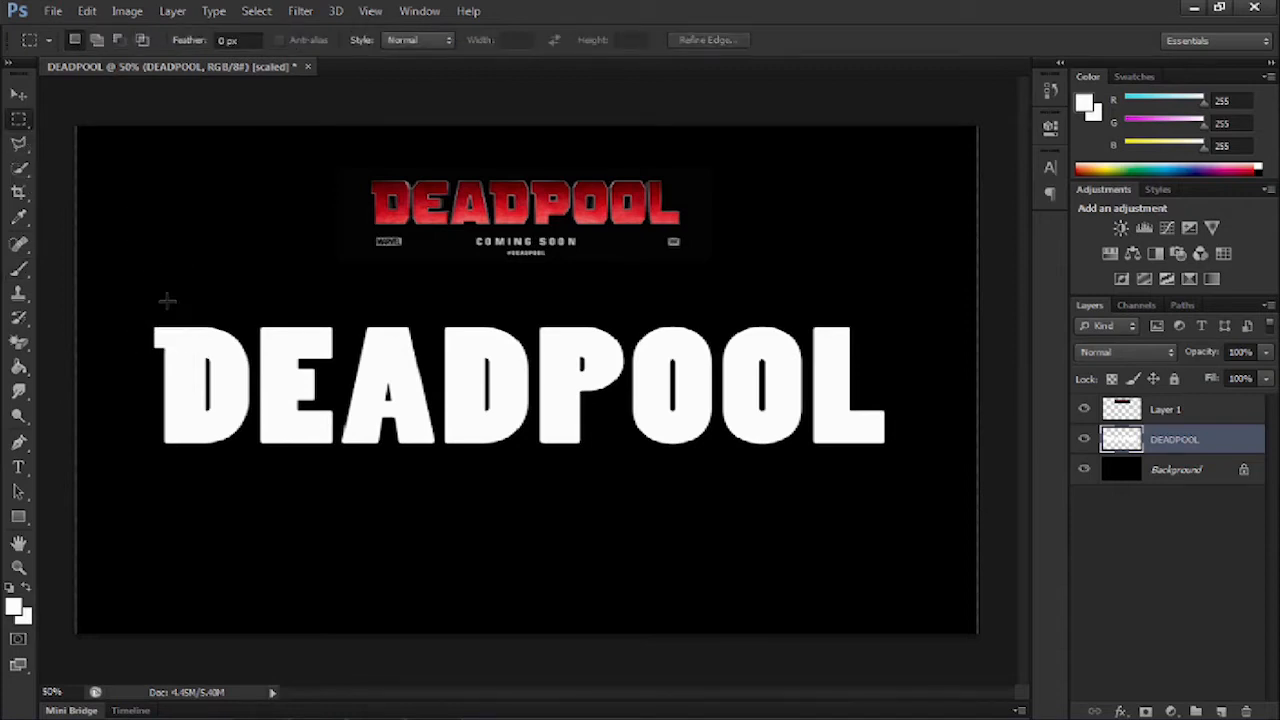
mouse_move(168, 300)
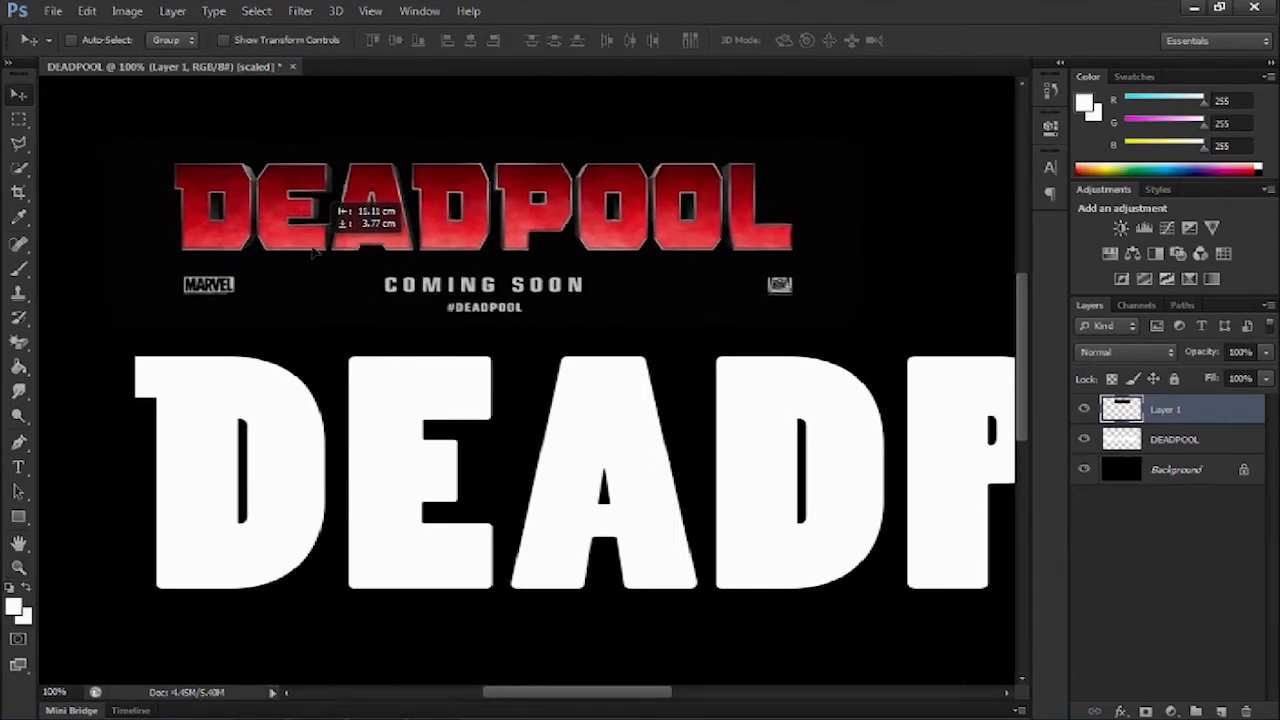
Commit the enlarged reference logo and outline a corner of the white D for cutting
click(1174, 440)
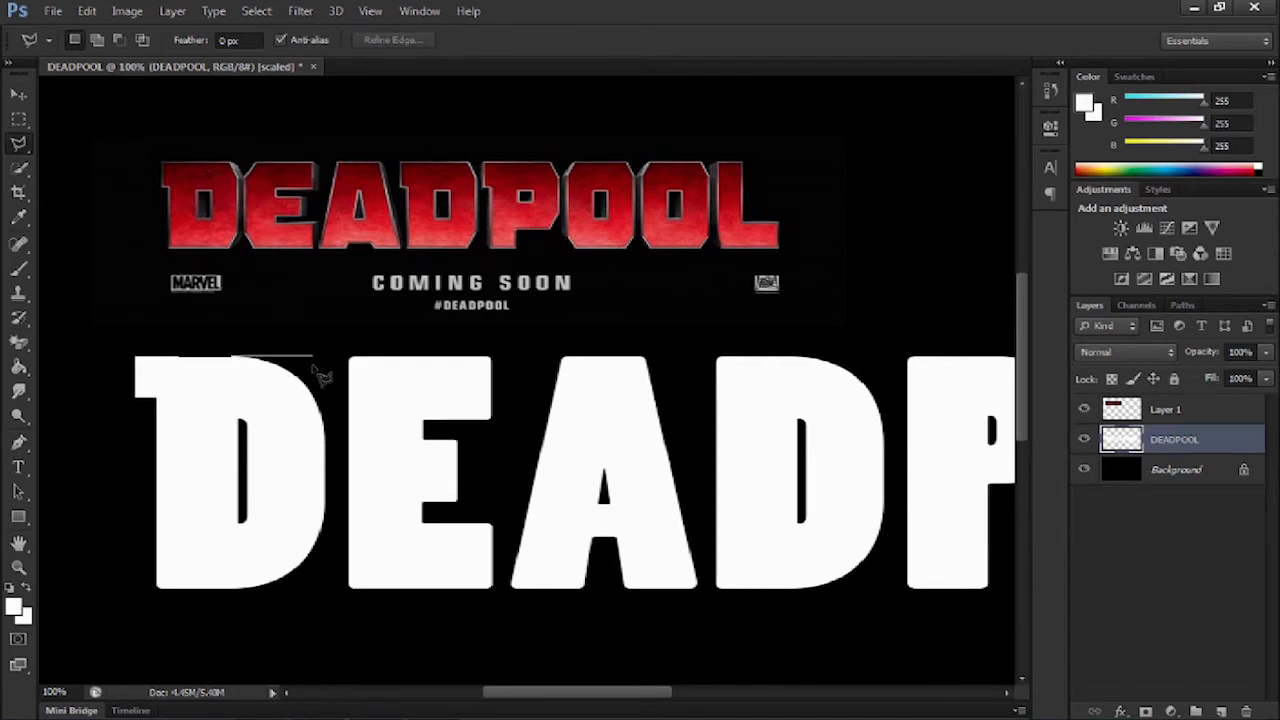
mouse_move(332, 382)
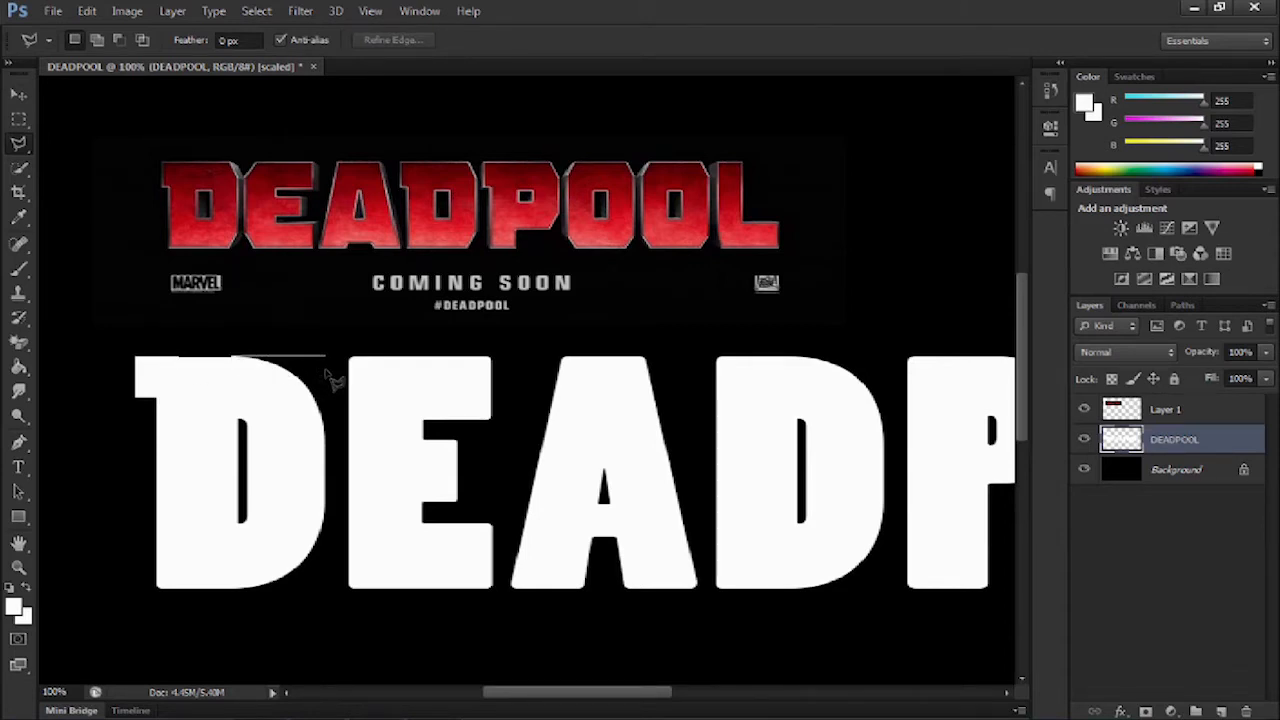
drag(324, 360, 336, 596)
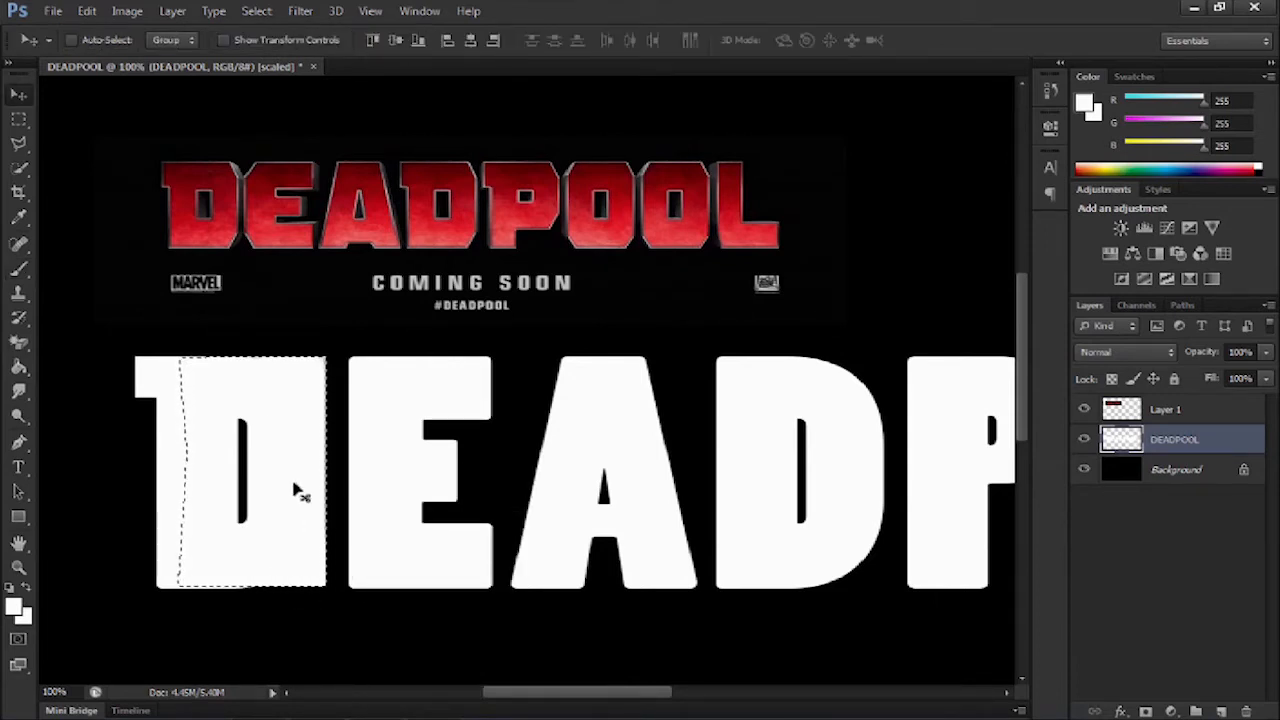
Trim a strip along the bottom left of the white D with marquee selections
click(20, 118)
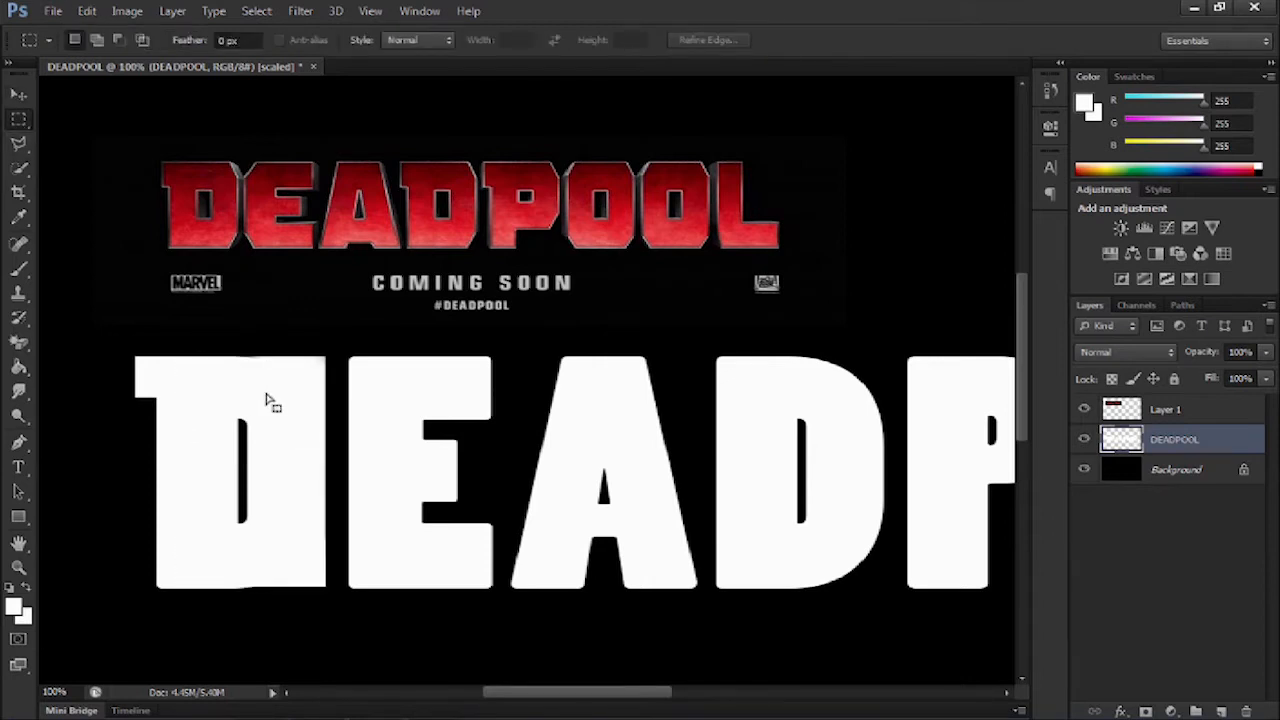
mouse_move(284, 362)
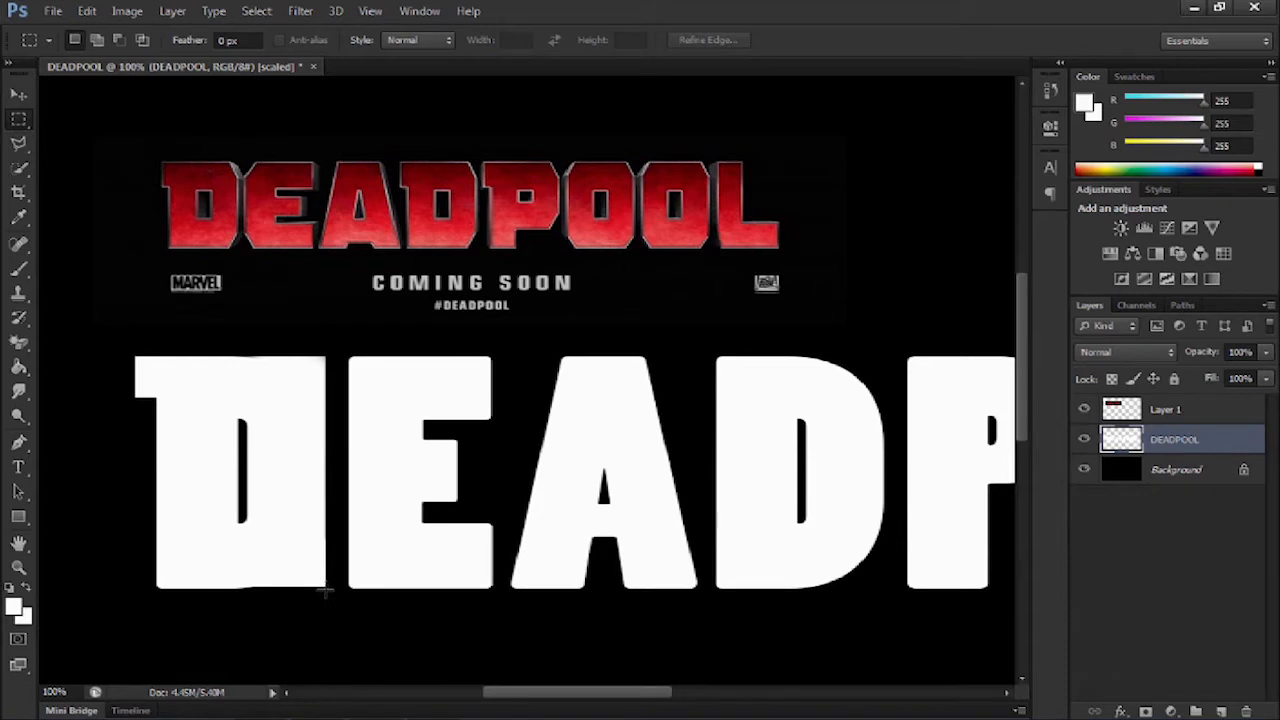
drag(164, 570, 324, 592)
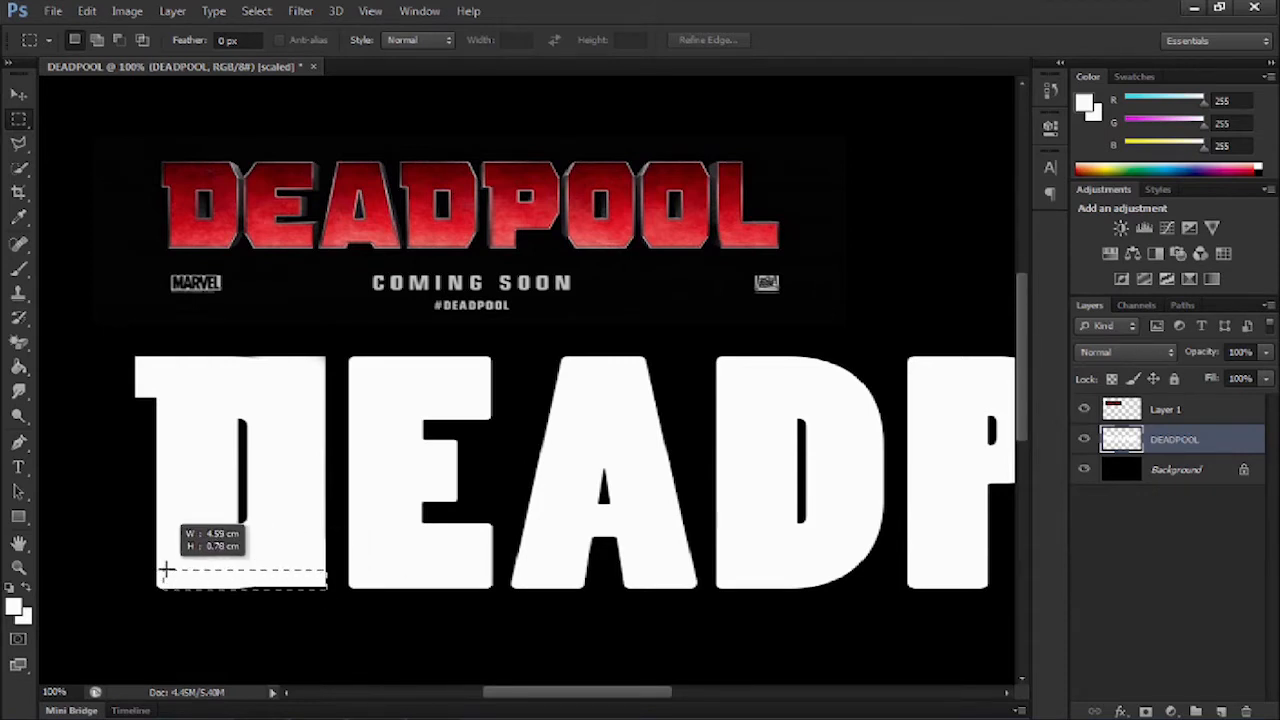
drag(164, 570, 156, 360)
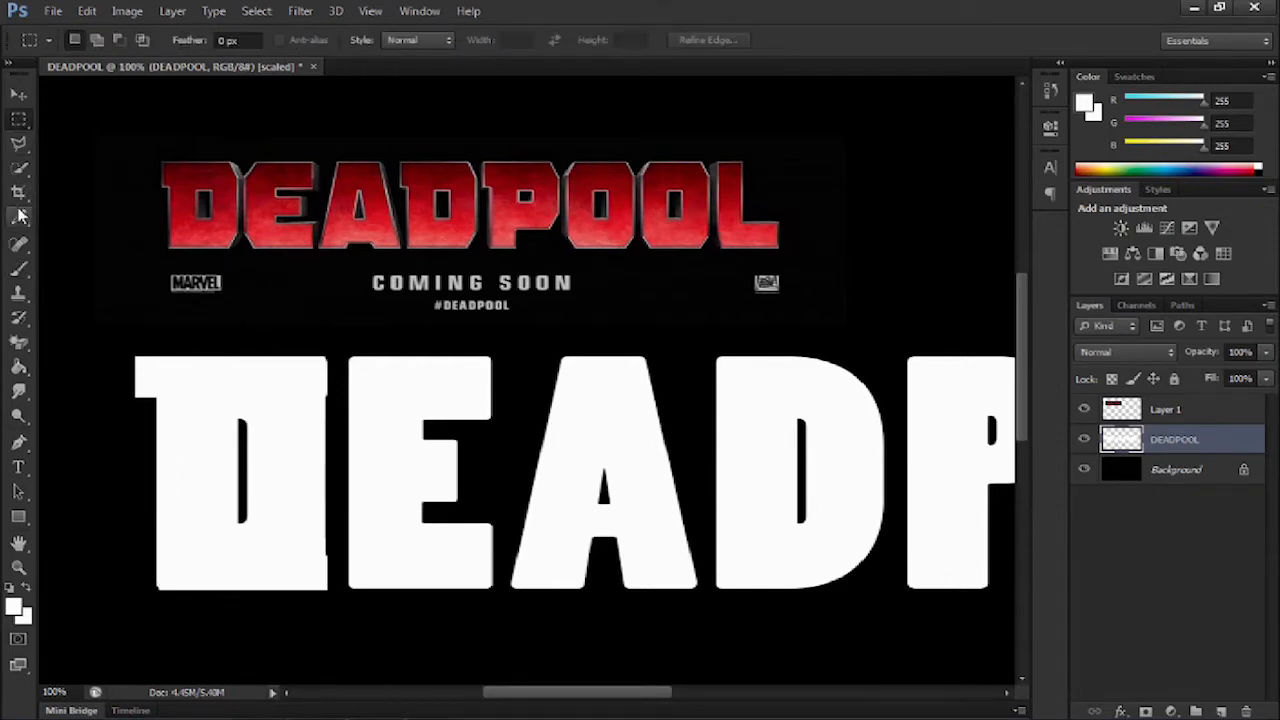
click(20, 144)
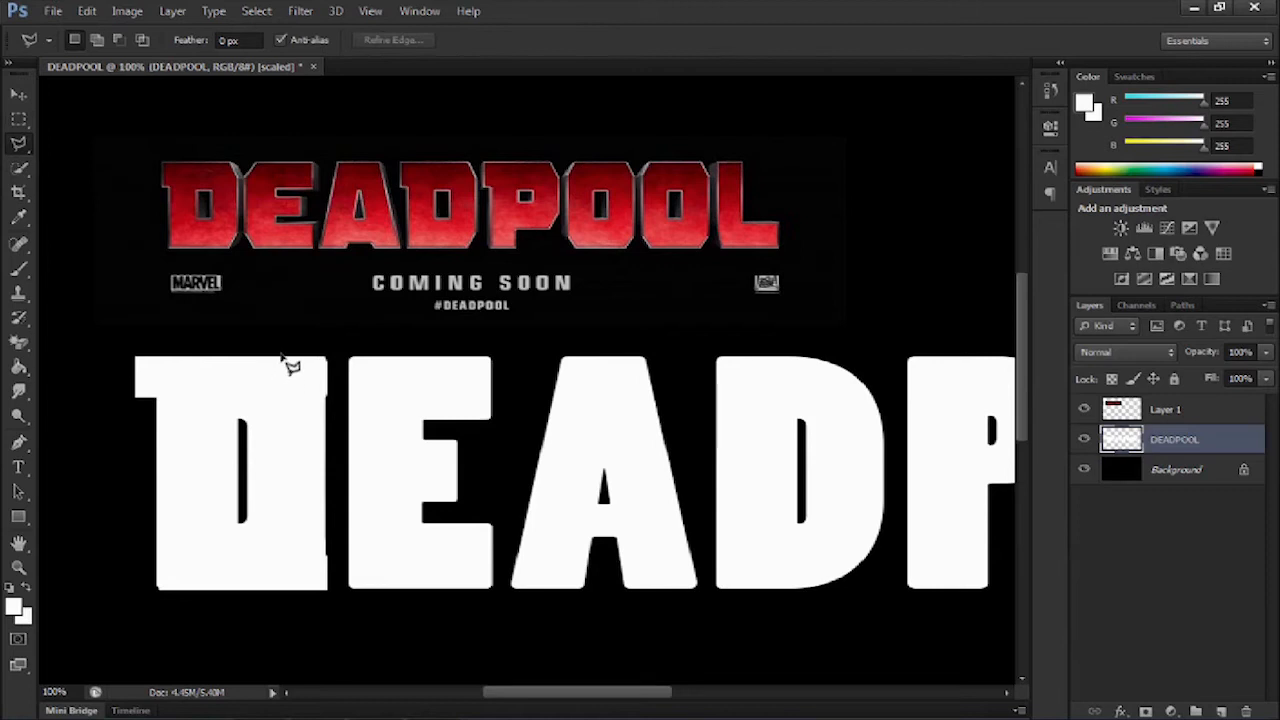
mouse_move(318, 378)
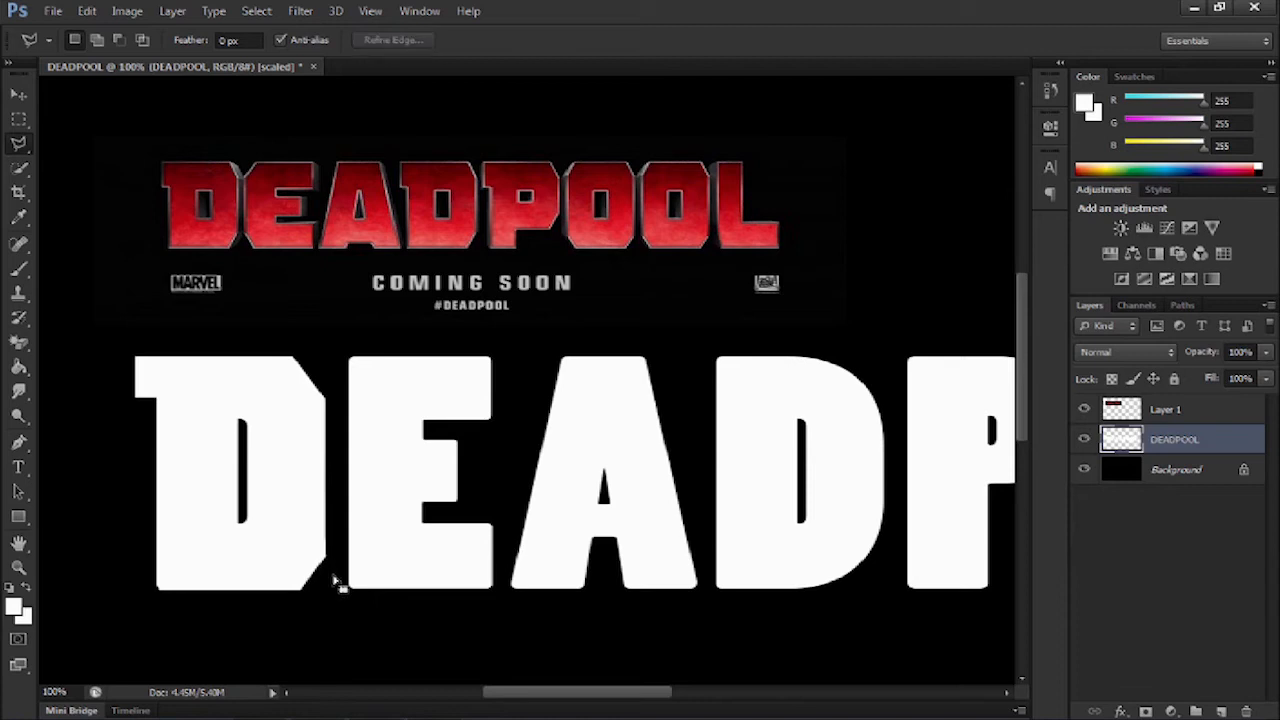
mouse_move(164, 582)
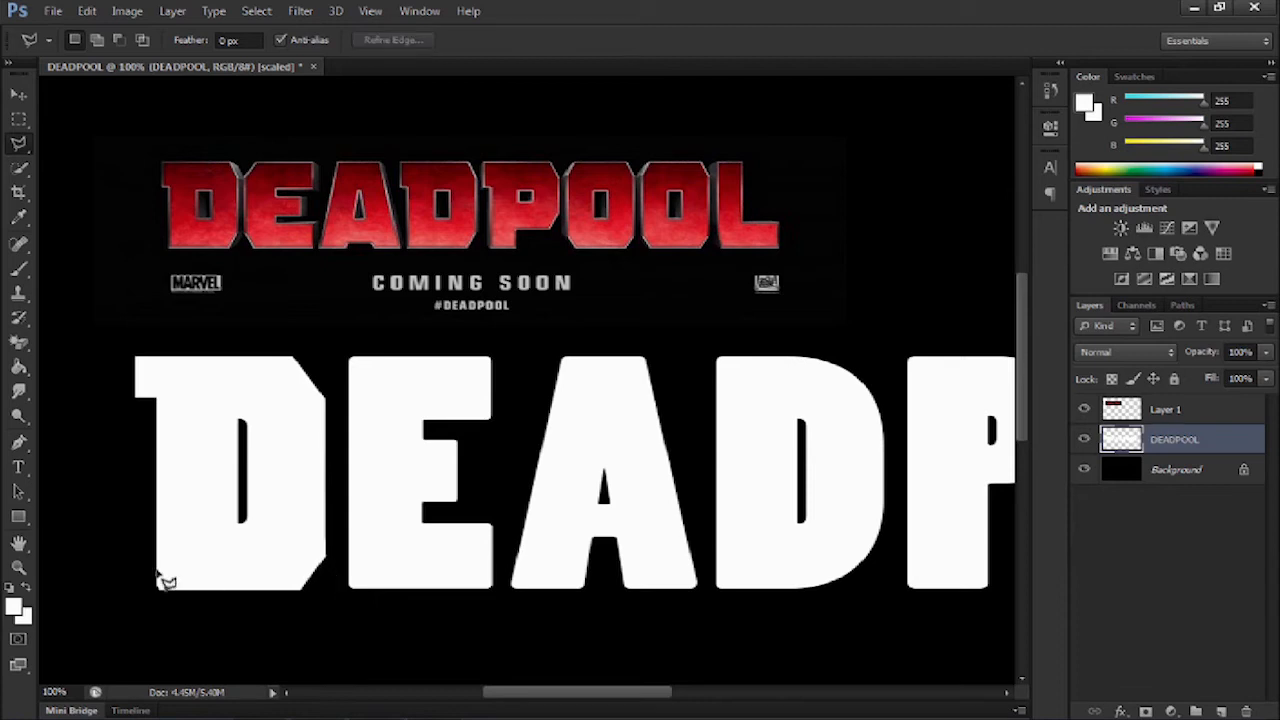
mouse_move(168, 412)
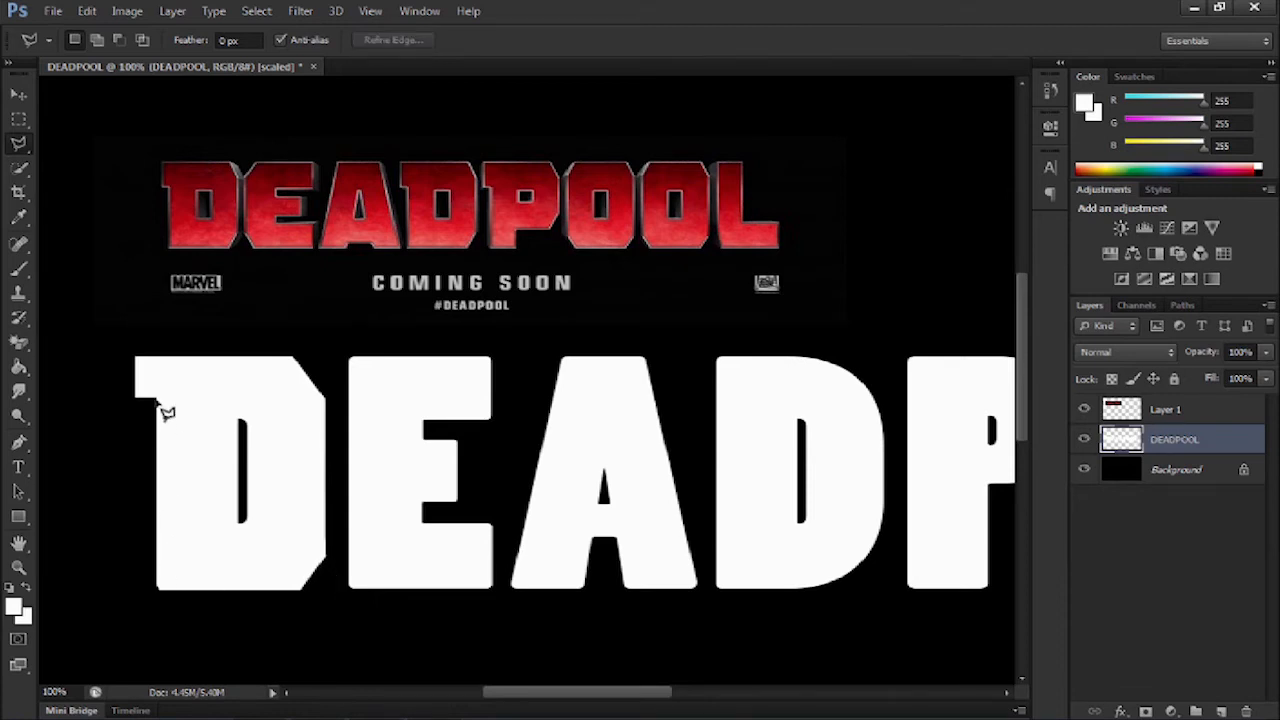
mouse_move(168, 440)
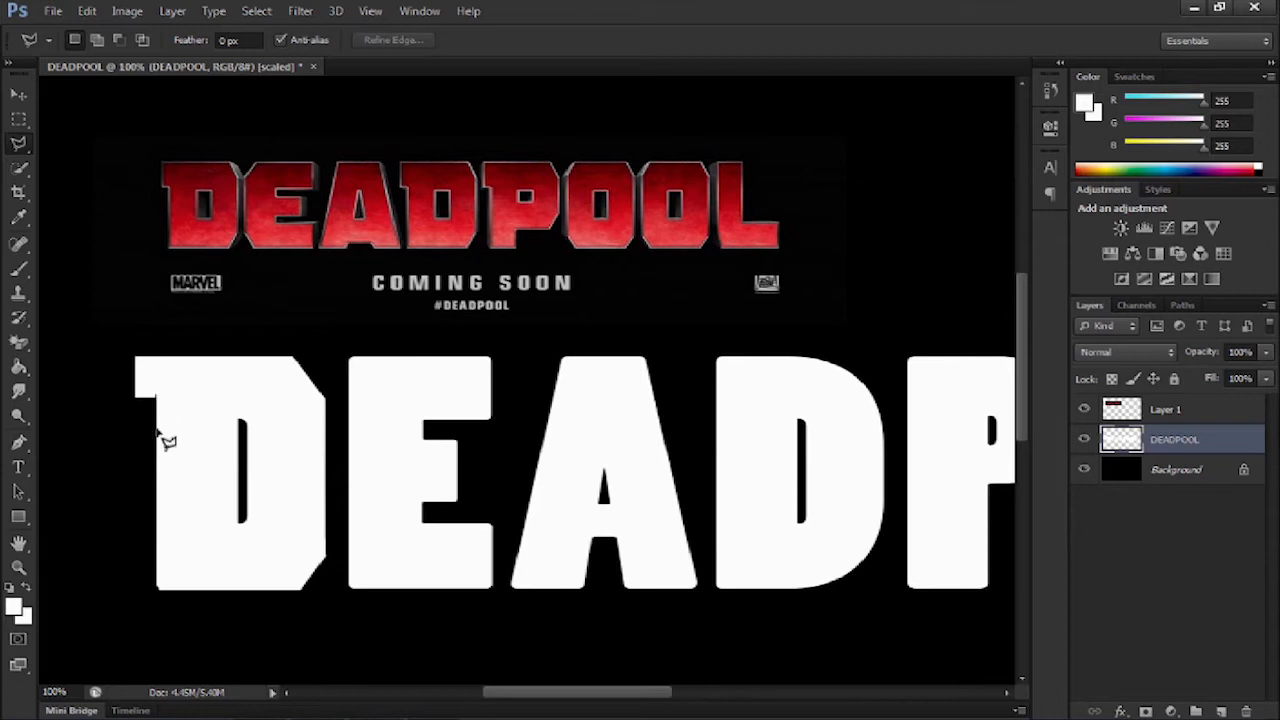
mouse_move(168, 604)
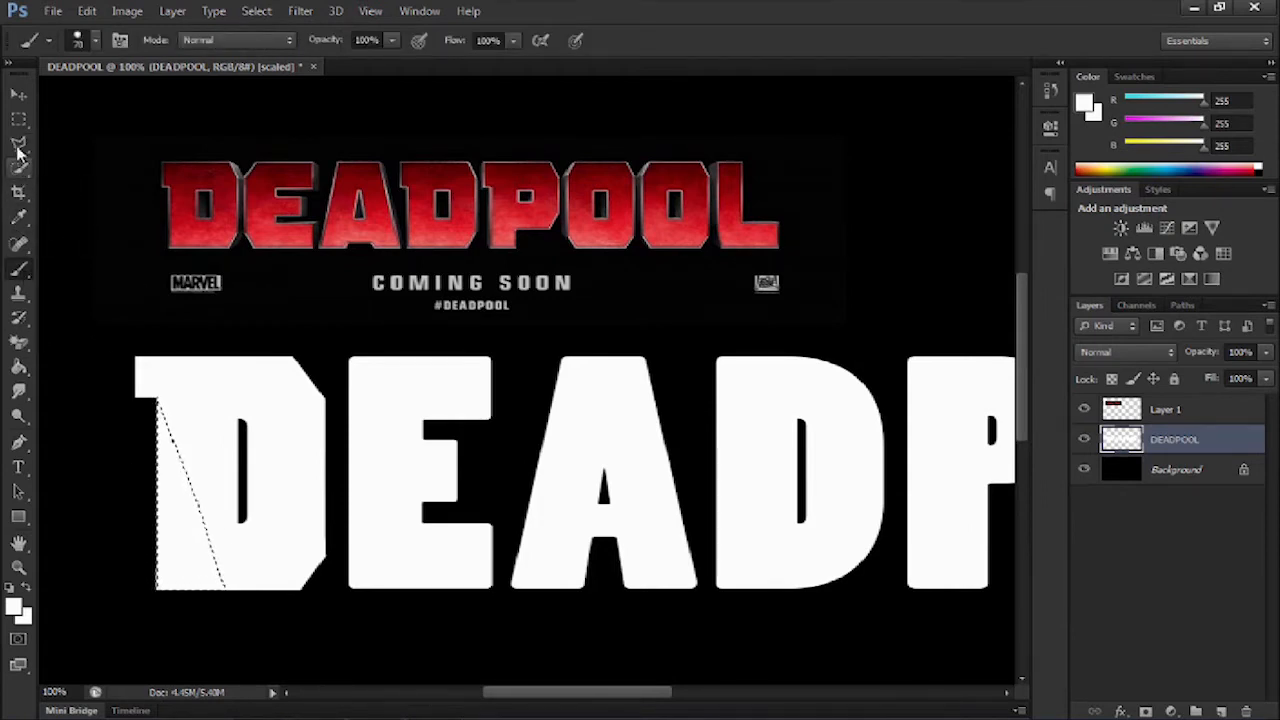
Notch the D's top-left corner and select a tall narrow slit inside the D
click(20, 120)
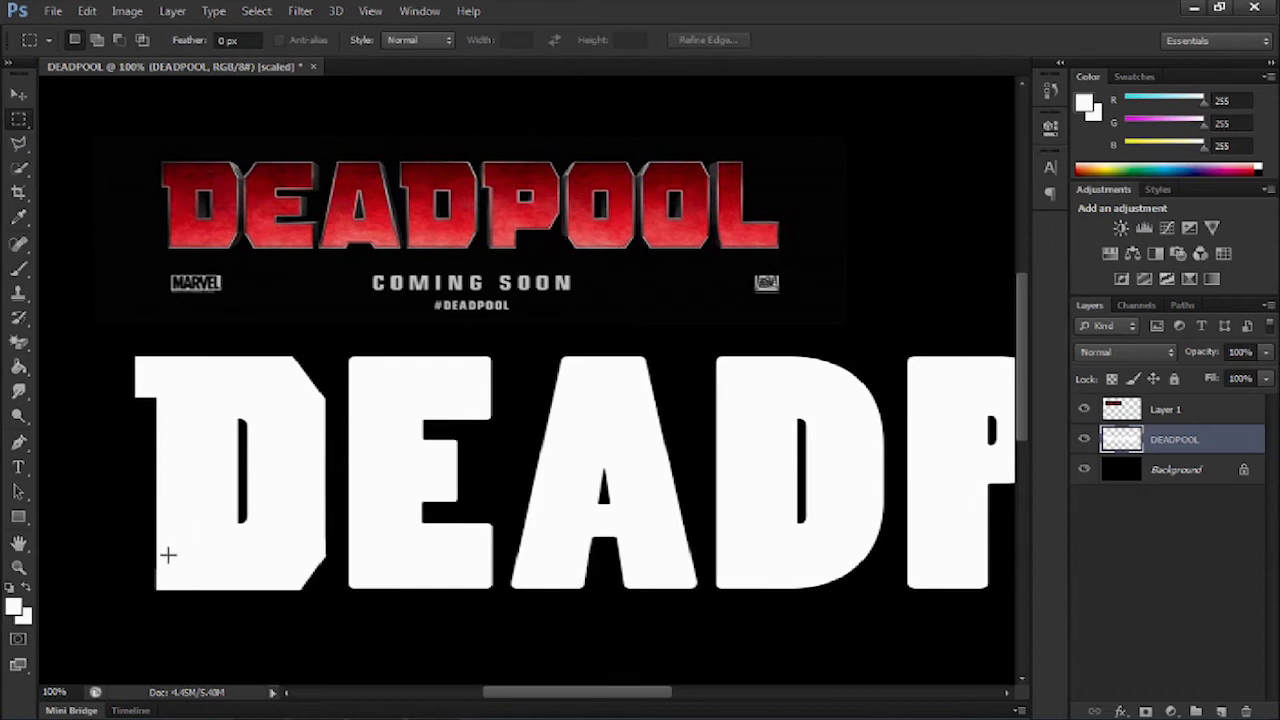
mouse_move(156, 398)
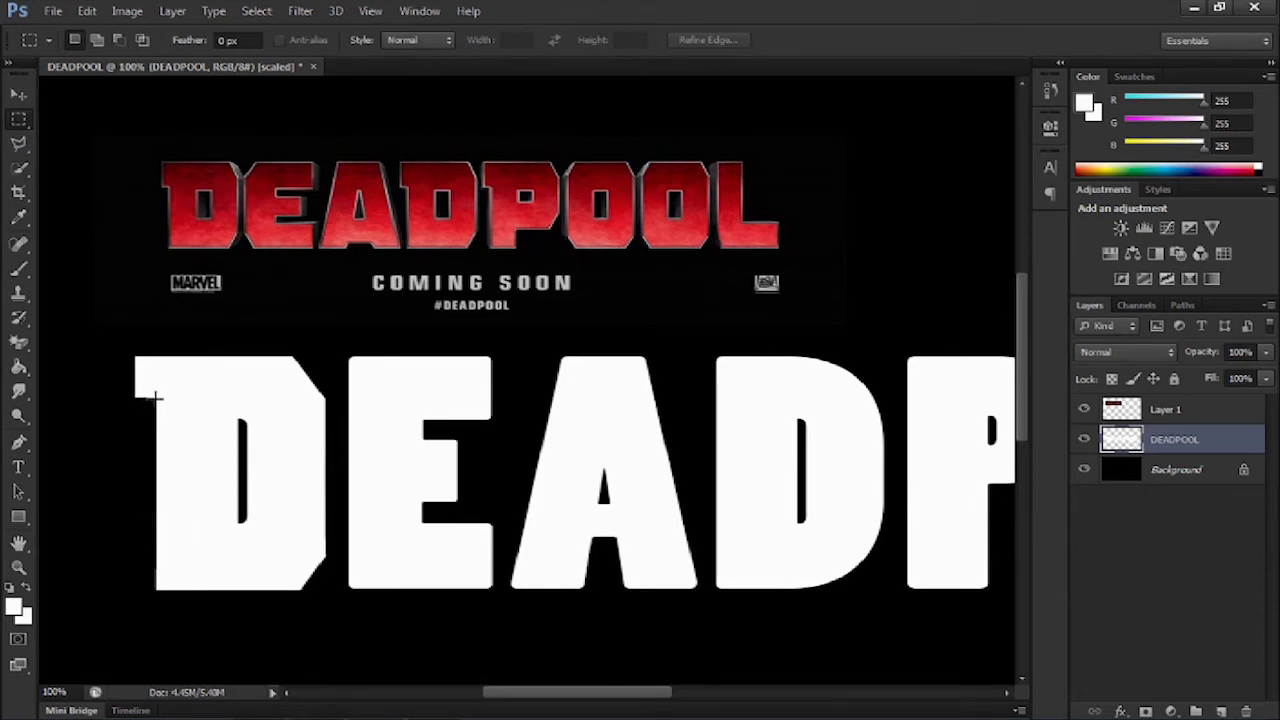
drag(156, 398, 120, 604)
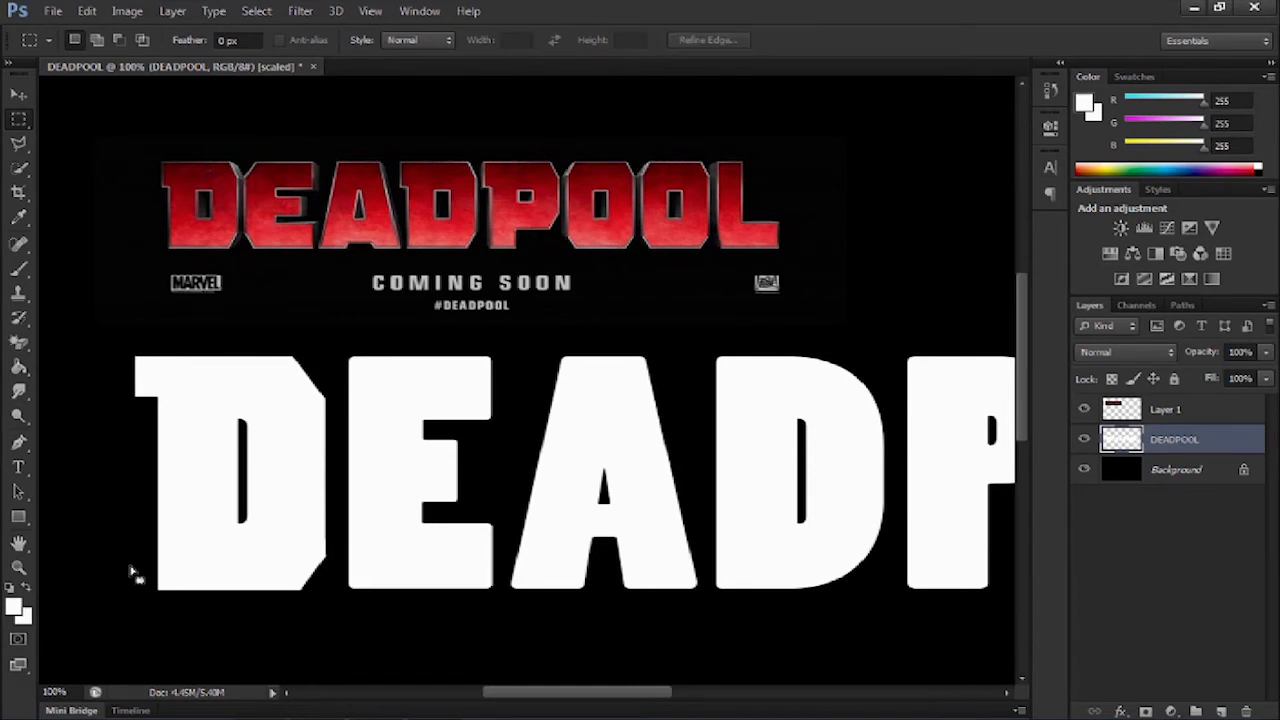
mouse_move(220, 408)
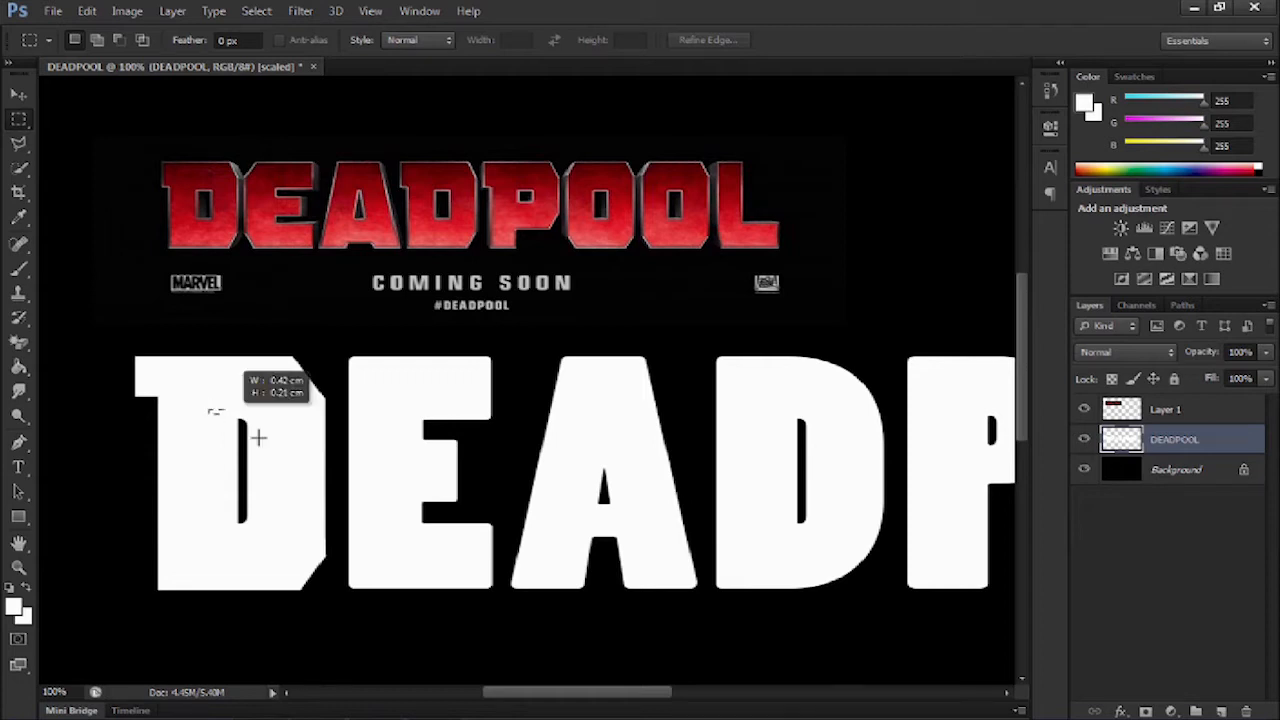
drag(220, 414, 250, 524)
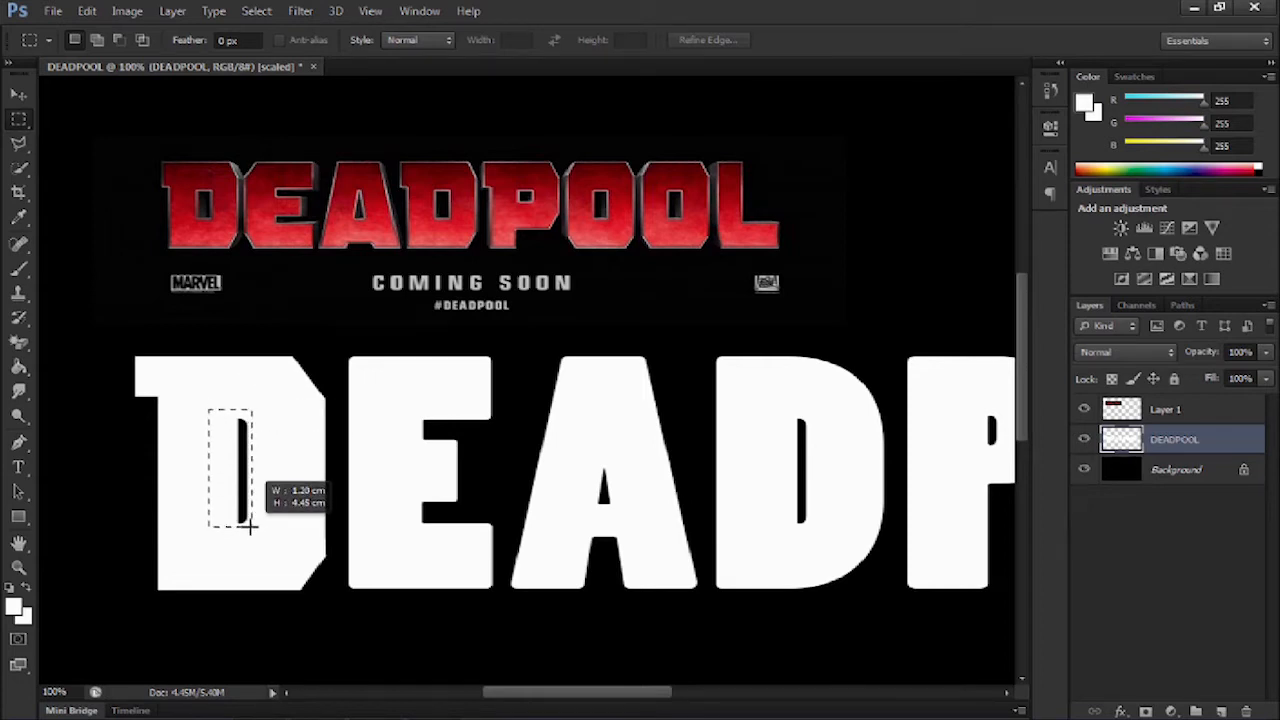
drag(236, 530, 236, 504)
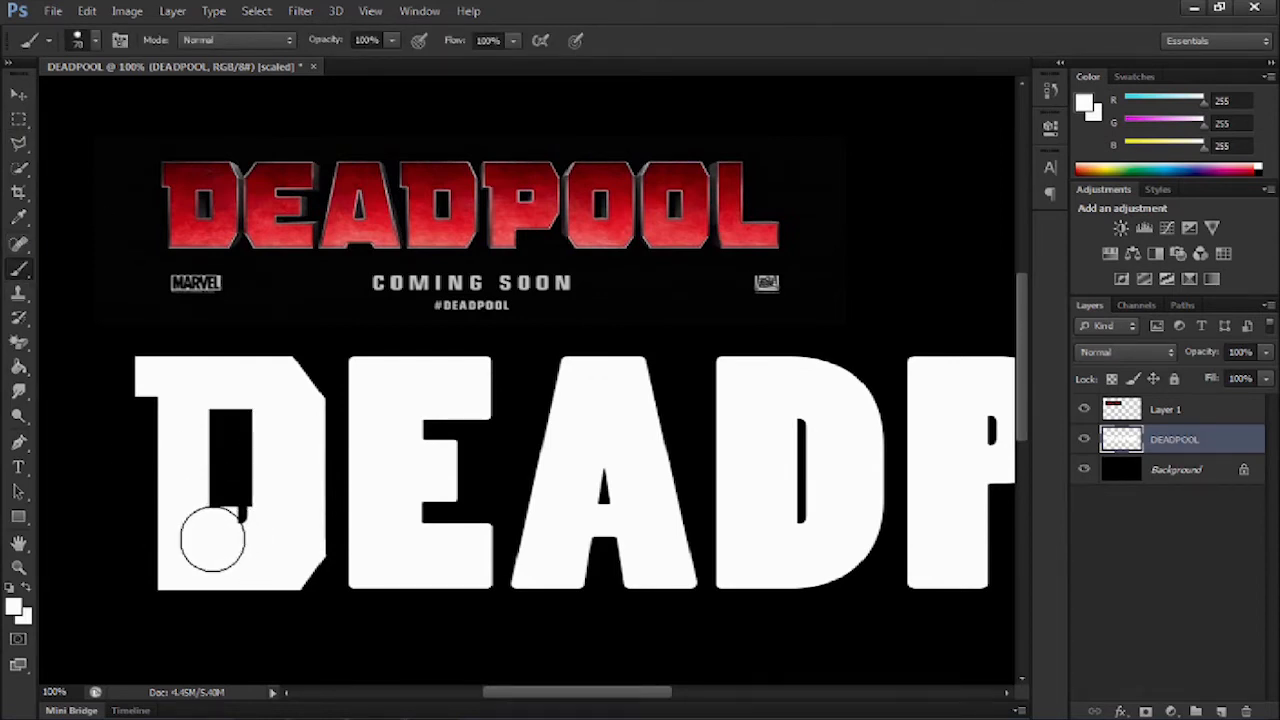
mouse_move(206, 512)
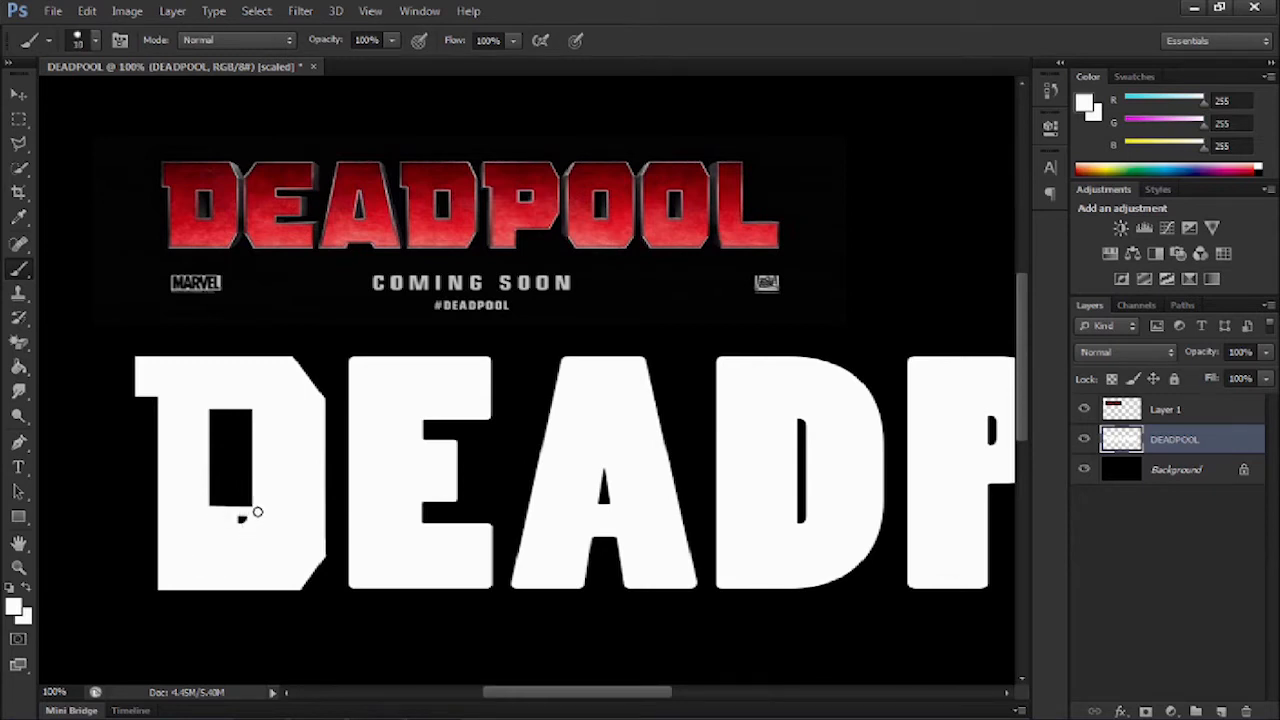
mouse_move(248, 524)
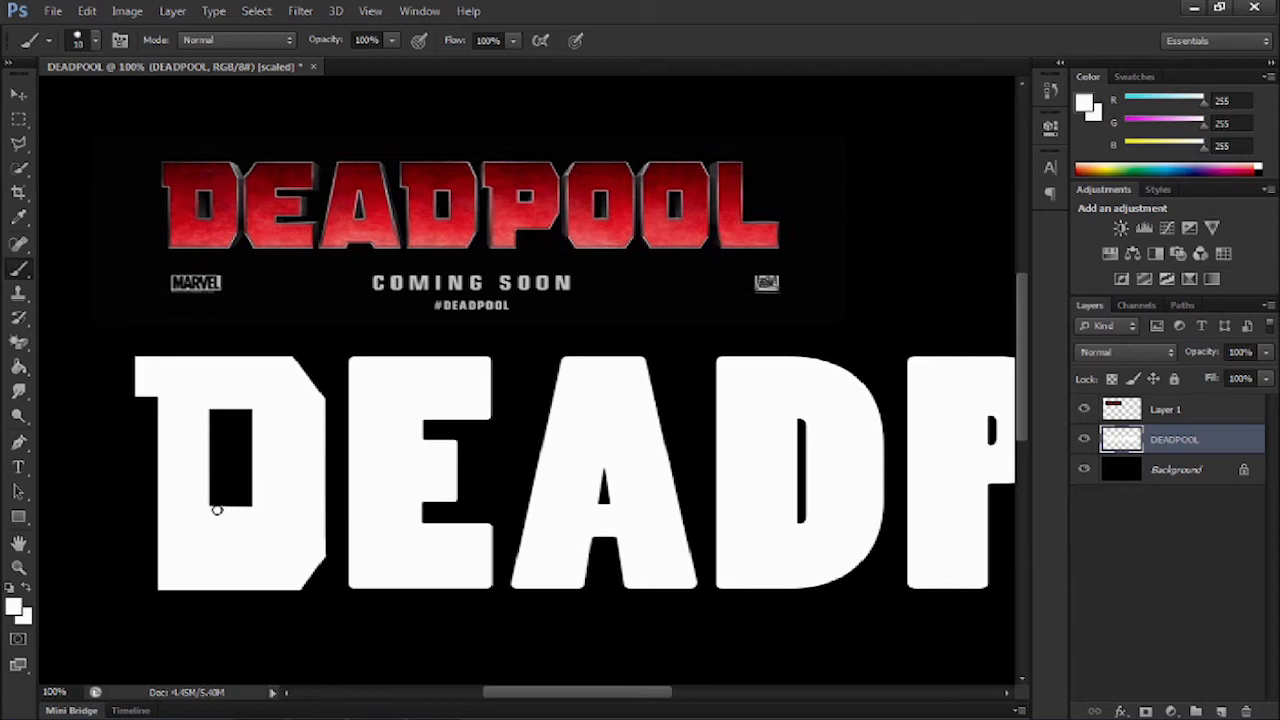
mouse_move(204, 508)
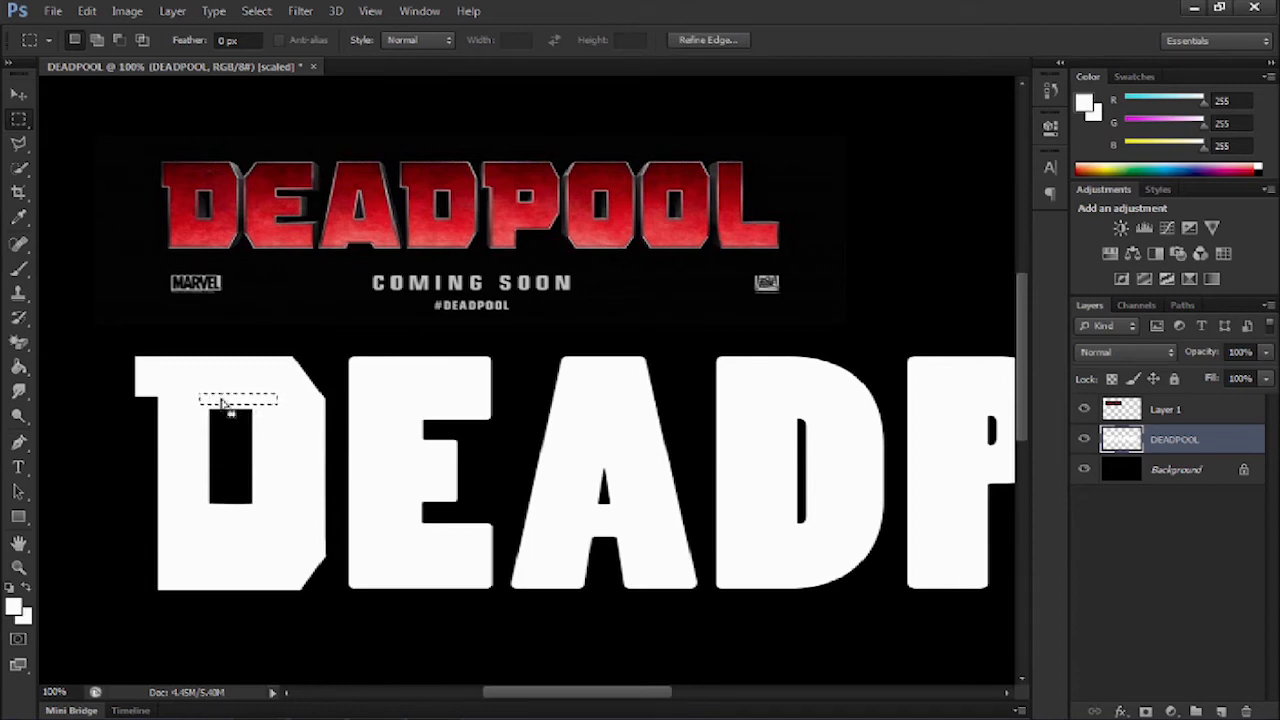
Tidy the top edge of the D's black inner opening with a thin strip selection
drag(238, 400, 224, 500)
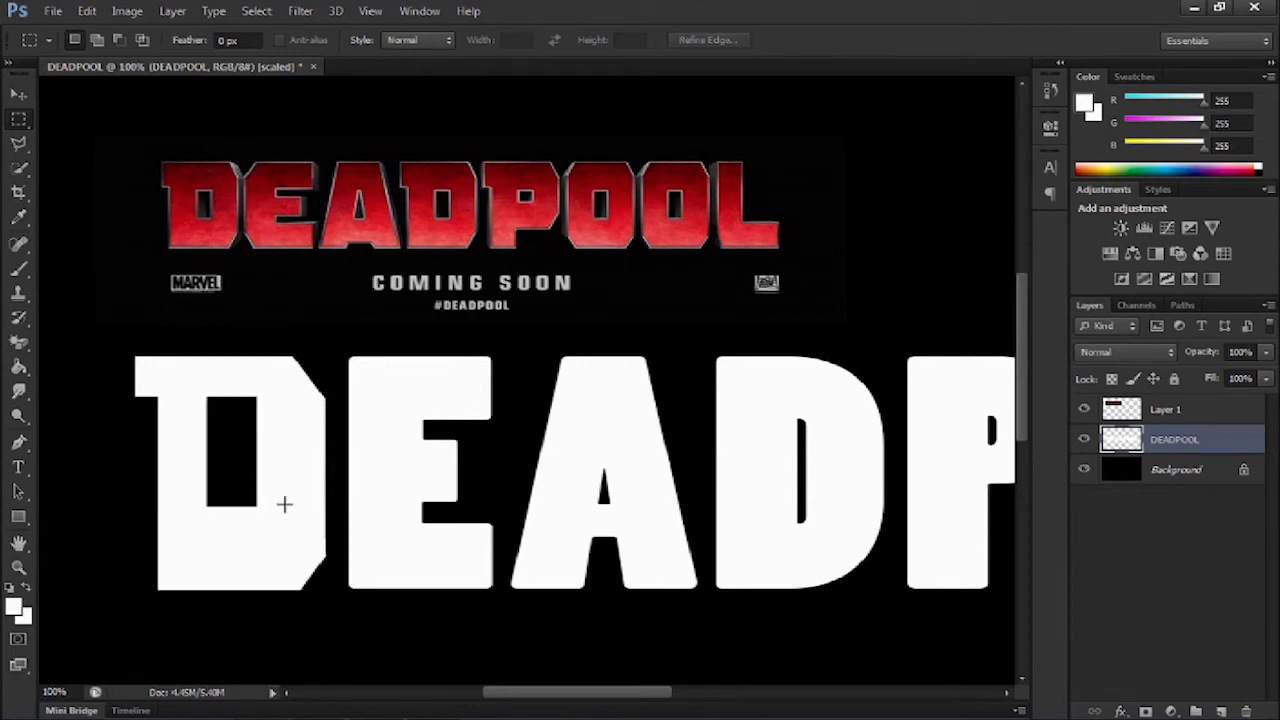
mouse_move(390, 398)
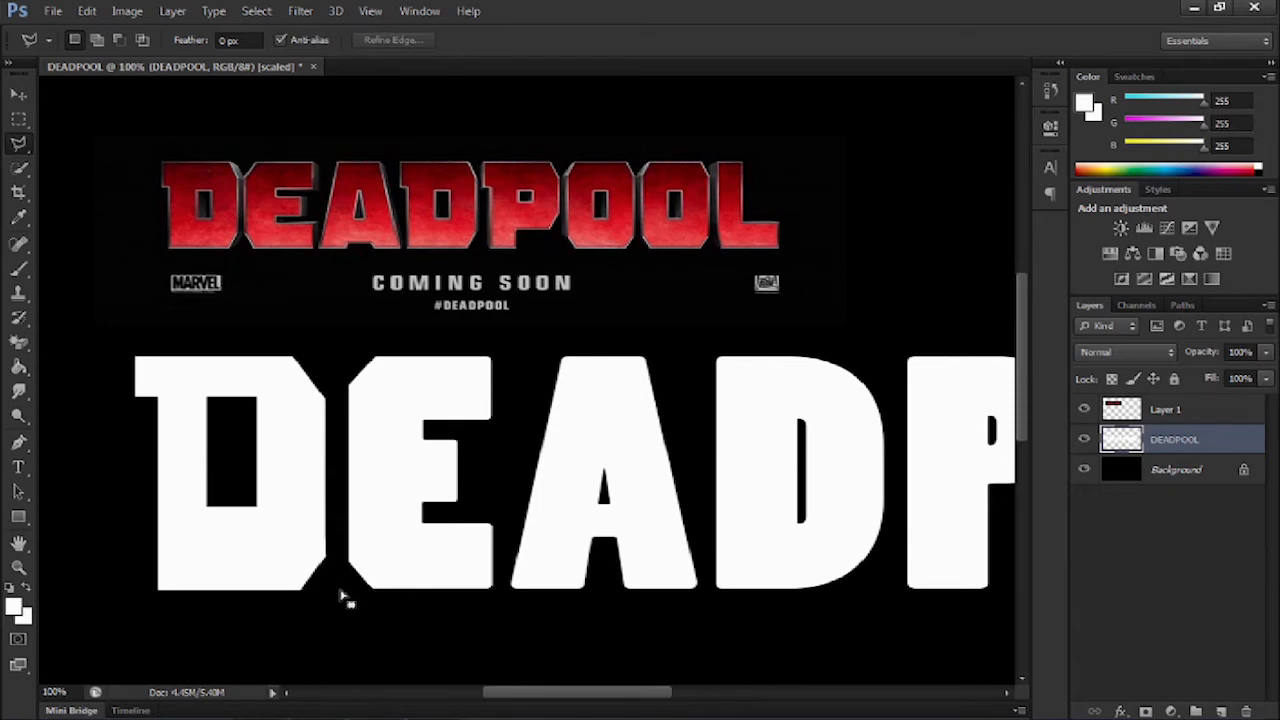
mouse_move(452, 548)
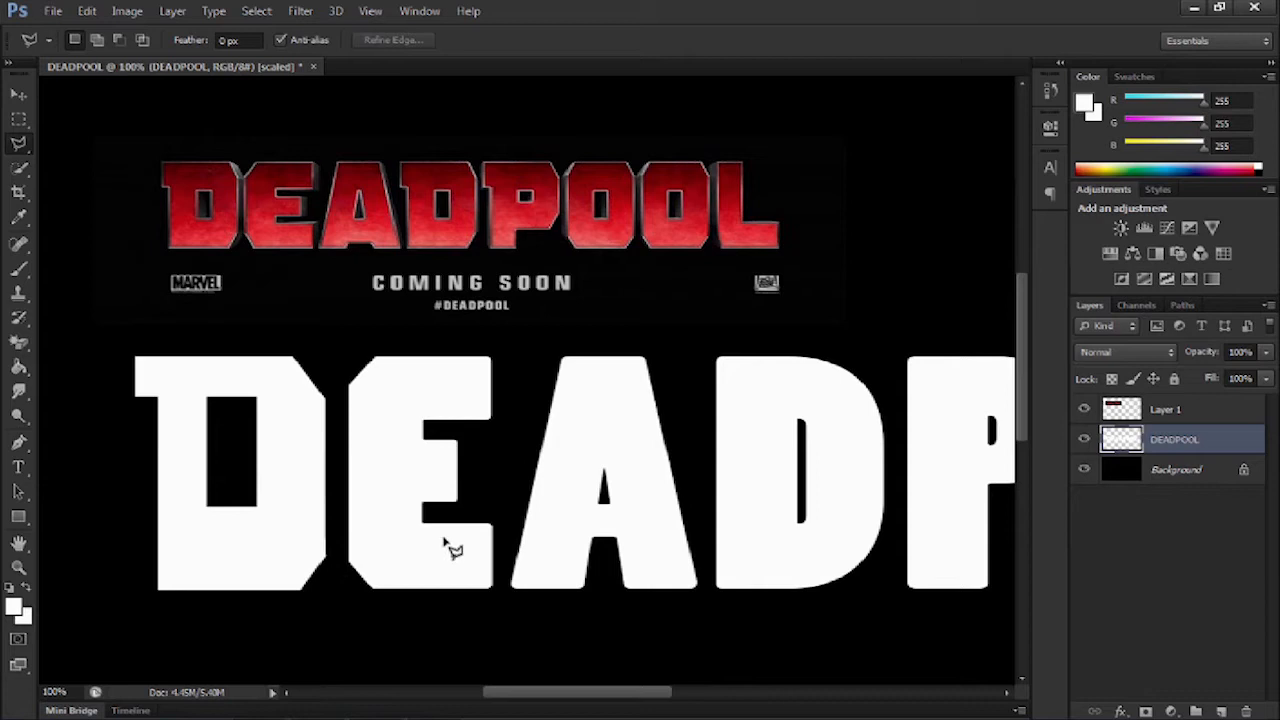
mouse_move(108, 210)
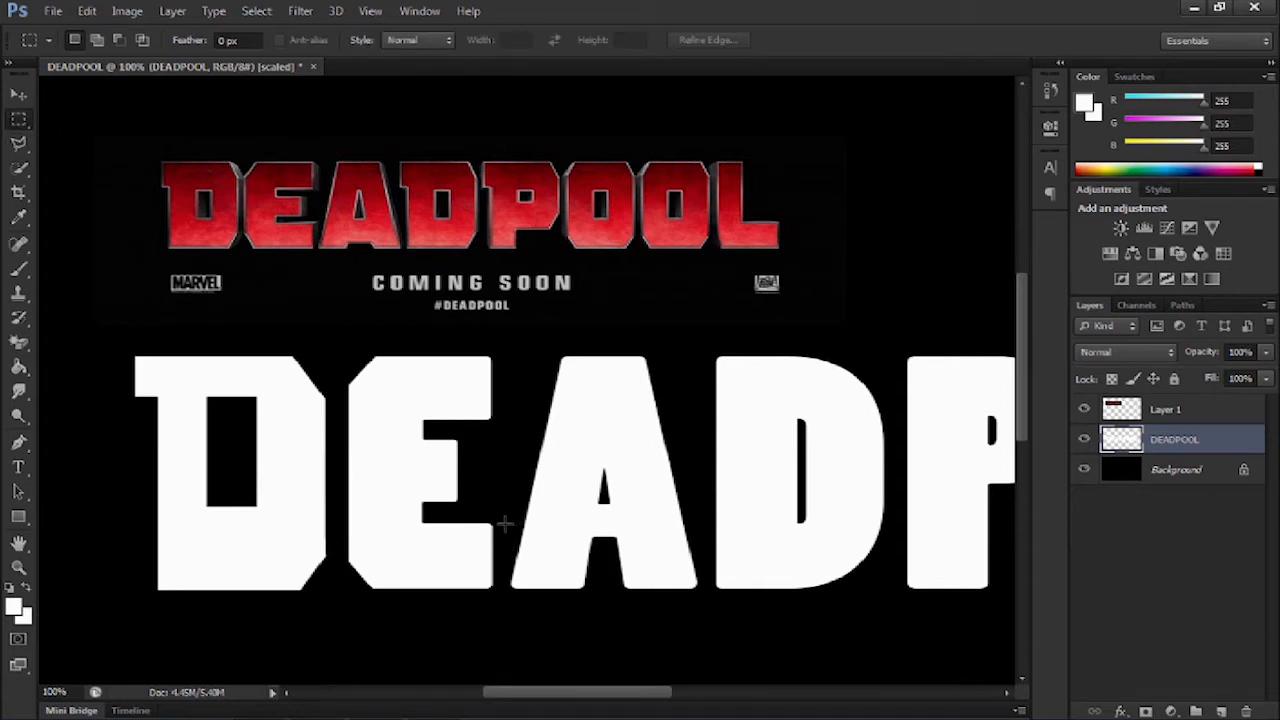
drag(504, 524, 416, 530)
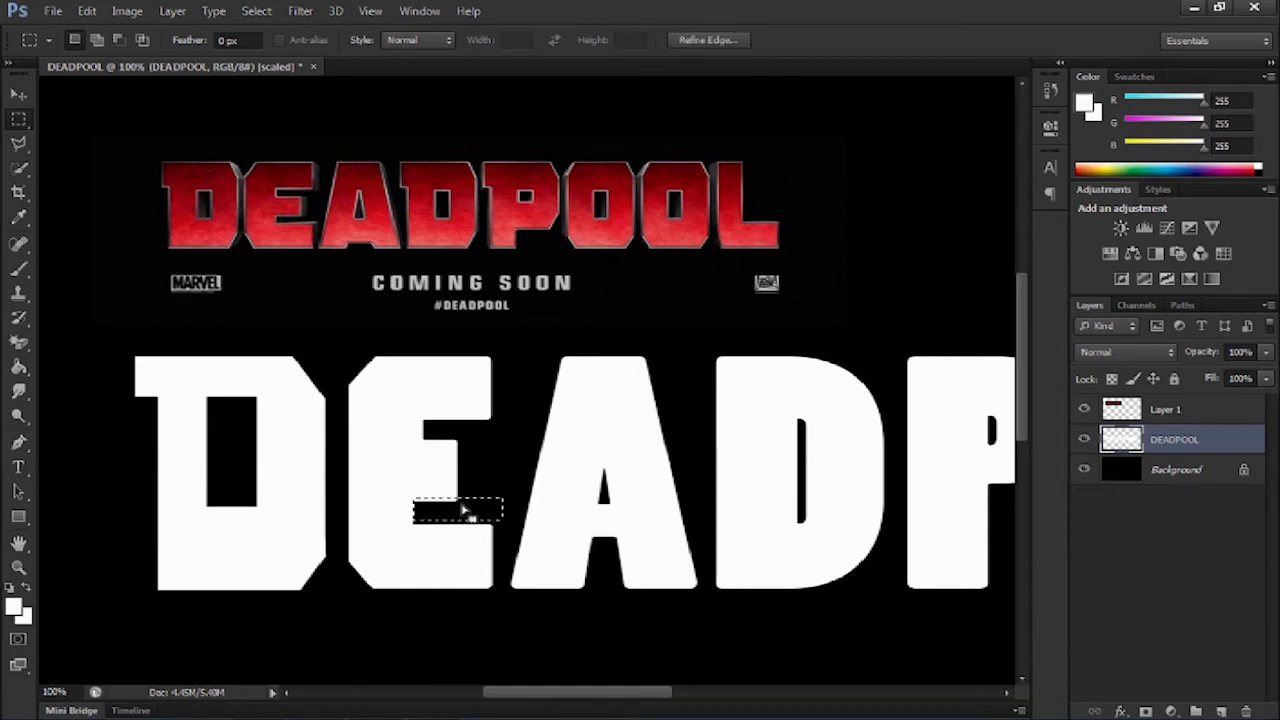
drag(458, 510, 458, 452)
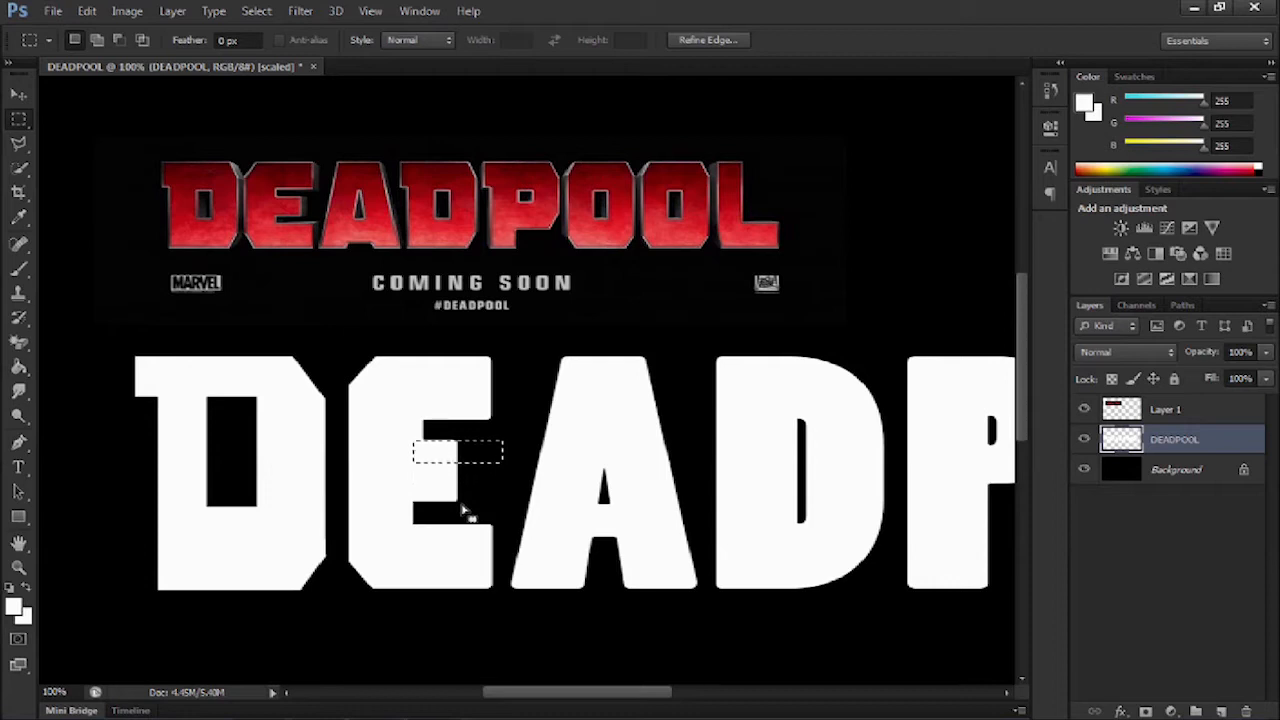
drag(458, 452, 458, 440)
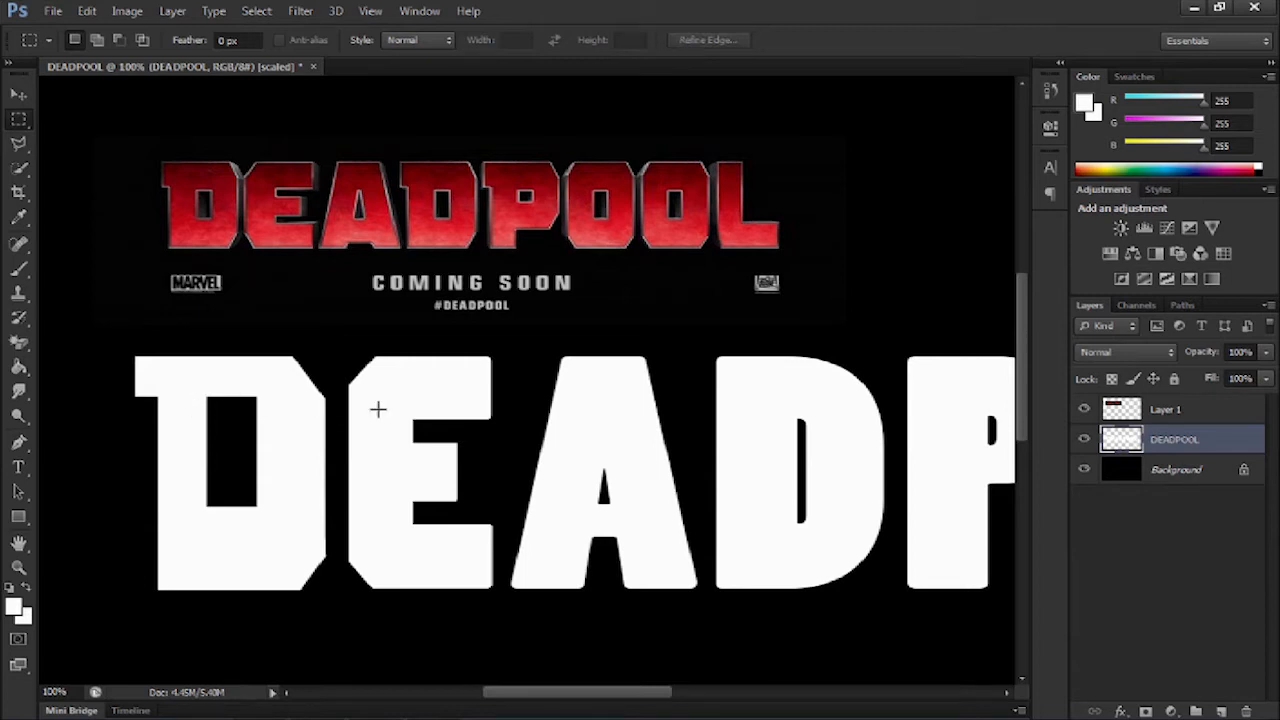
drag(136, 376, 312, 420)
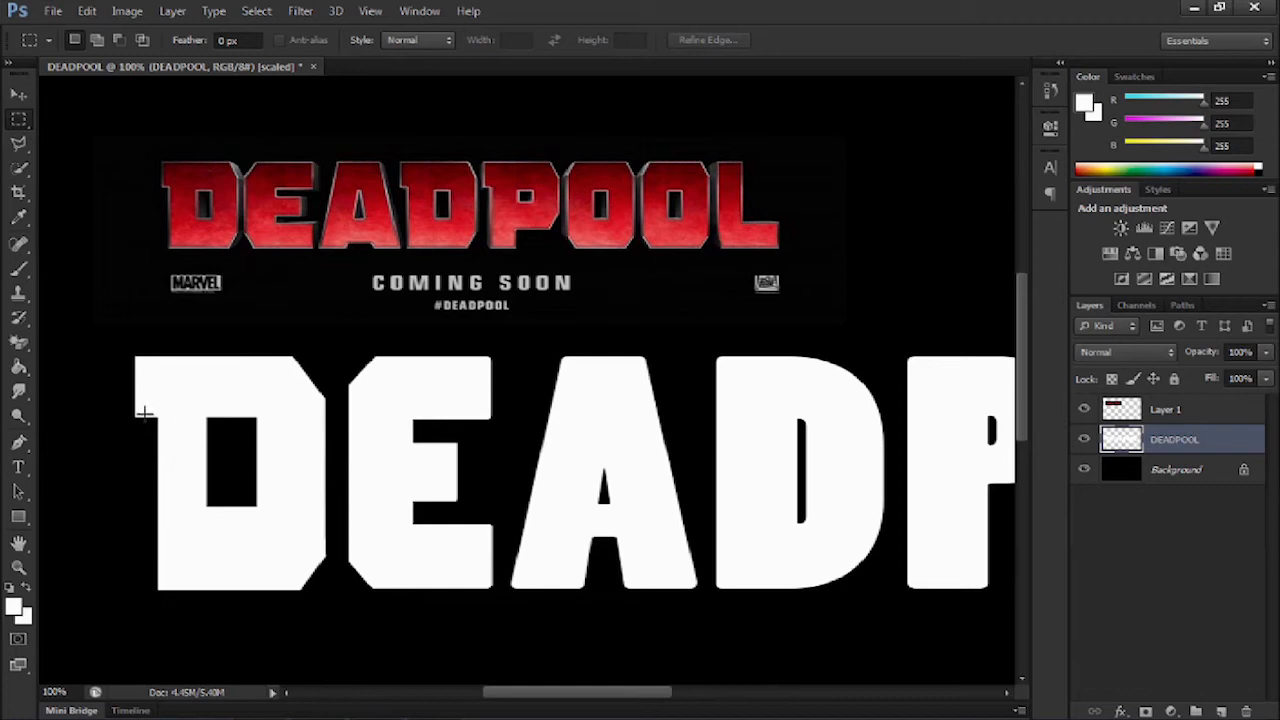
drag(144, 412, 858, 410)
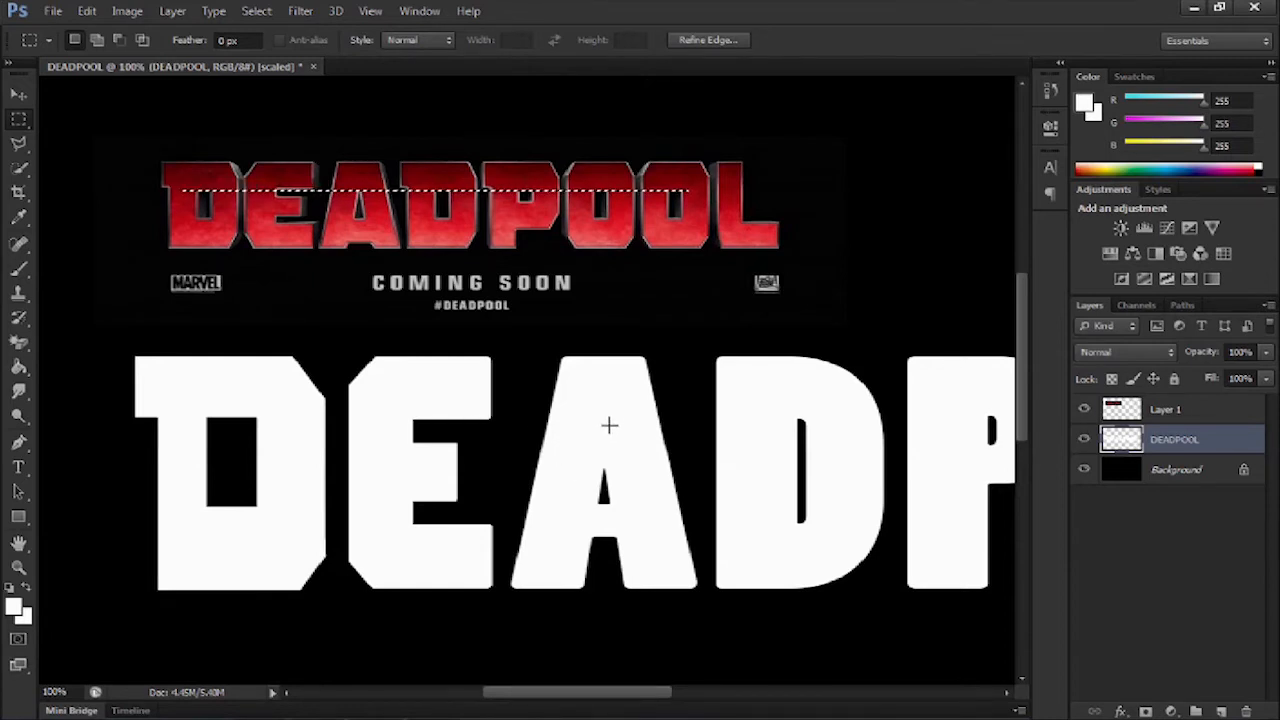
mouse_move(568, 532)
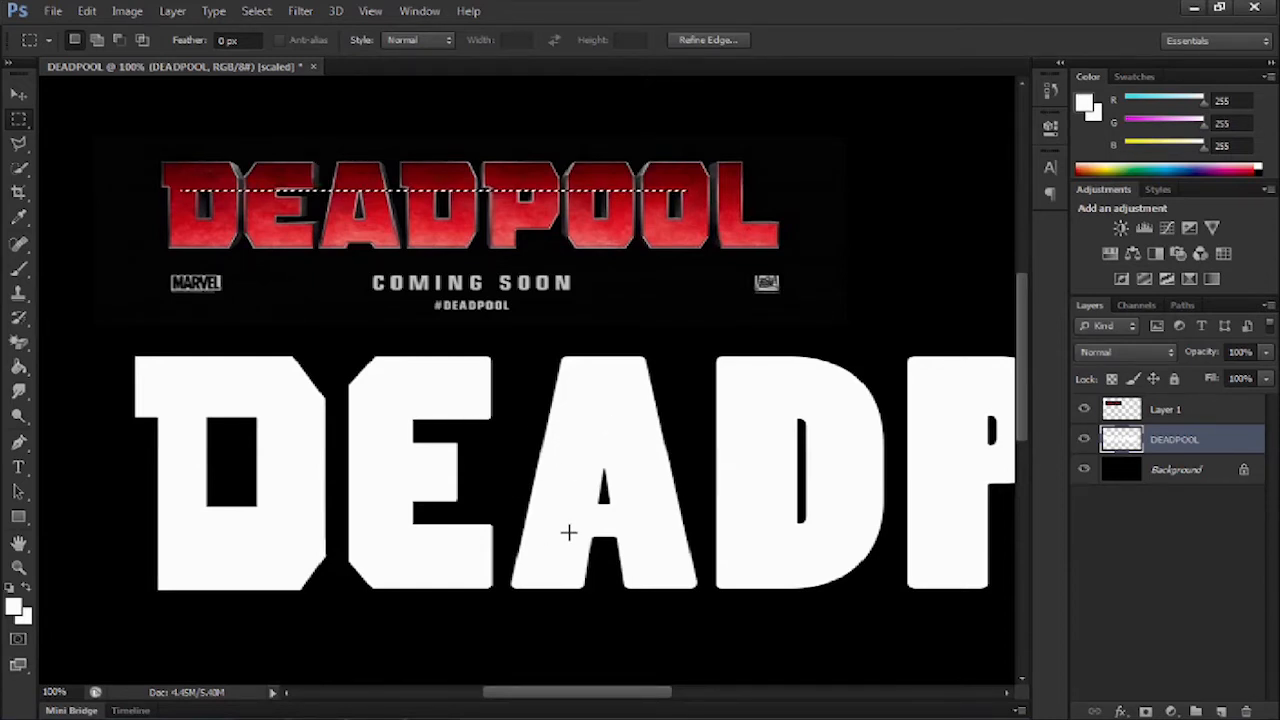
Mark the gap under the letter A and prepare brush and lasso edits on its left stroke
drag(564, 524, 630, 560)
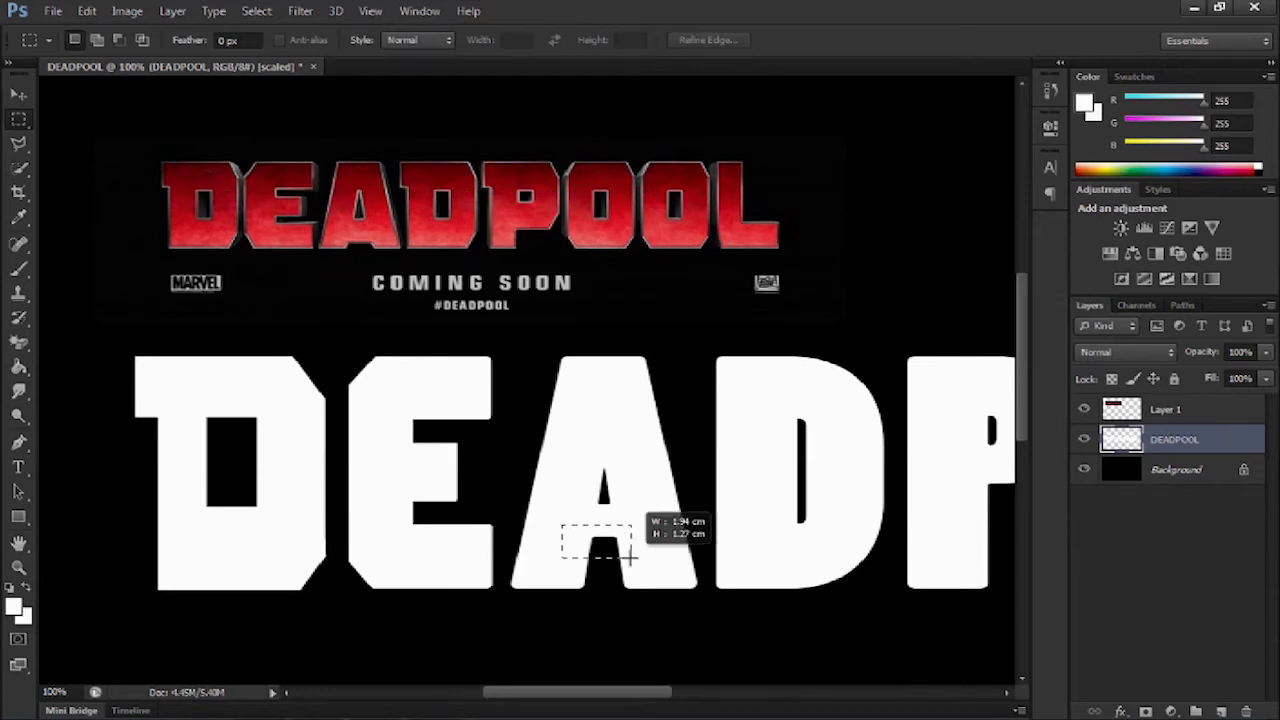
drag(630, 556, 664, 580)
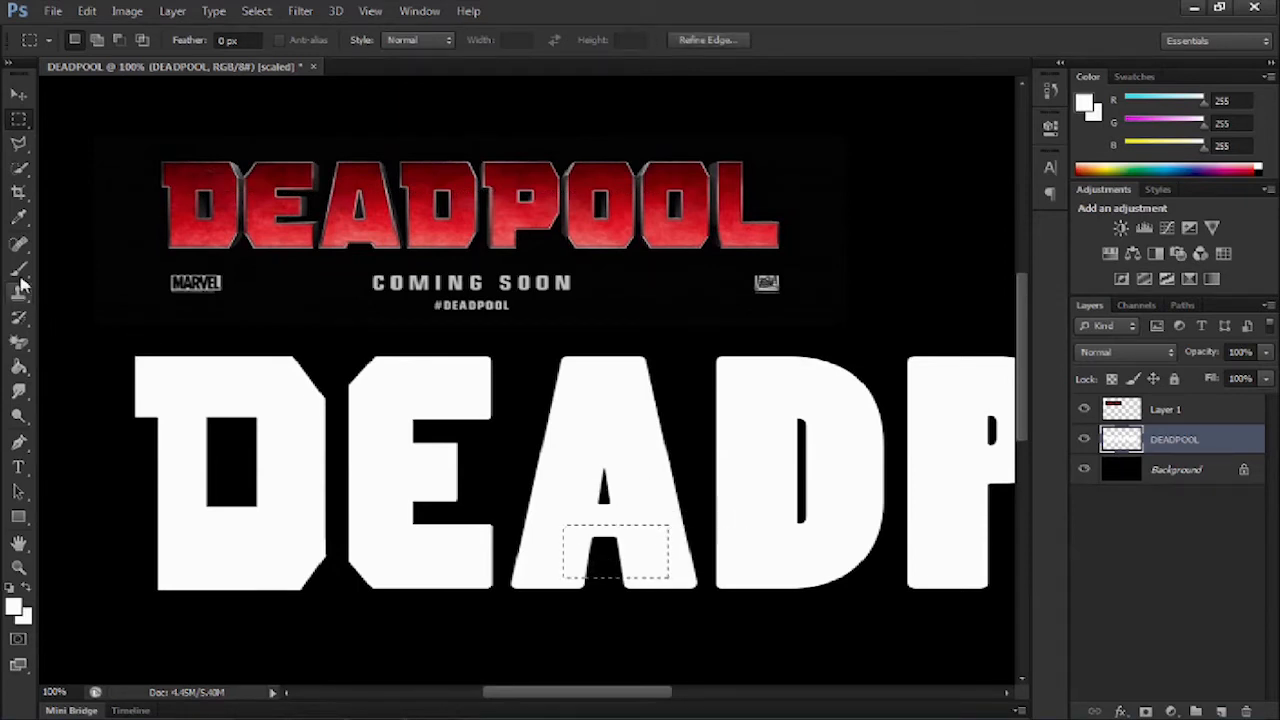
click(20, 268)
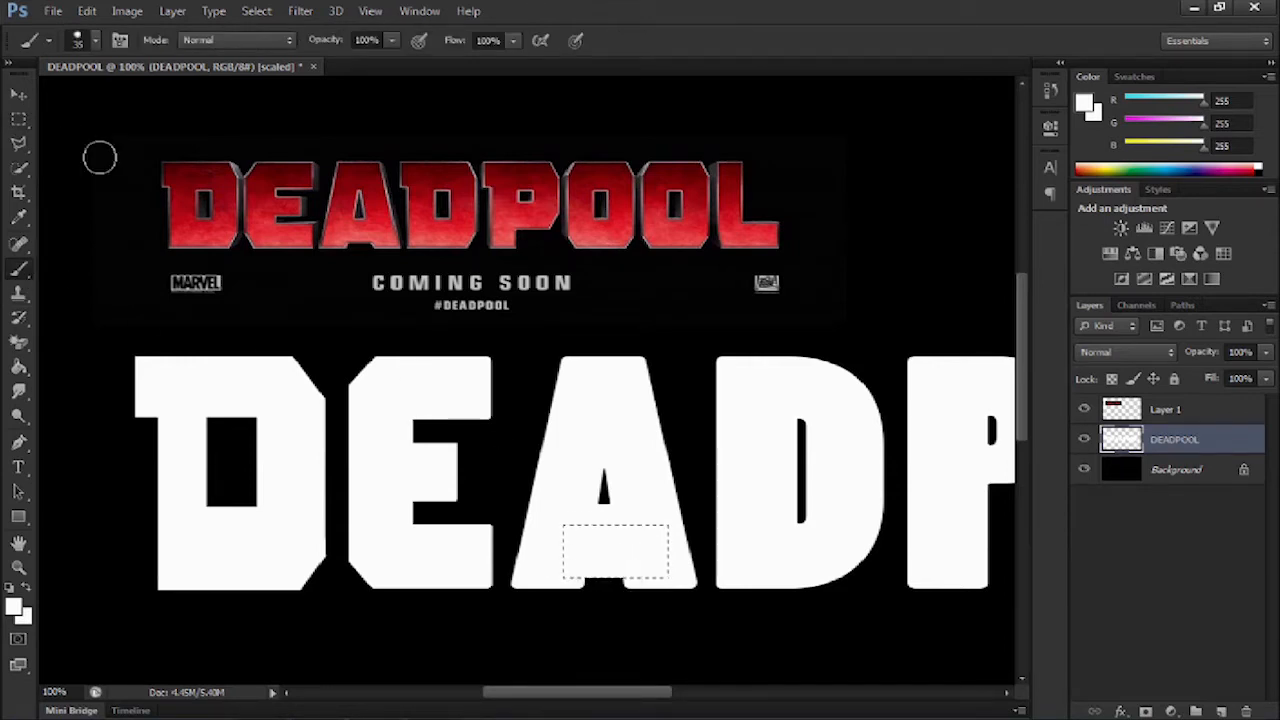
click(20, 118)
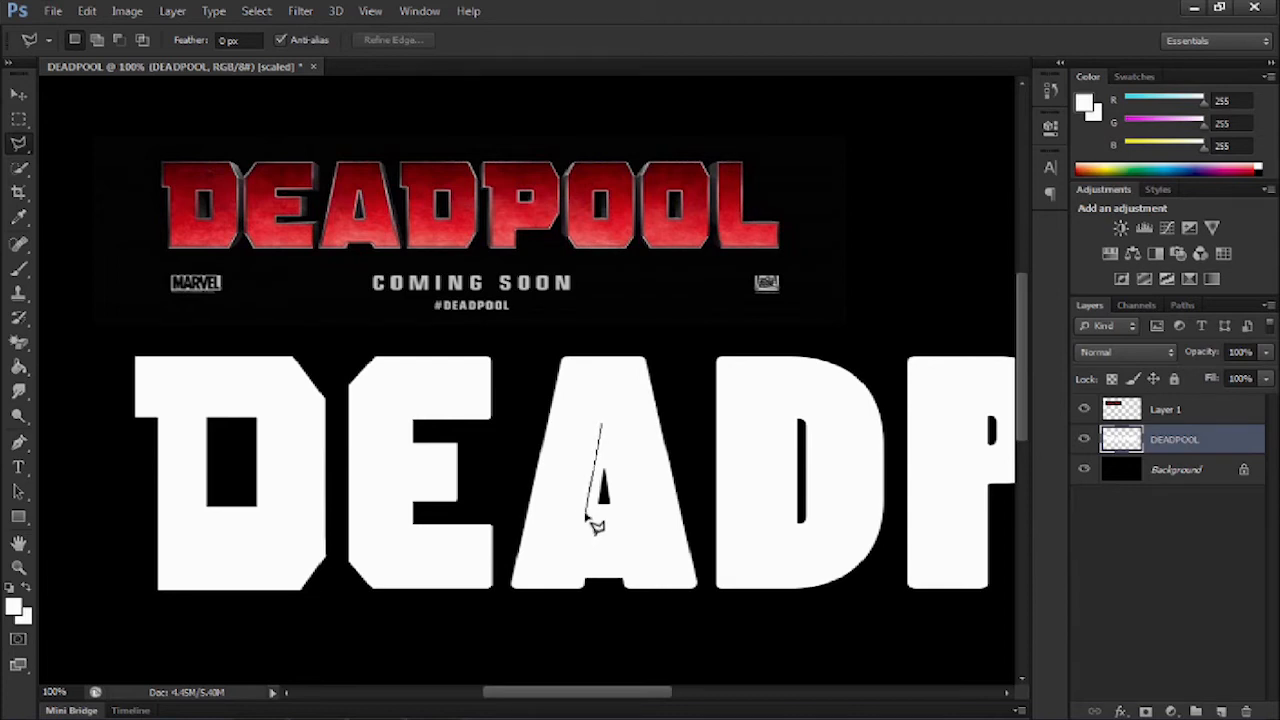
mouse_move(610, 450)
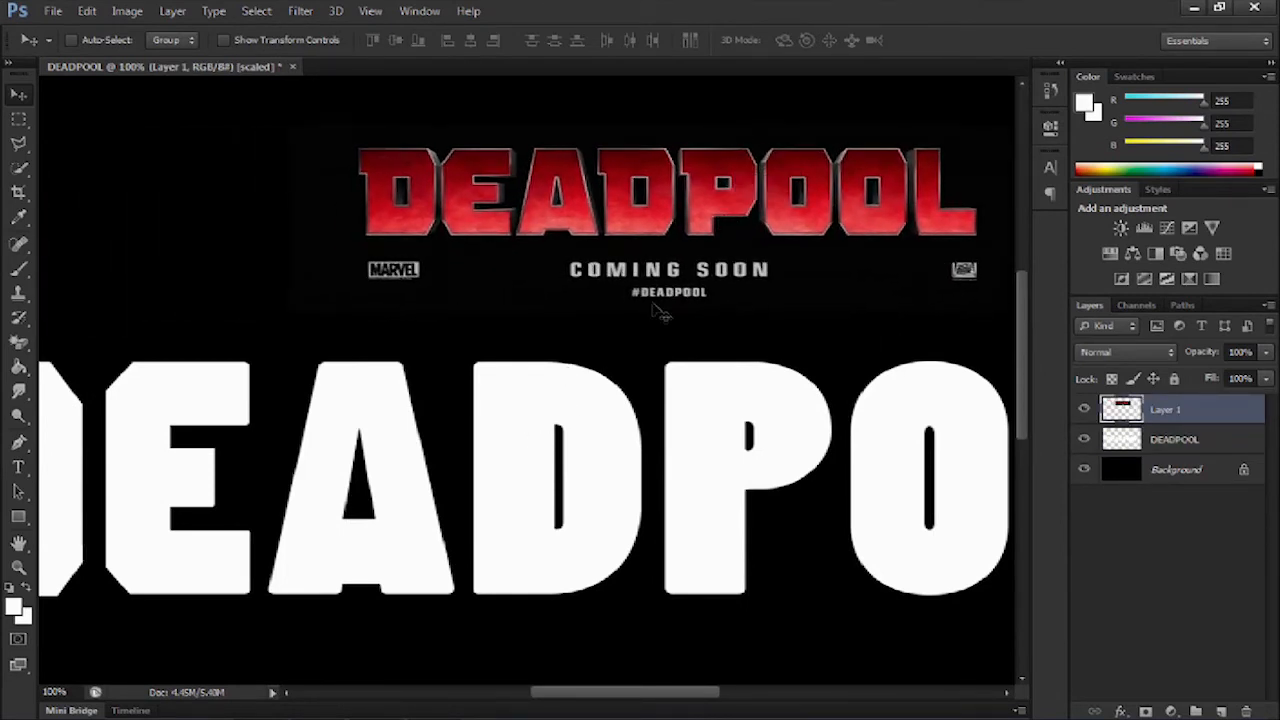
Copy the reshaped first D onto a new layer and move it over the second D
click(1174, 440)
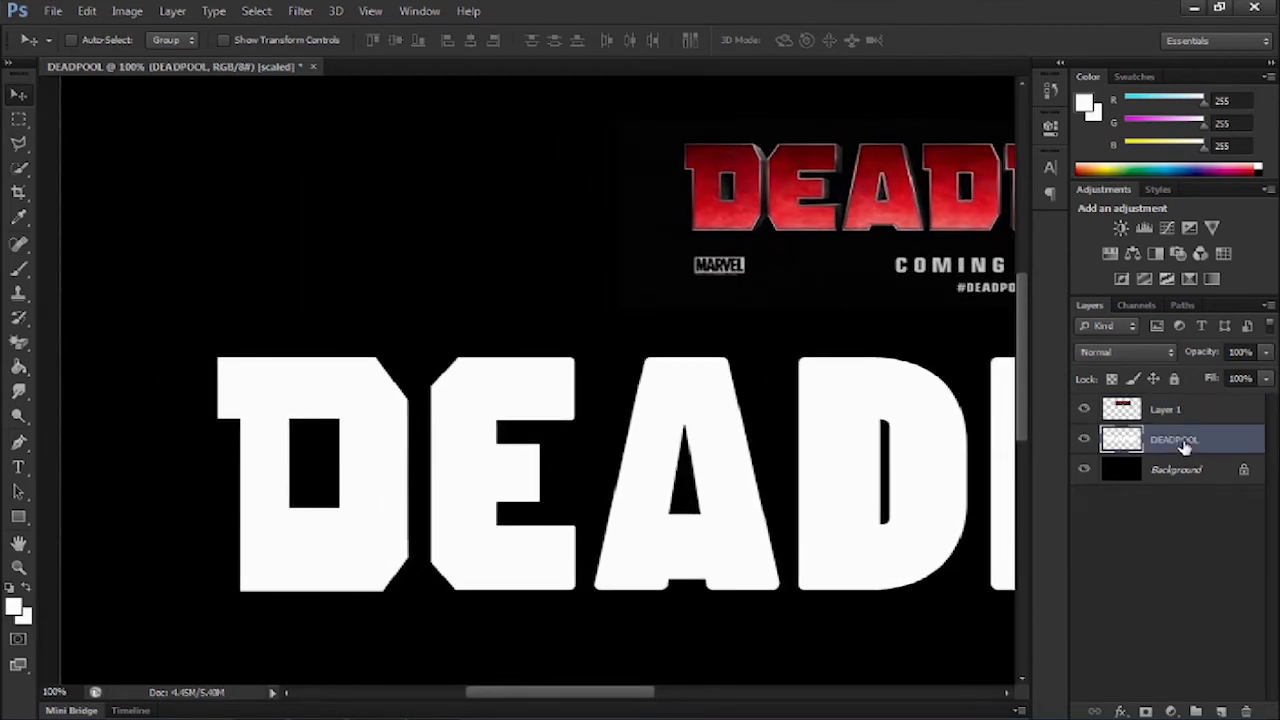
drag(182, 322, 402, 590)
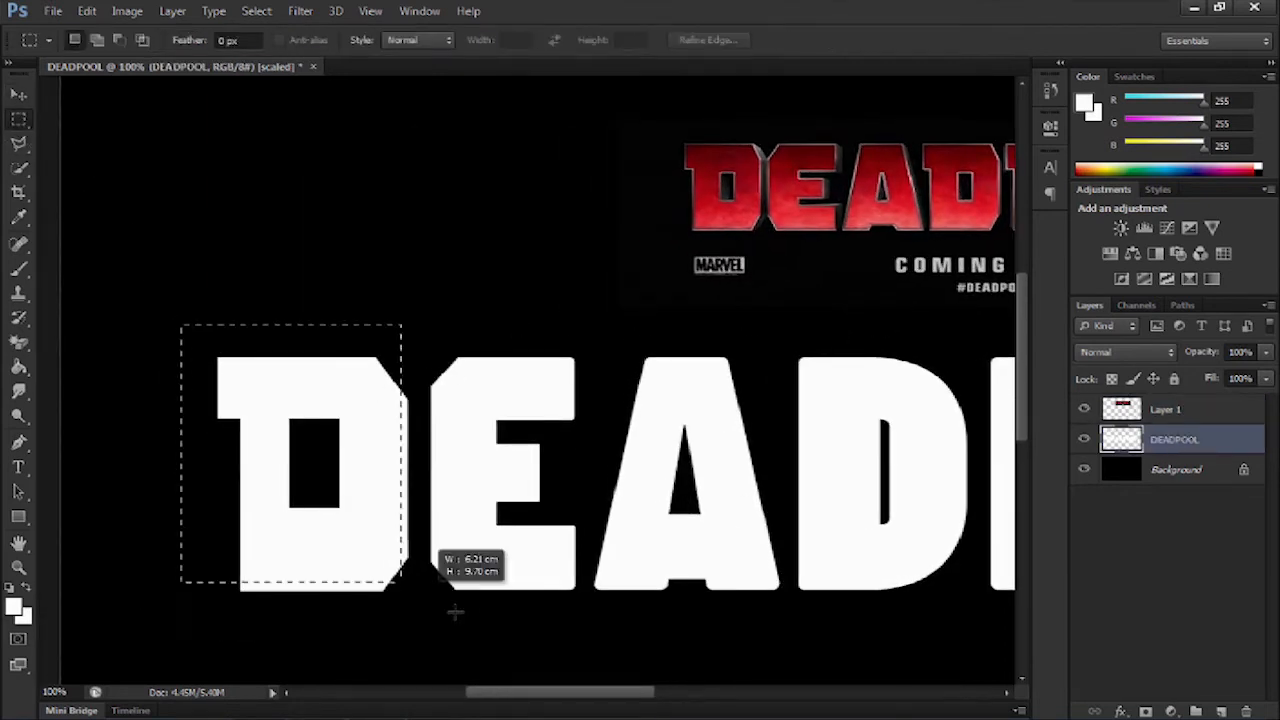
drag(400, 590, 424, 618)
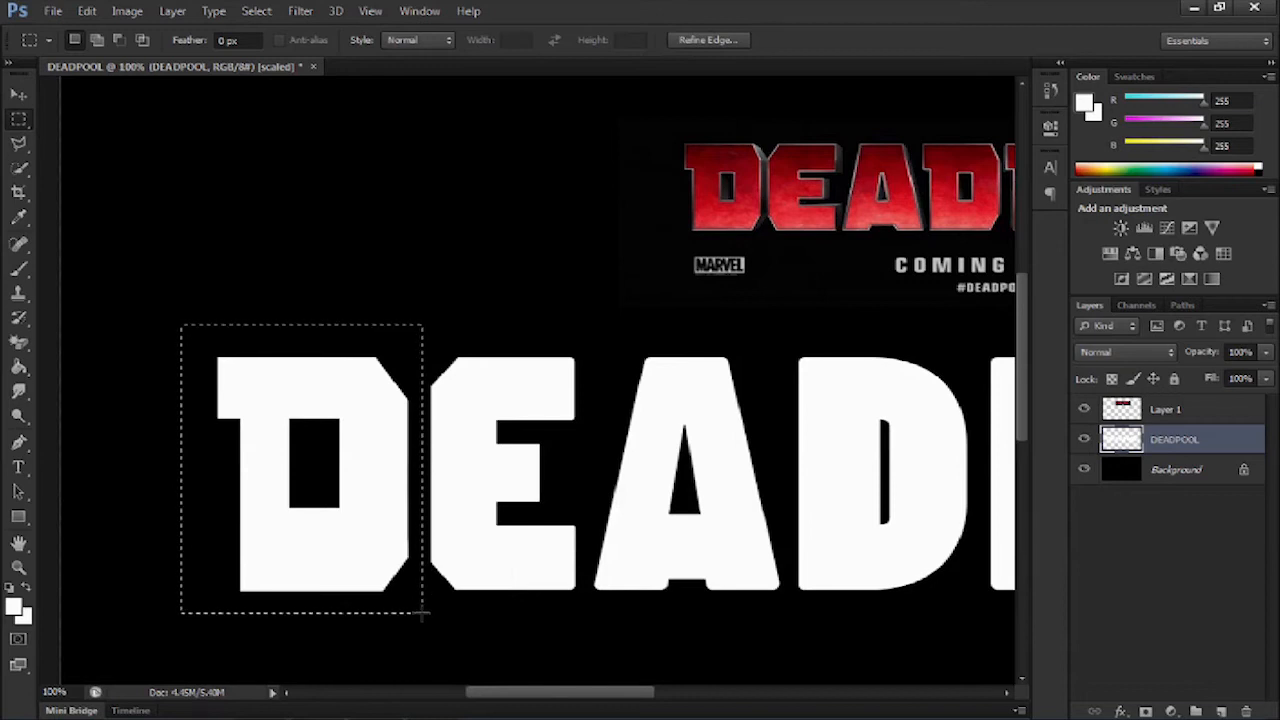
mouse_move(62, 80)
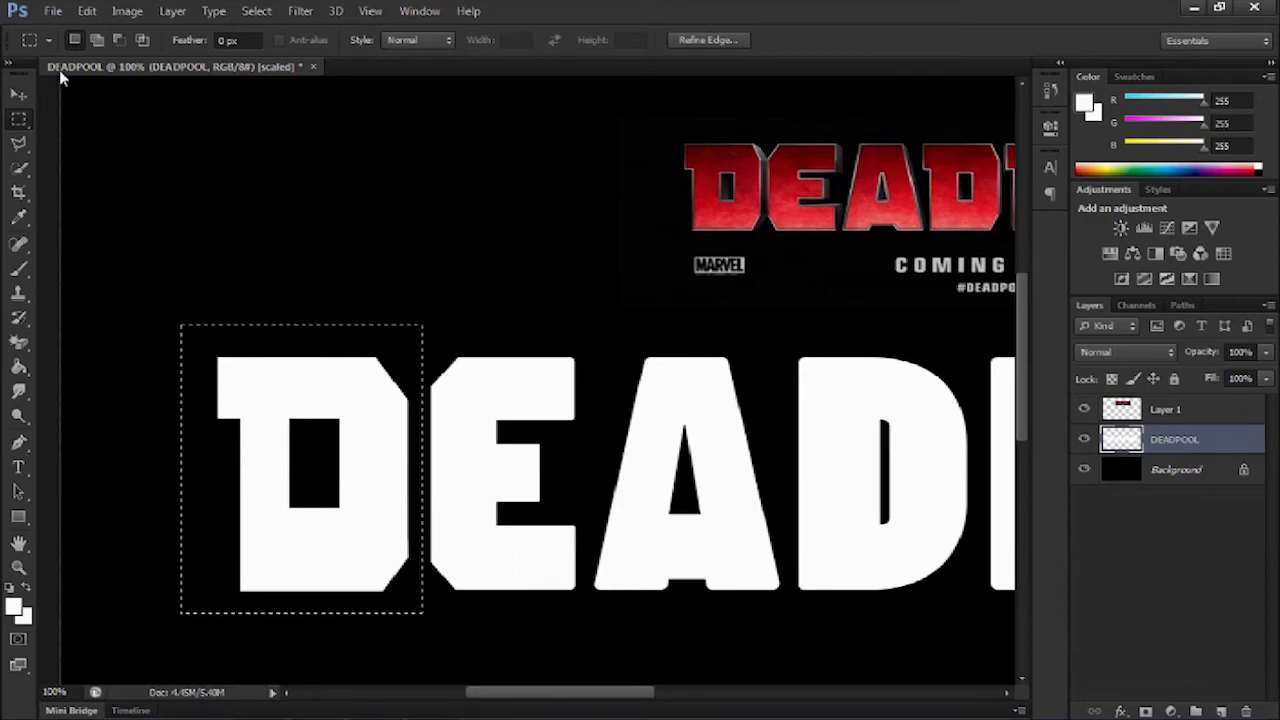
click(88, 12)
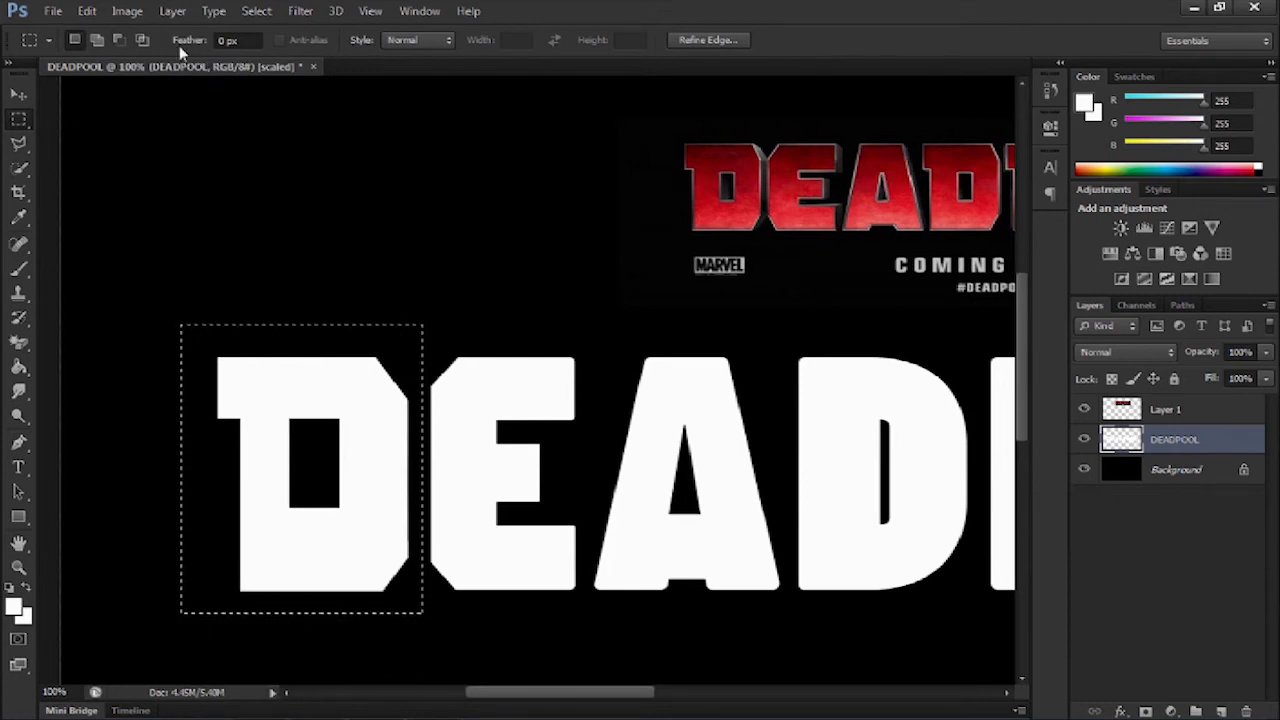
click(86, 12)
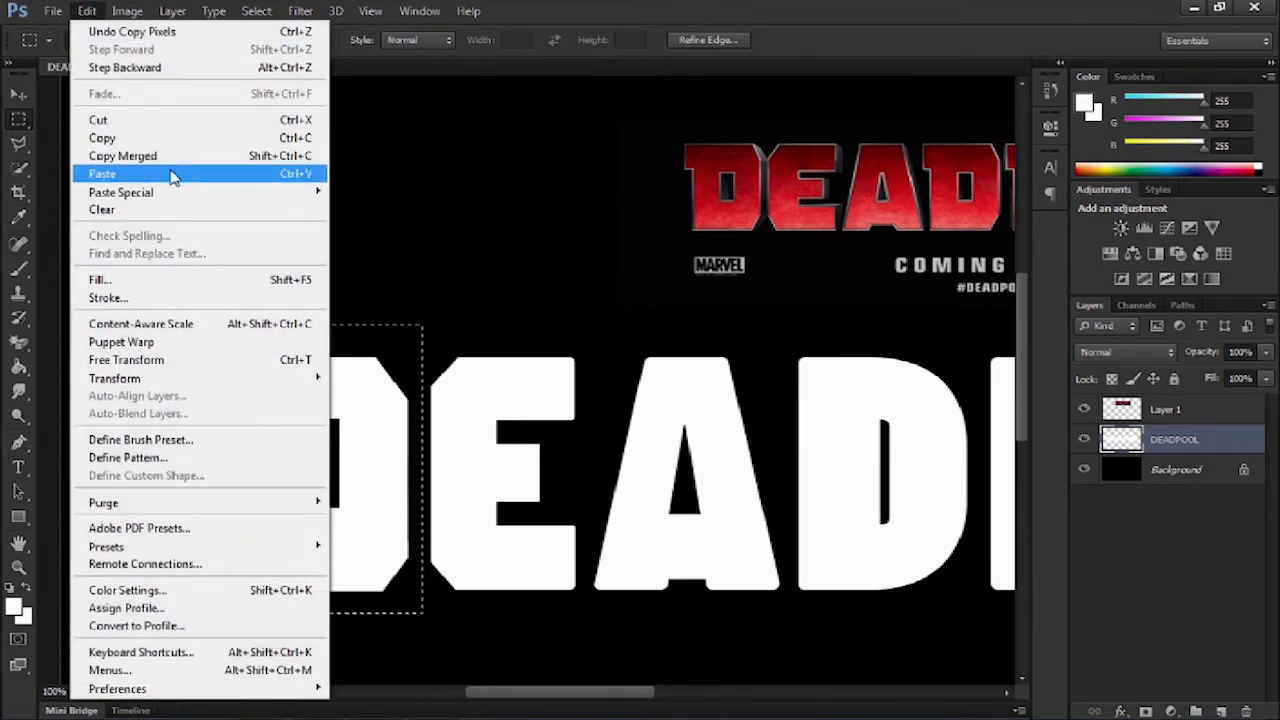
click(102, 172)
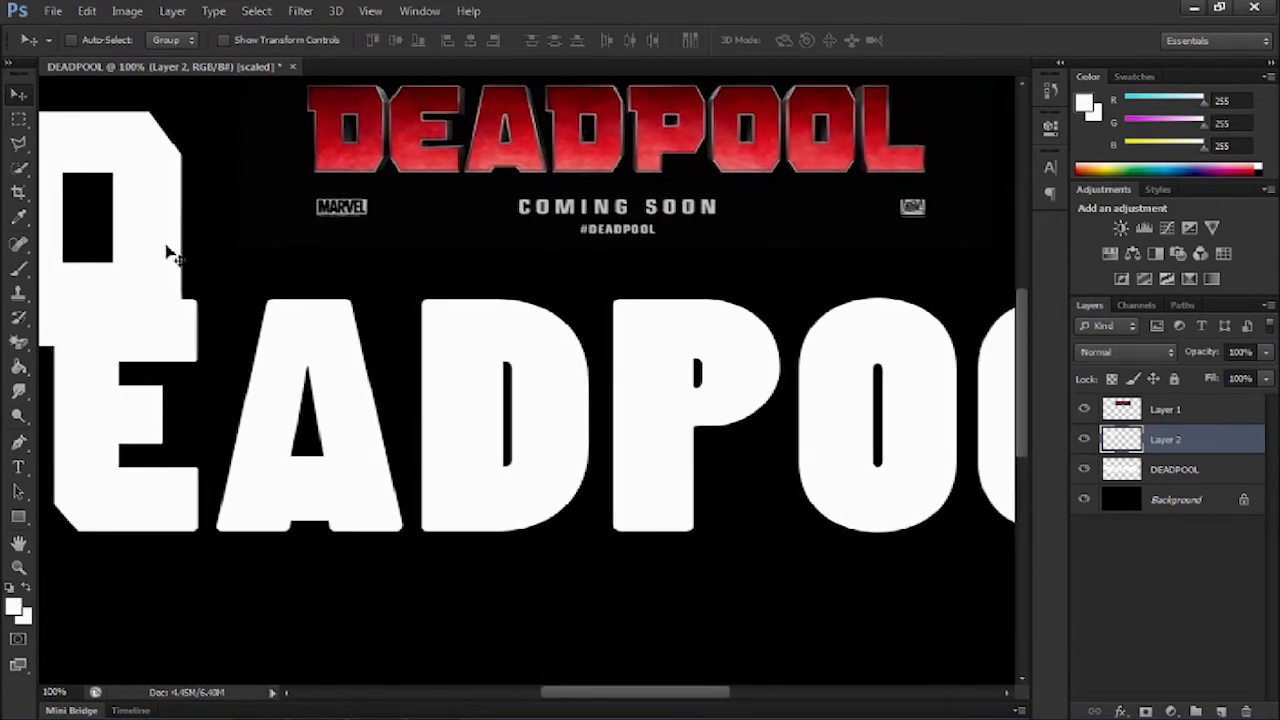
drag(170, 256, 576, 424)
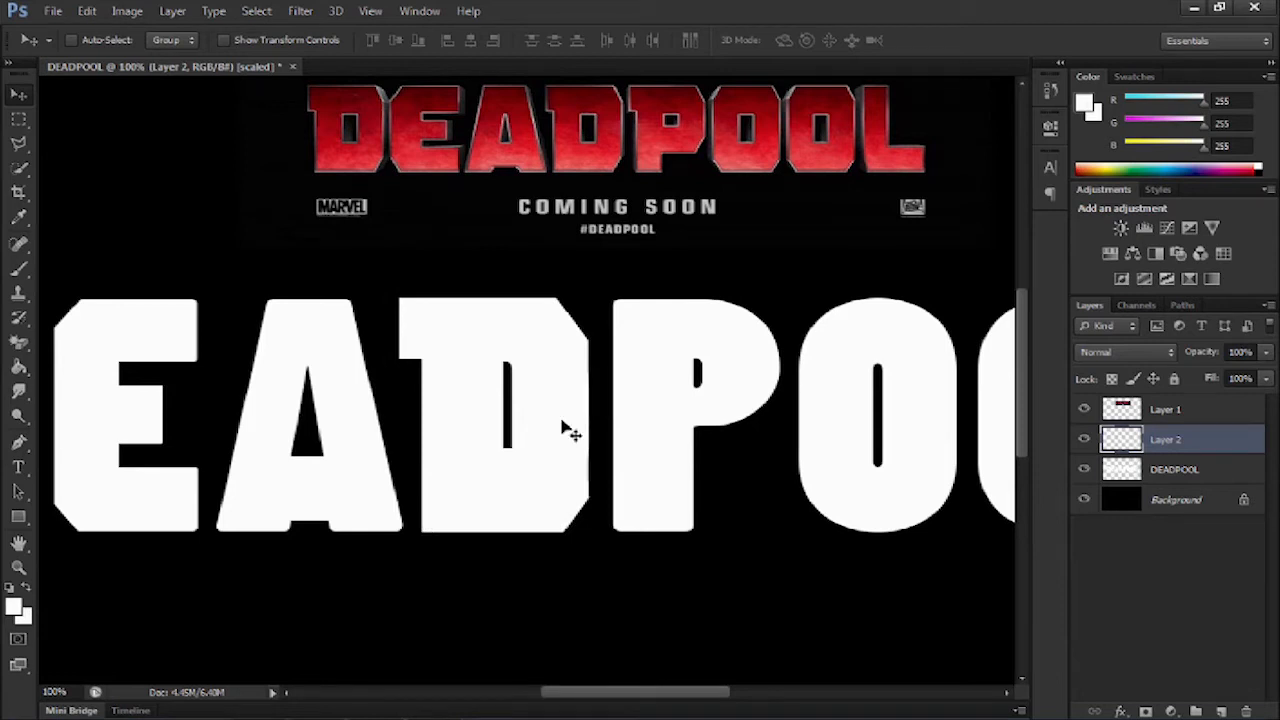
Select the second letter D on the DEADPOOL pixel layer
click(1174, 468)
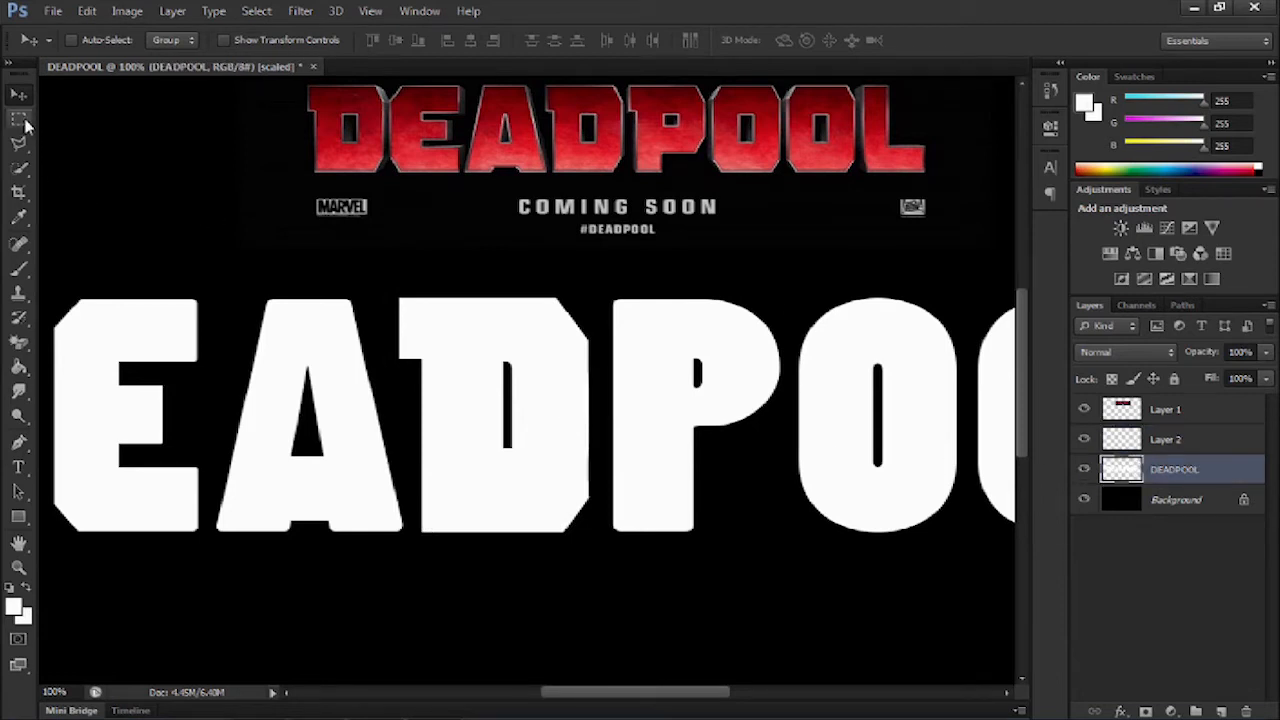
drag(390, 284, 588, 530)
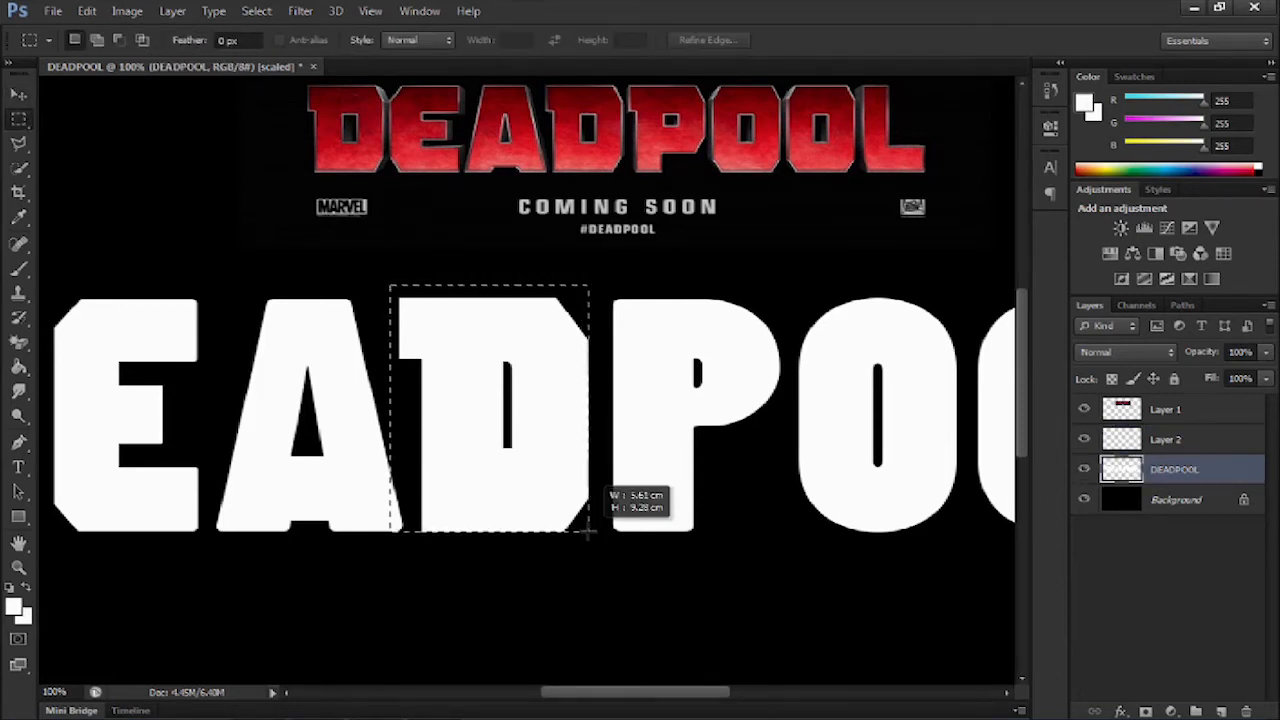
drag(588, 536, 596, 556)
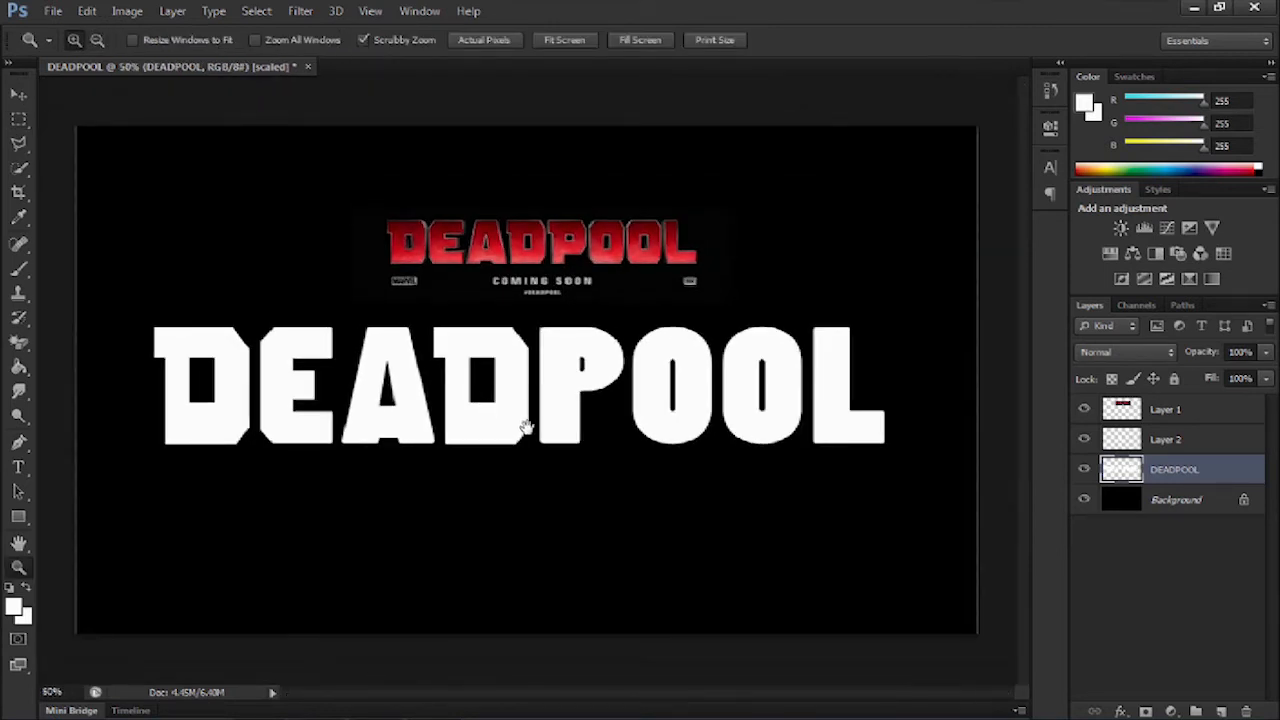
mouse_move(952, 404)
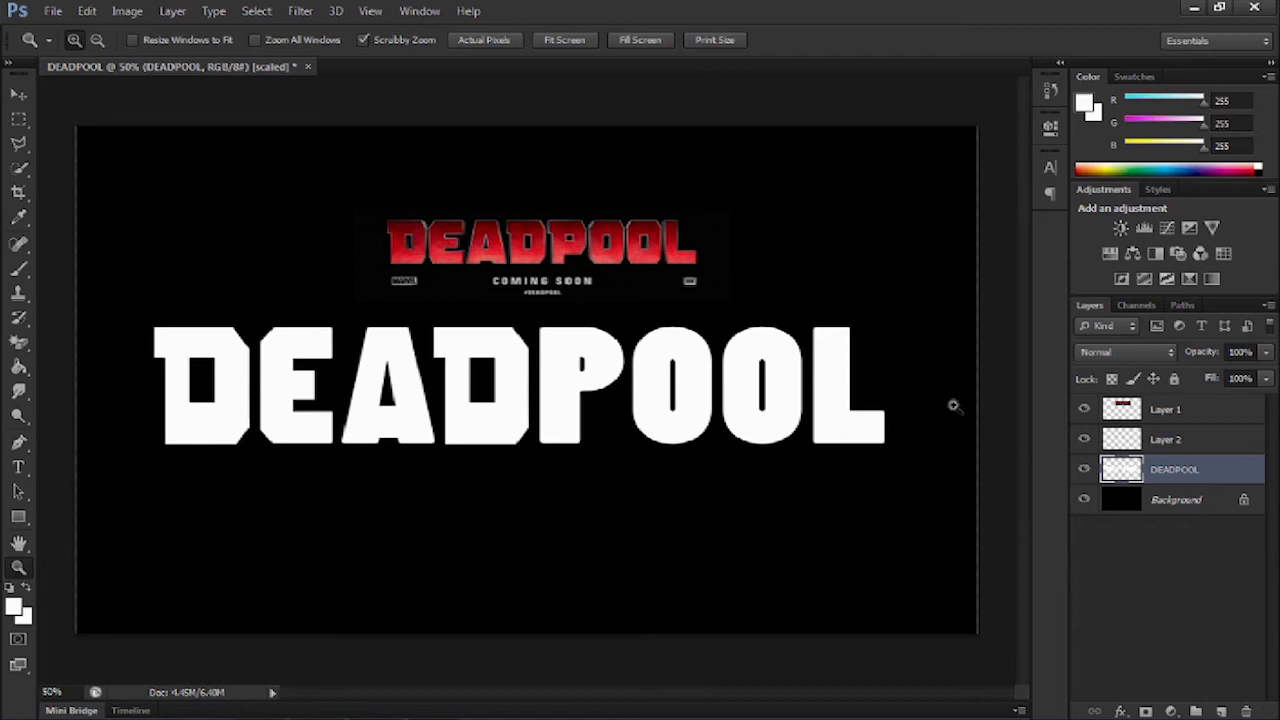
Make the copied D's Layer 2 active with the whole lettering in view
click(1164, 440)
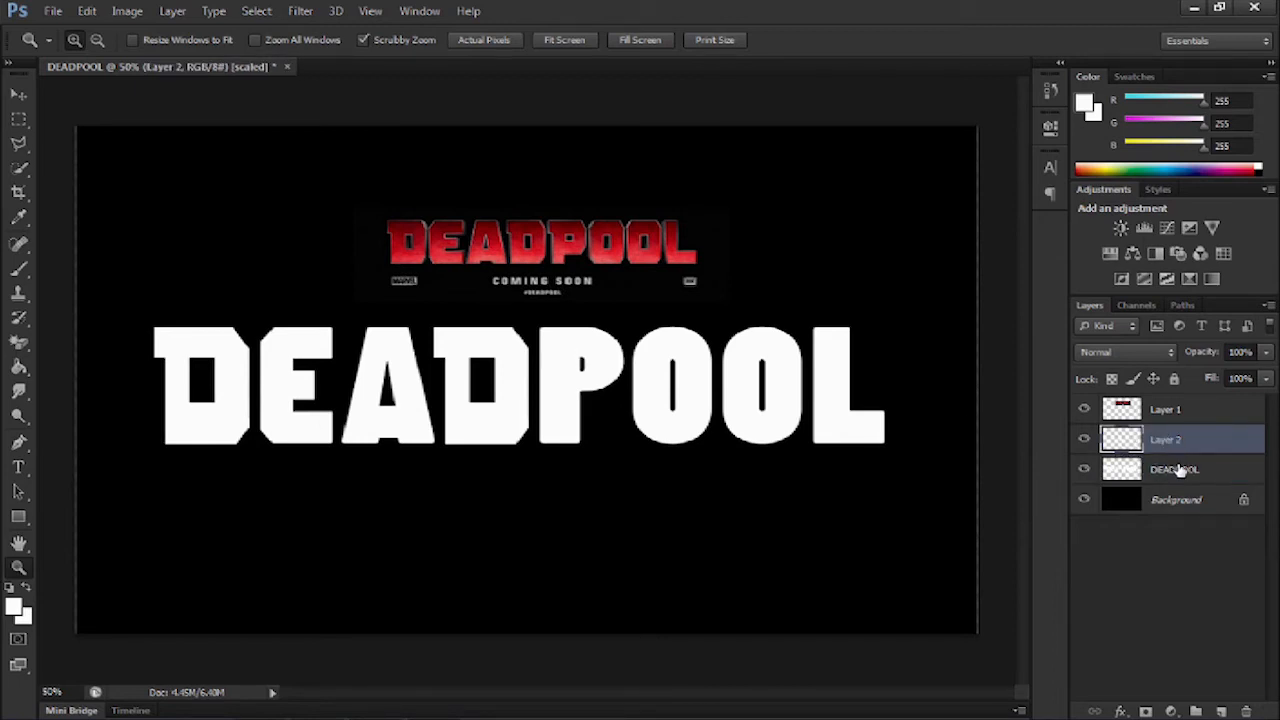
Rename the merged lettering layer to DEADPOOL and dismiss the Move Tool warning
double_click(1166, 440)
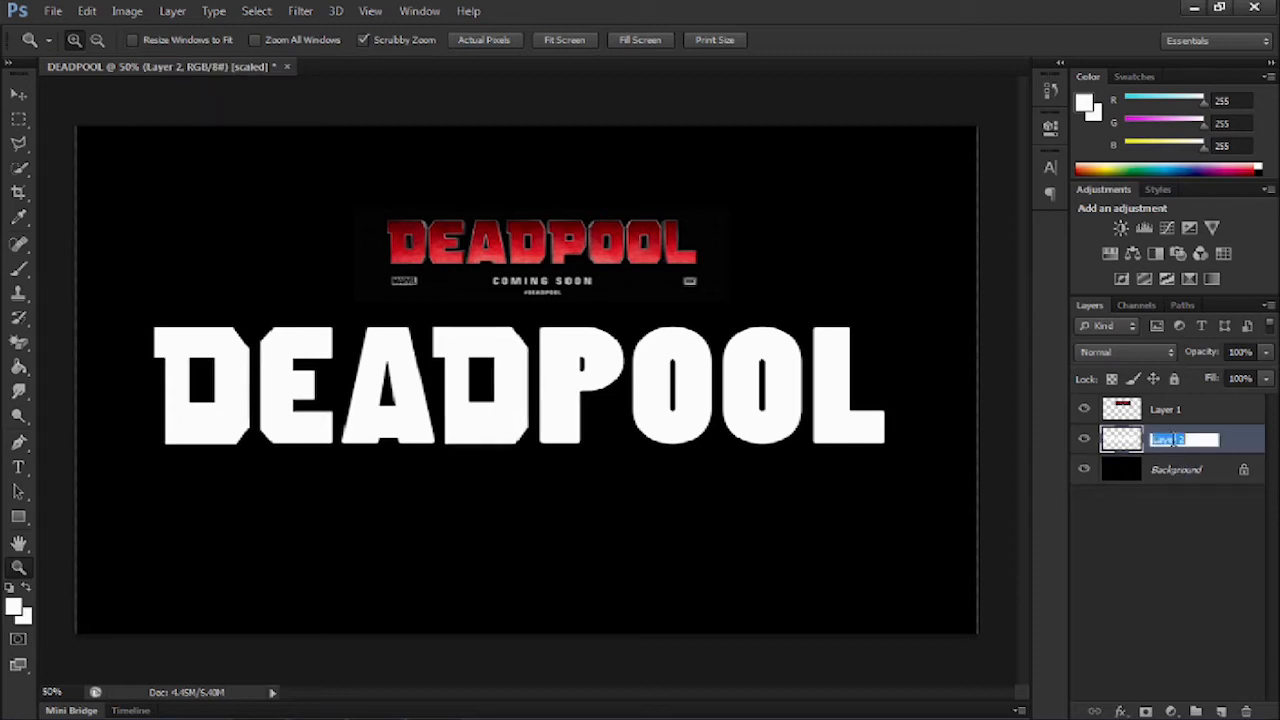
text(DEADPOOL)
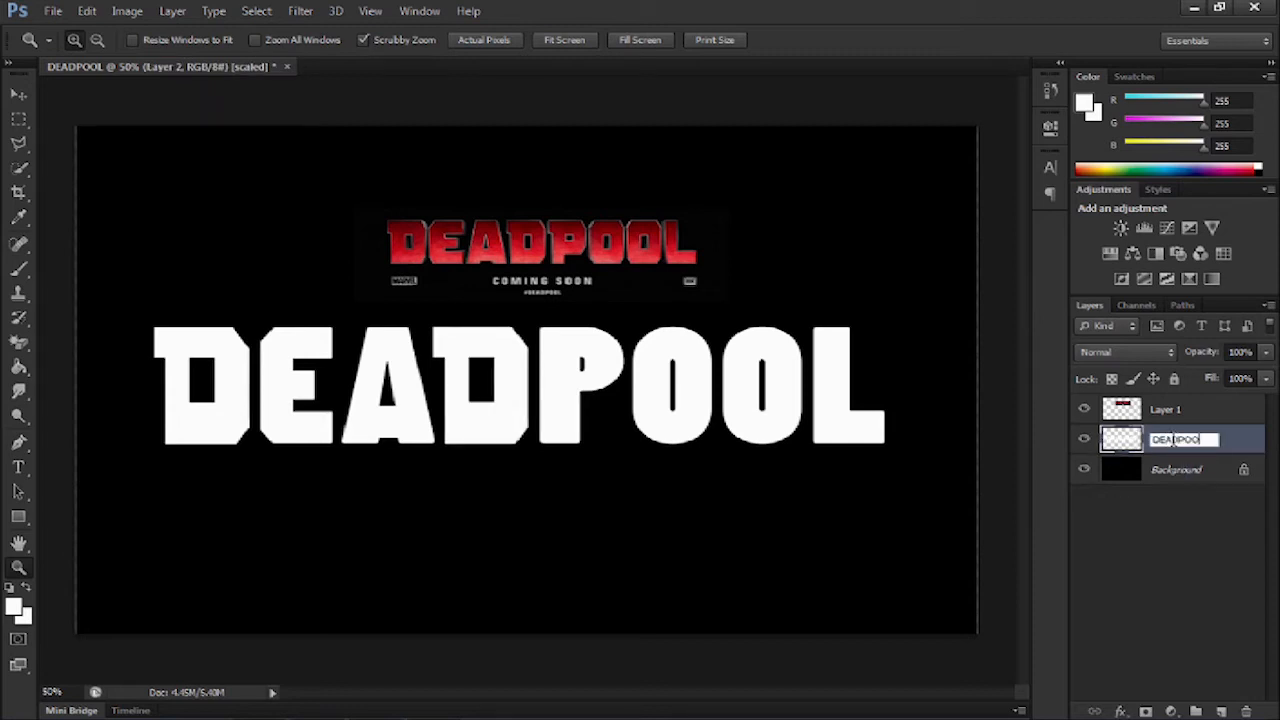
key(Return)
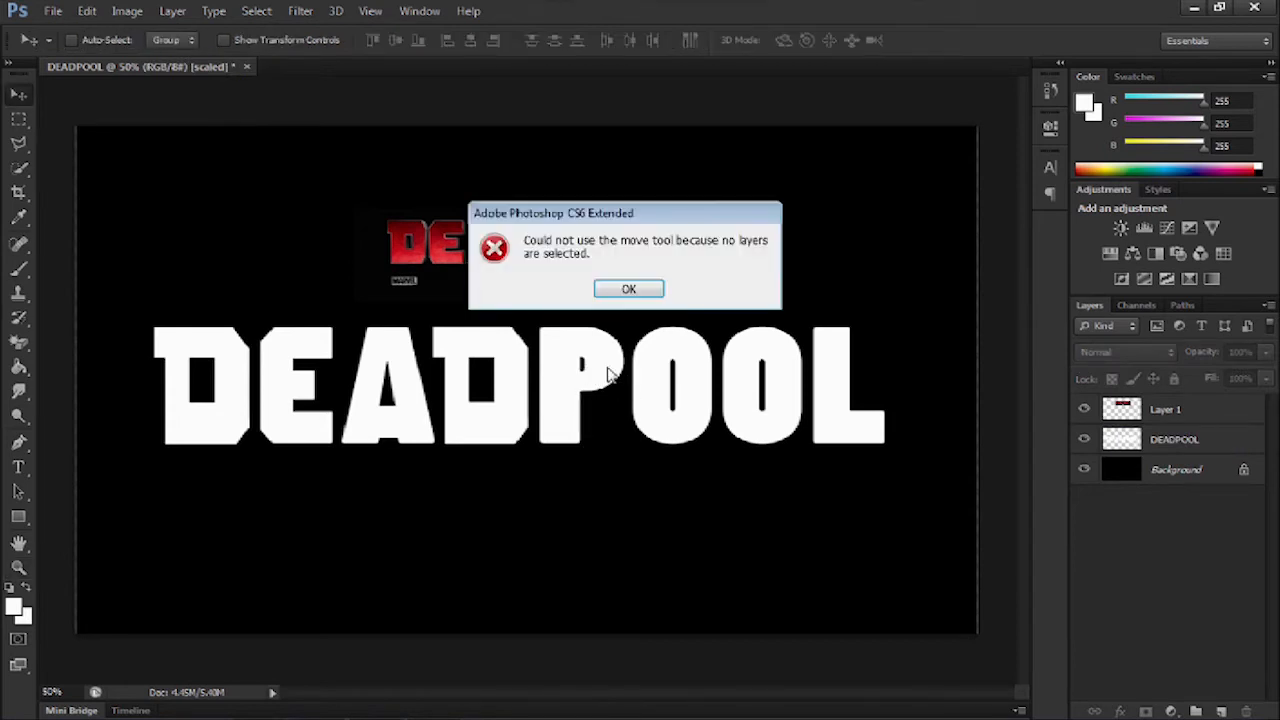
click(628, 288)
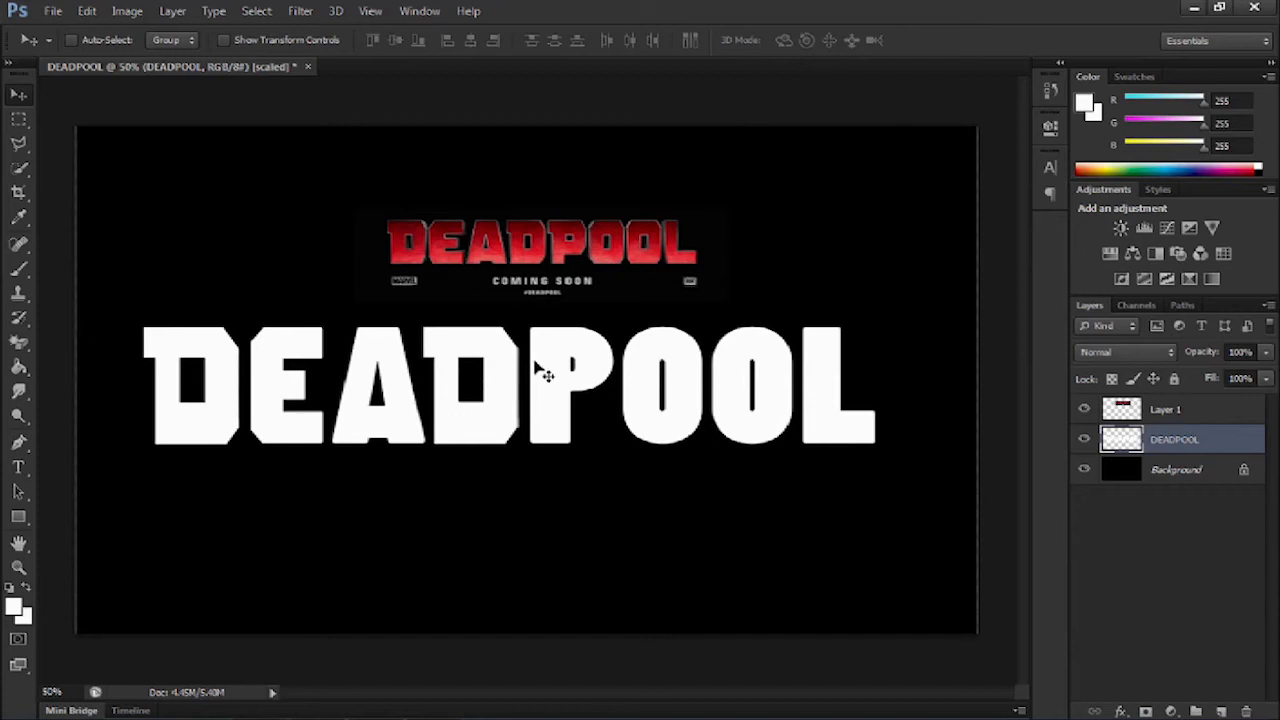
mouse_move(558, 308)
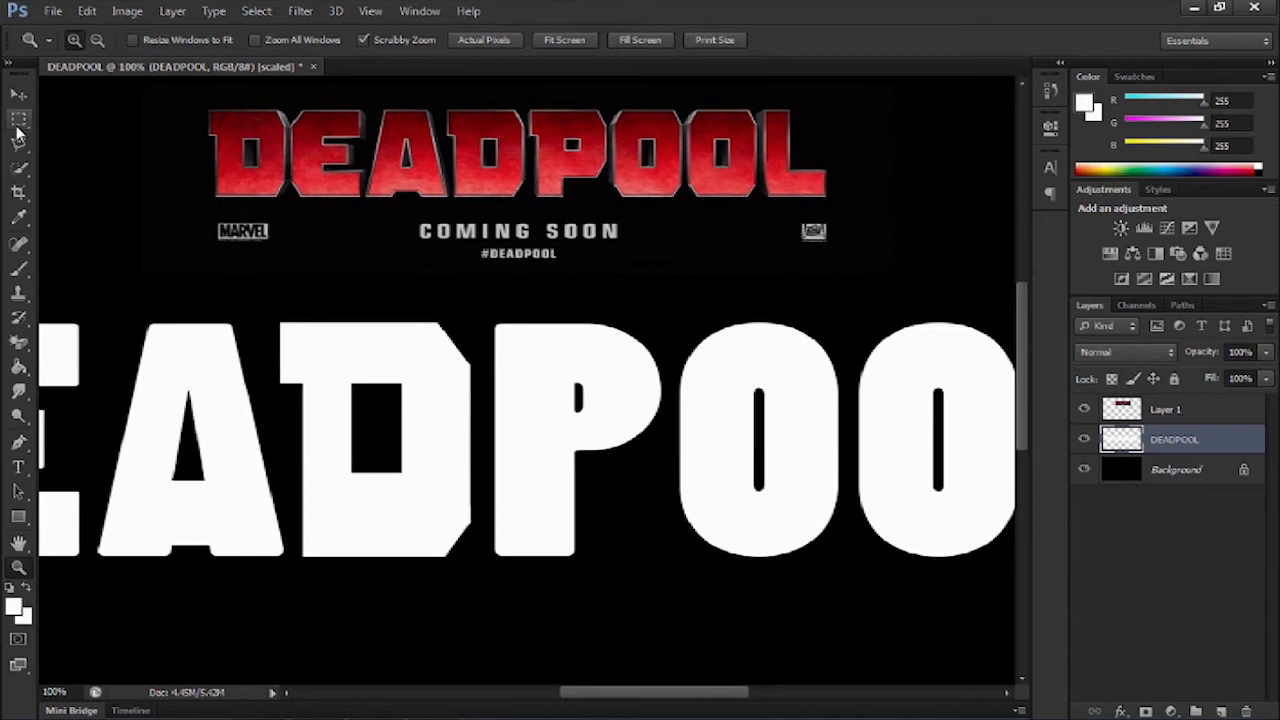
Select and clear small areas around the top of the P with marquee and polygonal lasso
click(20, 120)
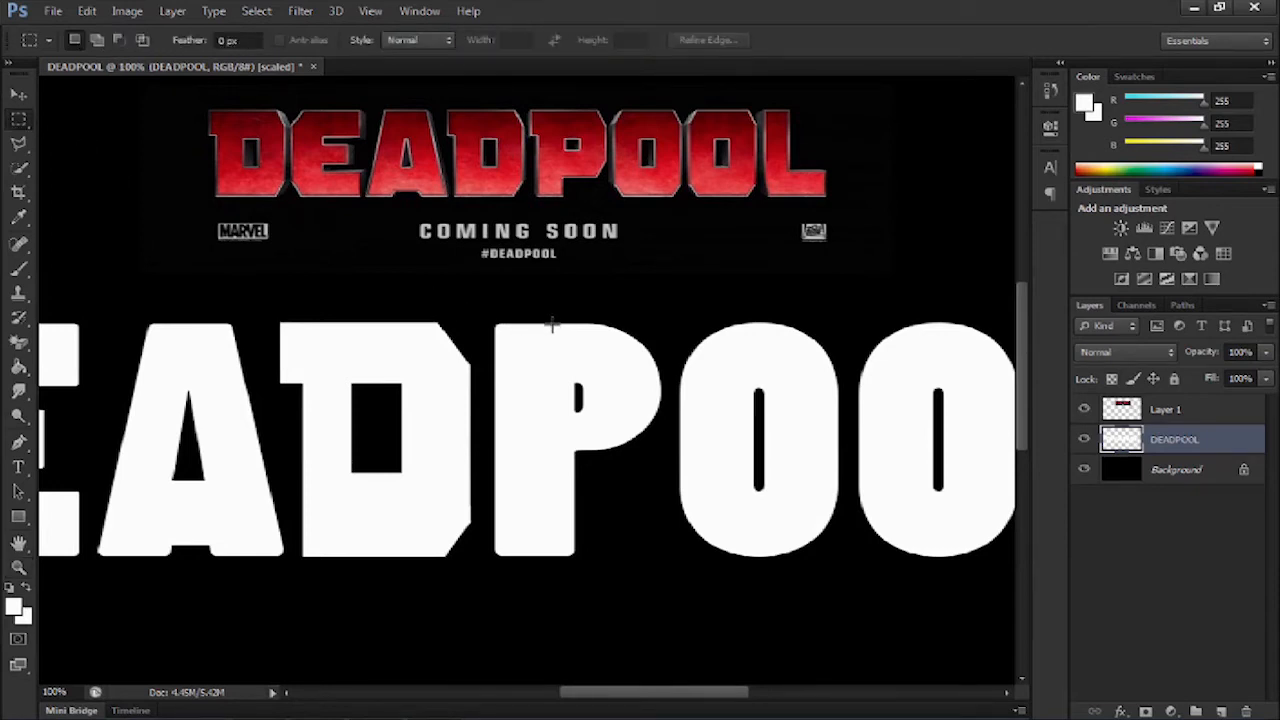
mouse_move(552, 324)
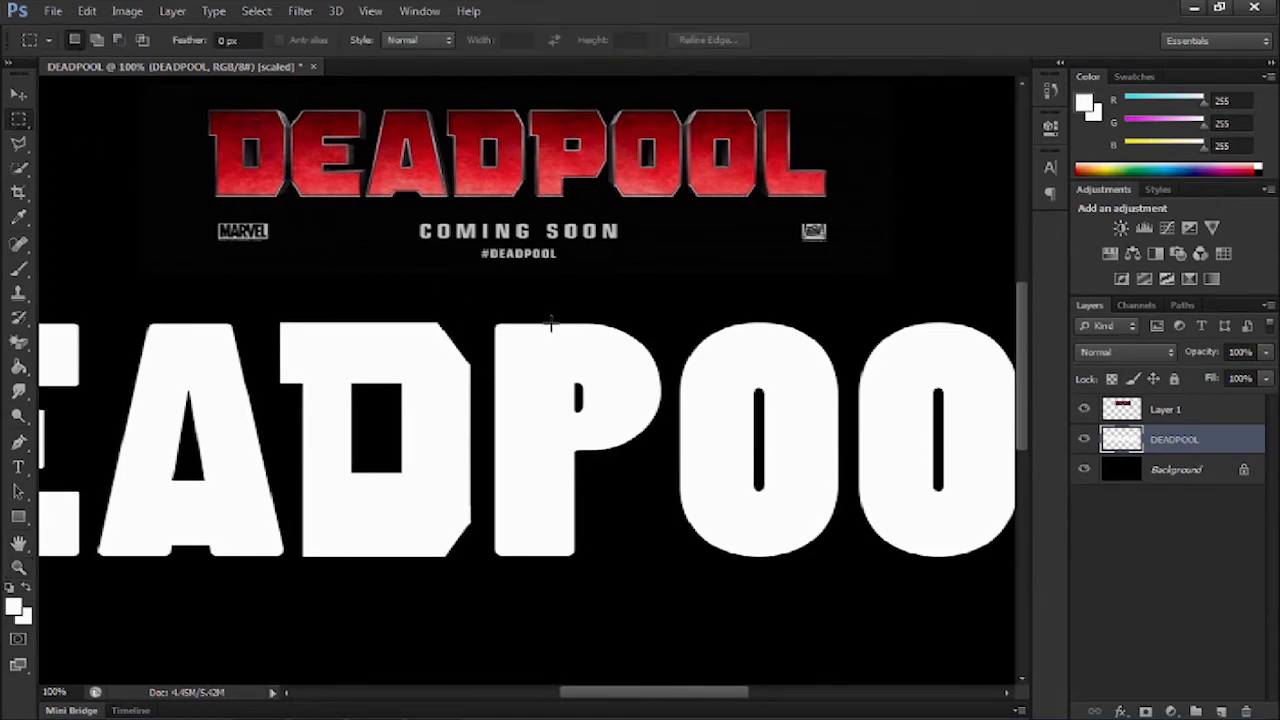
drag(490, 336, 550, 360)
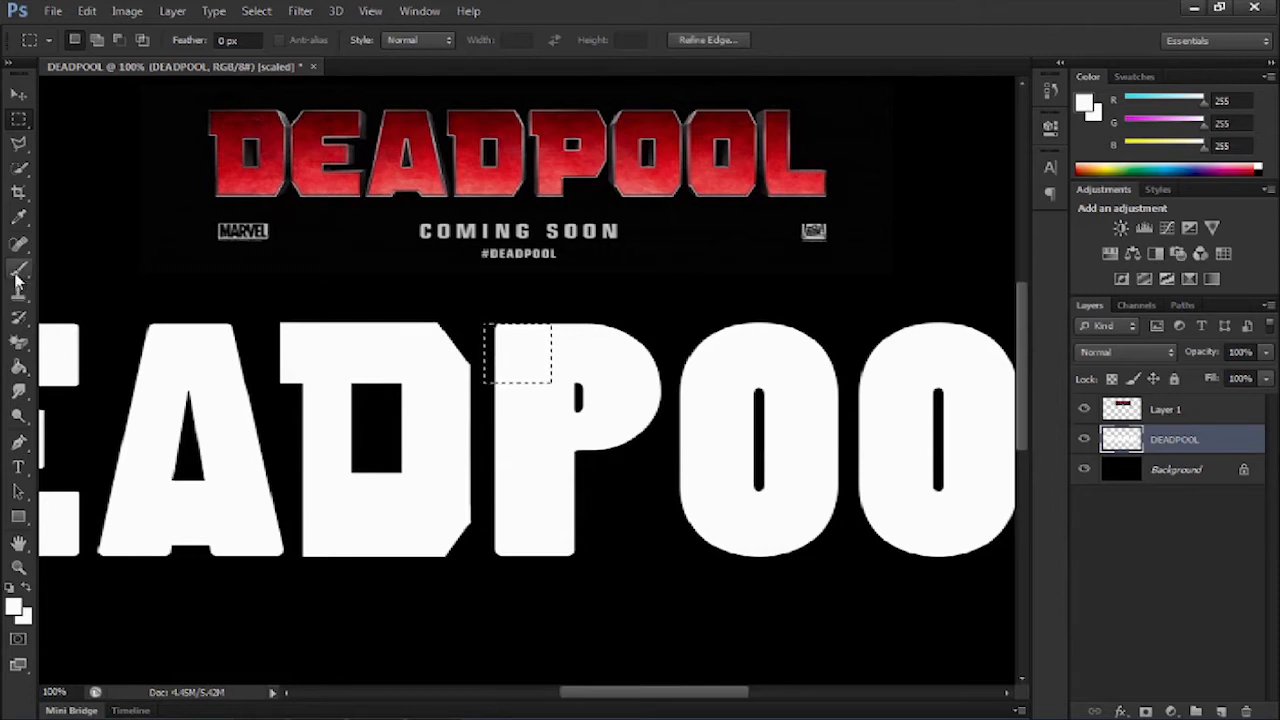
click(18, 280)
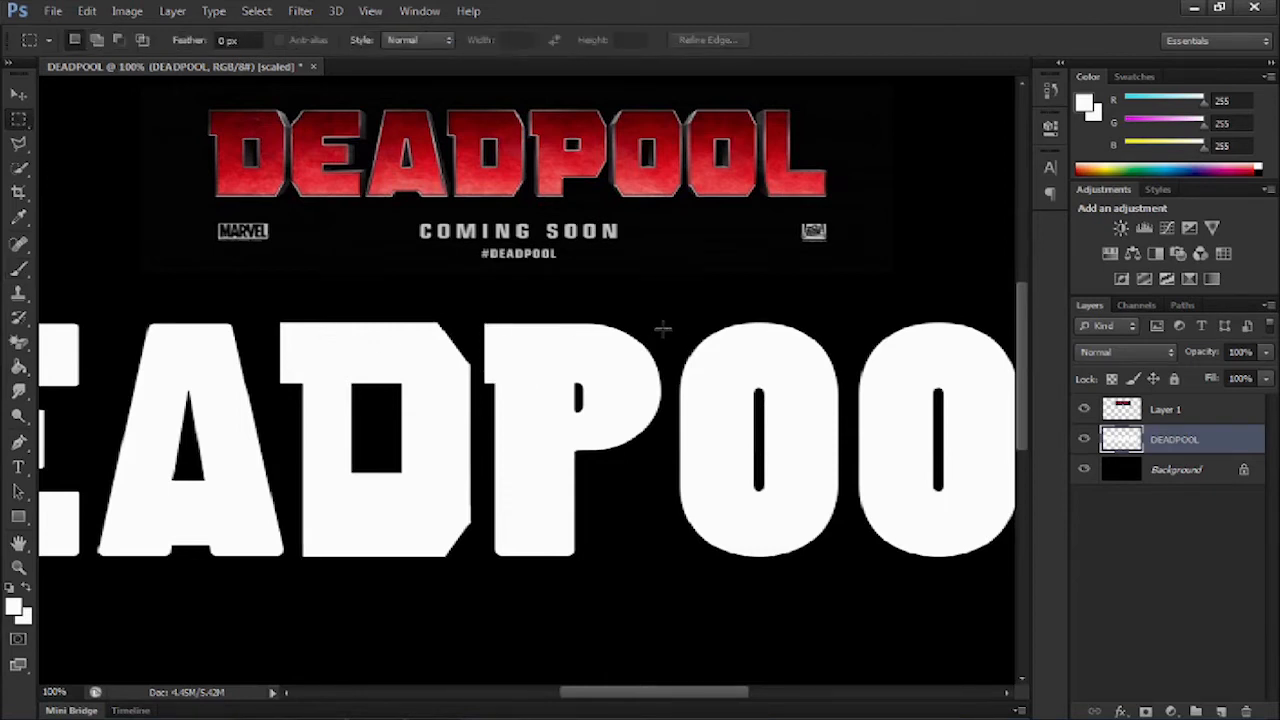
mouse_move(572, 424)
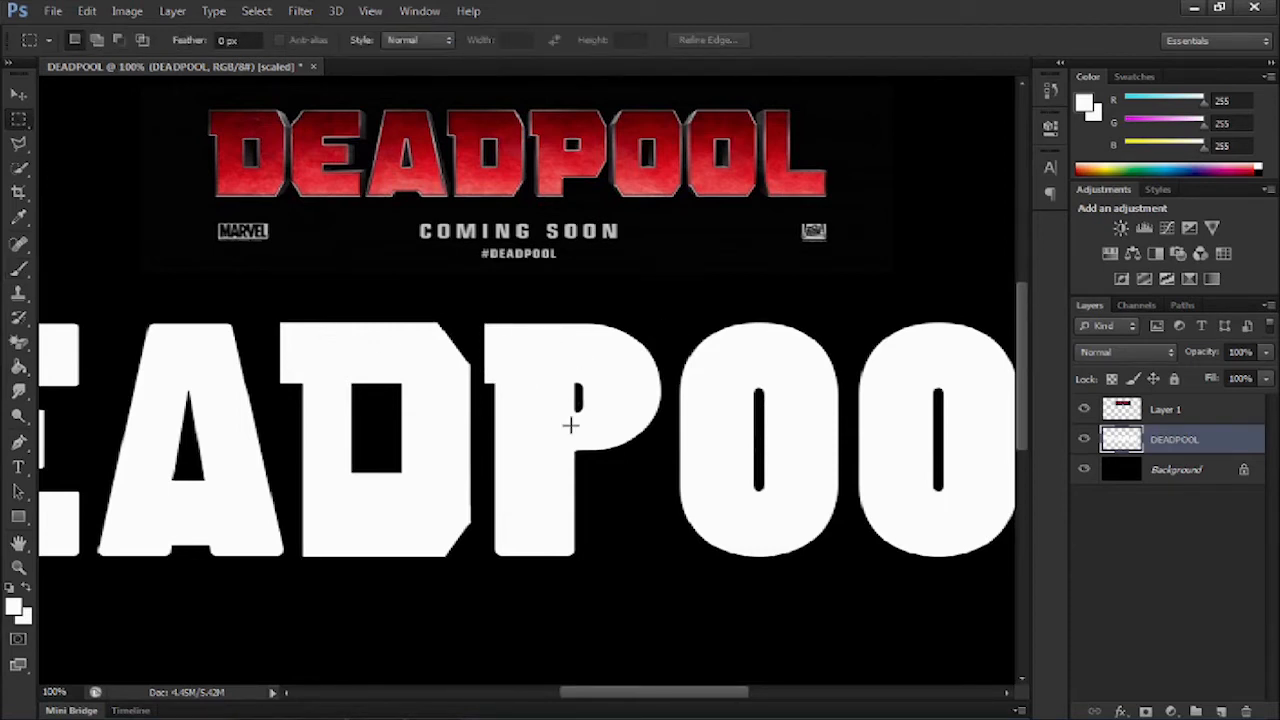
mouse_move(560, 558)
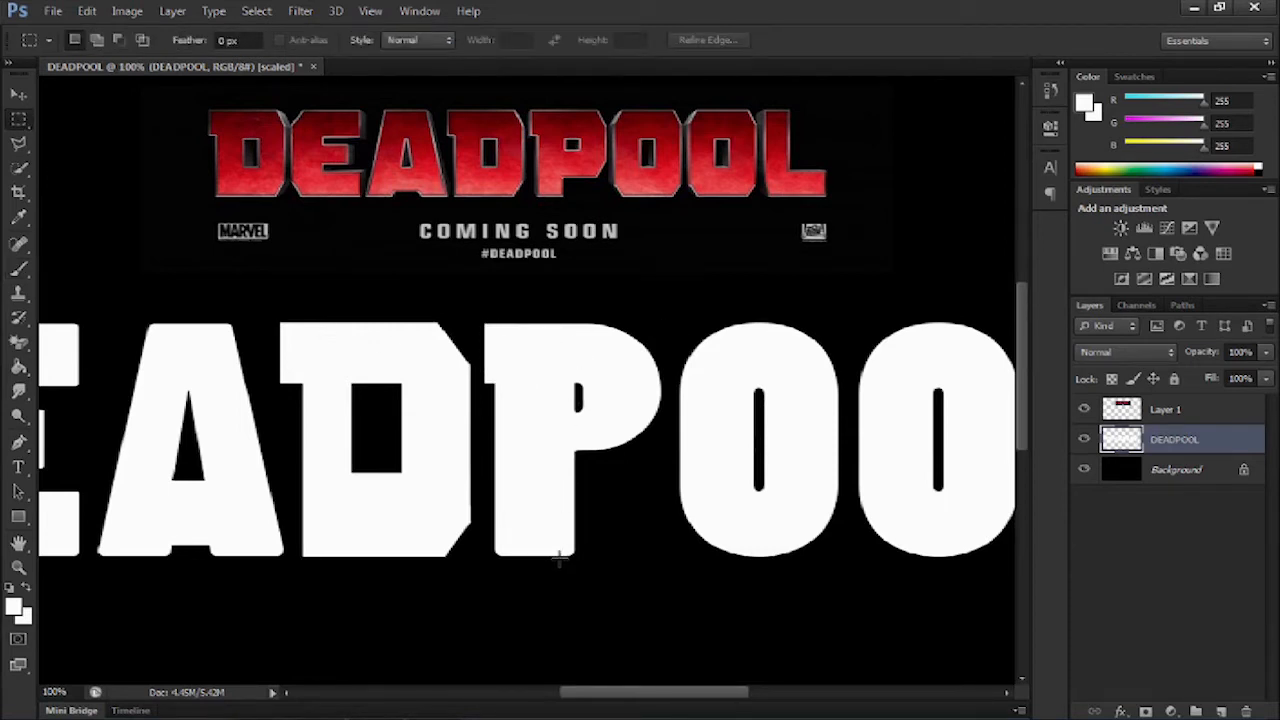
mouse_move(568, 336)
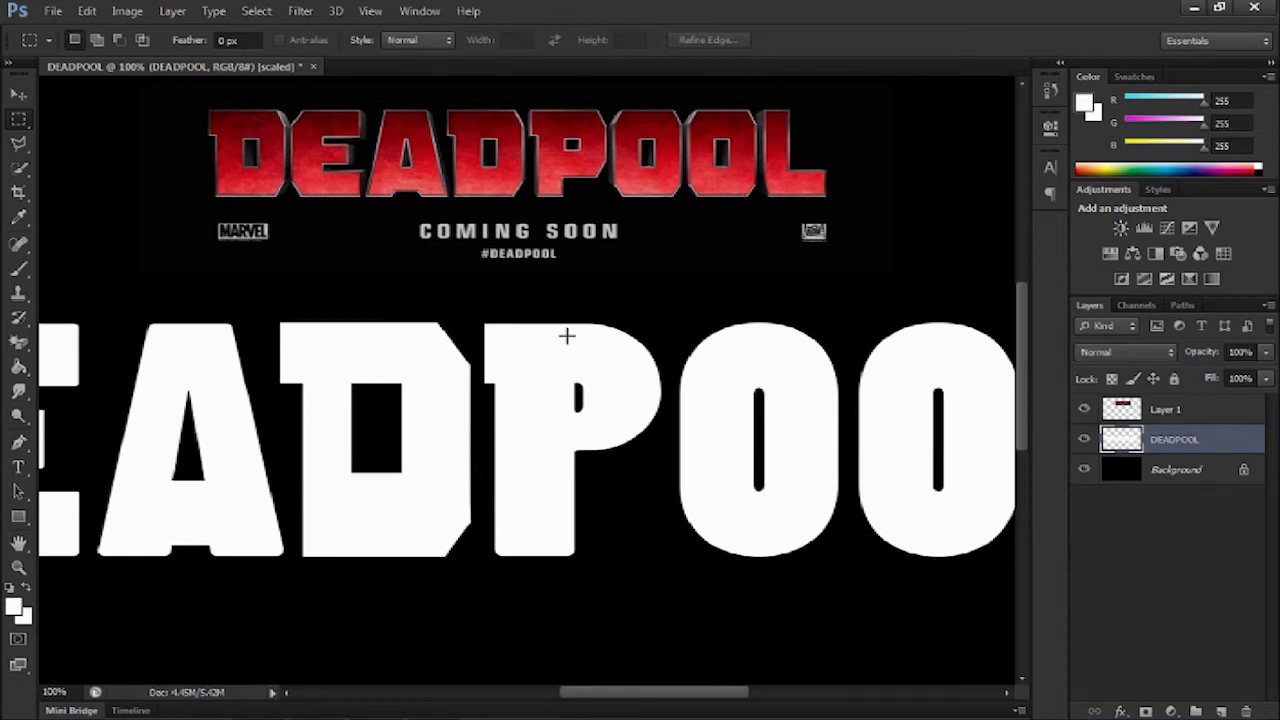
mouse_move(560, 328)
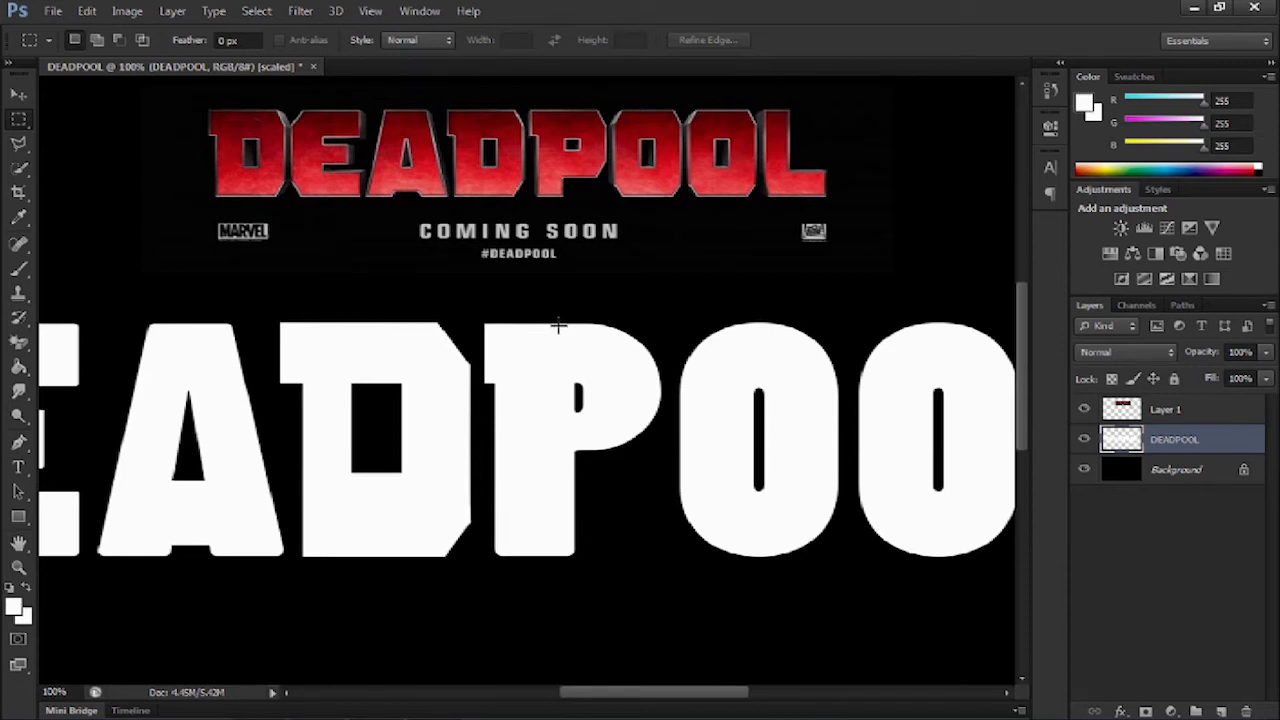
drag(558, 324, 672, 488)
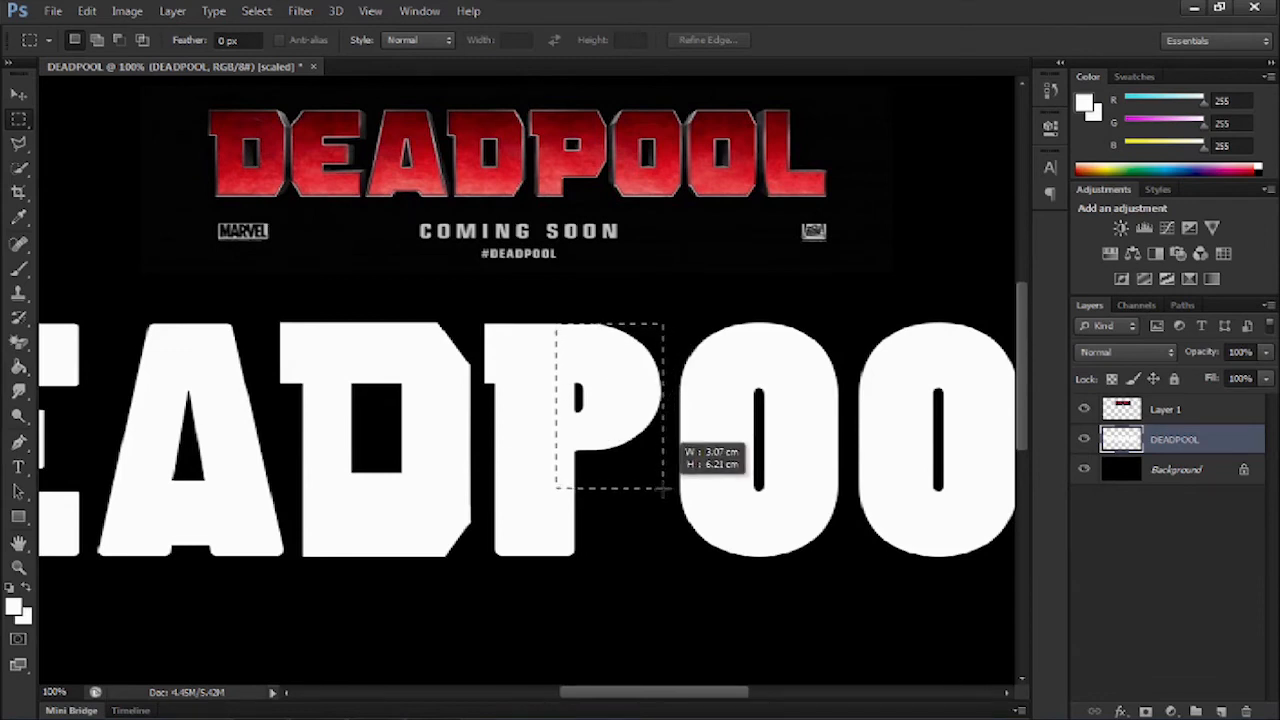
drag(660, 490, 660, 504)
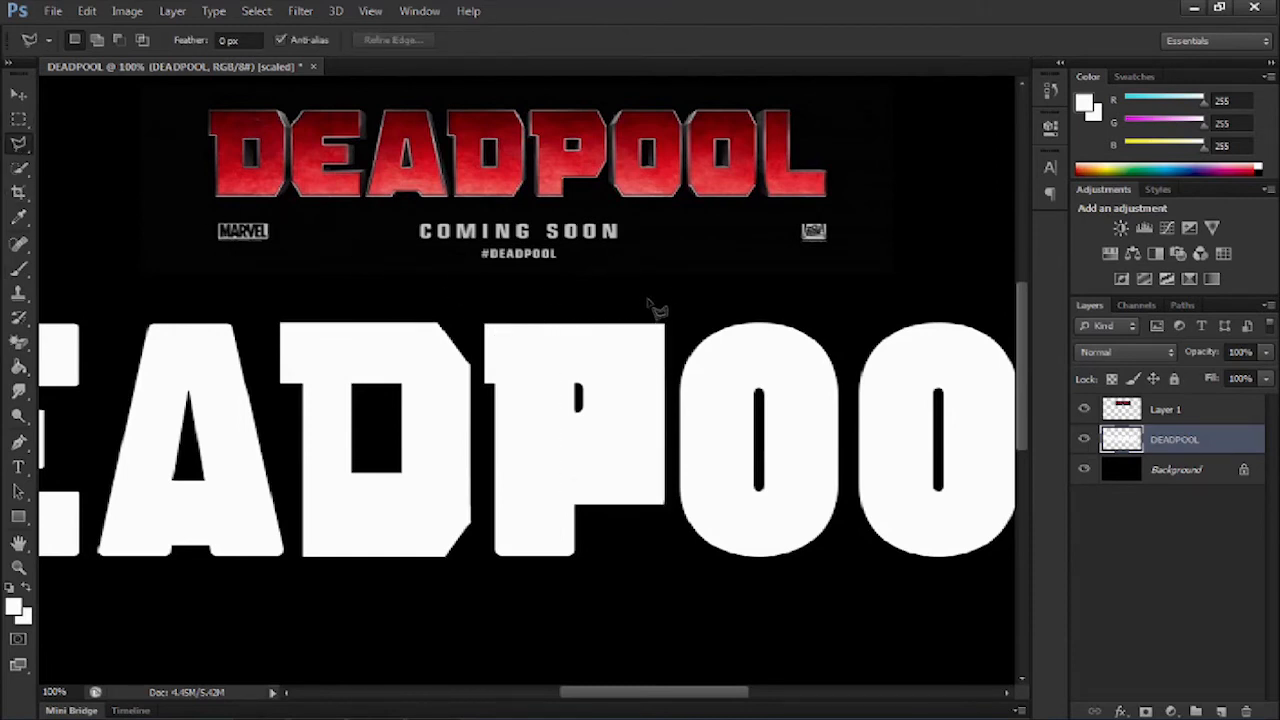
mouse_move(644, 324)
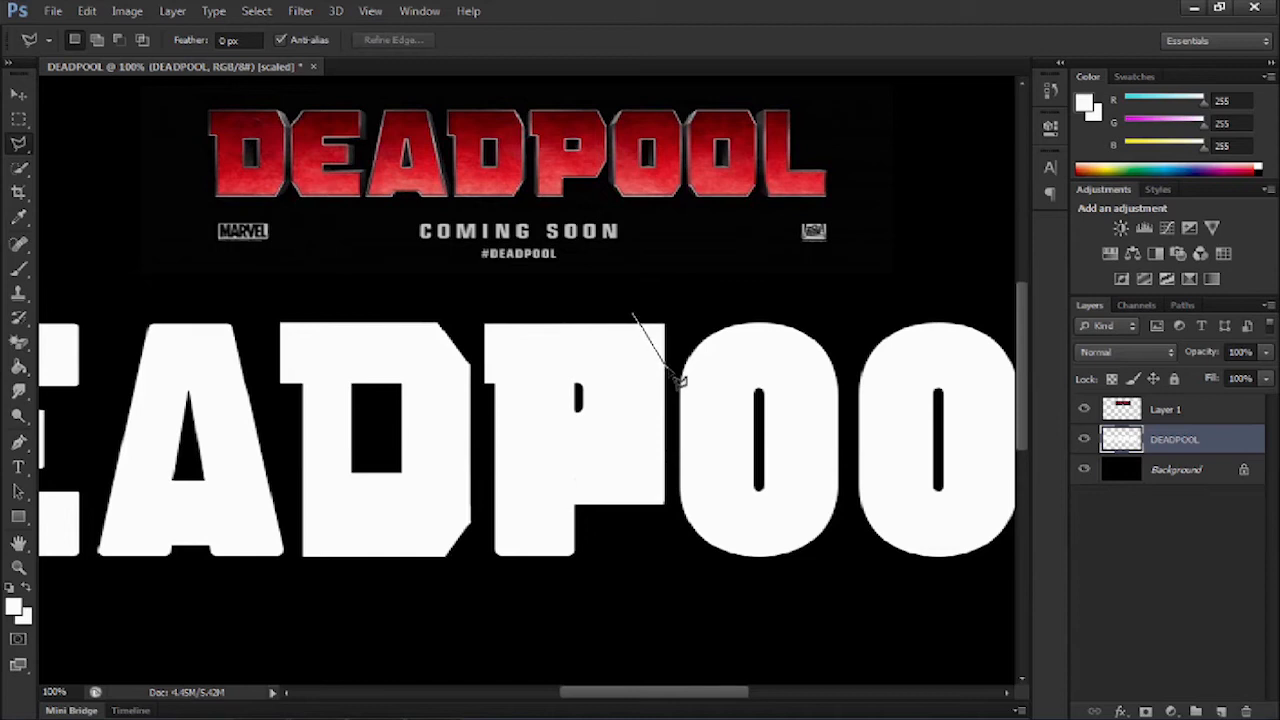
mouse_move(690, 304)
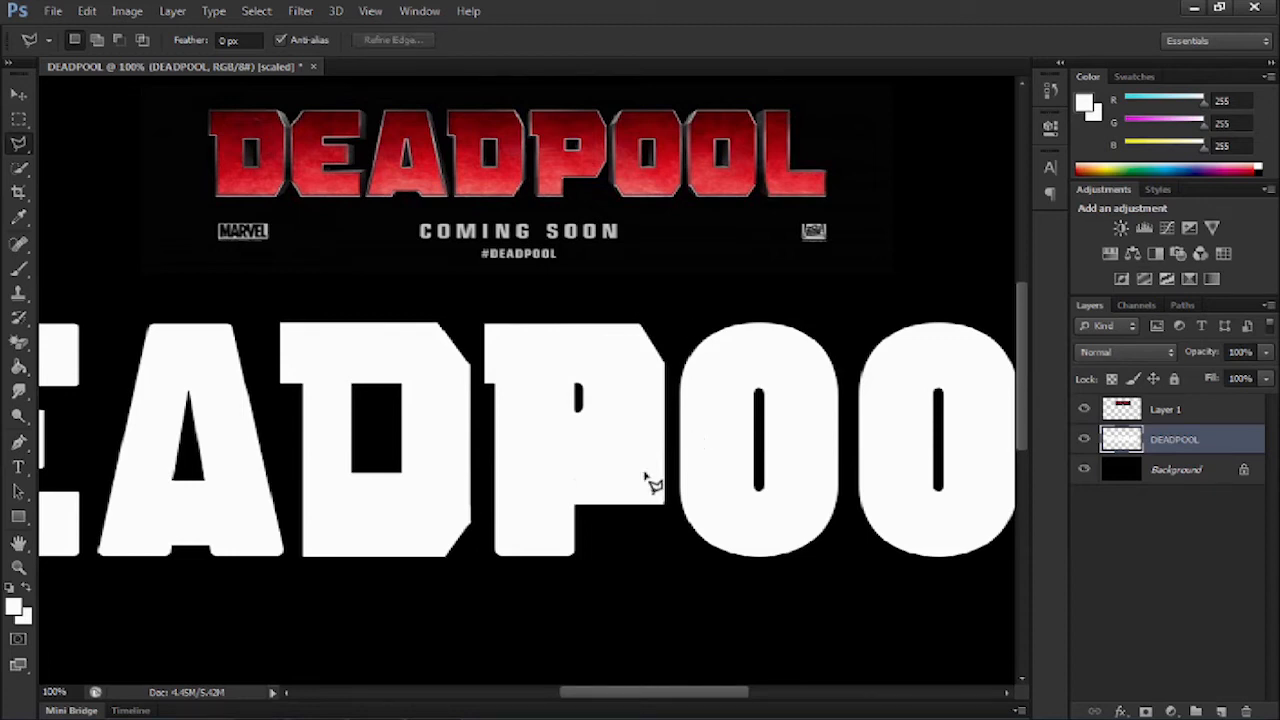
mouse_move(672, 486)
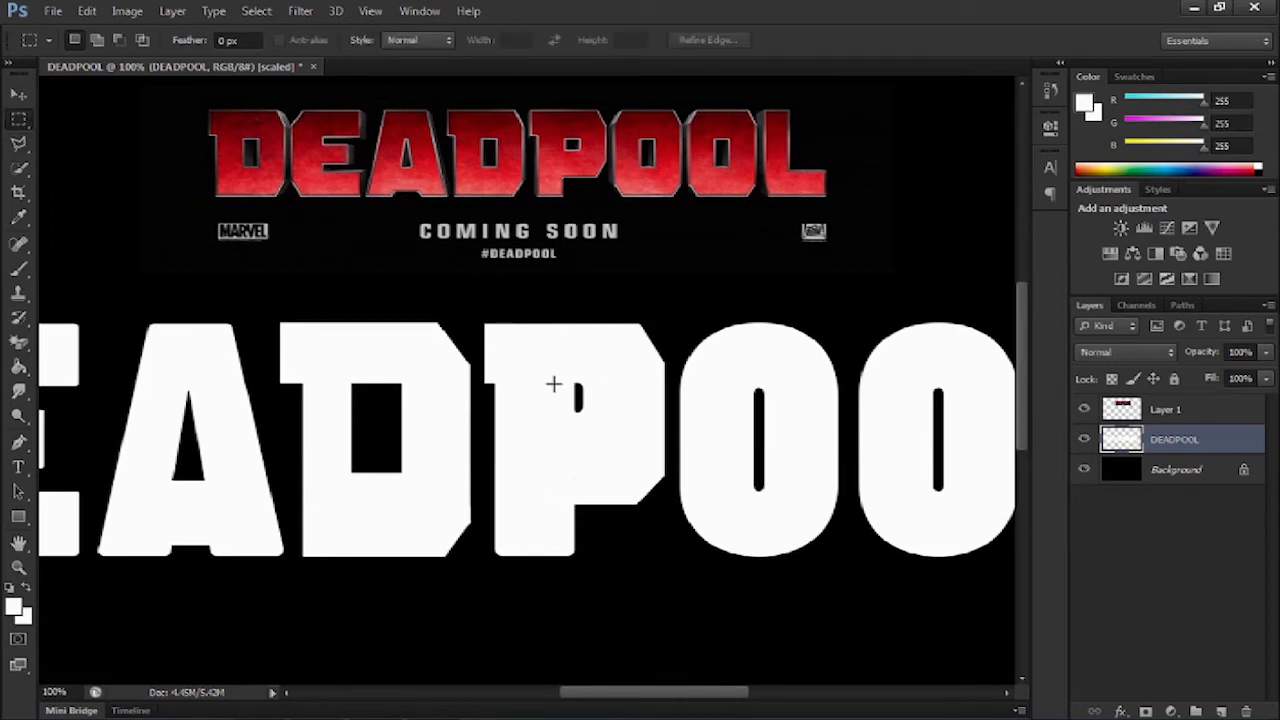
mouse_move(568, 390)
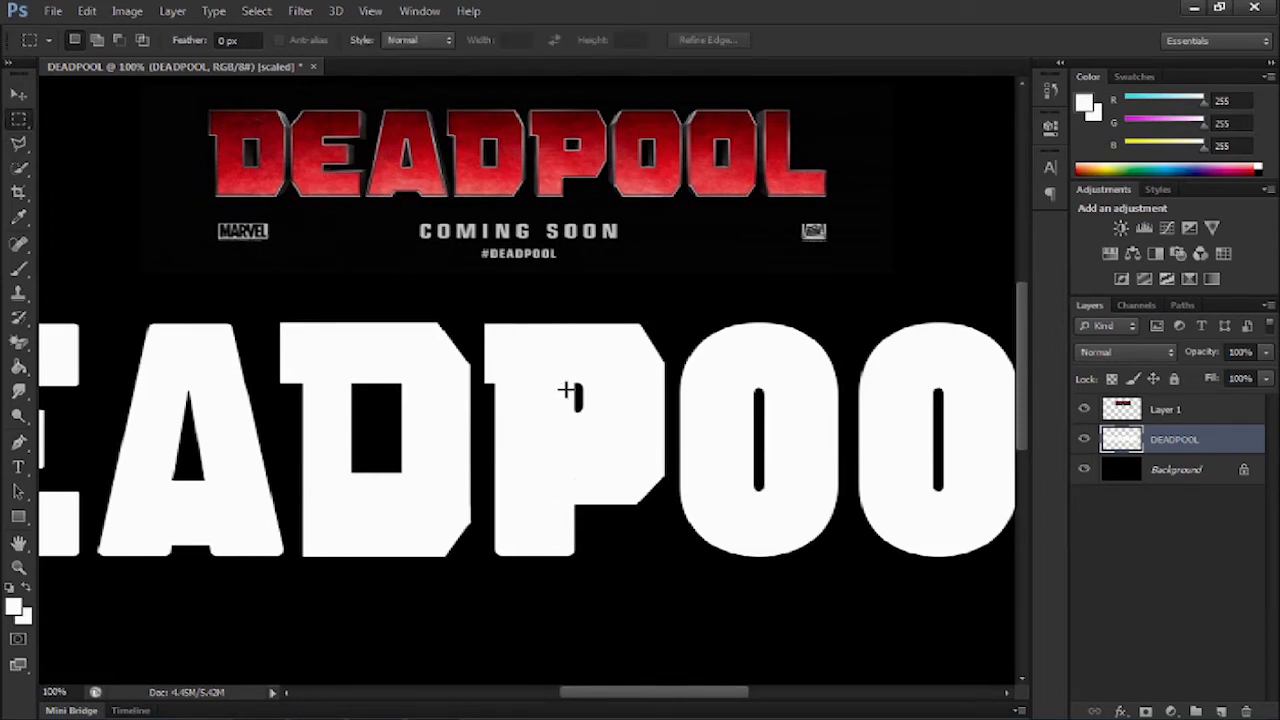
Square off the inner opening of the P with small marquee selections
drag(564, 390, 596, 414)
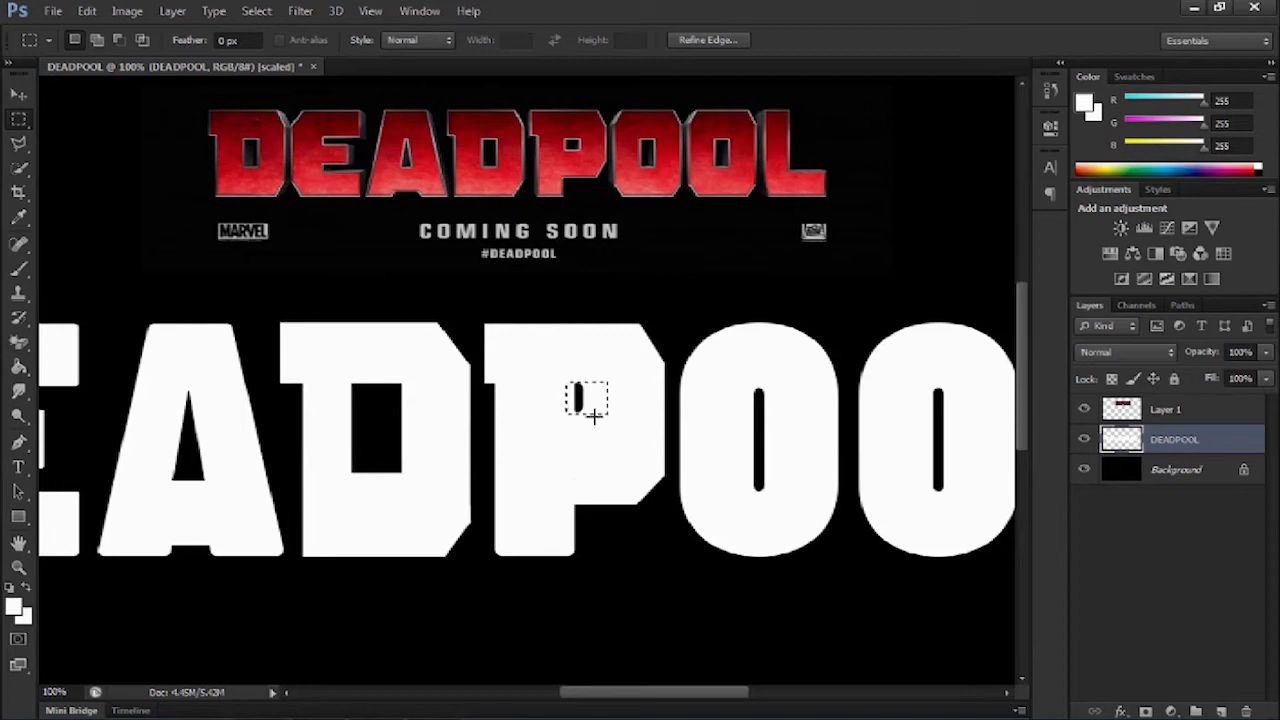
mouse_move(568, 162)
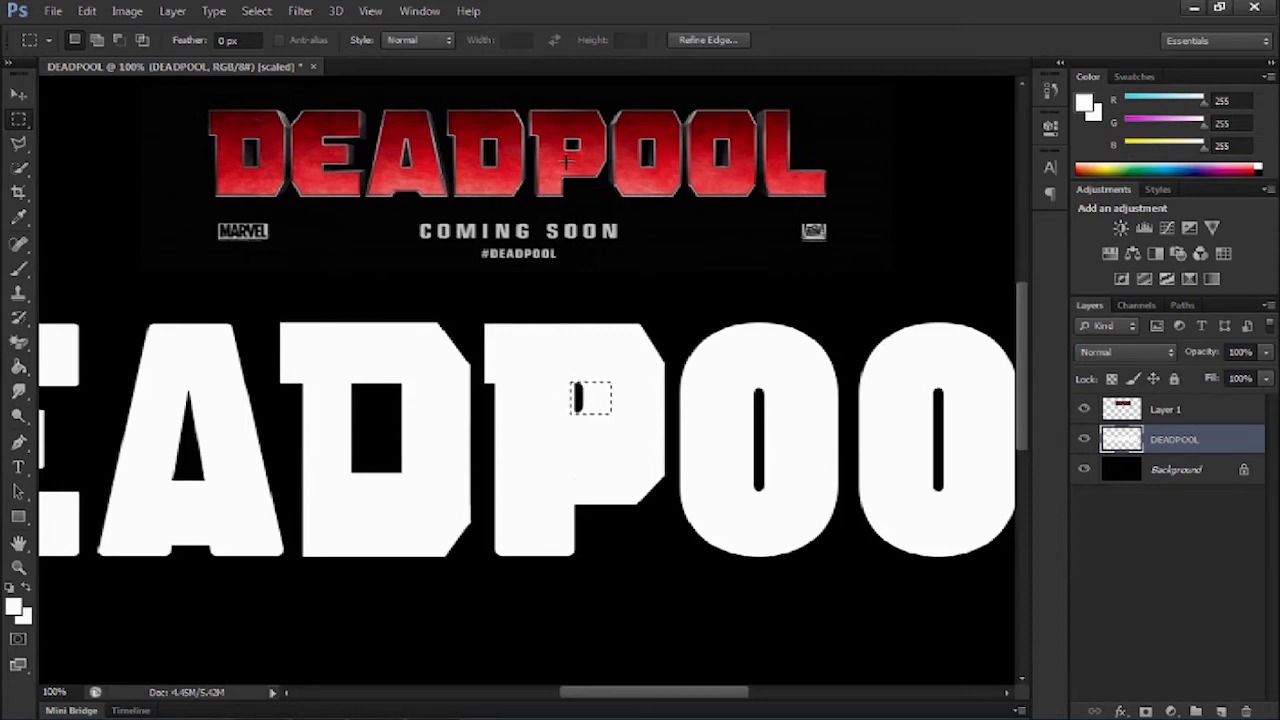
drag(576, 400, 576, 210)
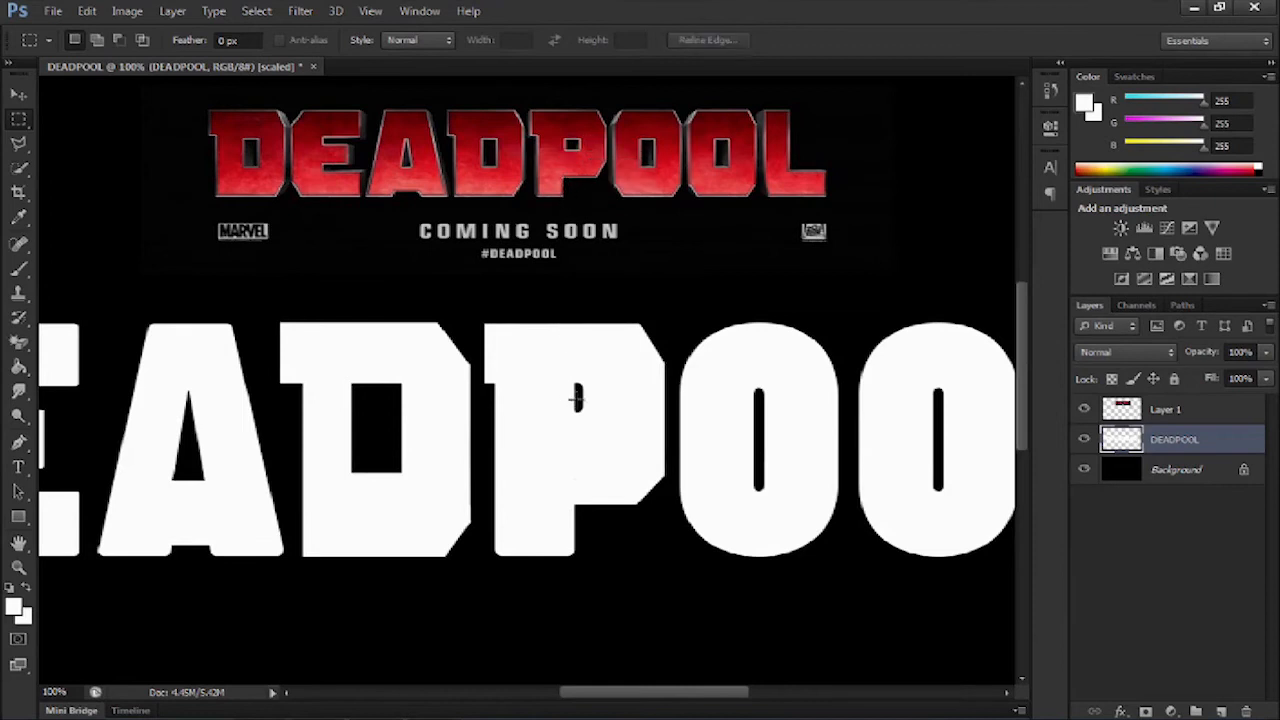
drag(576, 390, 576, 482)
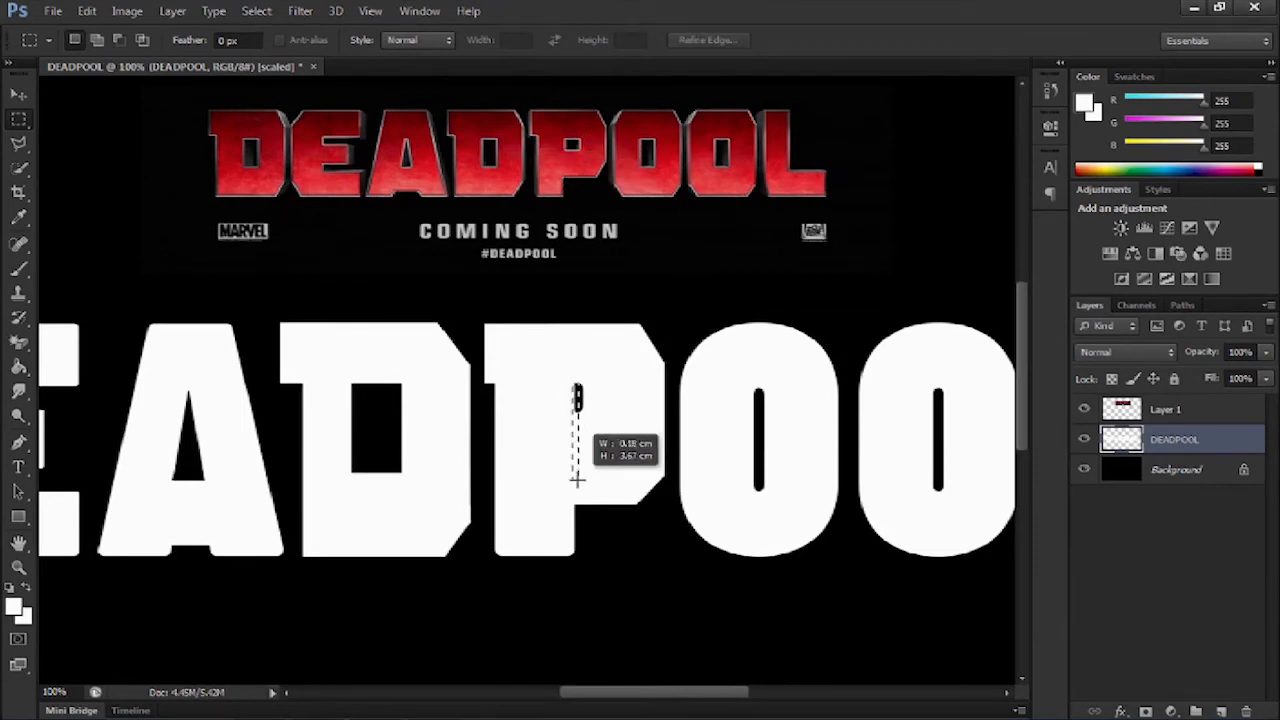
drag(576, 390, 600, 424)
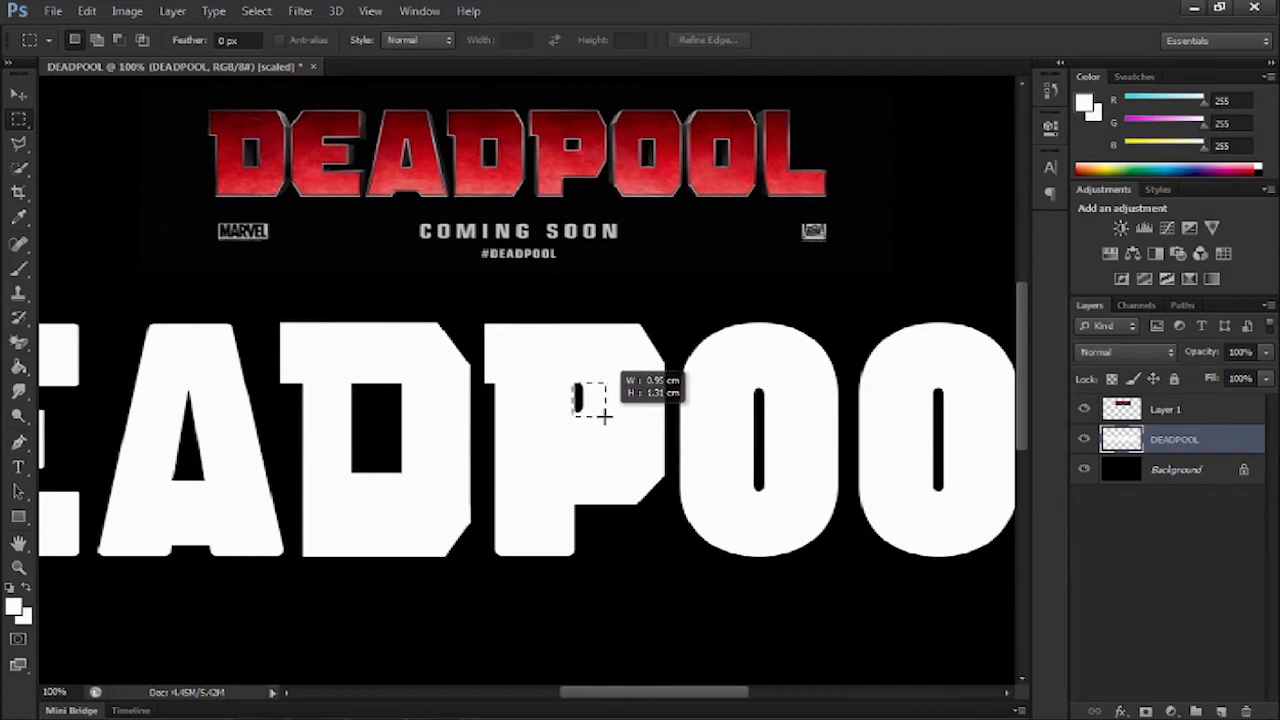
drag(600, 380, 576, 410)
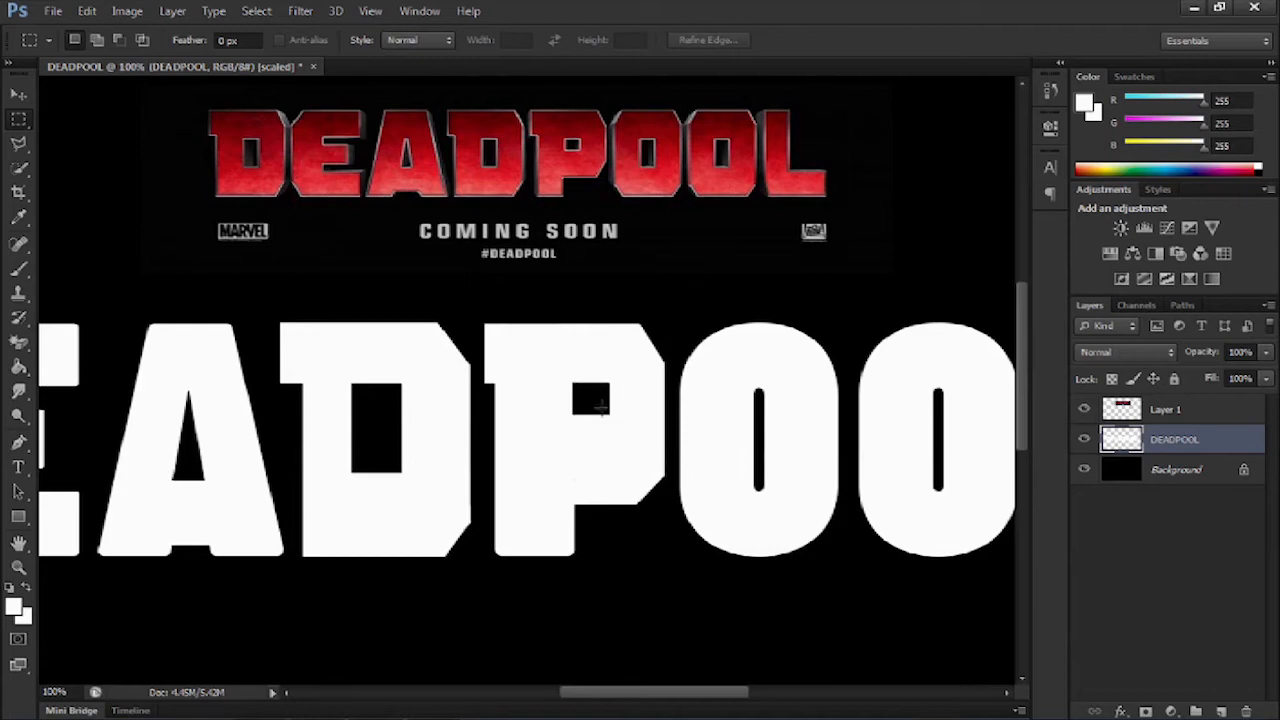
mouse_move(592, 512)
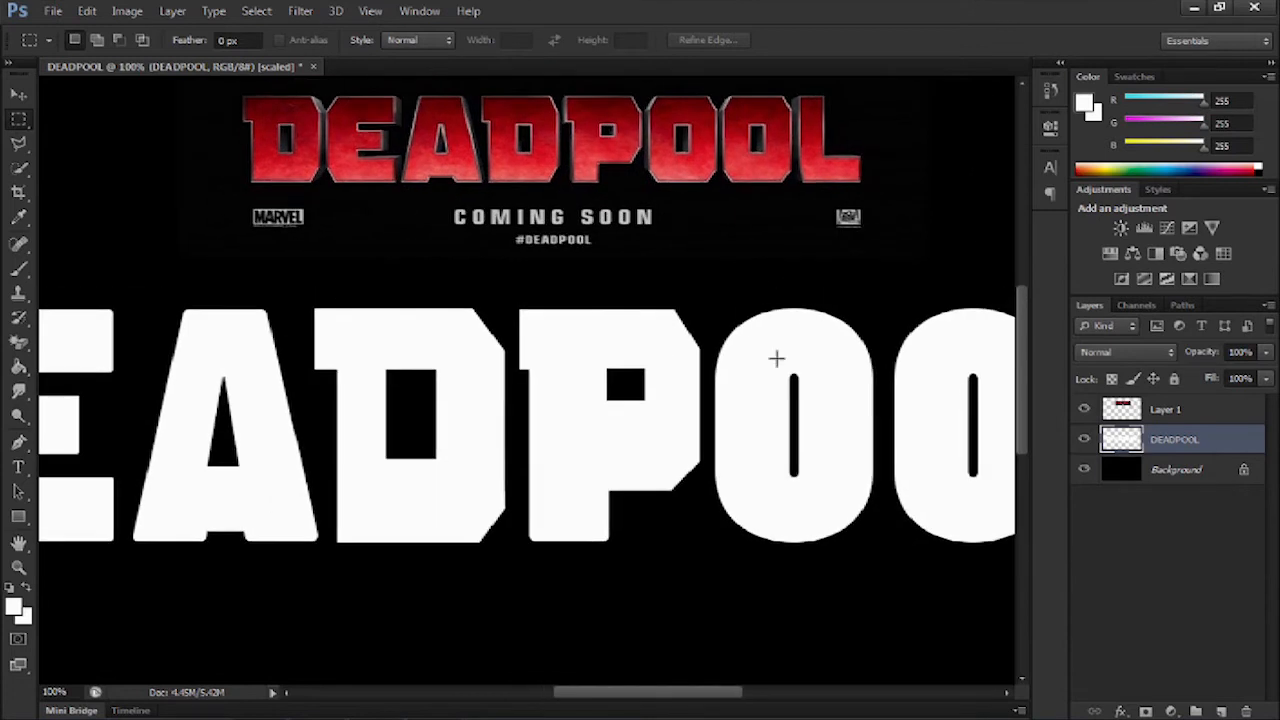
mouse_move(408, 296)
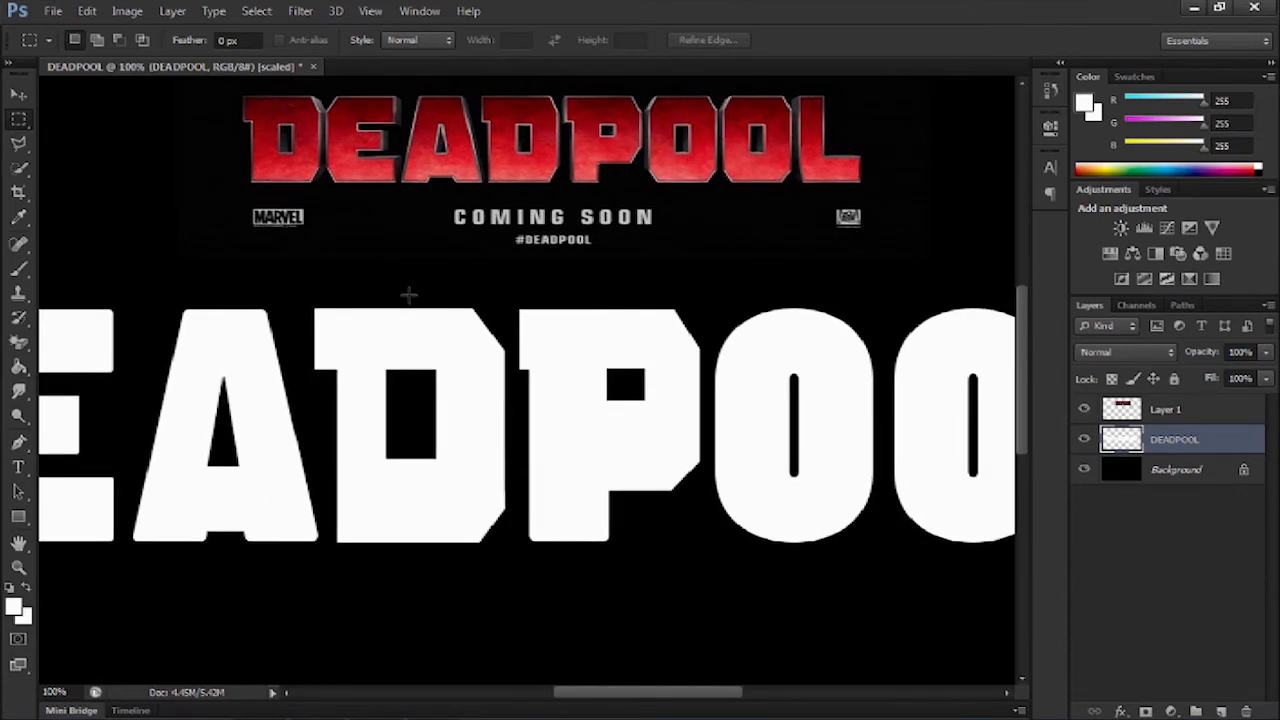
Marquee the left half of the D to copy as a letter piece
drag(408, 298, 496, 438)
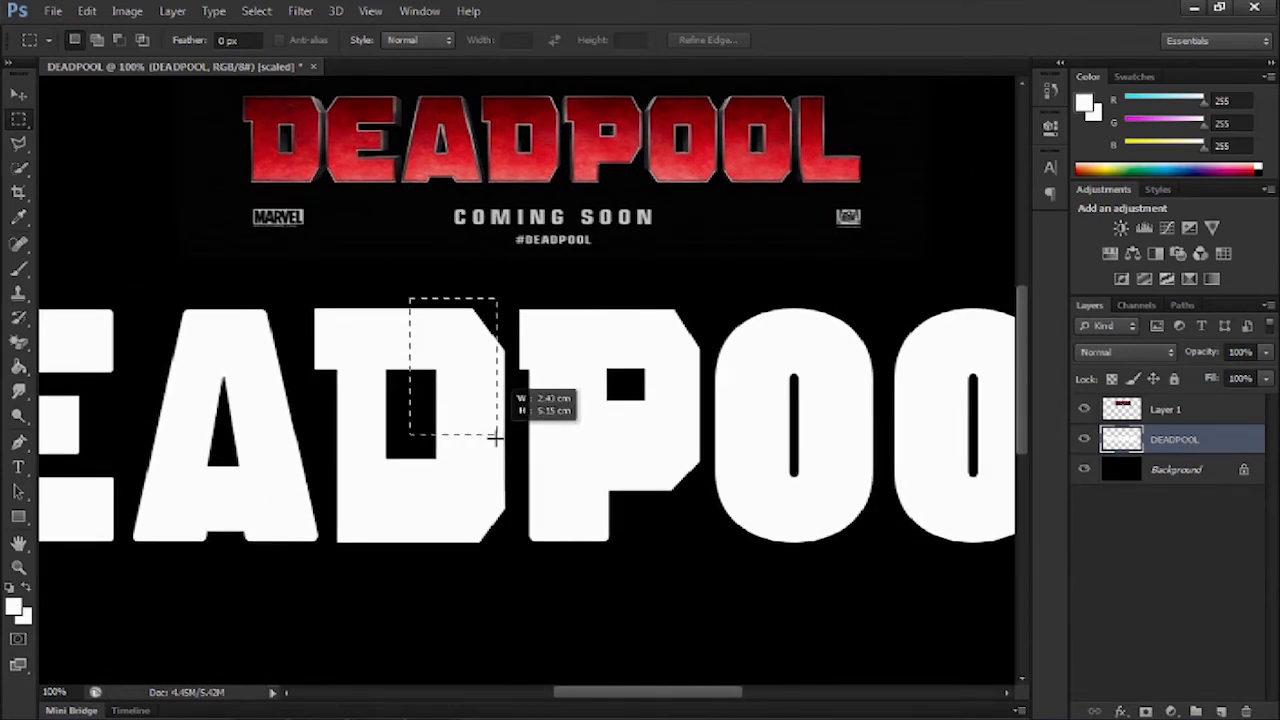
drag(496, 440, 510, 560)
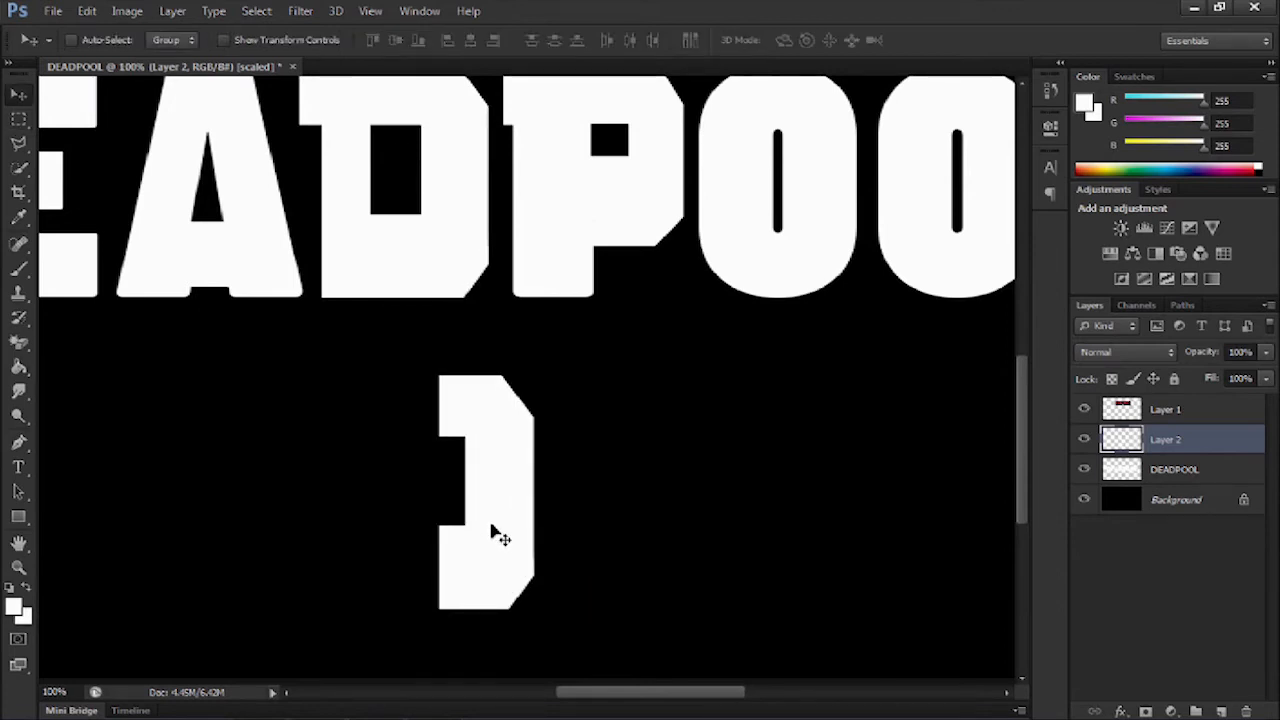
Duplicate and mirror the D half into an angular O, move and narrow it over the first O
key(ctrl+j)
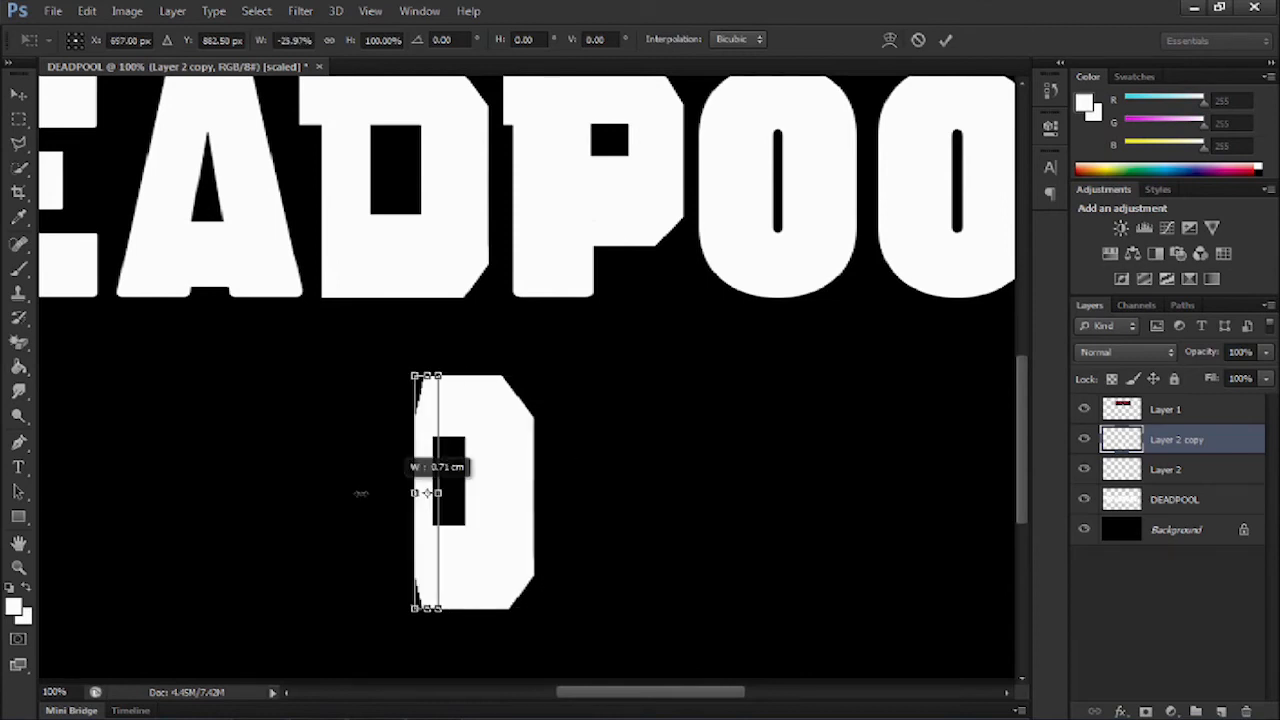
drag(416, 492, 348, 492)
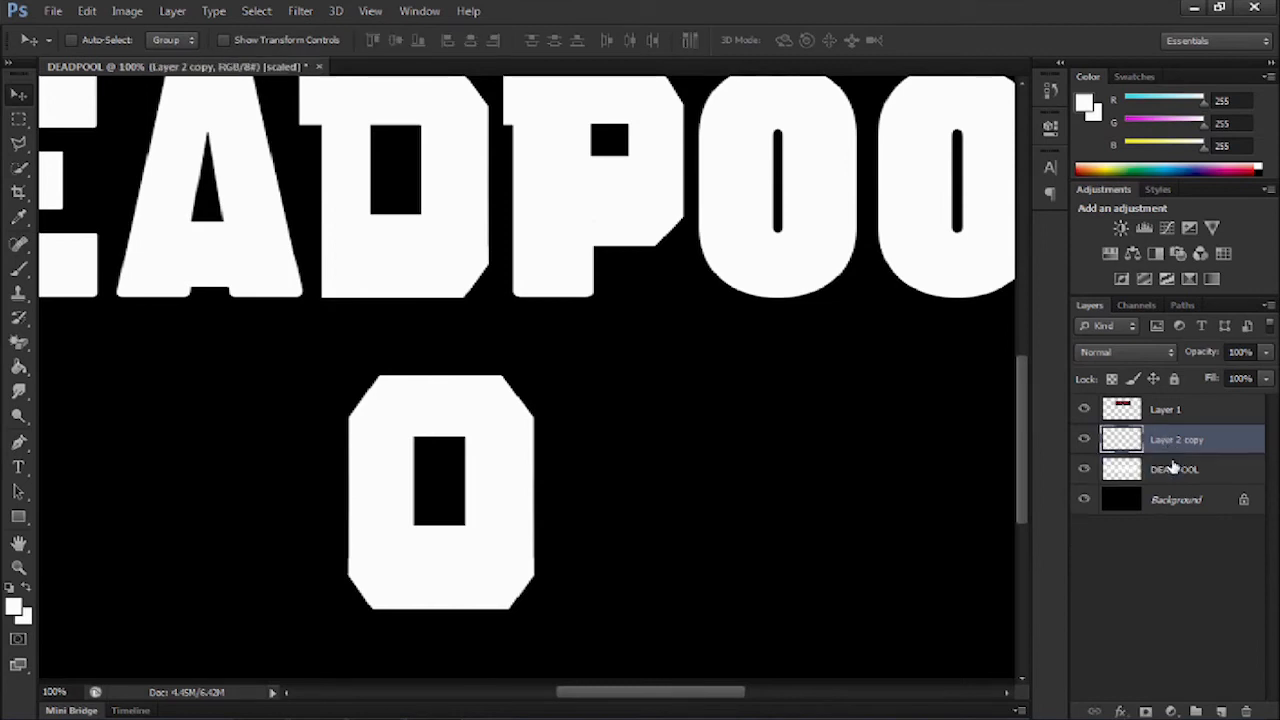
drag(440, 490, 584, 486)
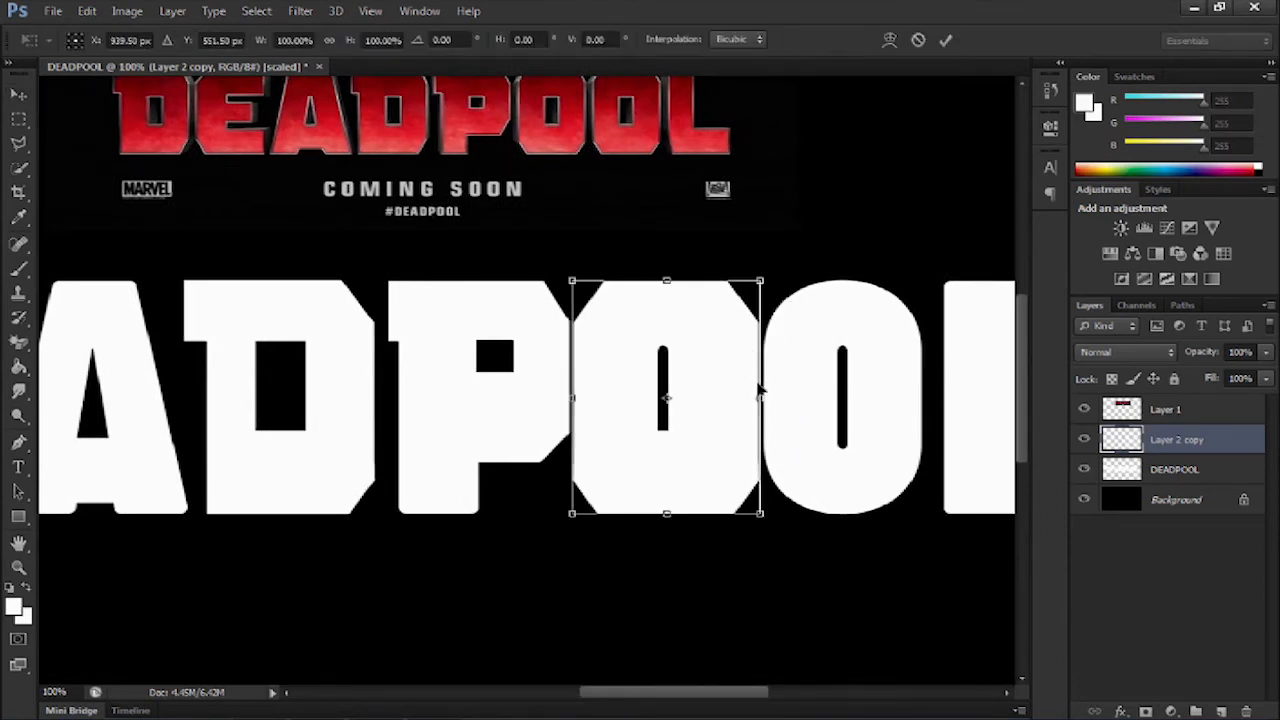
drag(758, 396, 748, 398)
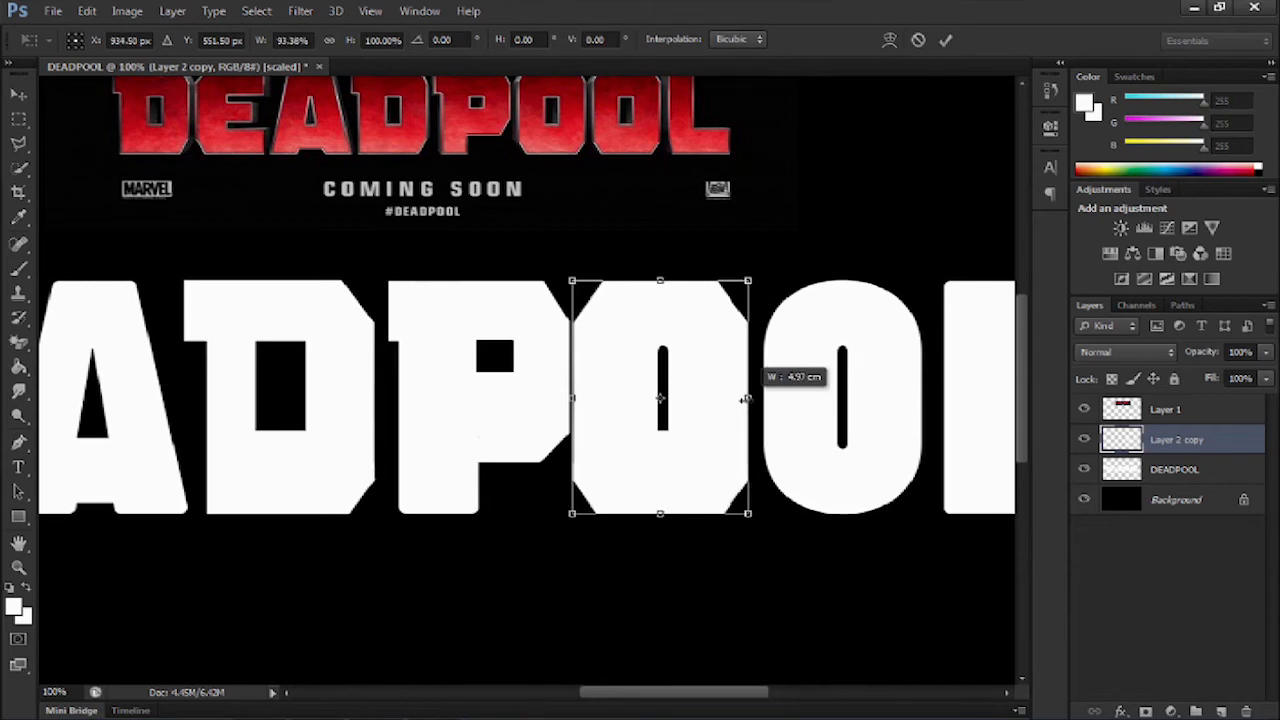
key(Return)
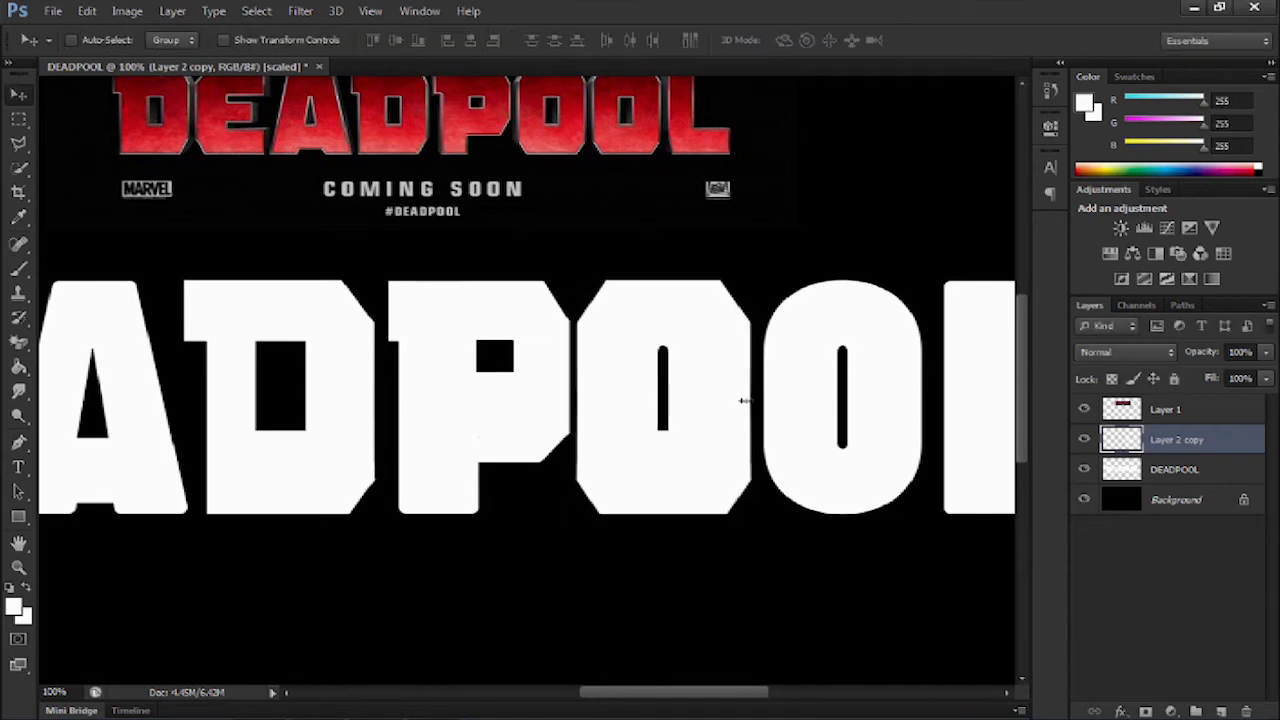
click(1176, 468)
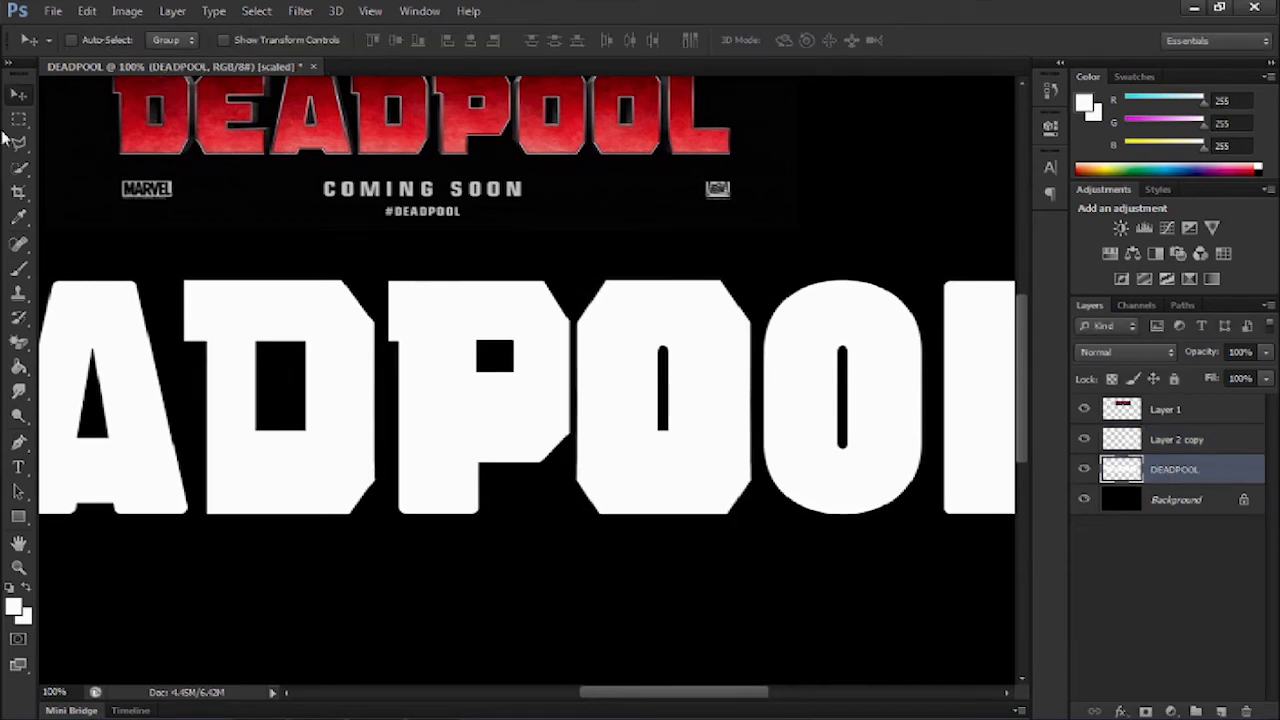
Select and delete the original O letters from the DEADPOOL layer
drag(578, 262, 728, 460)
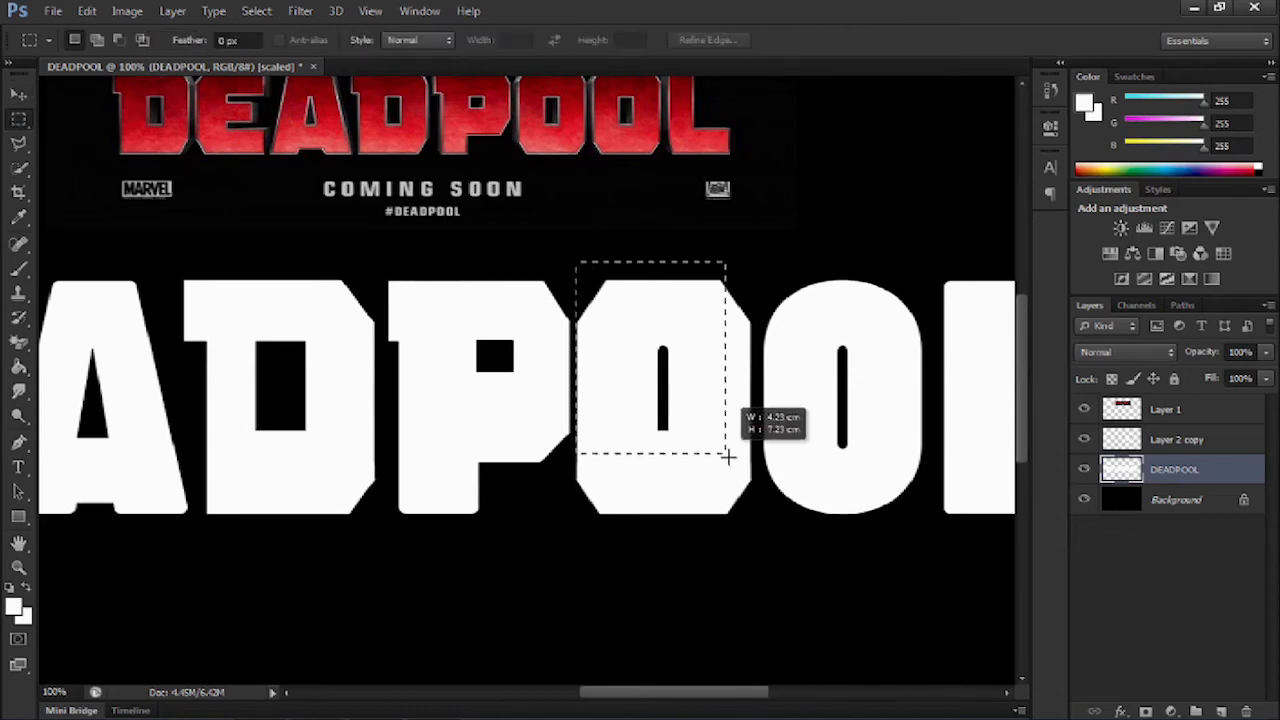
drag(728, 458, 924, 568)
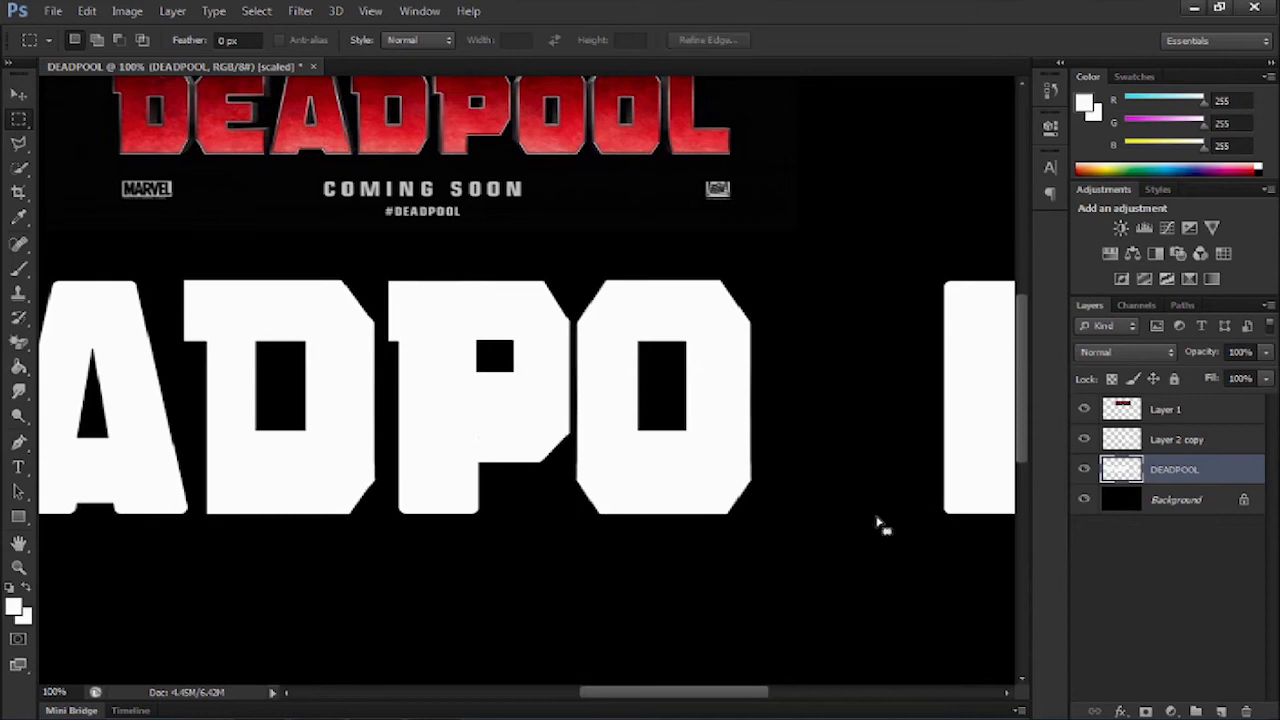
click(1176, 440)
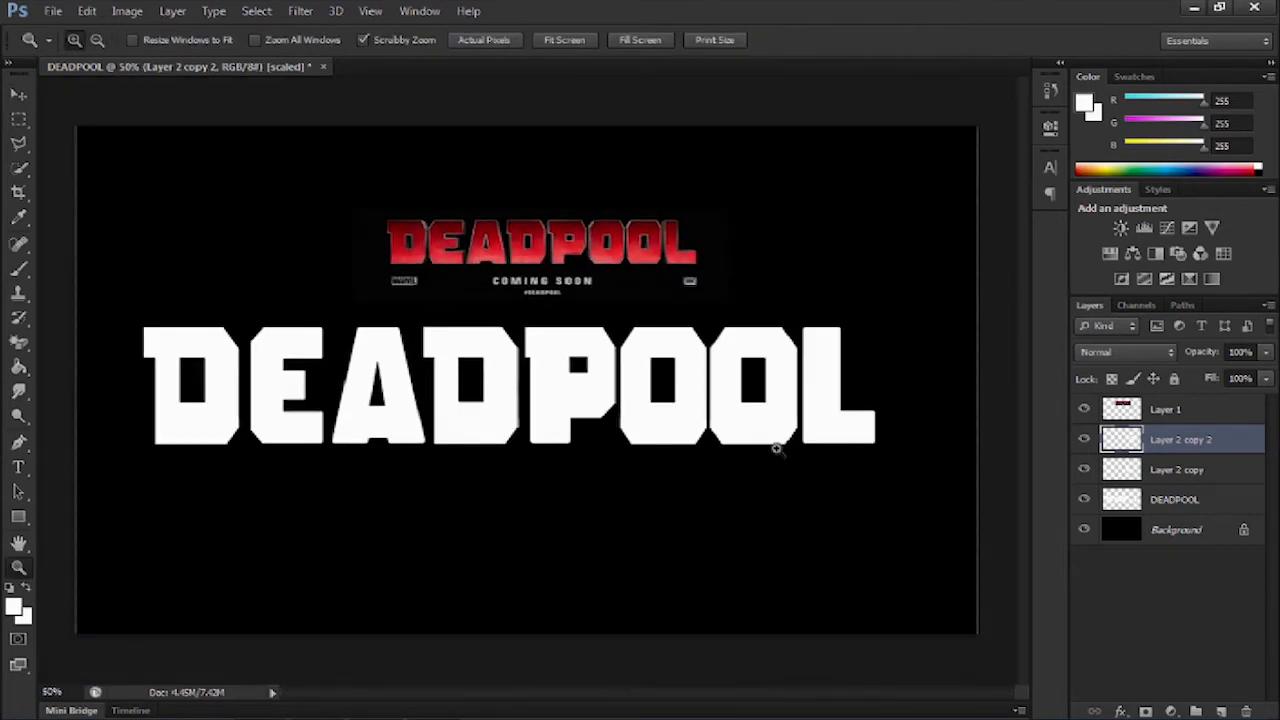
mouse_move(584, 380)
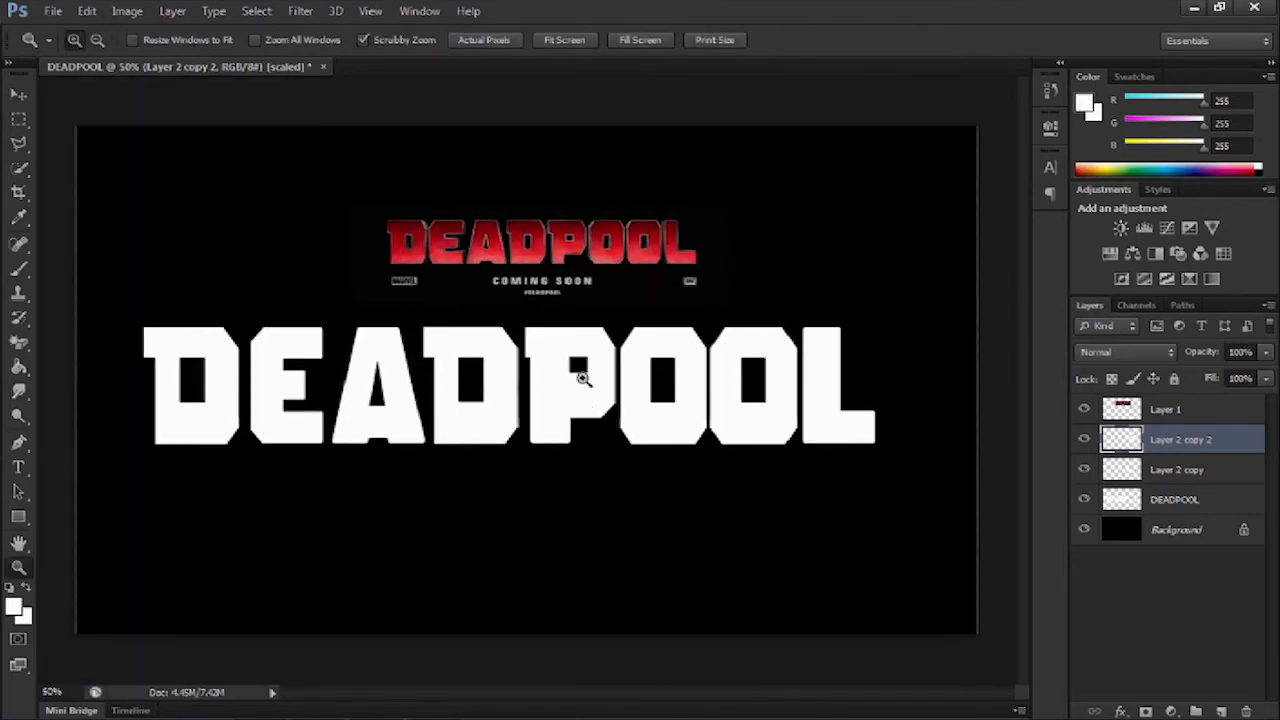
mouse_move(556, 368)
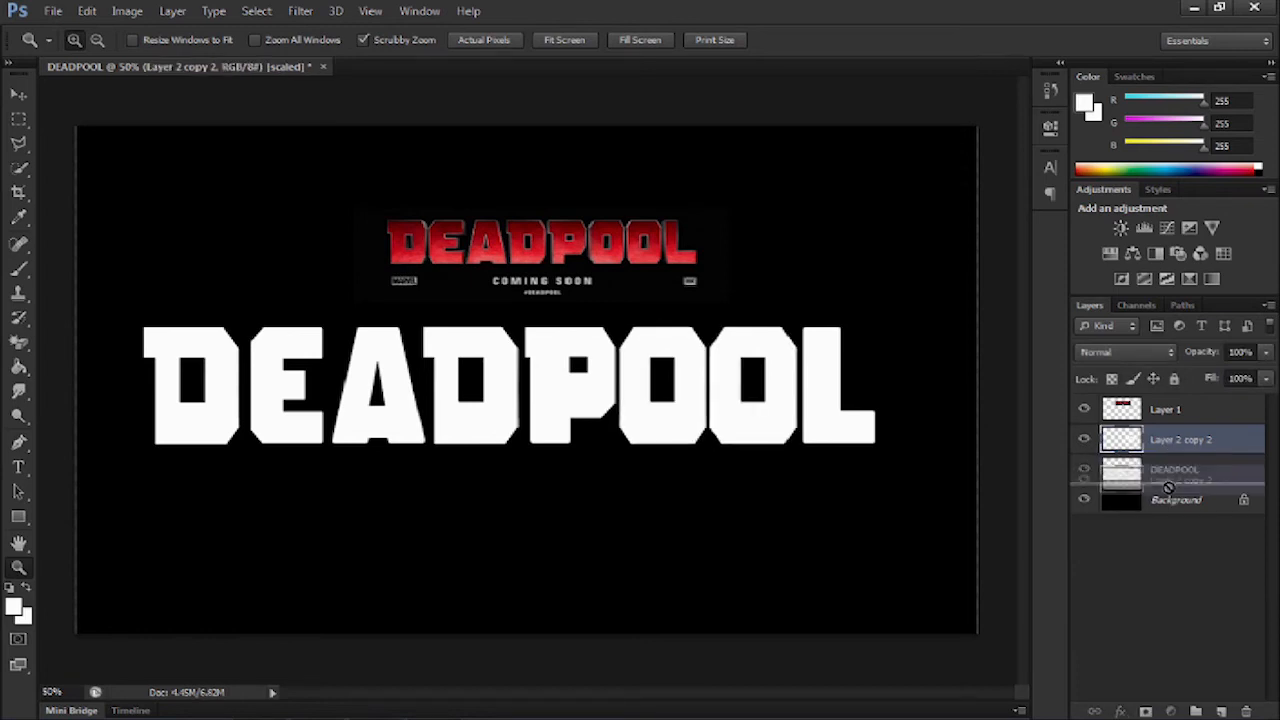
mouse_move(1164, 480)
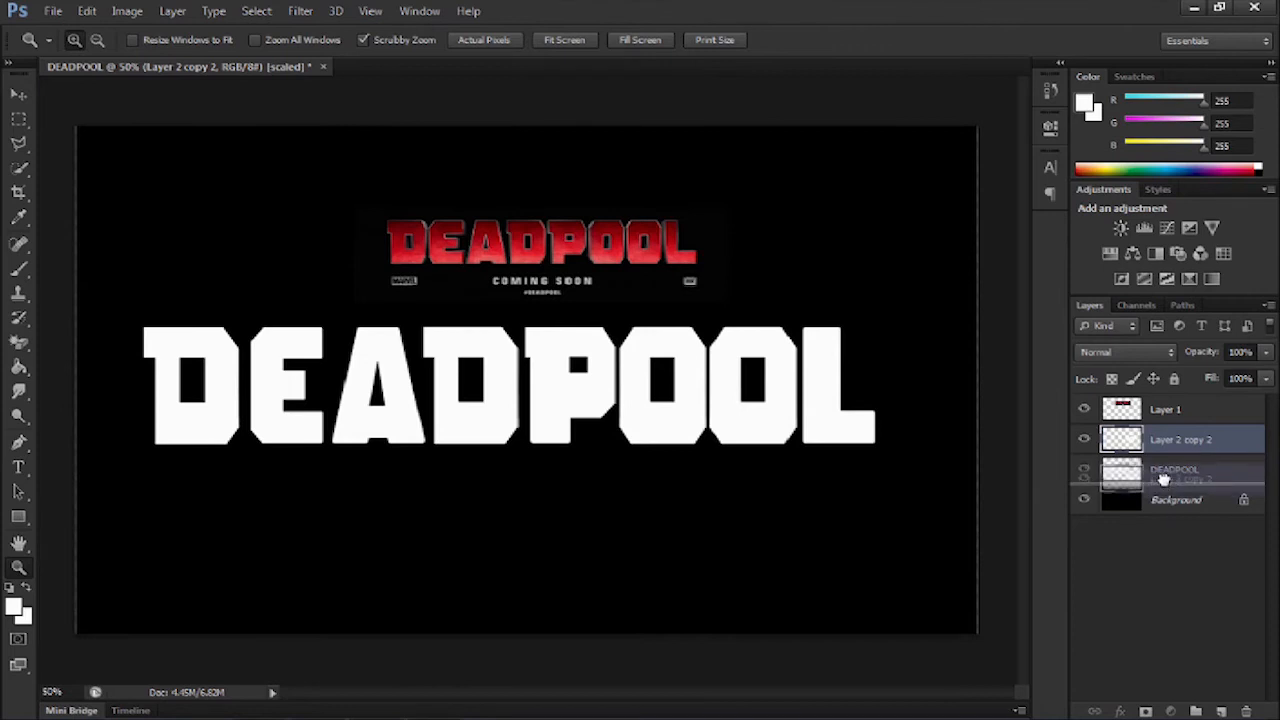
Rearrange the copied O layers so a single DEADPOOL copy layer sits above DEADPOOL
drag(1180, 440, 1180, 470)
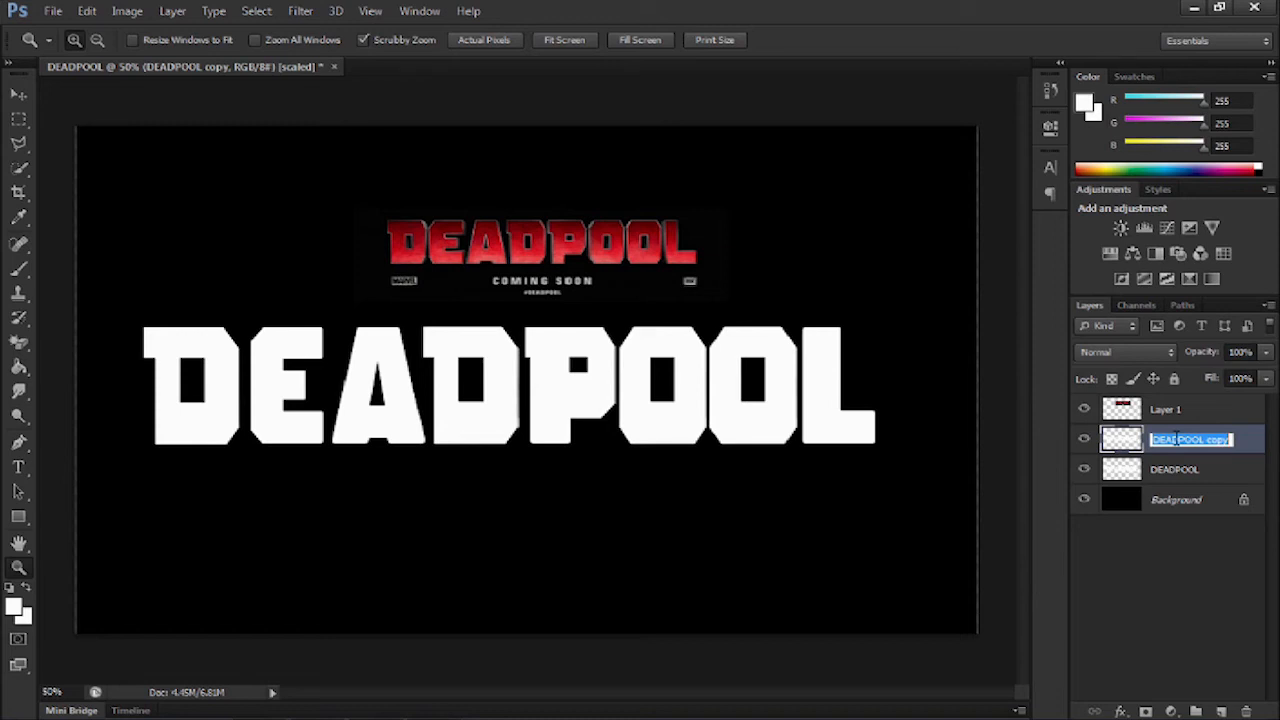
Rename the DEADPOOL copy layer to Bevel
text(Bevel)
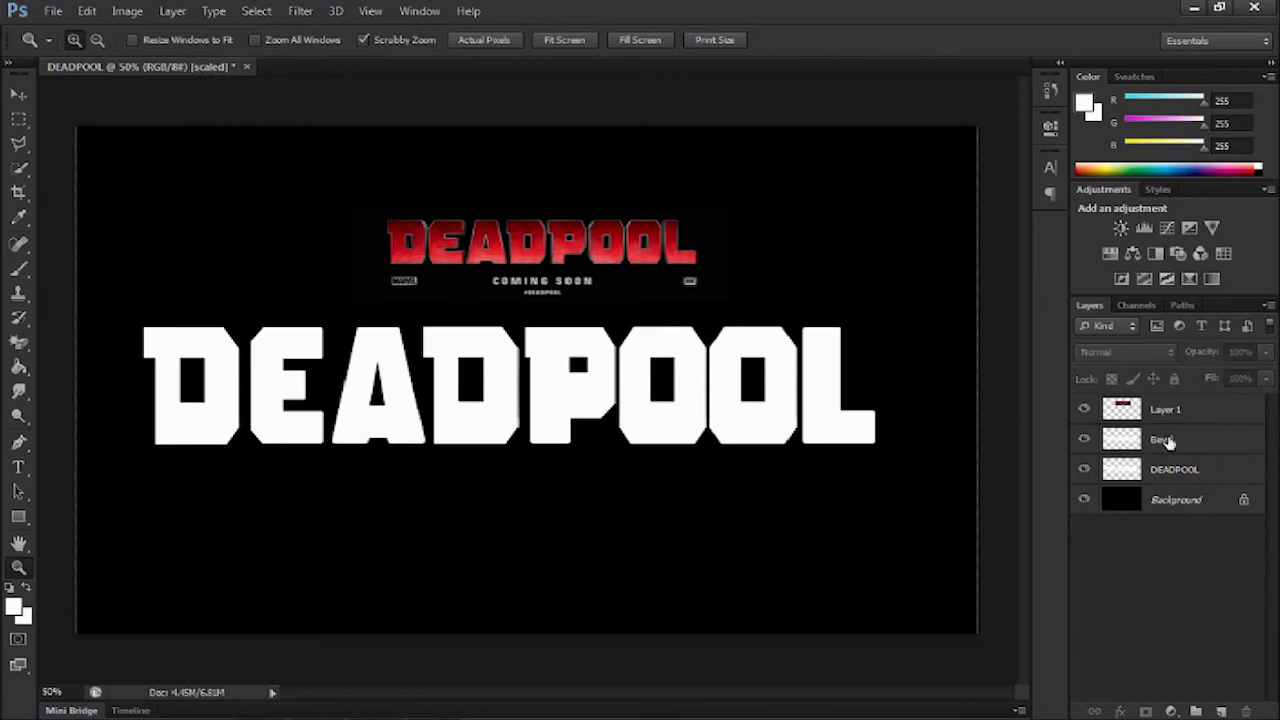
click(1160, 440)
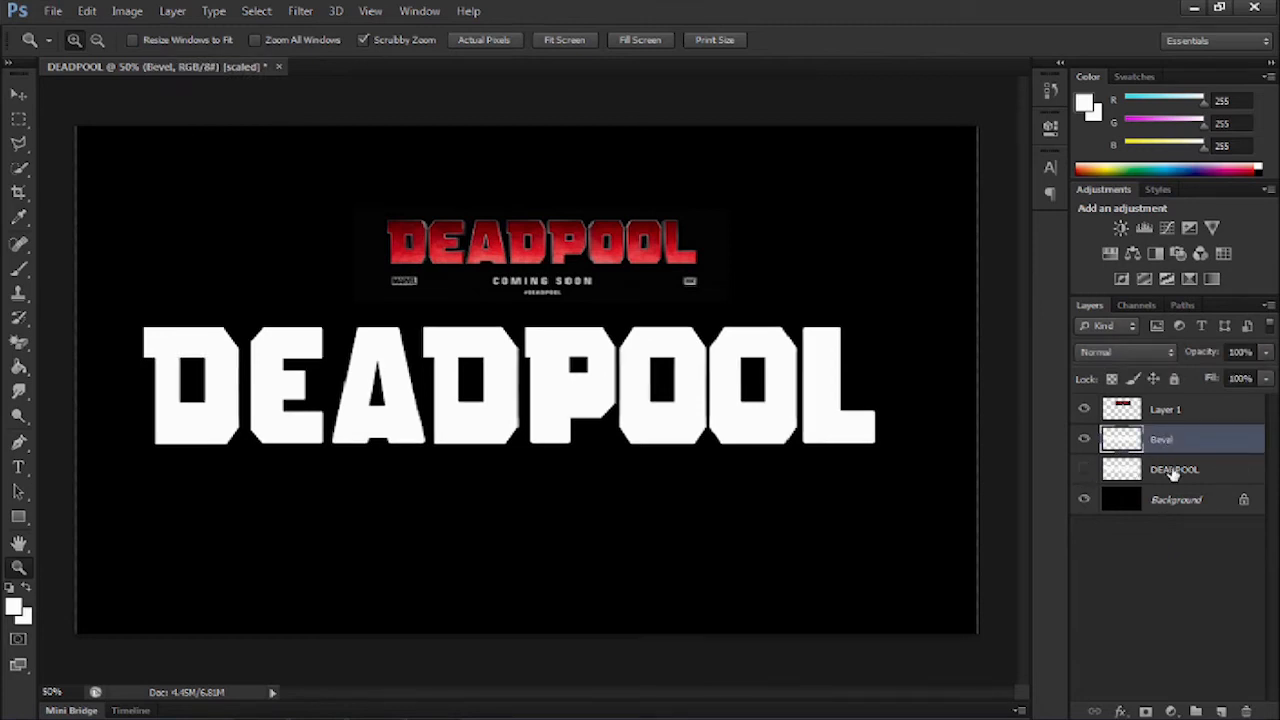
mouse_move(1176, 468)
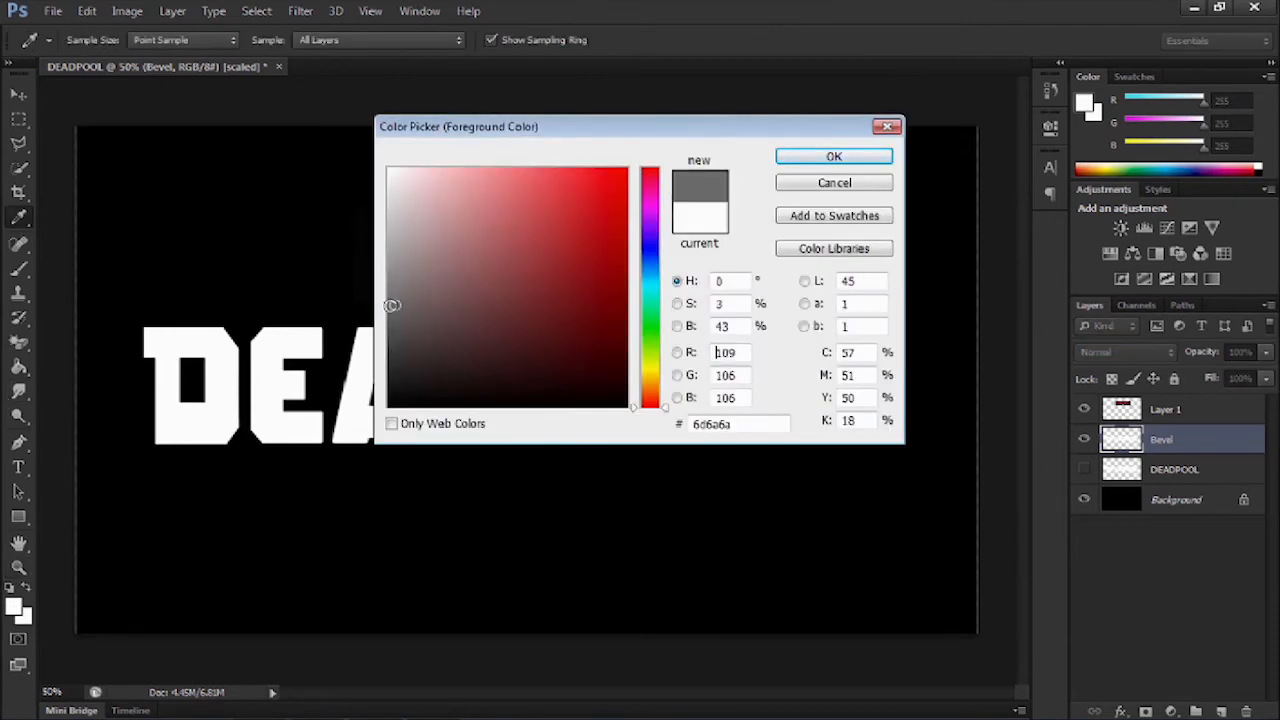
Set the foreground colour to light grey #989696
click(392, 290)
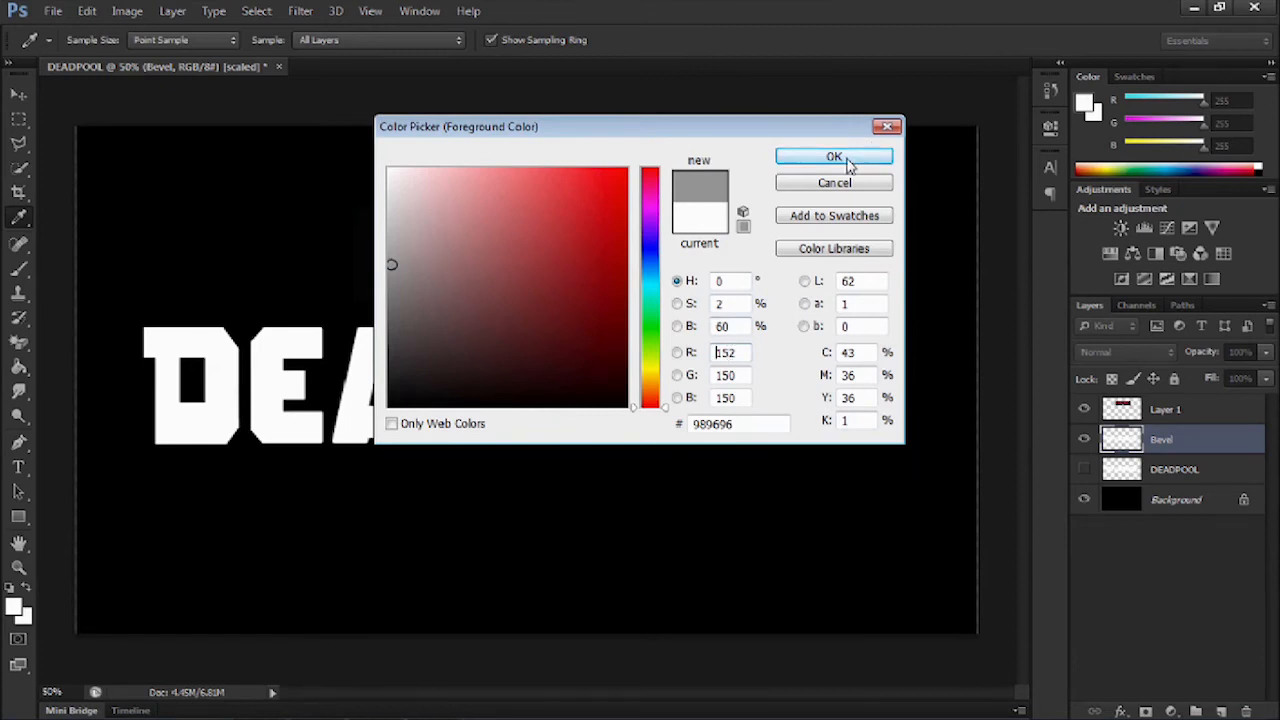
click(834, 156)
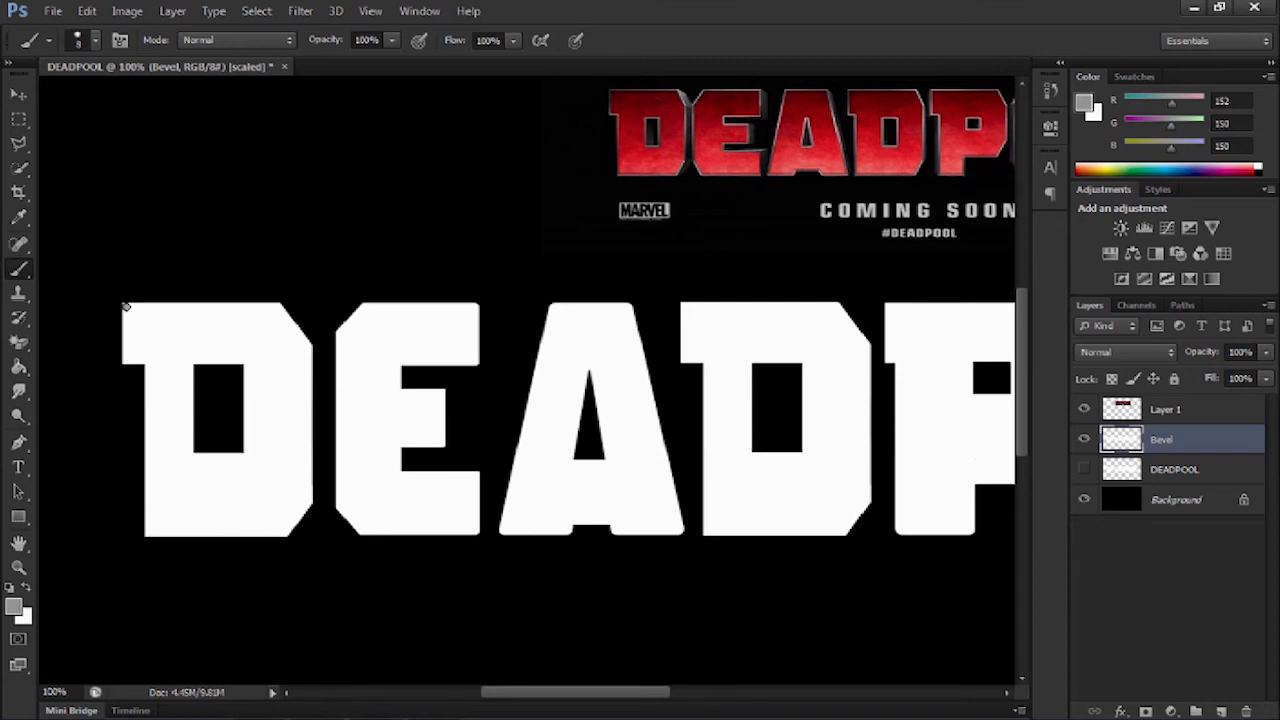
mouse_move(278, 306)
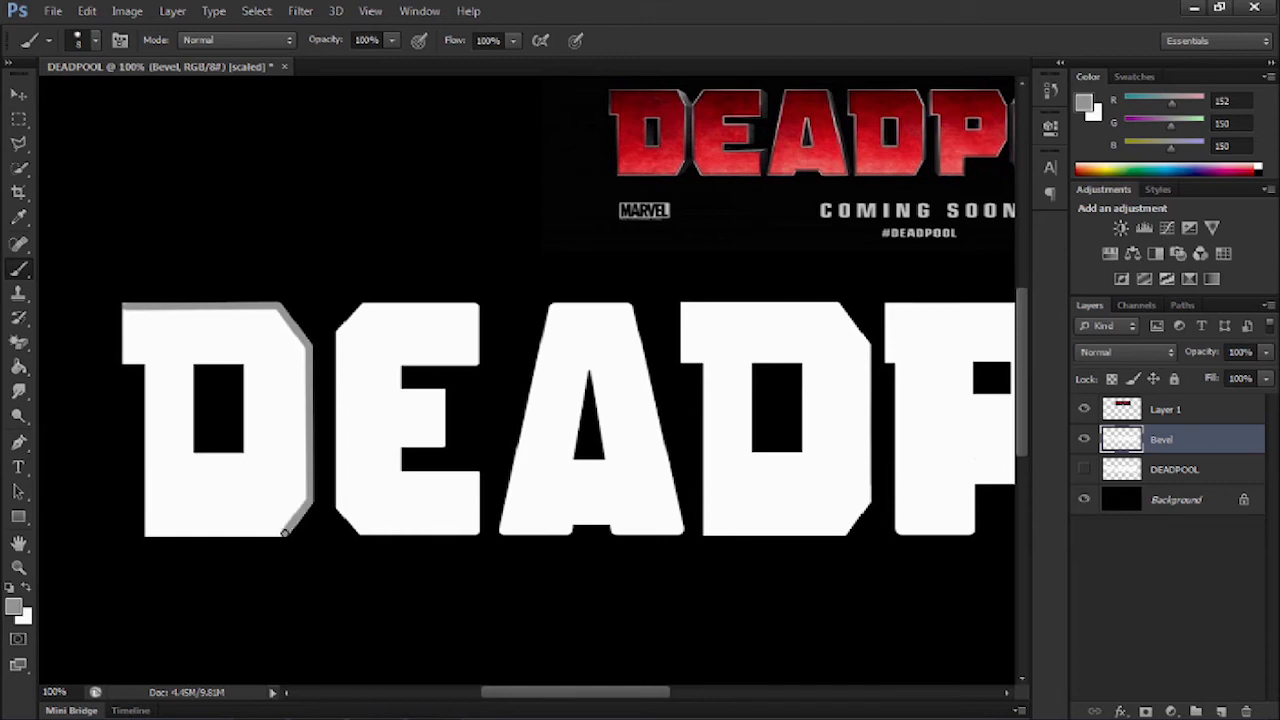
mouse_move(152, 532)
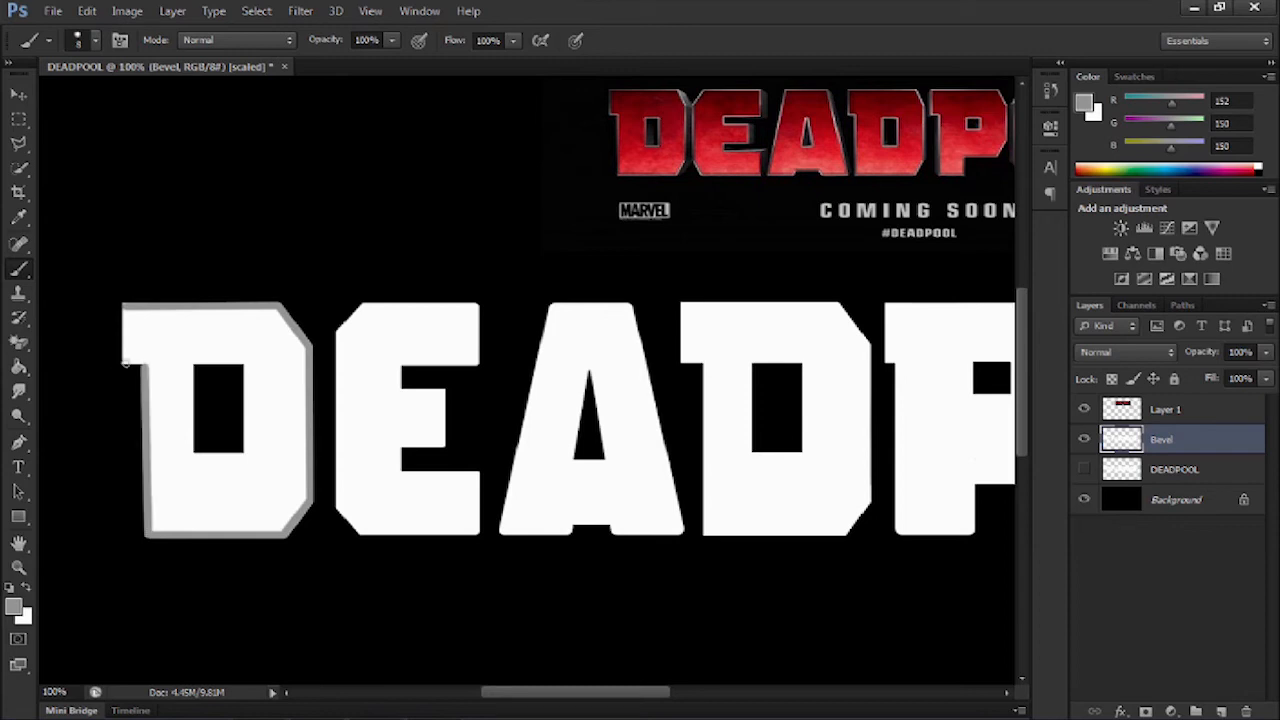
mouse_move(128, 354)
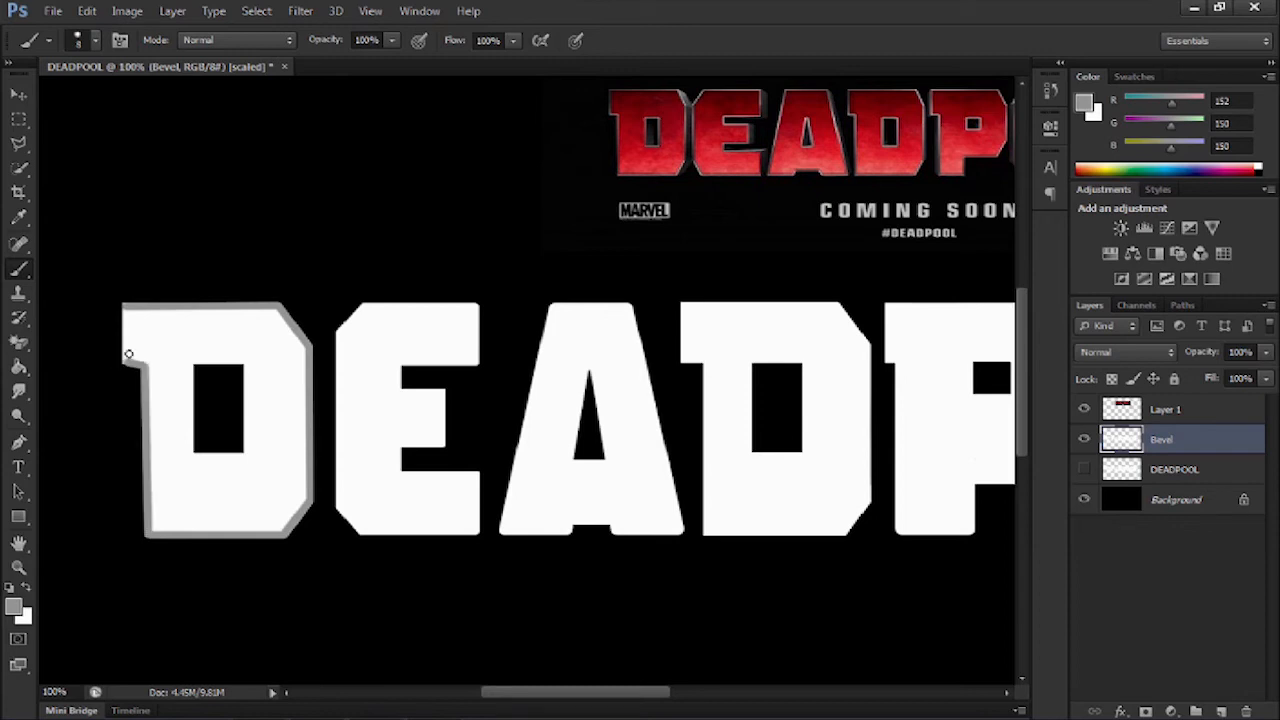
mouse_move(128, 316)
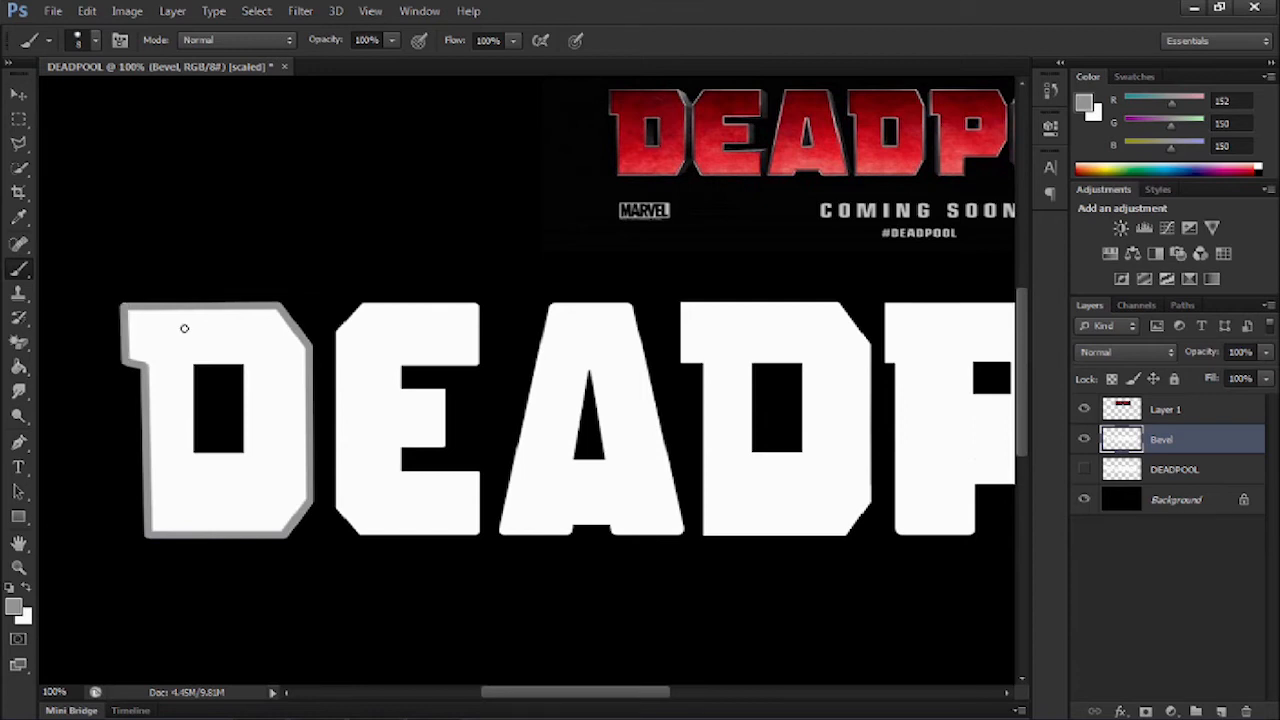
mouse_move(140, 360)
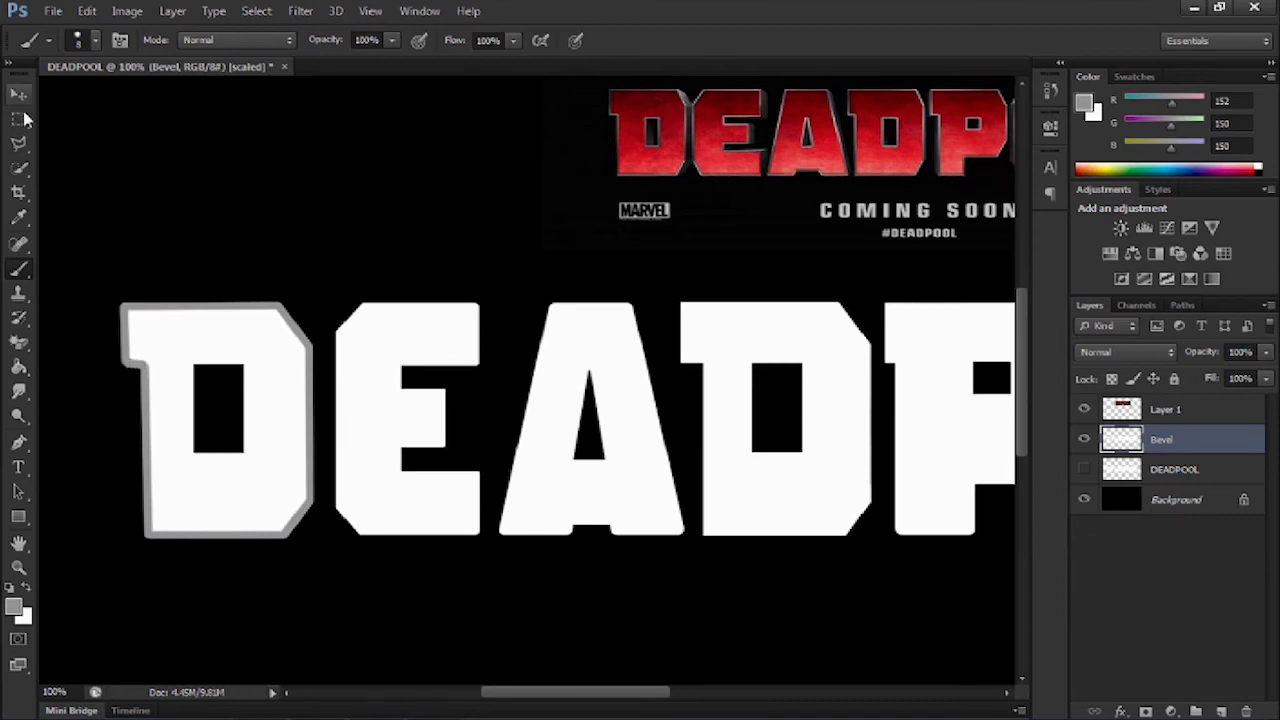
mouse_move(188, 362)
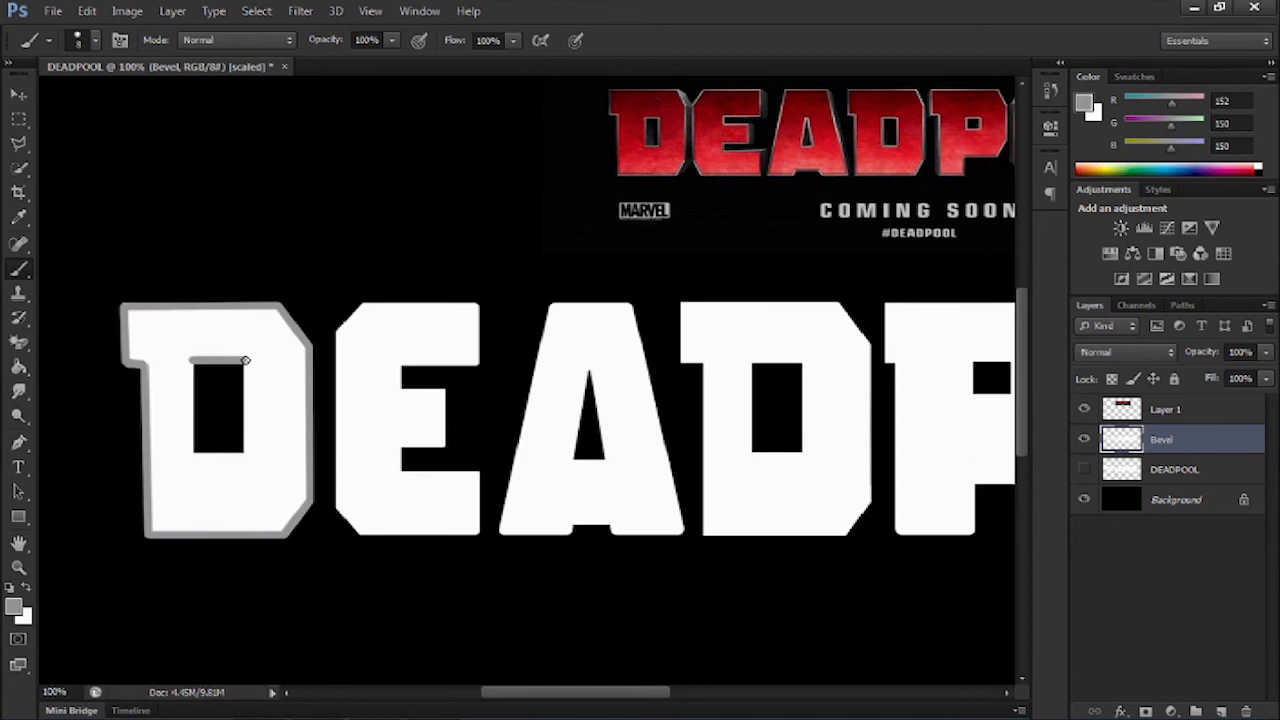
mouse_move(248, 452)
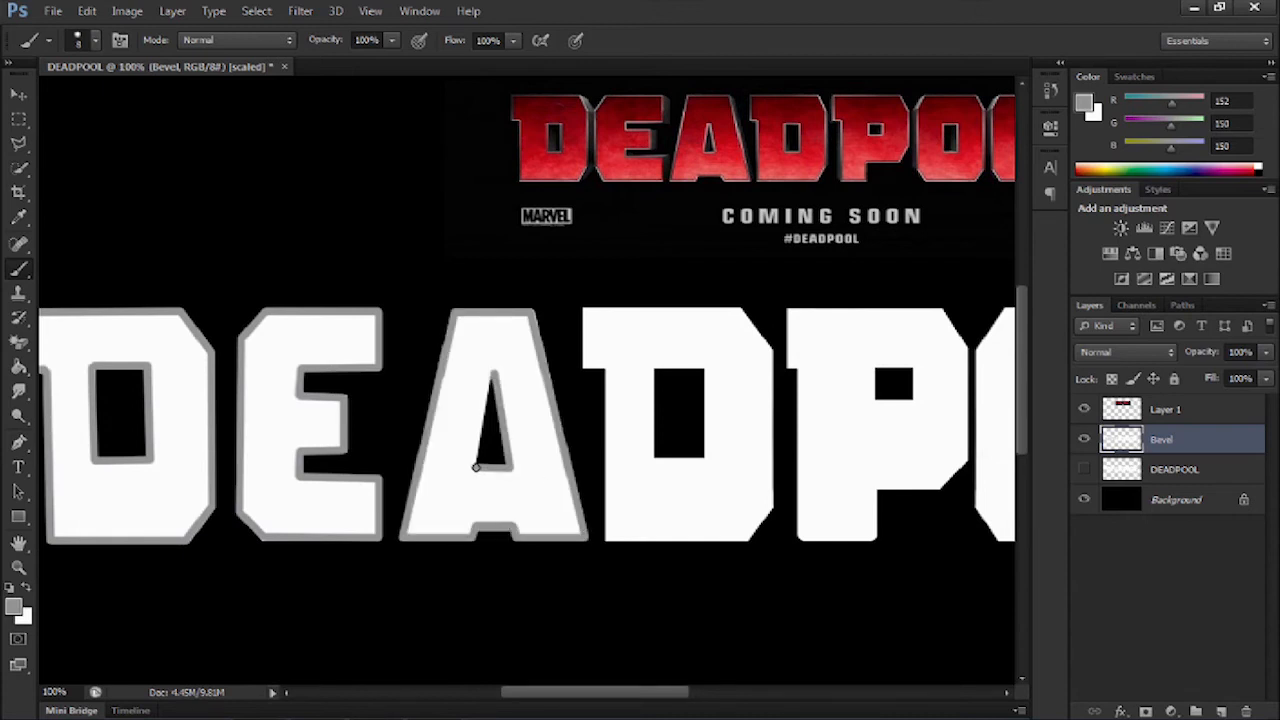
Brush grey outlines around the remaining letters and rename the merged layer BEVEL
click(18, 96)
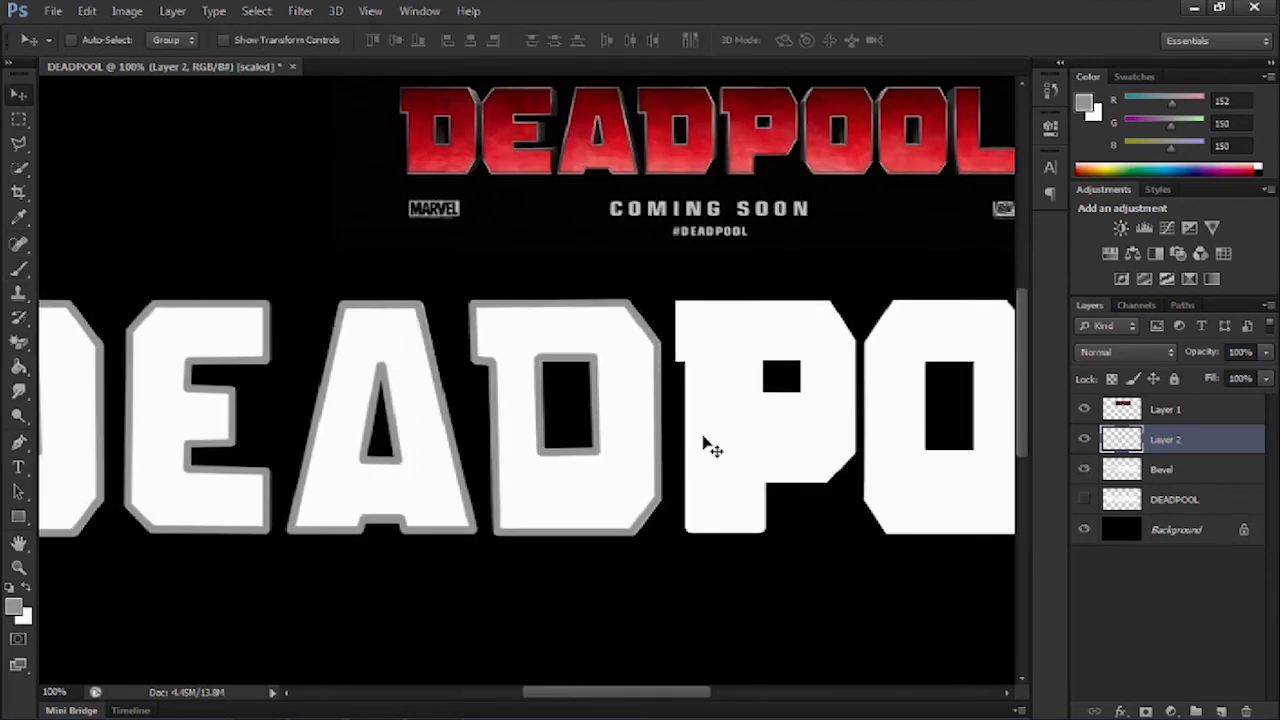
double_click(1164, 440)
text(BEVEL)
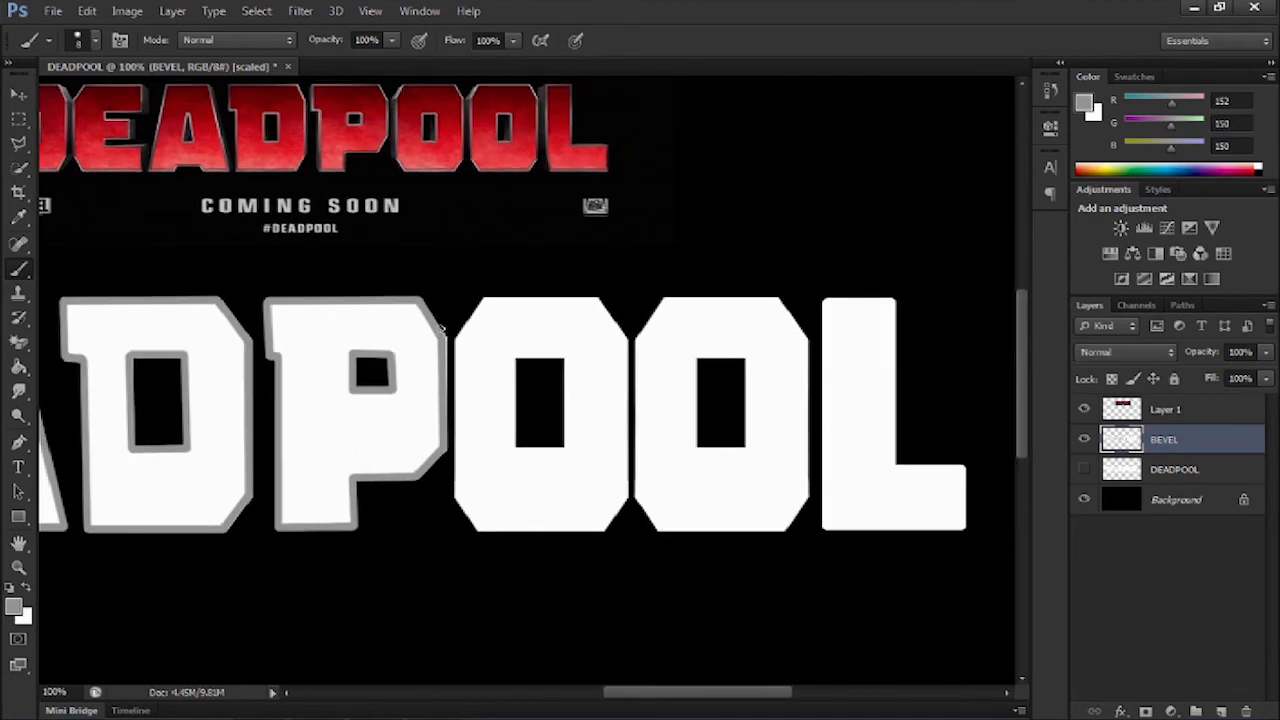
mouse_move(596, 302)
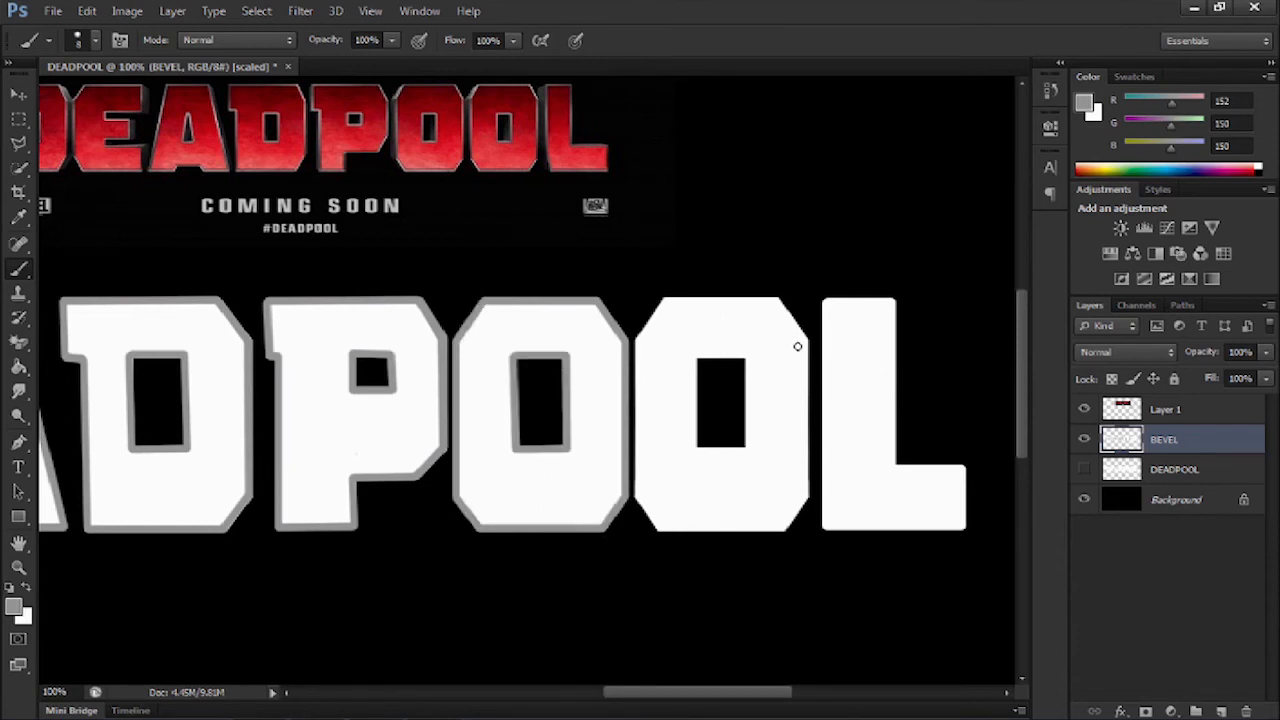
scroll(right, 3)
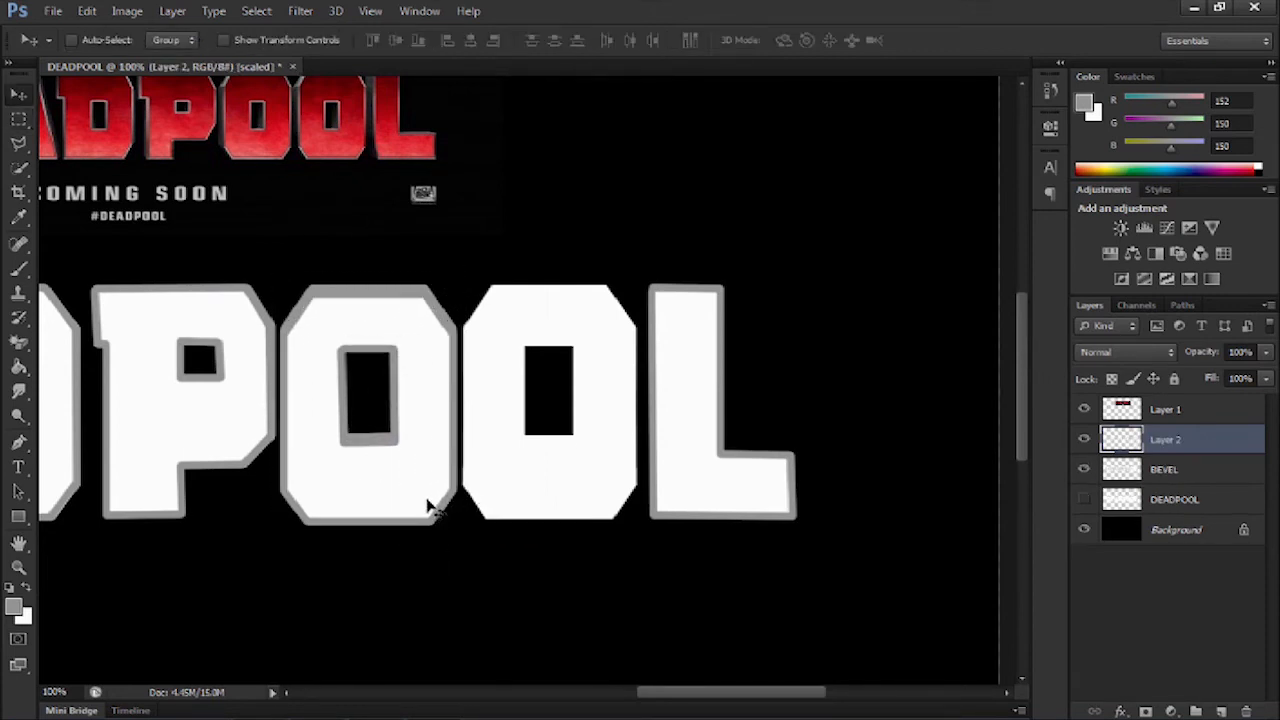
drag(430, 504, 610, 500)
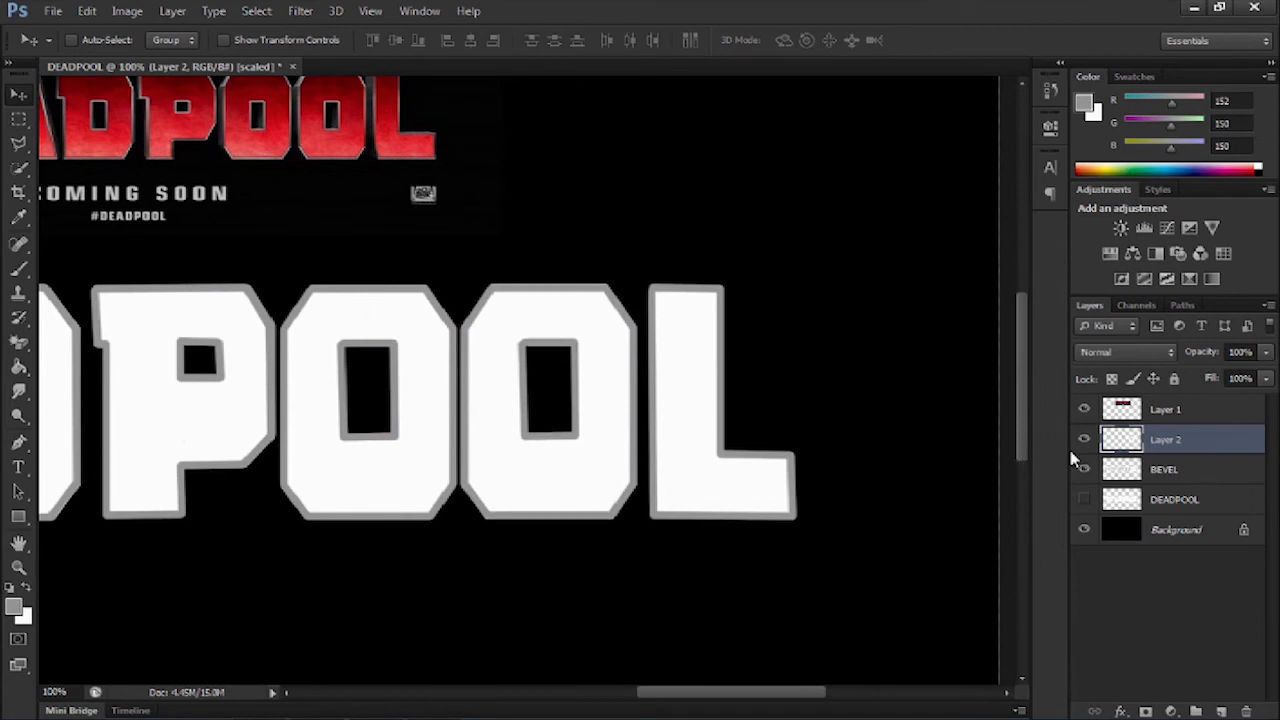
double_click(1164, 440)
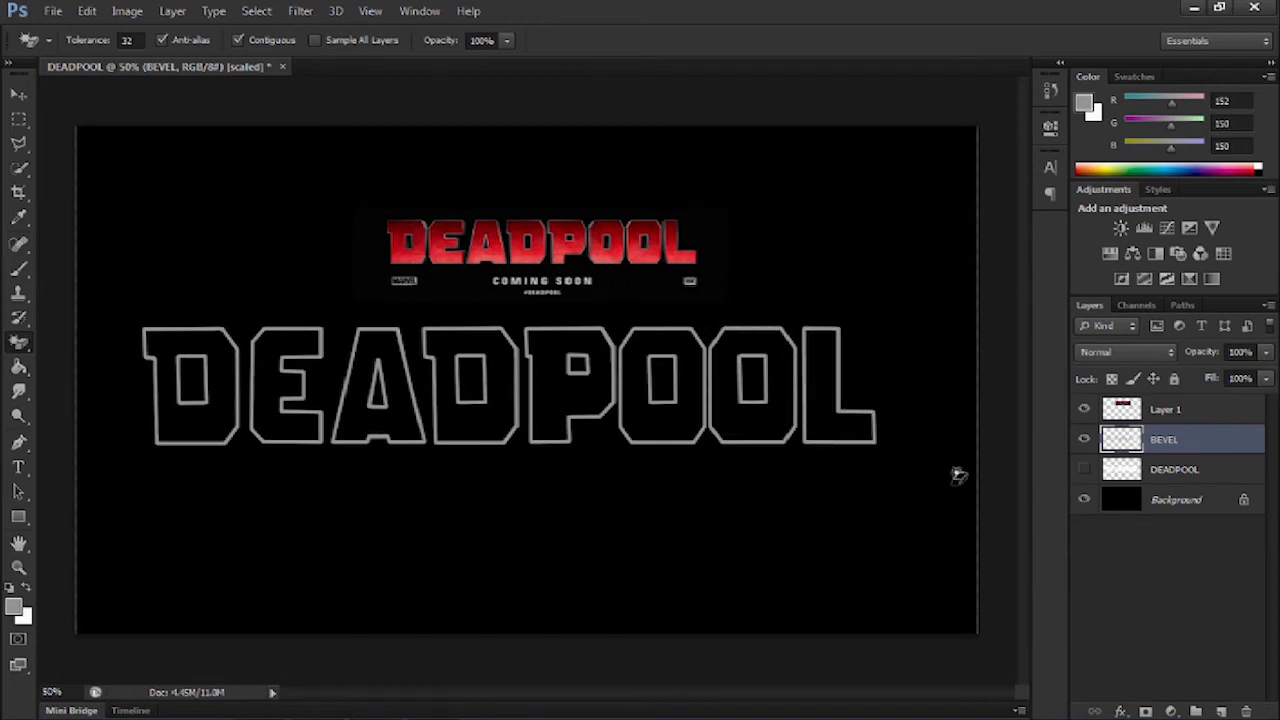
click(1084, 468)
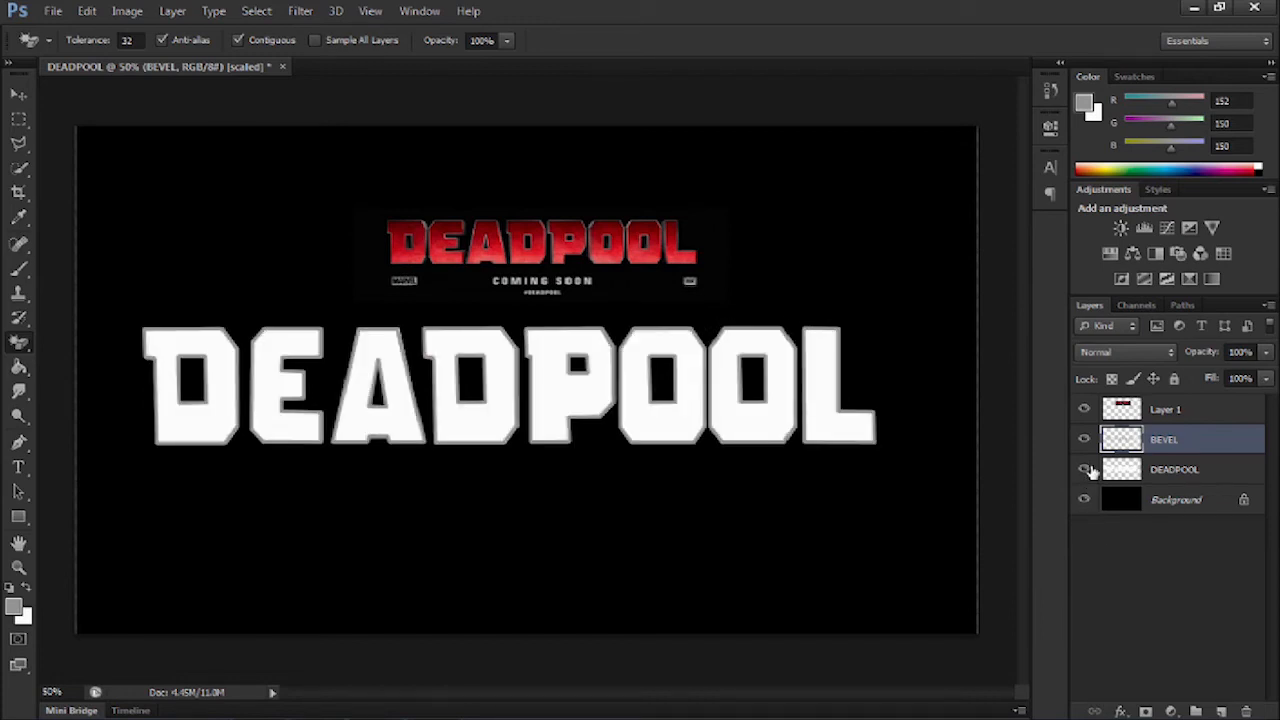
click(1084, 440)
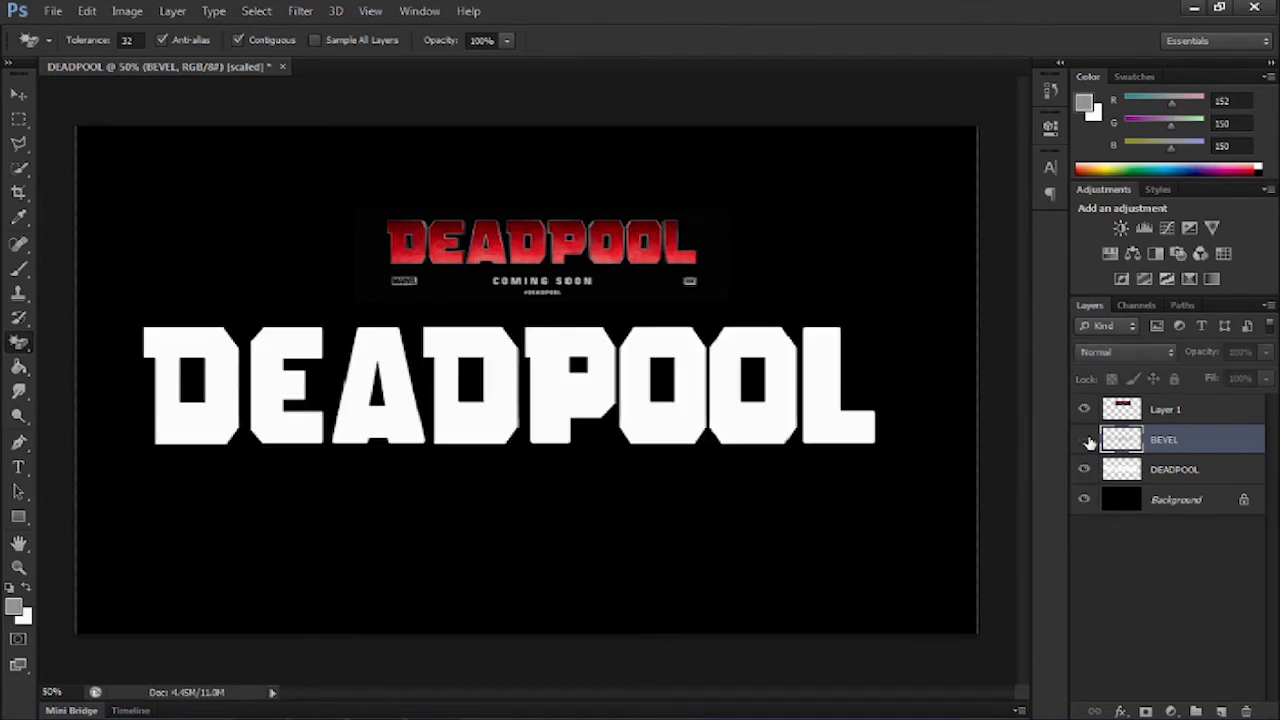
click(1084, 440)
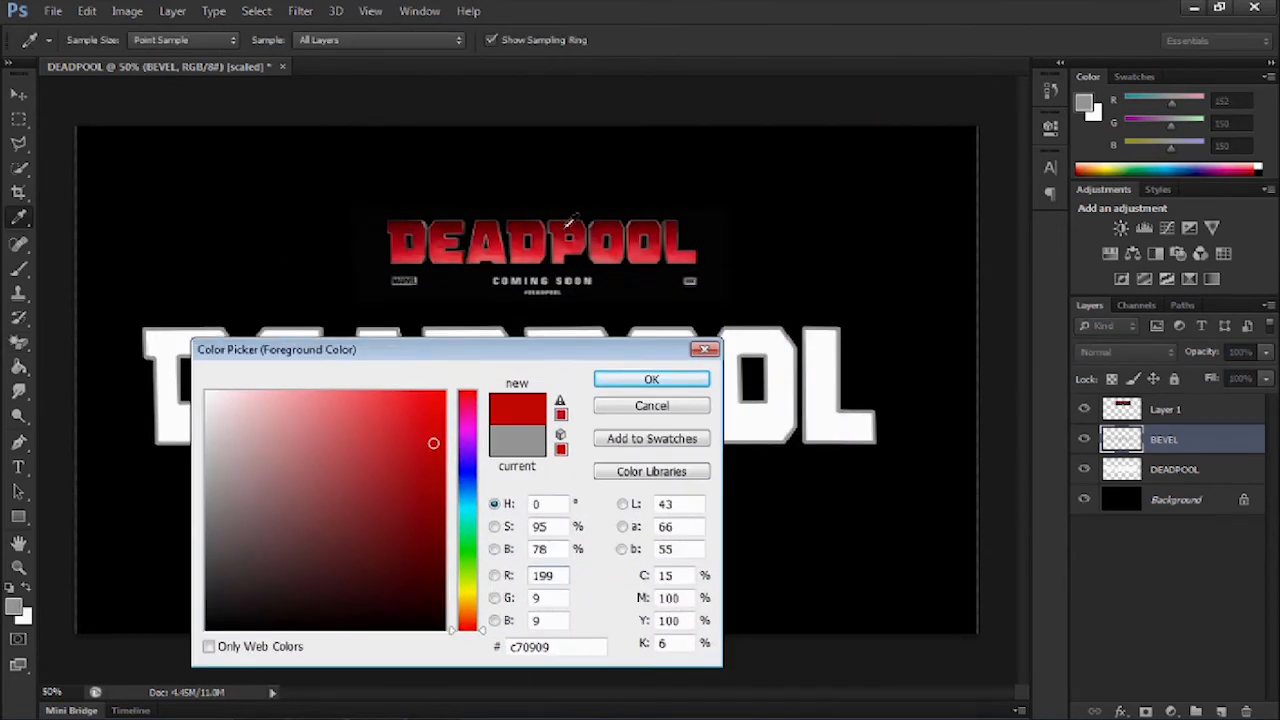
Set one gradient colour to a dark red
click(434, 516)
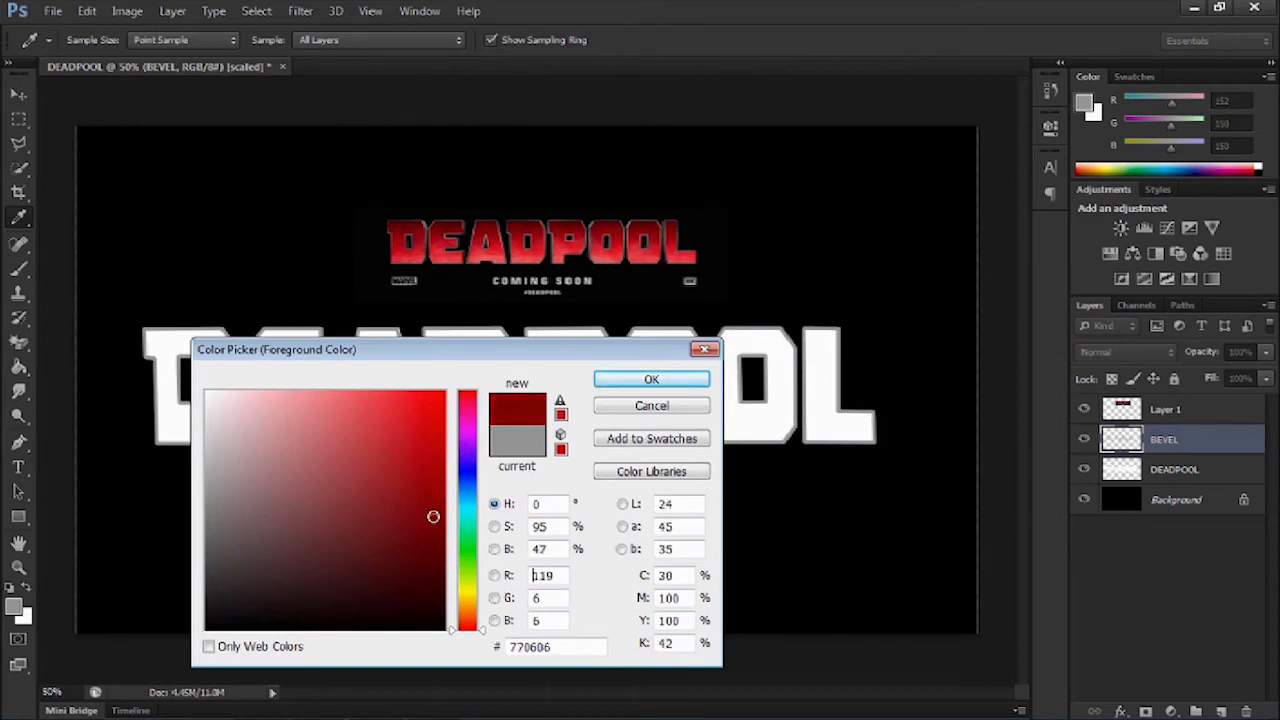
click(434, 510)
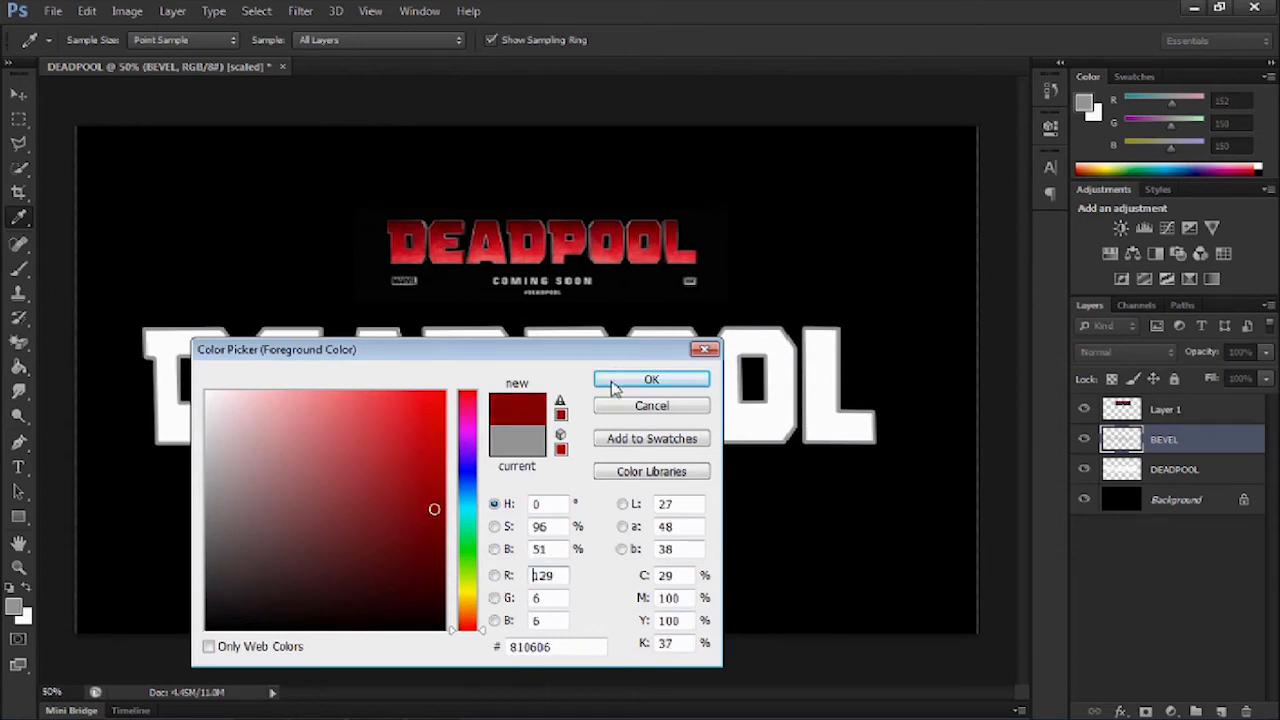
click(652, 380)
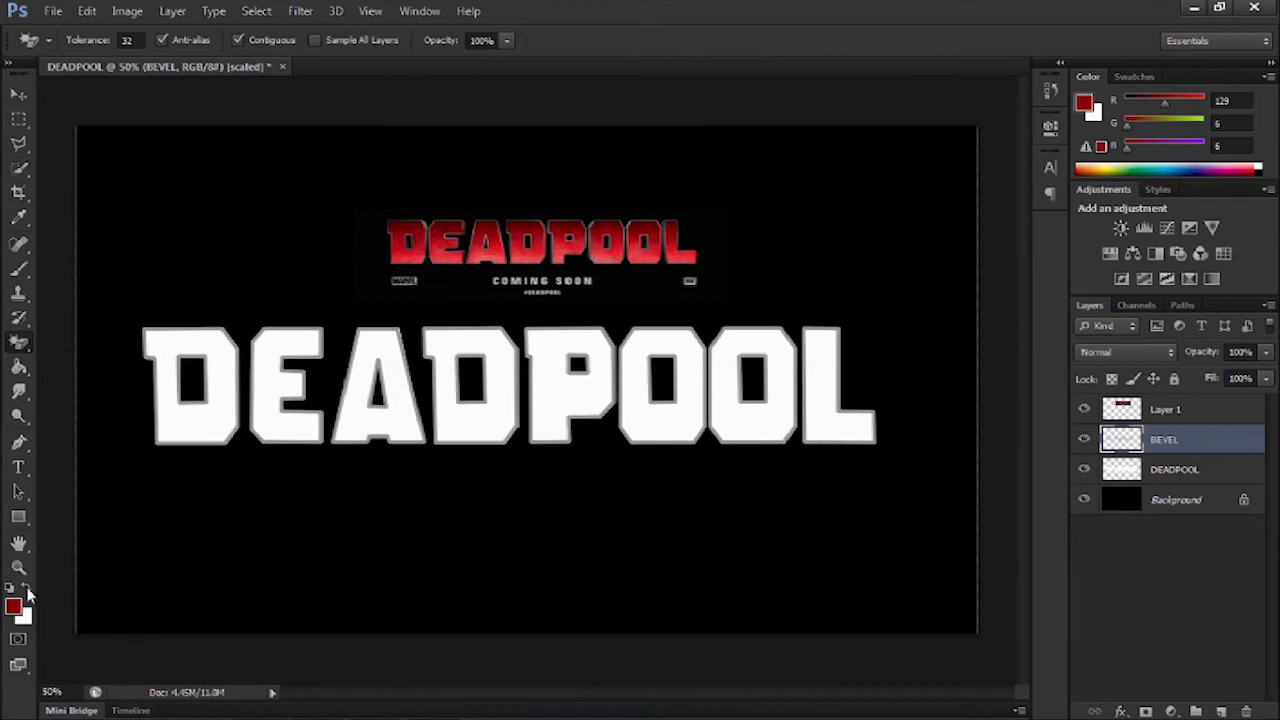
Set the foreground colour to bright red R250 G65 B65 (f84141)
click(14, 604)
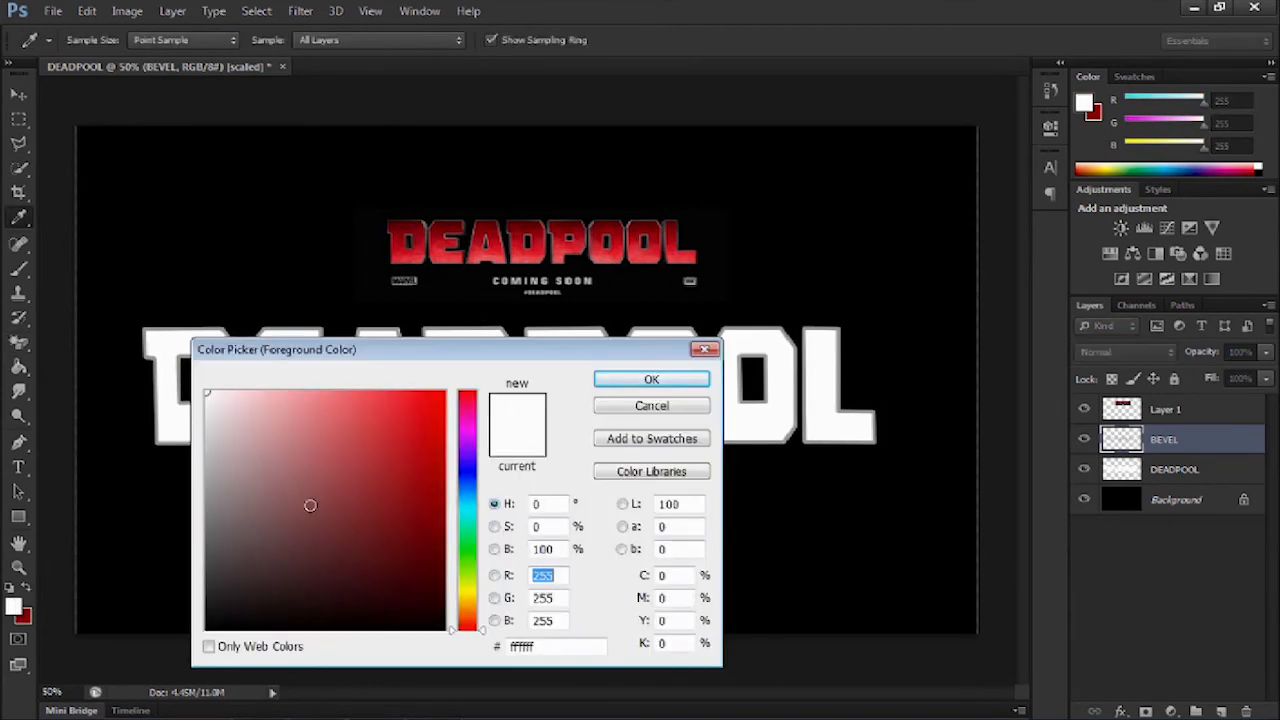
click(388, 400)
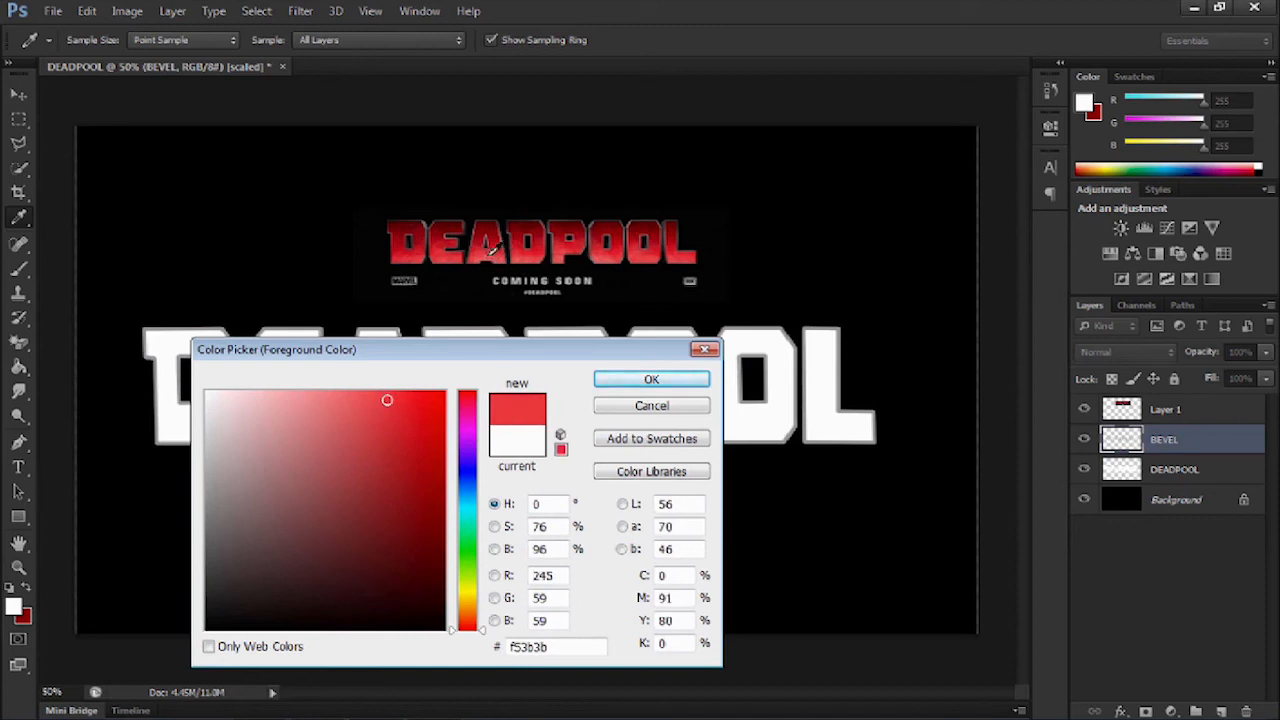
click(418, 396)
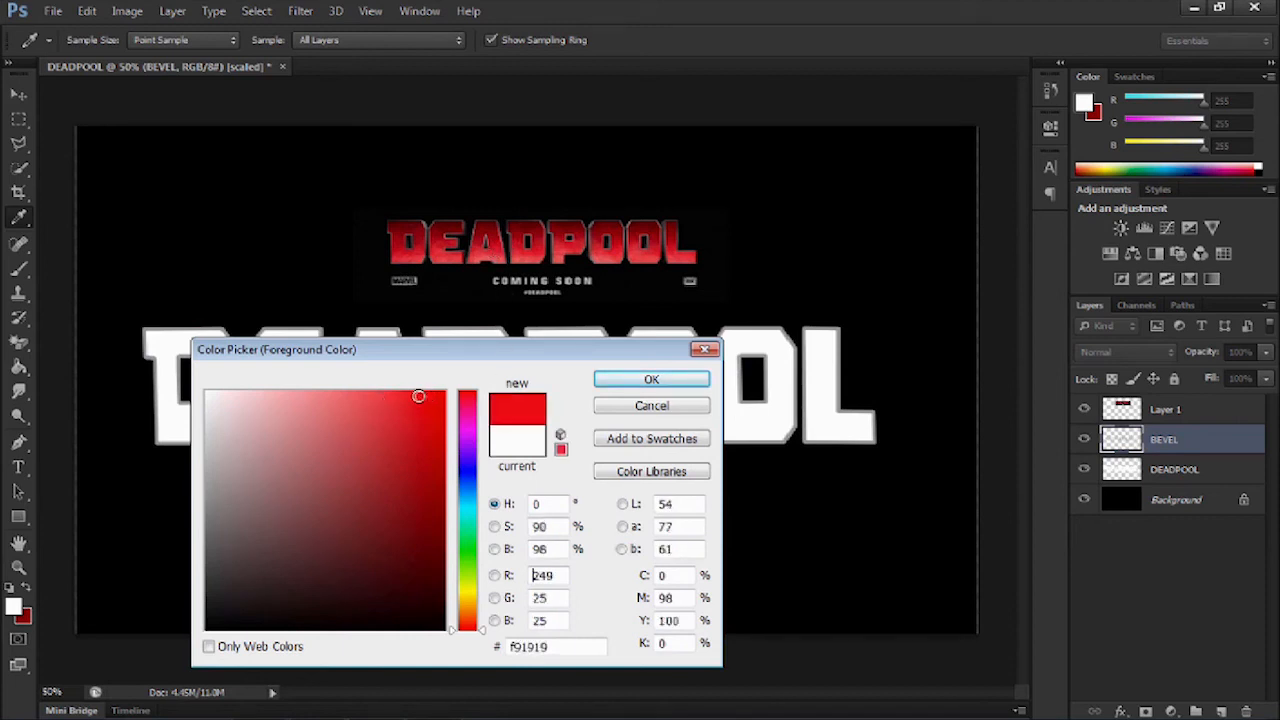
click(384, 396)
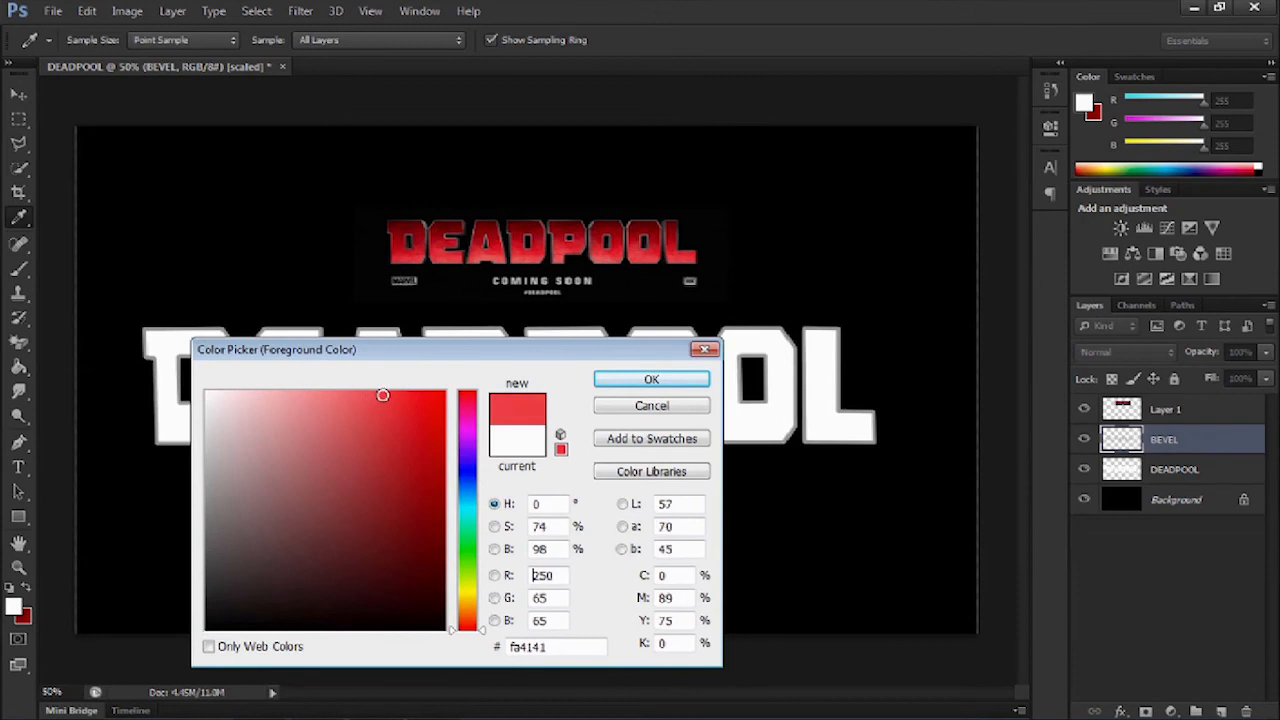
click(652, 380)
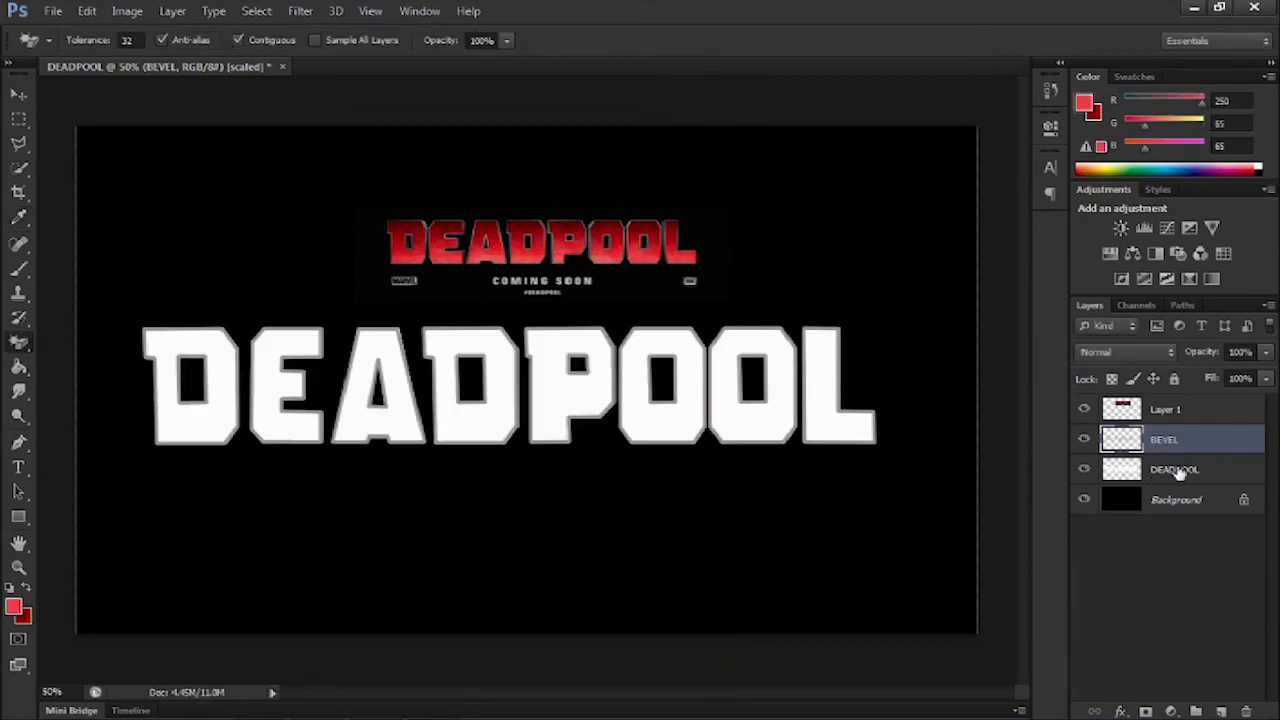
Select the DEADPOOL layer and hide the BEVEL outline layer
click(1084, 440)
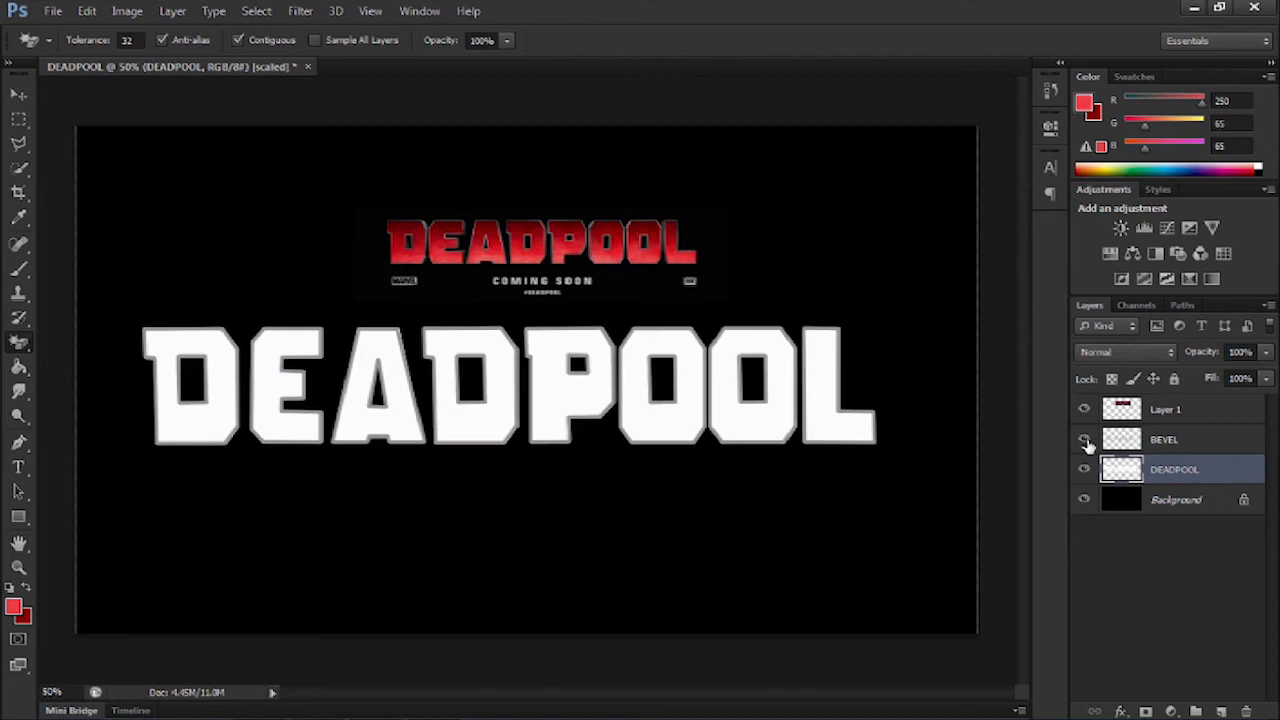
click(1084, 440)
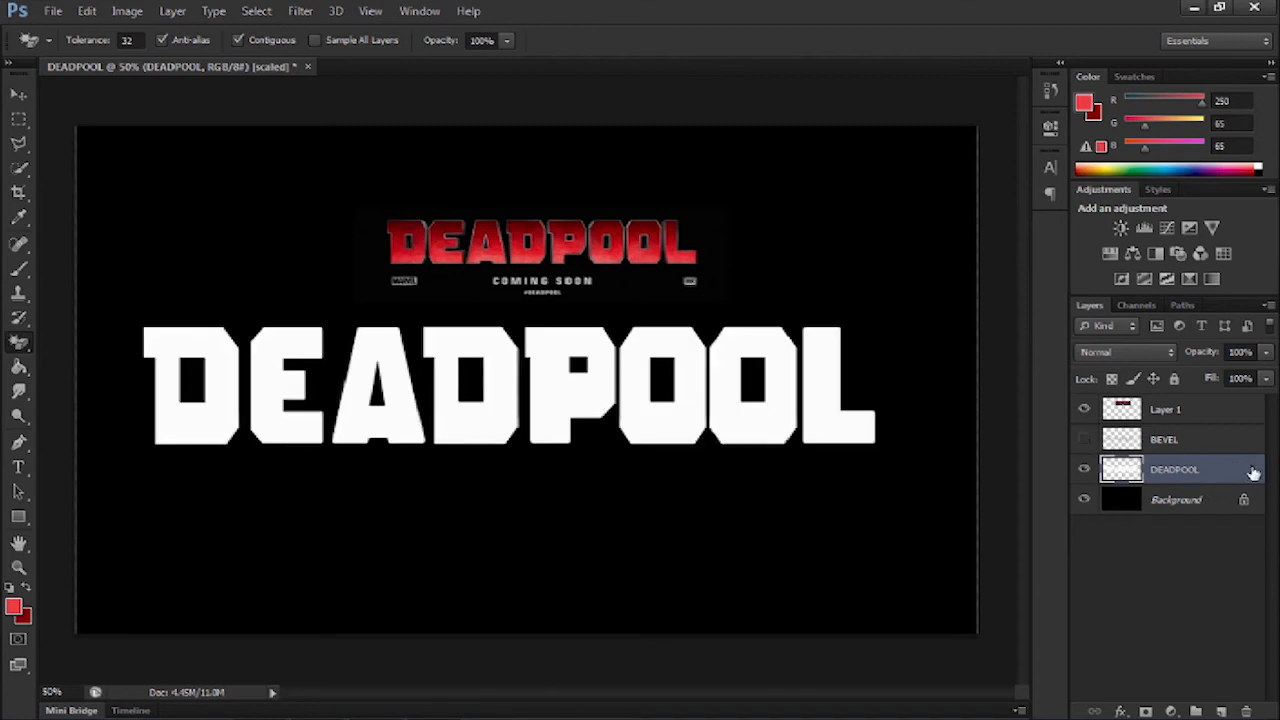
Apply a red gradient overlay preset to the DEADPOOL layer in Layer Style
double_click(1174, 468)
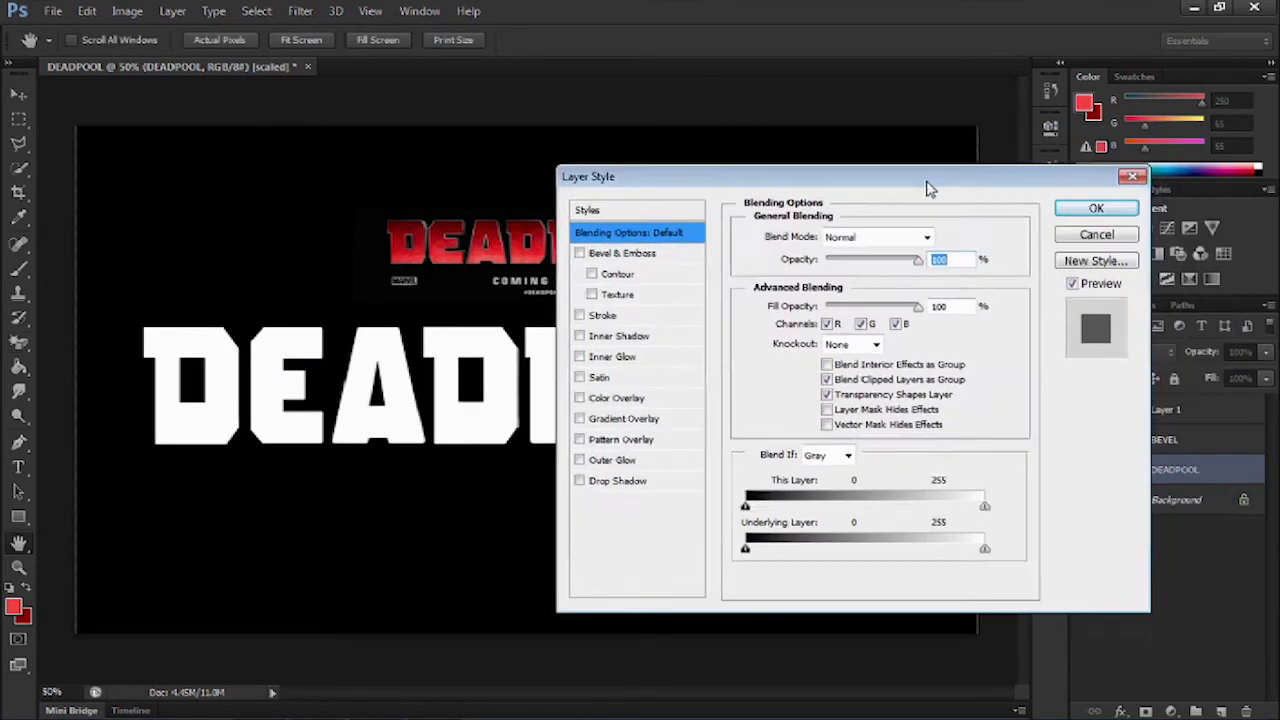
click(612, 420)
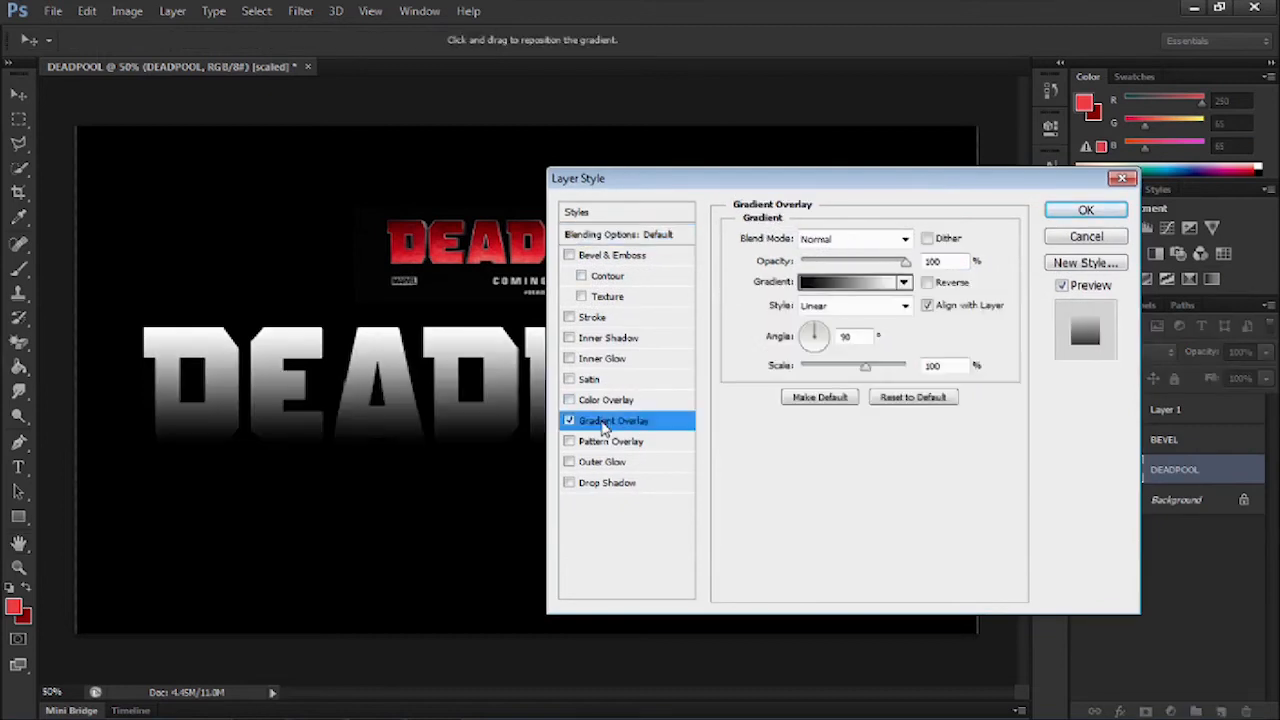
mouse_move(752, 336)
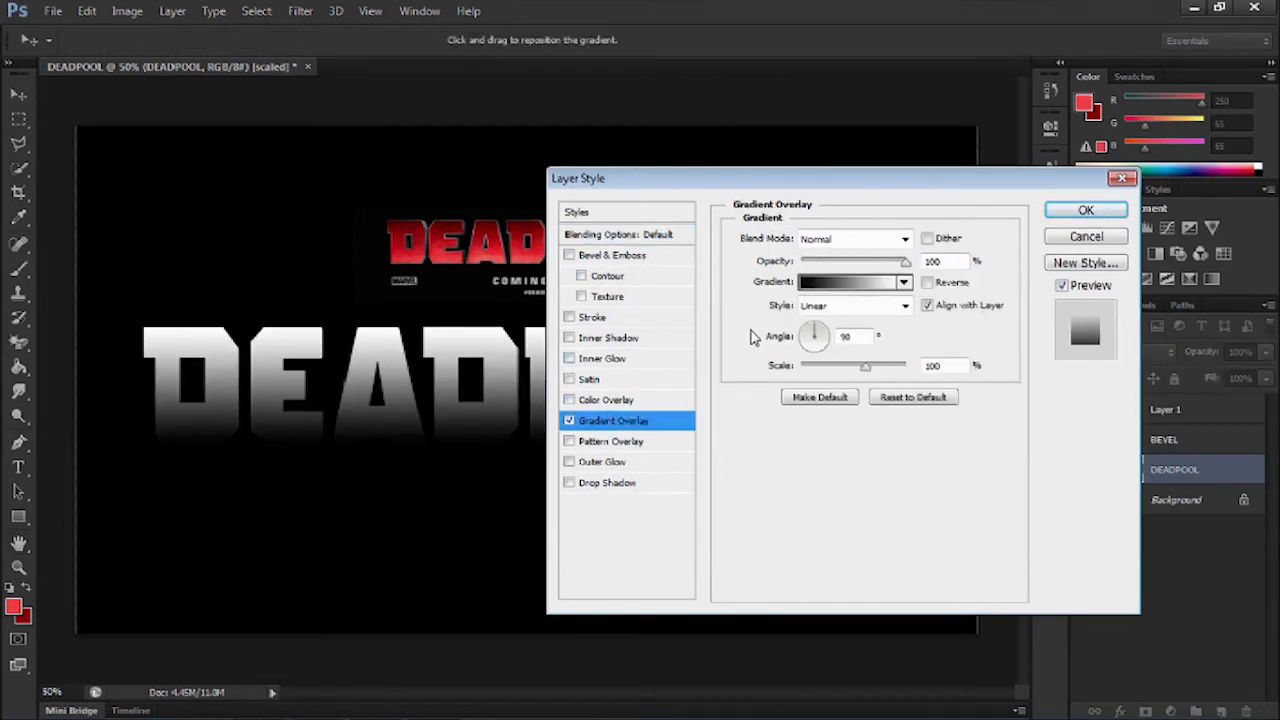
click(904, 280)
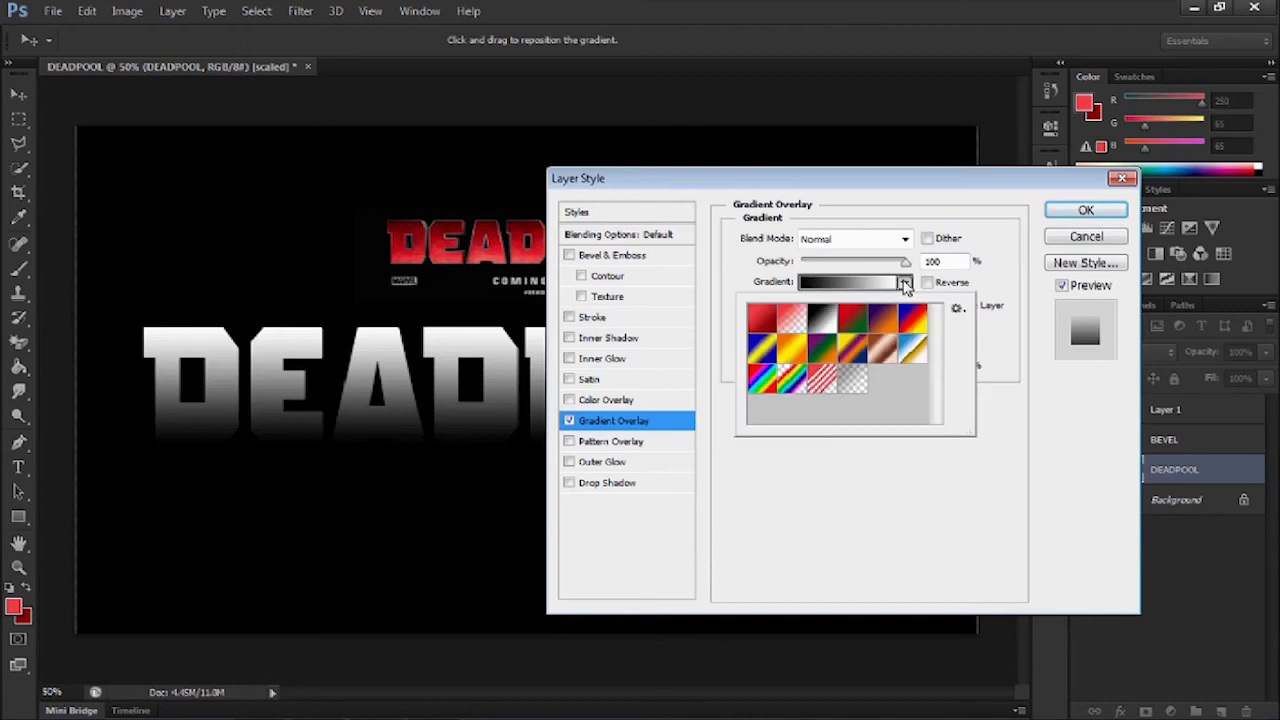
click(762, 318)
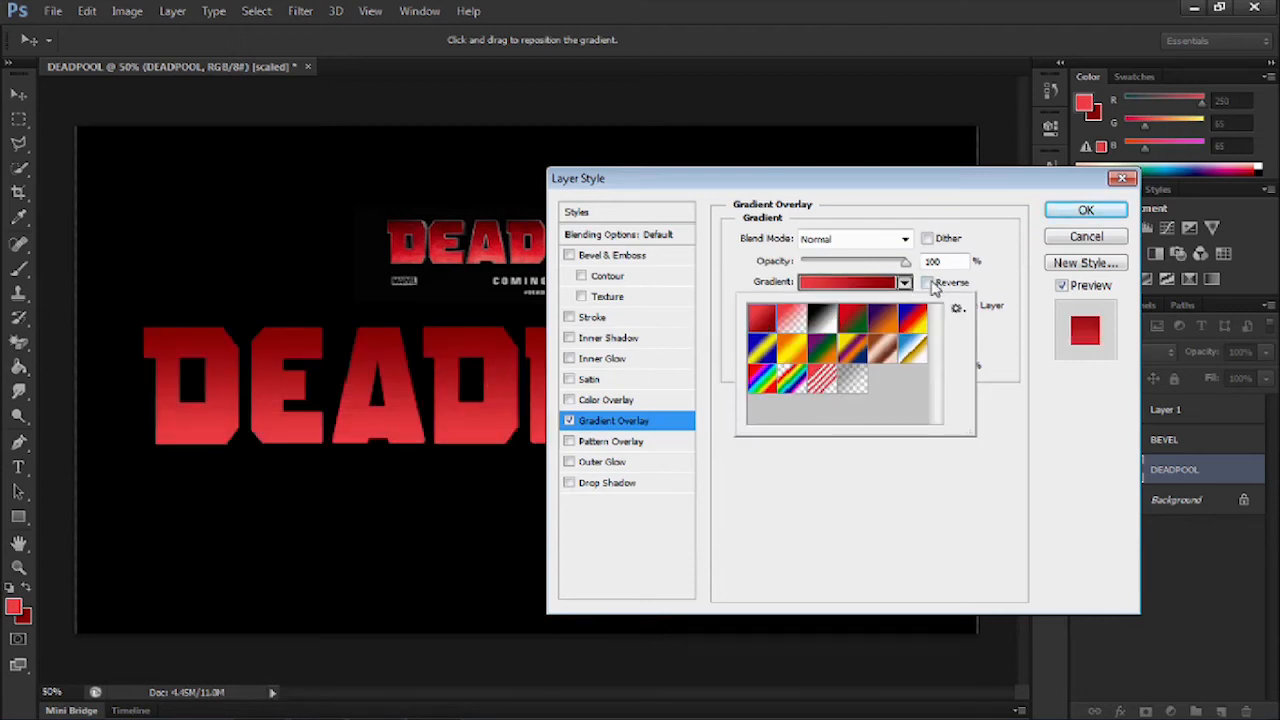
click(904, 282)
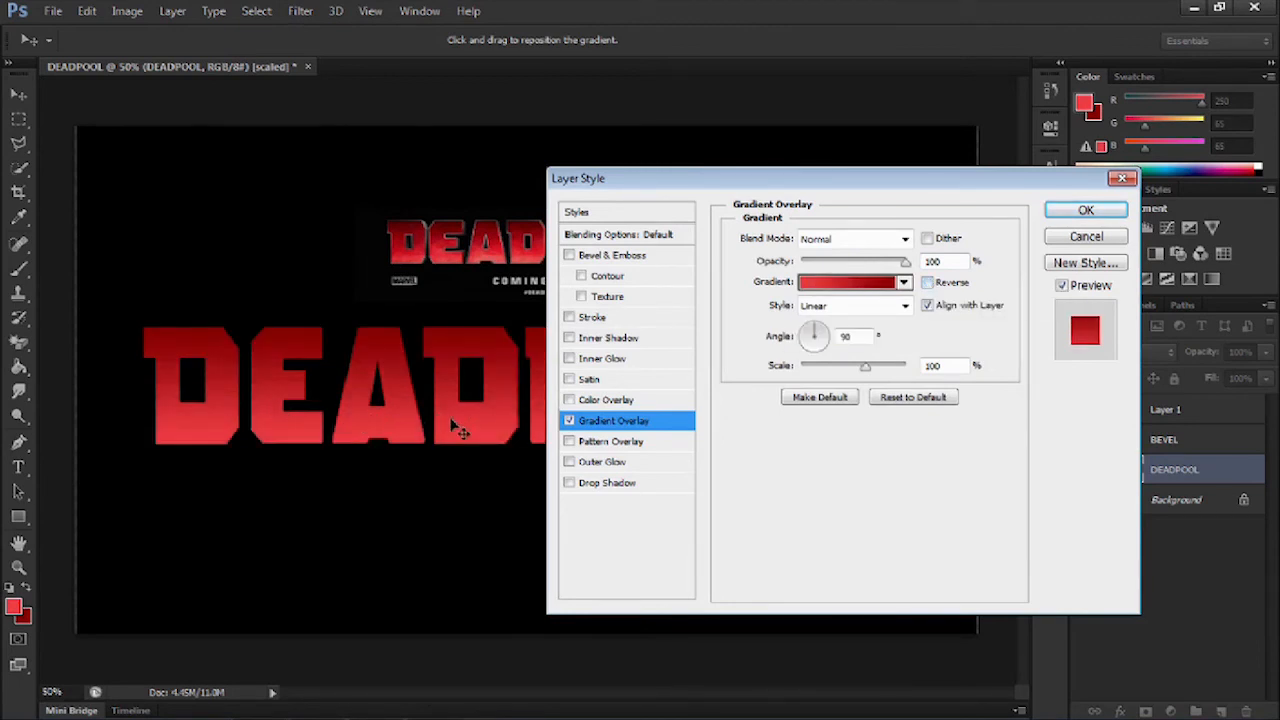
mouse_move(820, 264)
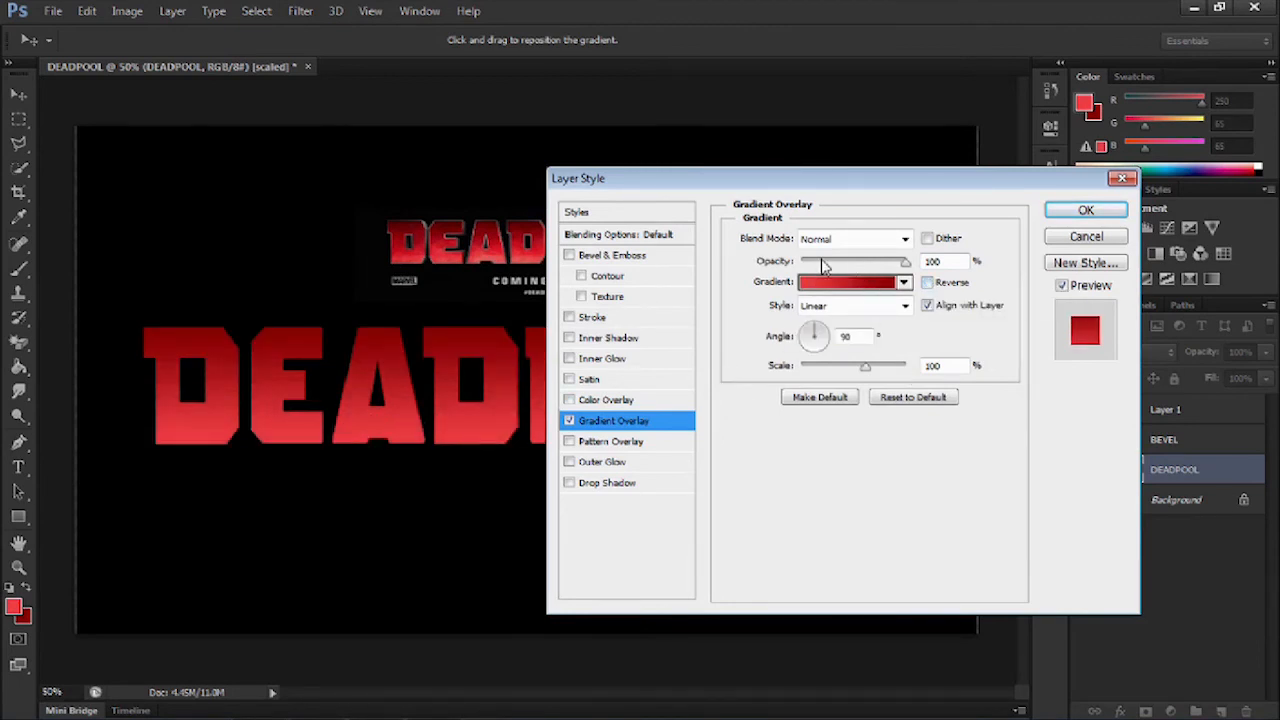
Add a Gray Granite pattern overlay to DEADPOOL and commit the layer style
click(612, 442)
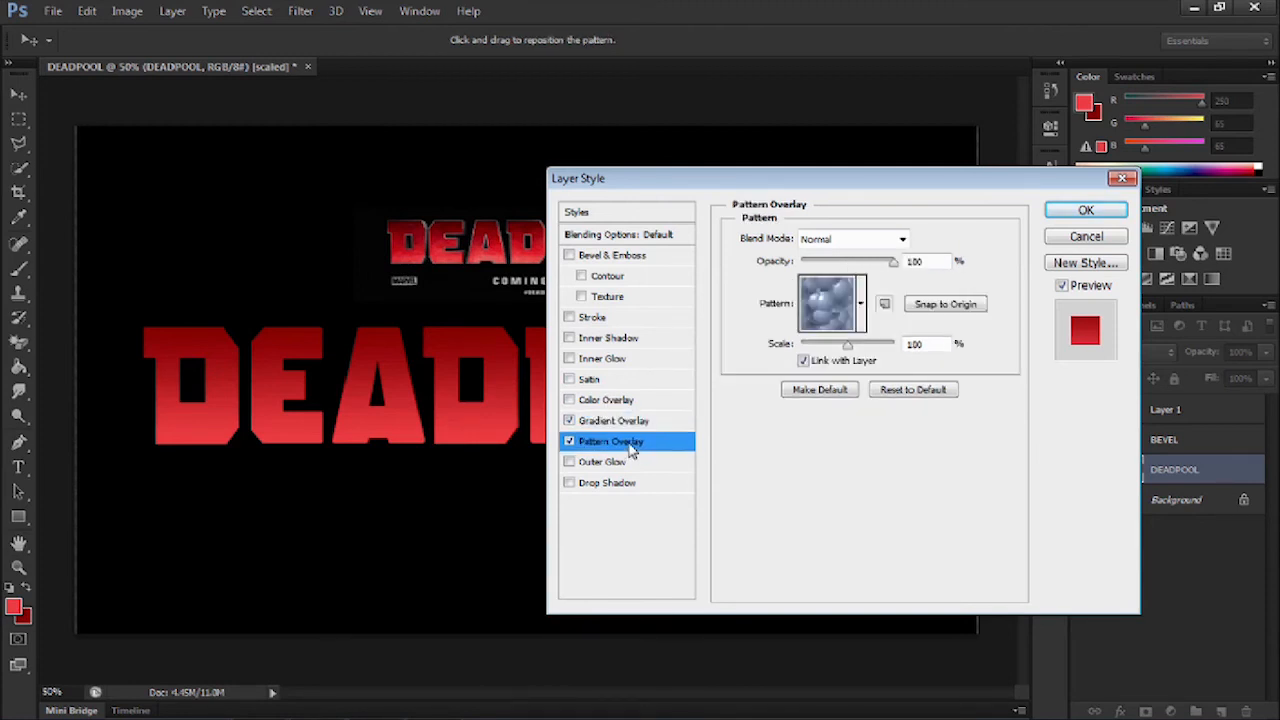
click(860, 304)
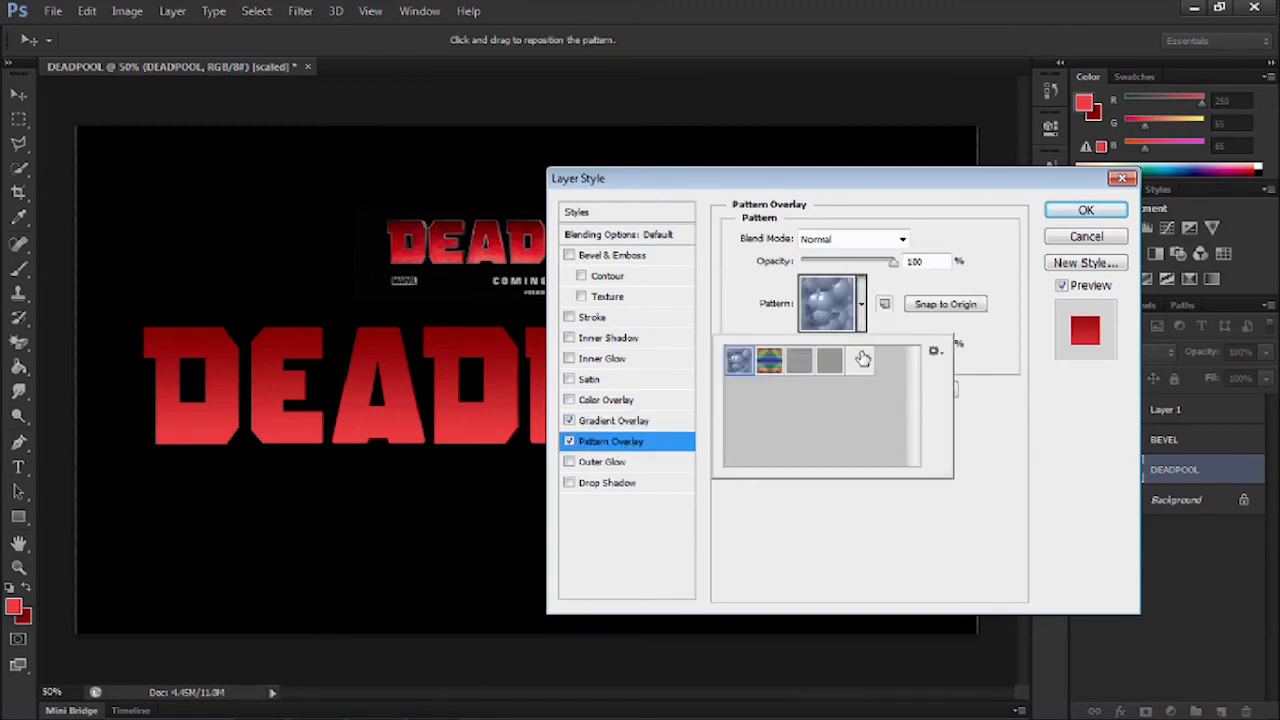
click(860, 360)
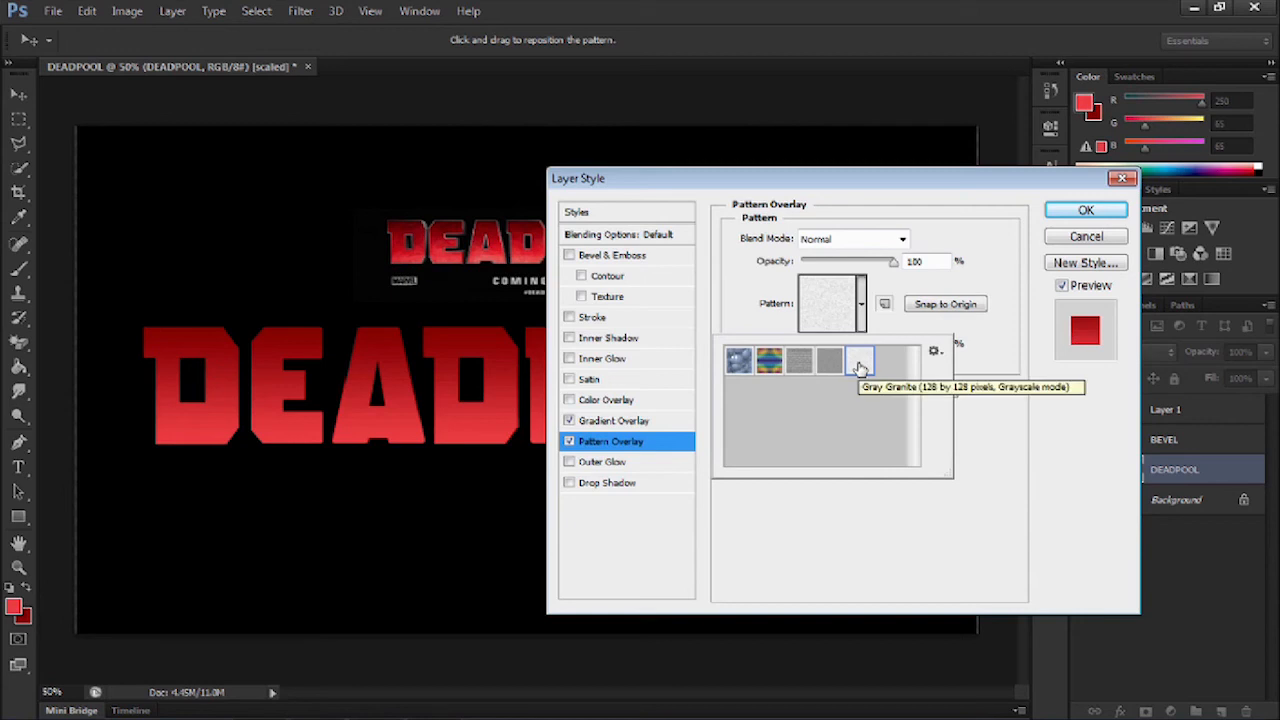
click(860, 360)
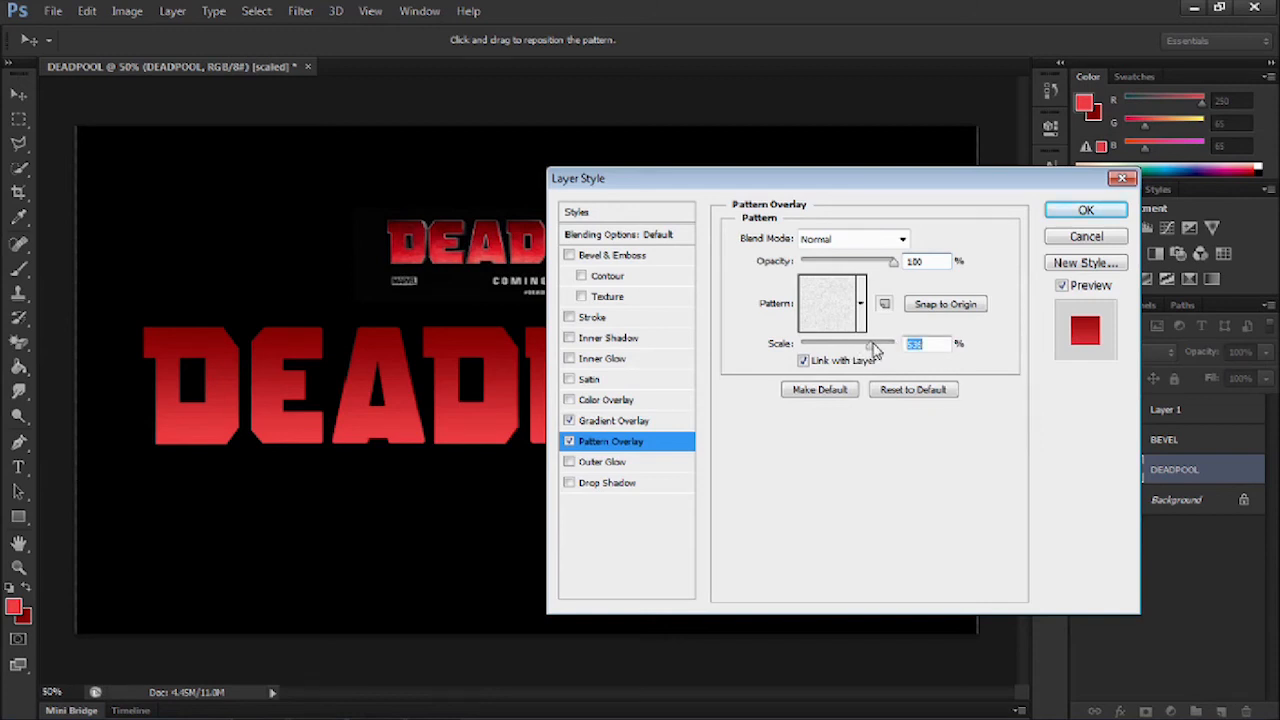
mouse_move(1086, 210)
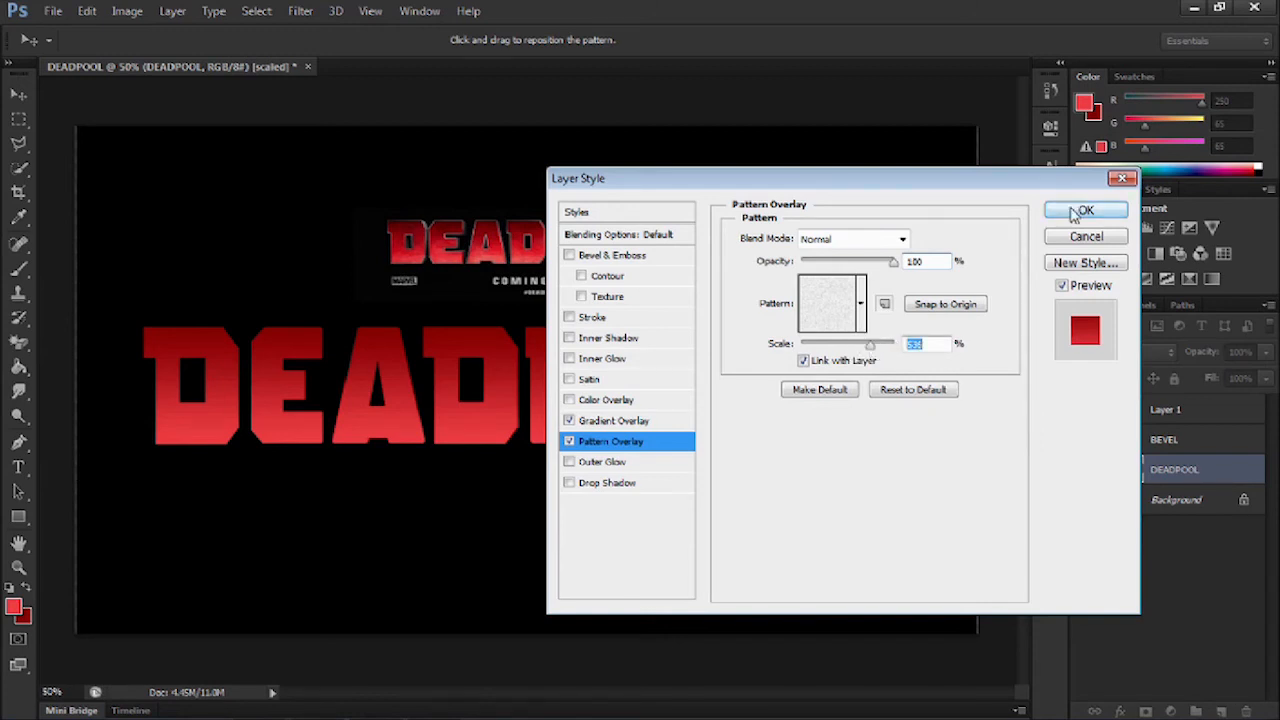
click(1084, 212)
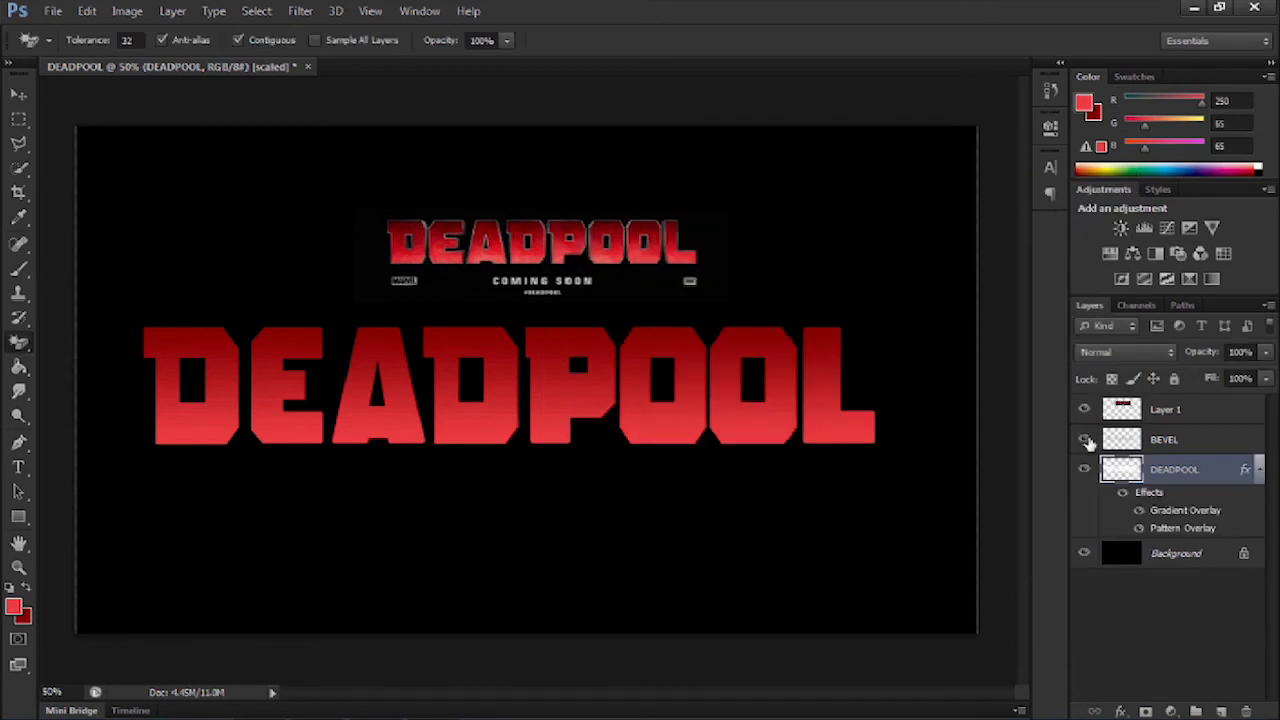
Show the BEVEL layer again and enable a gradient overlay in its Layer Style
click(1084, 440)
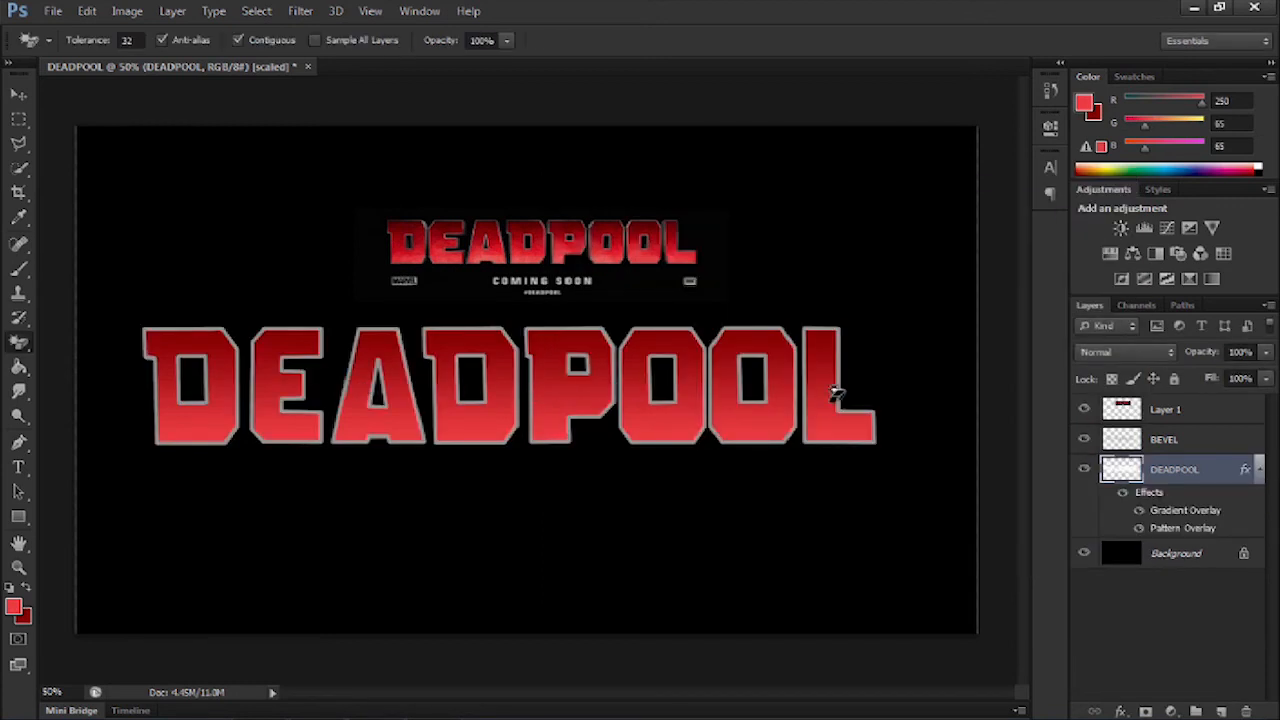
click(1164, 440)
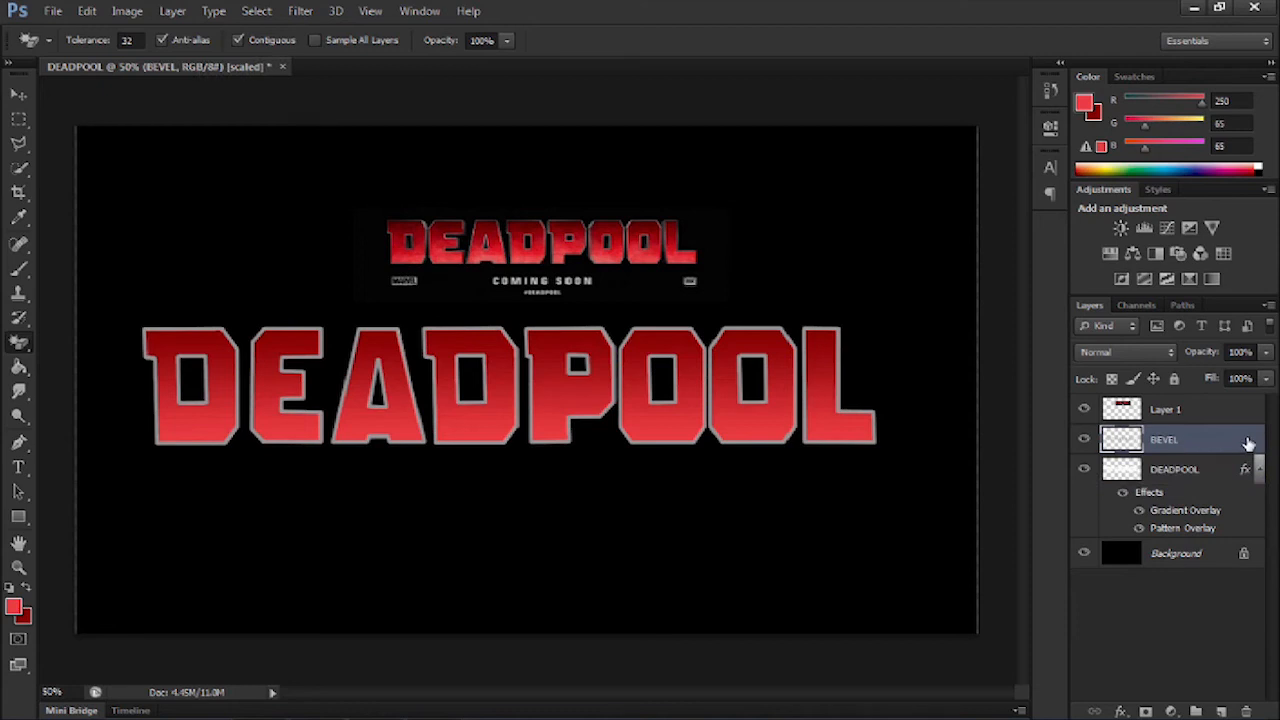
double_click(1164, 440)
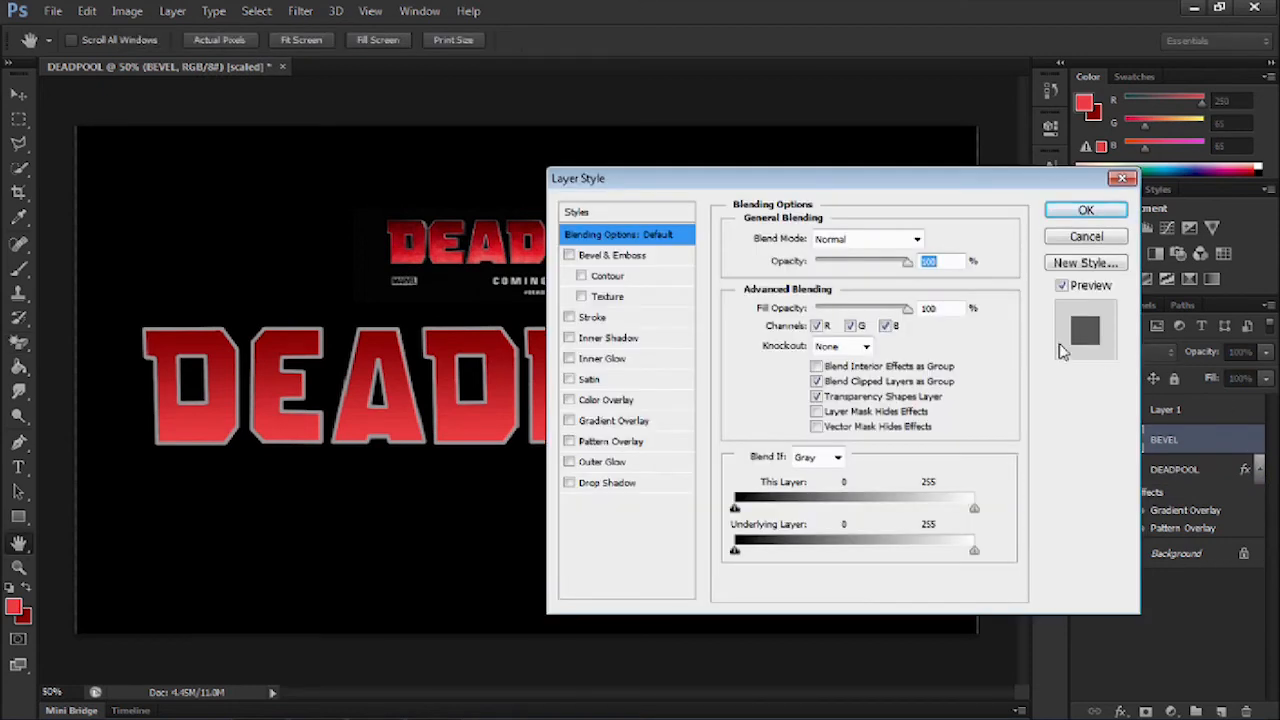
click(570, 420)
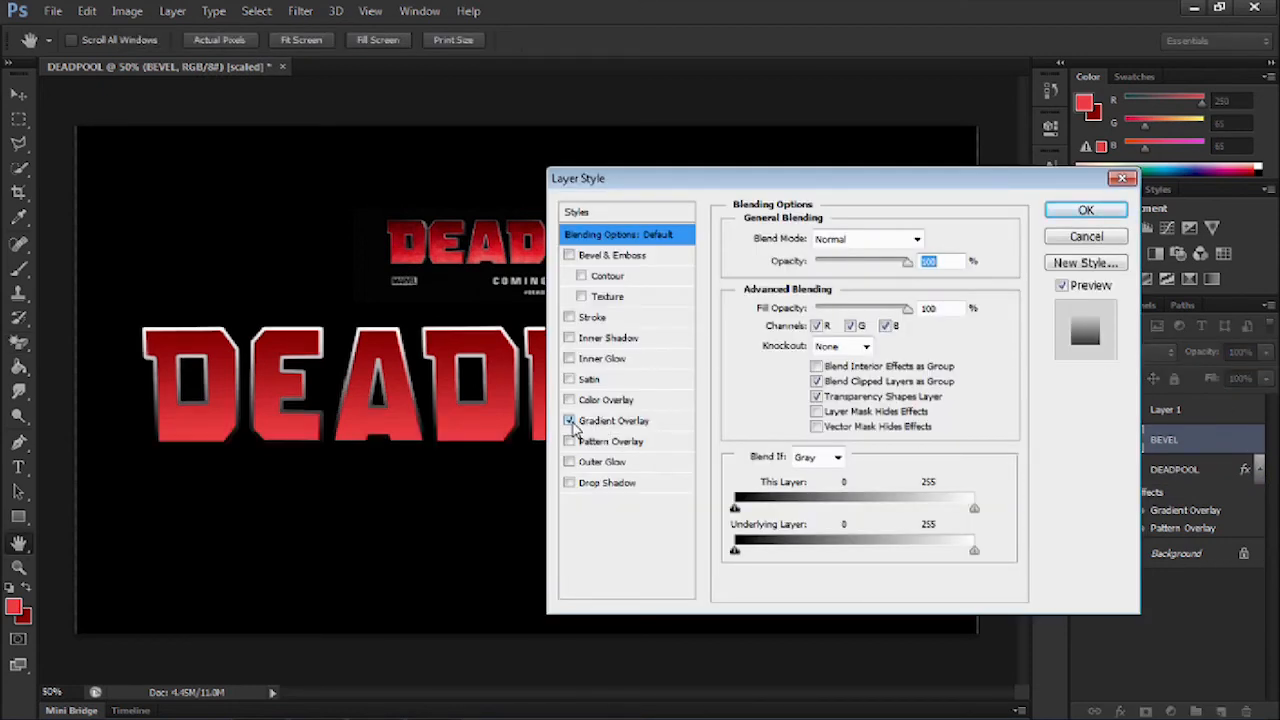
click(612, 420)
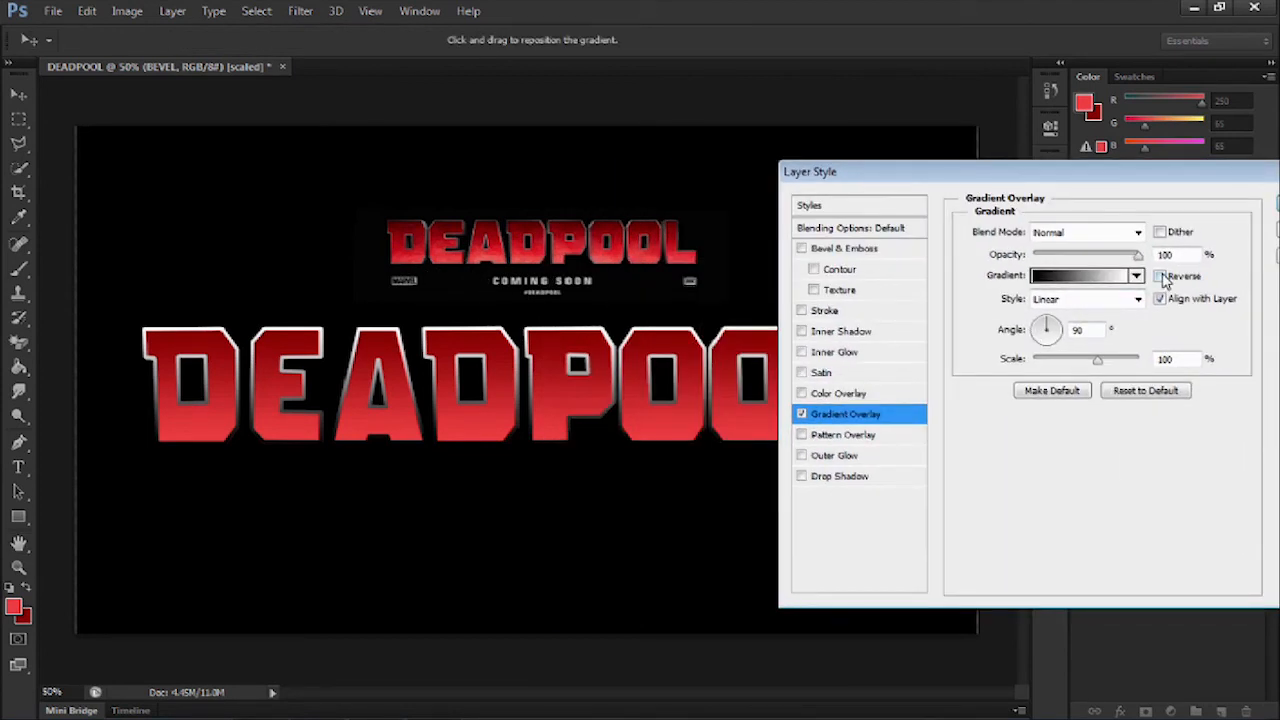
Make the BEVEL gradient reversed black-to-white at 76% opacity and apply it
click(1160, 276)
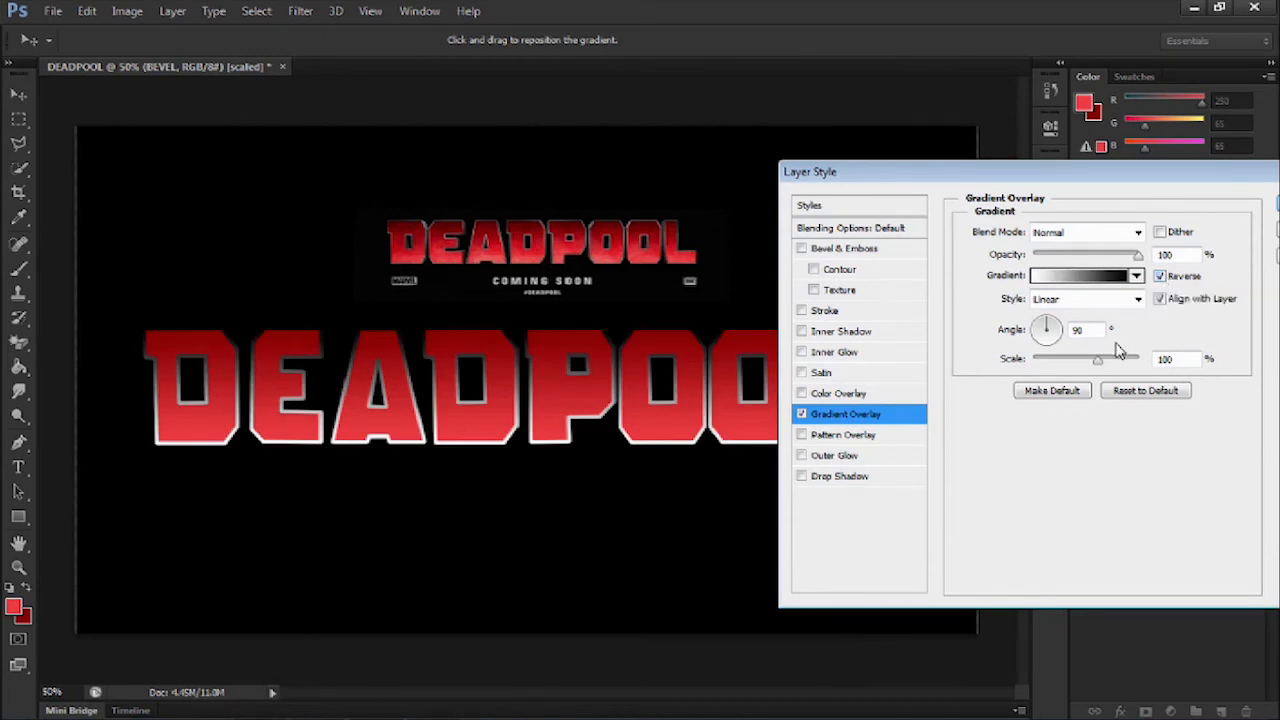
triple_click(1176, 254)
text(75)
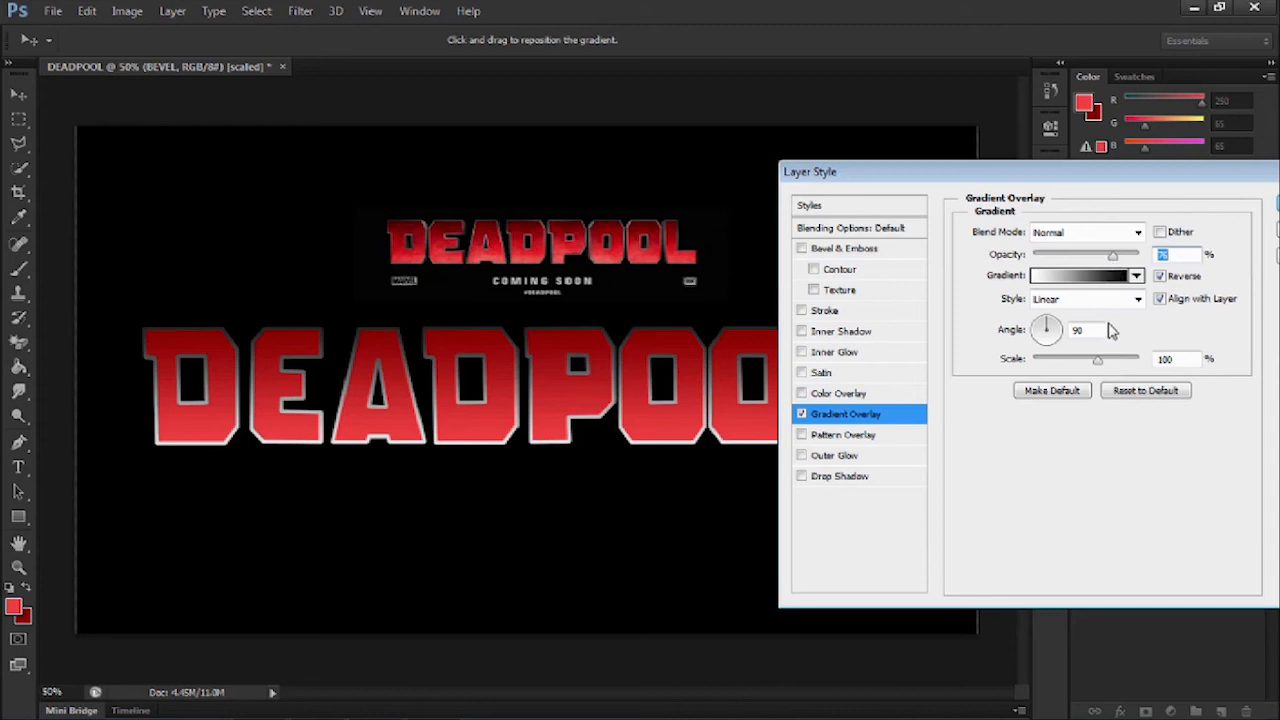
drag(1098, 356, 1056, 356)
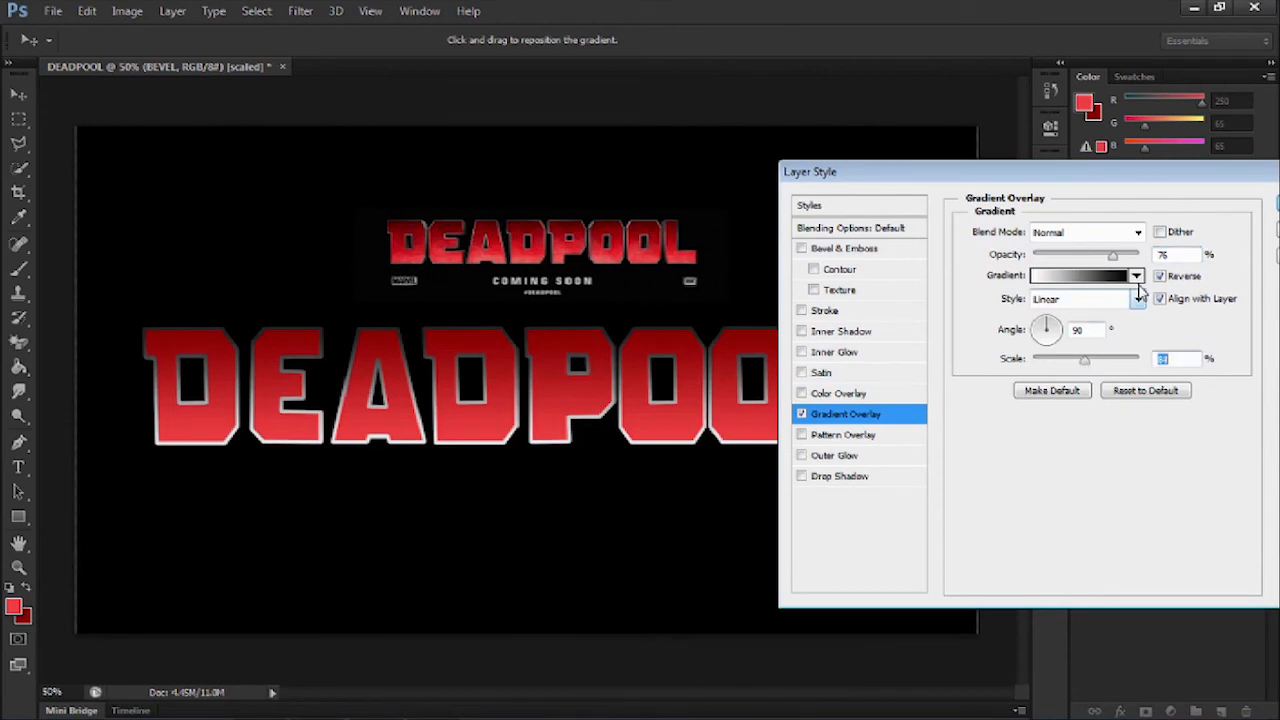
click(1136, 276)
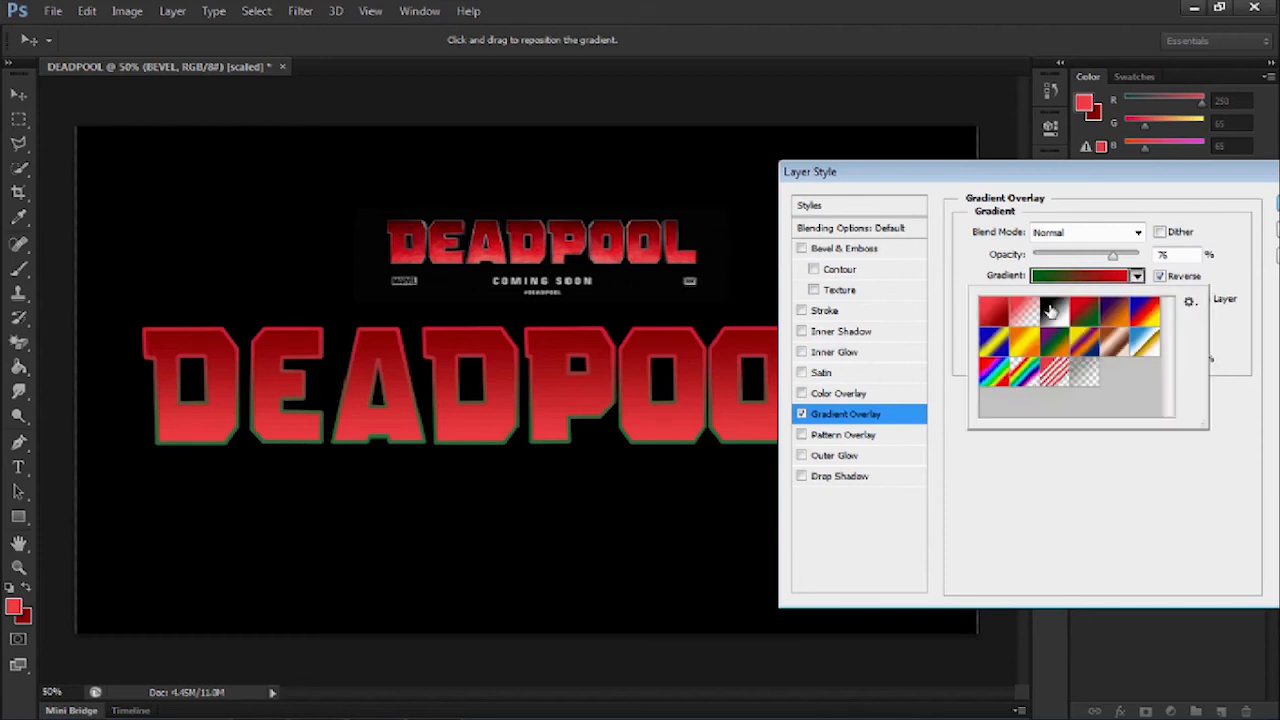
click(1048, 312)
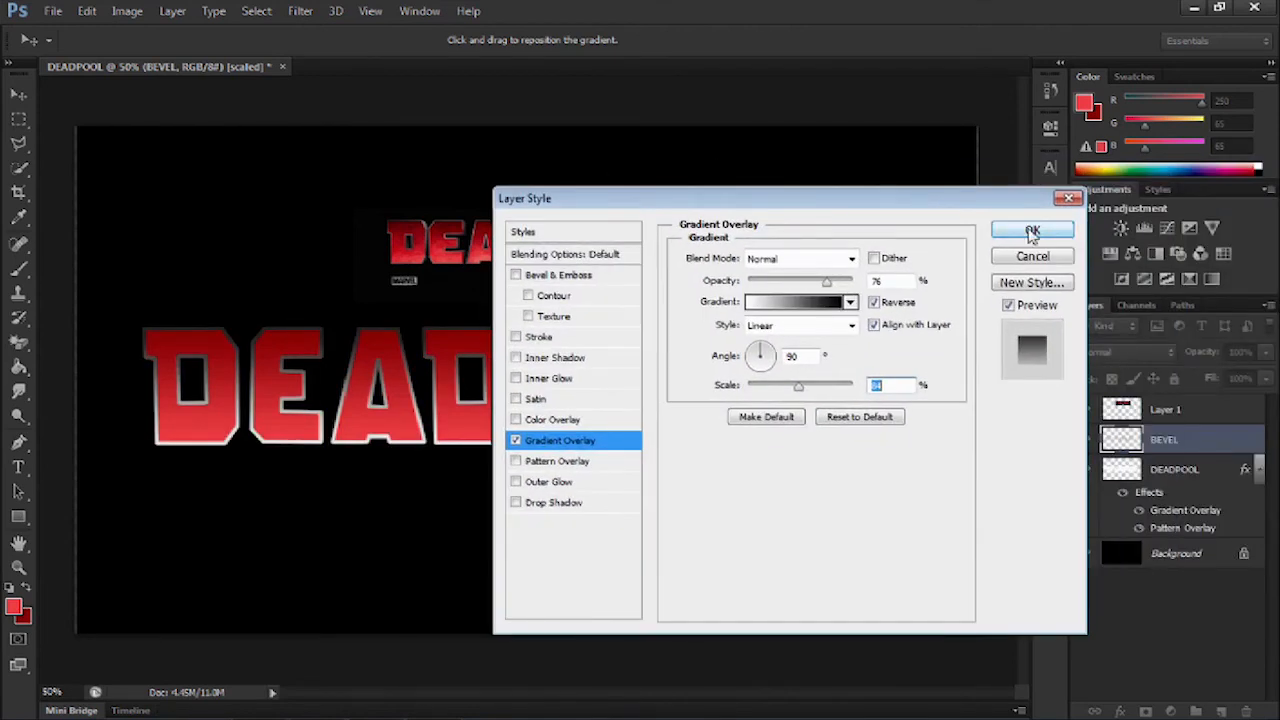
click(1032, 232)
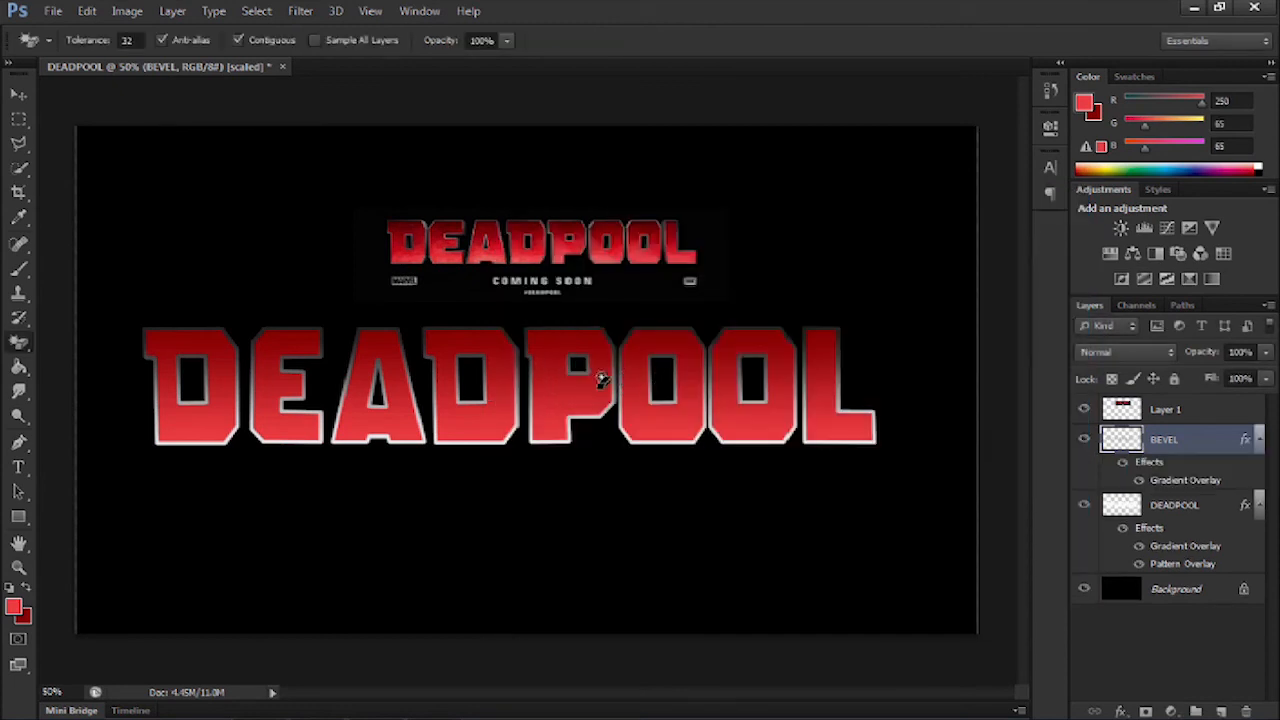
mouse_move(576, 390)
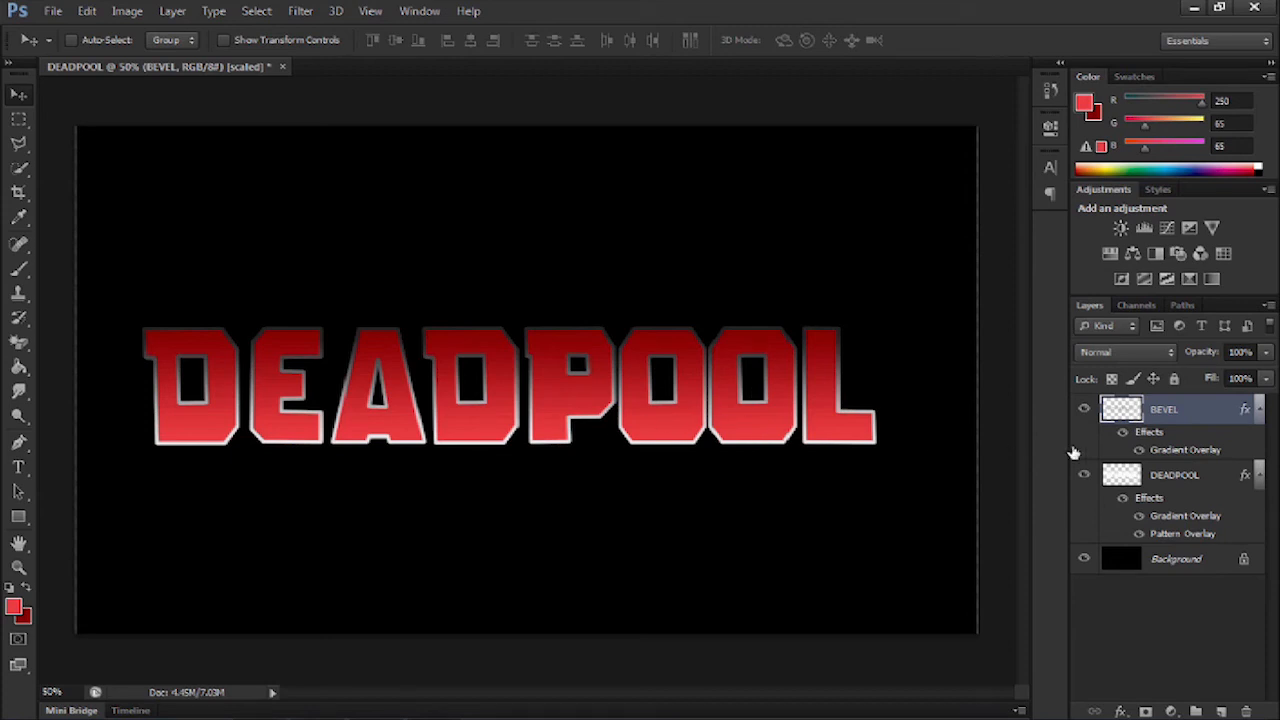
Rename the merged bevel text layer to DEADPOOL in the Layers panel
click(1176, 474)
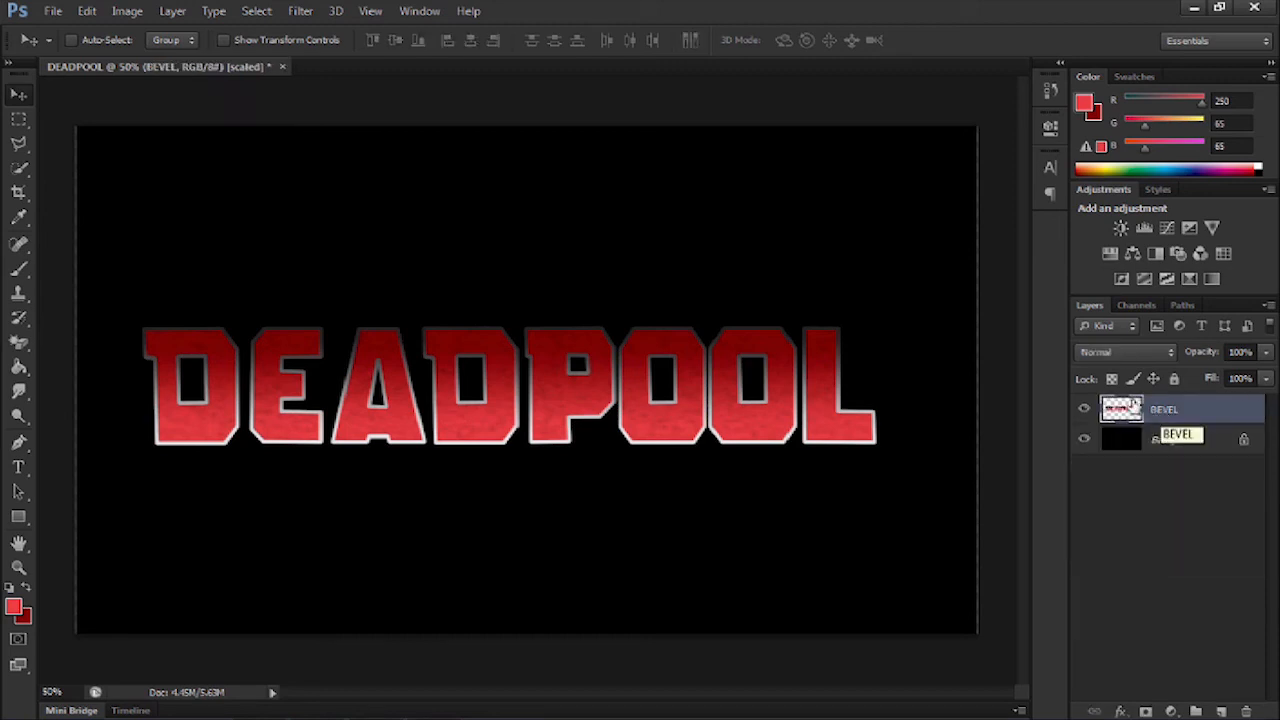
double_click(1164, 408)
text(DEADPOOL)
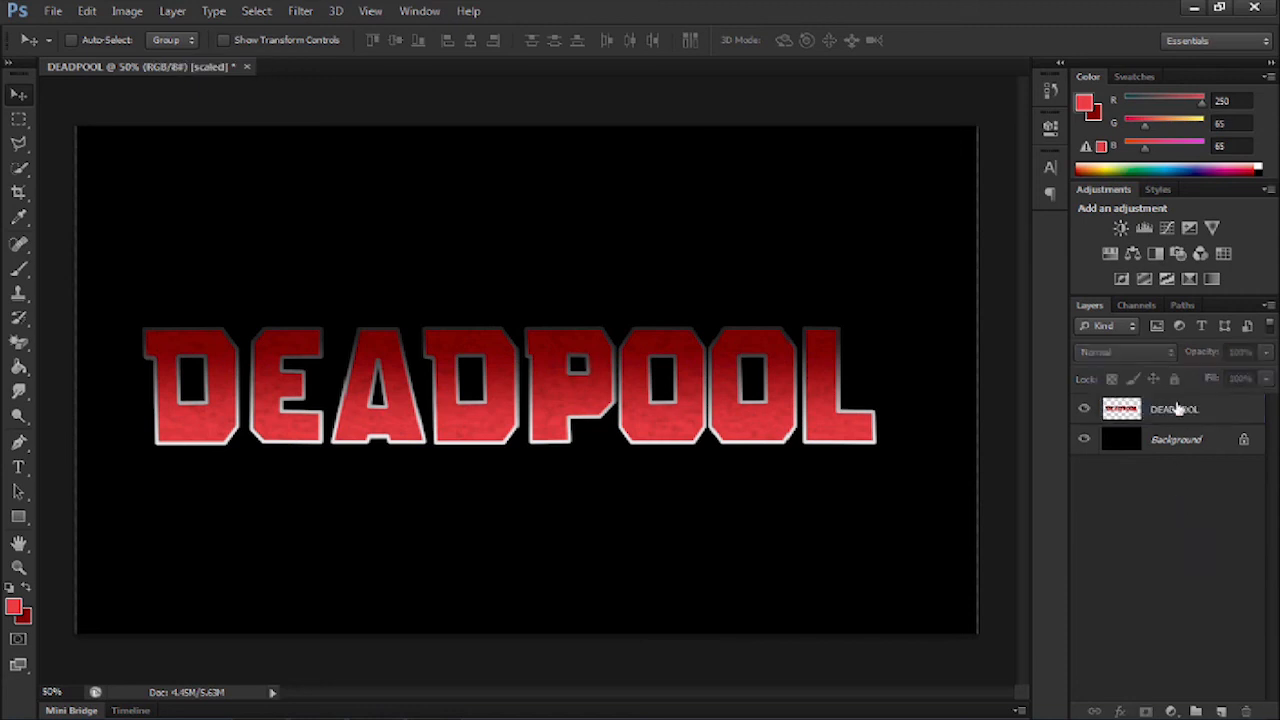
click(1176, 408)
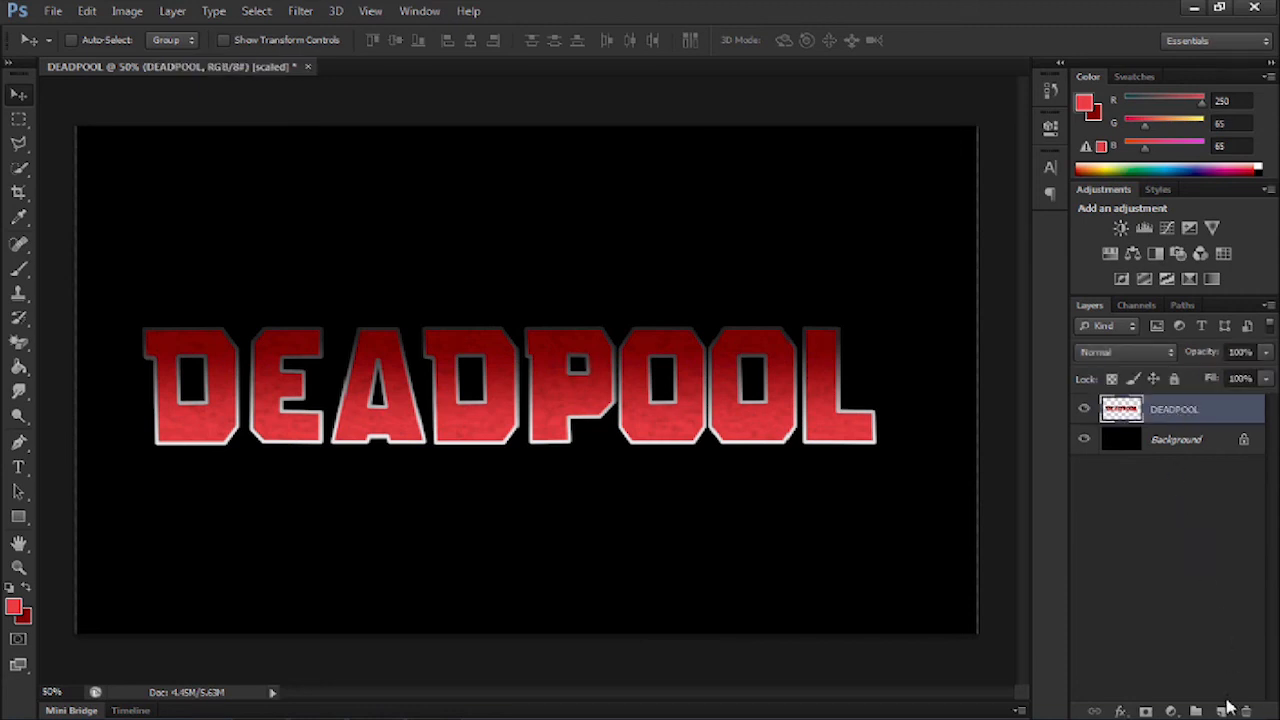
Create a Backdrop layer under DEADPOOL and choose a deep dark red fill colour
click(1224, 710)
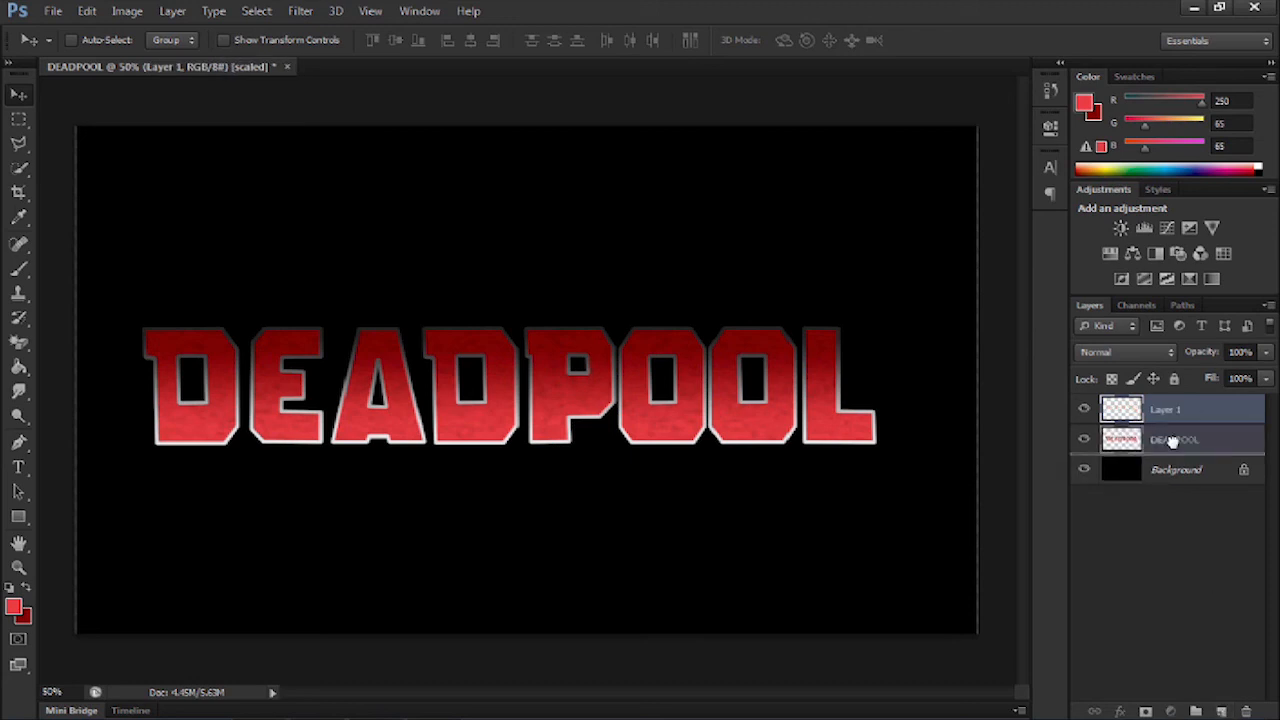
drag(1164, 408, 1164, 440)
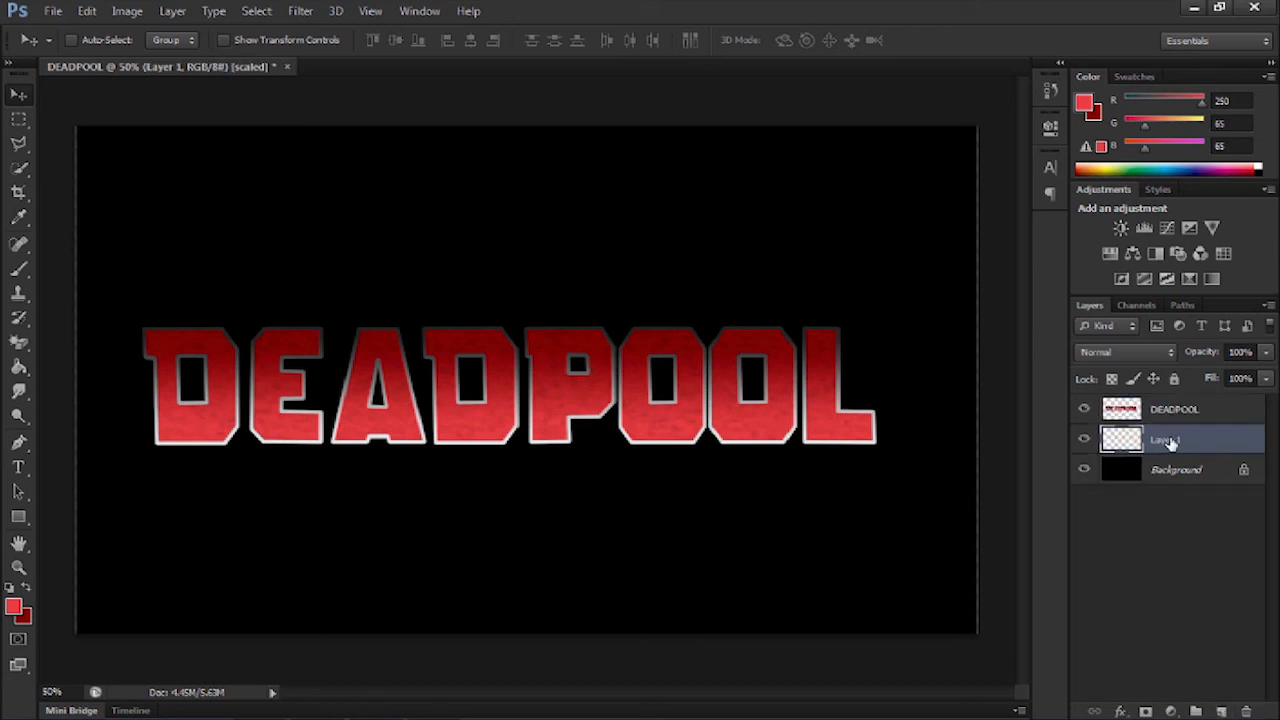
double_click(1164, 440)
text(Backdrop)
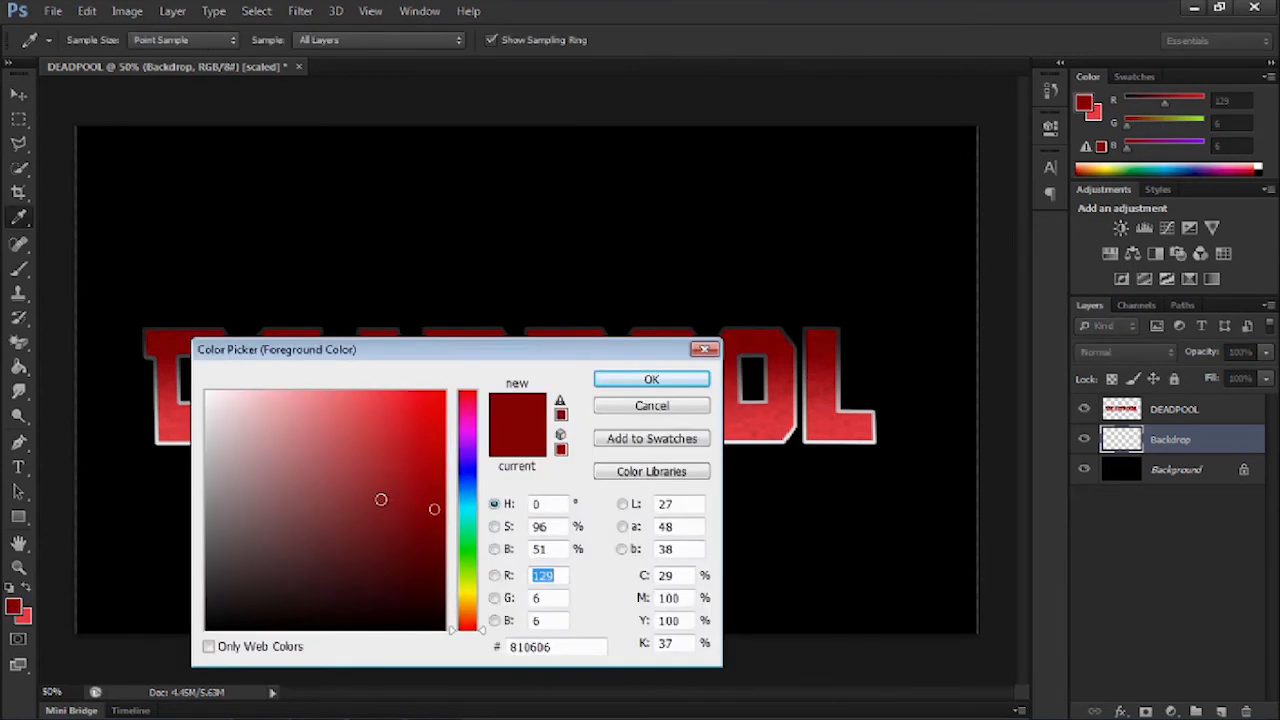
drag(380, 500, 436, 552)
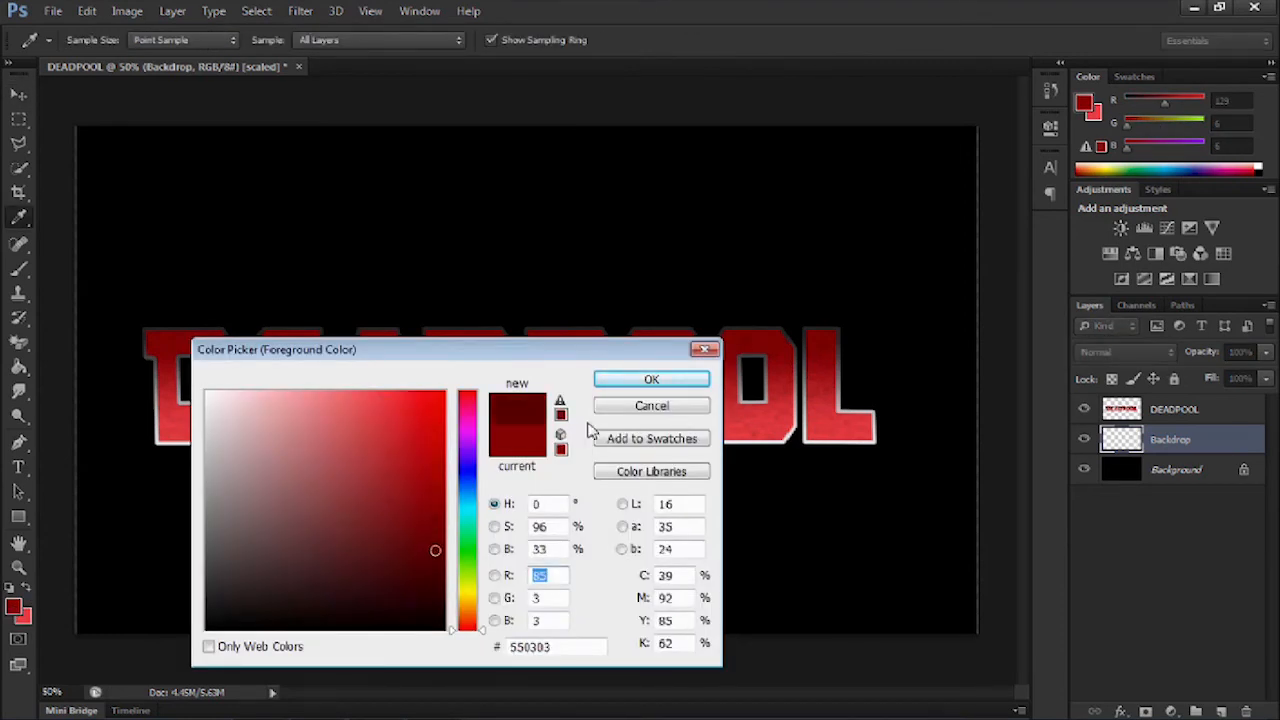
click(652, 378)
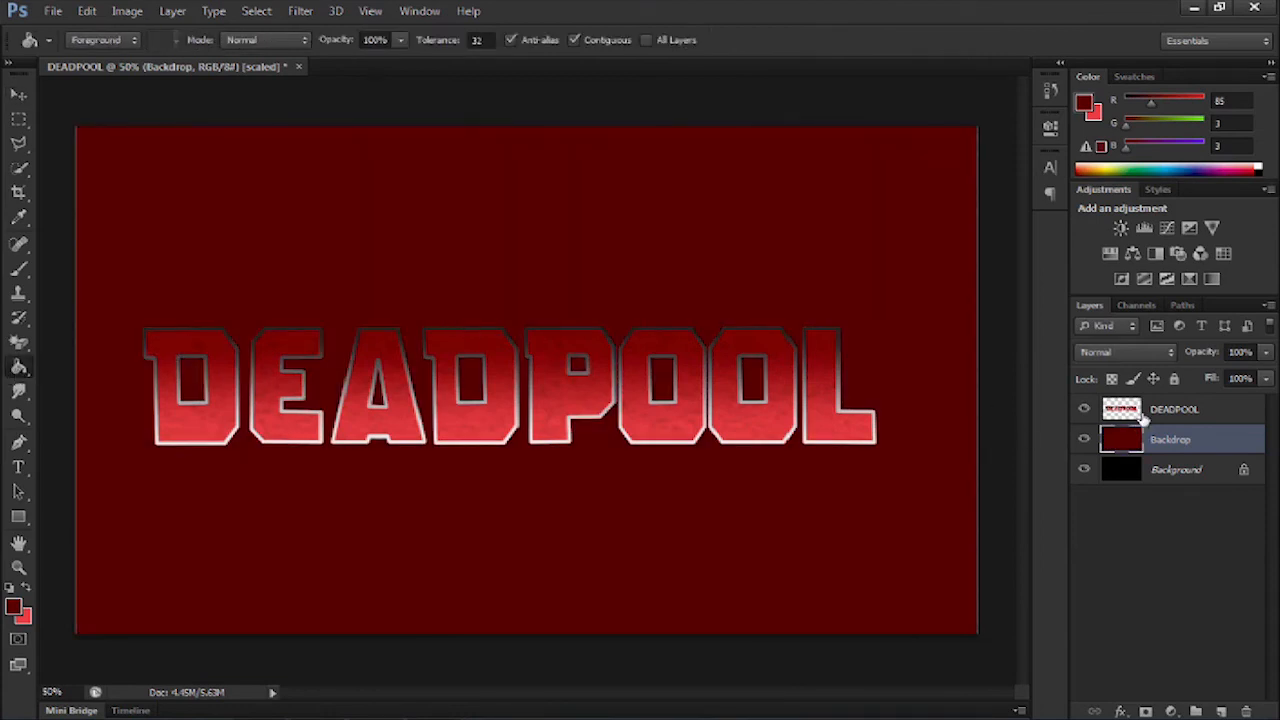
Scale the DEADPOOL text down and recentre it over the dark red backdrop
click(1174, 408)
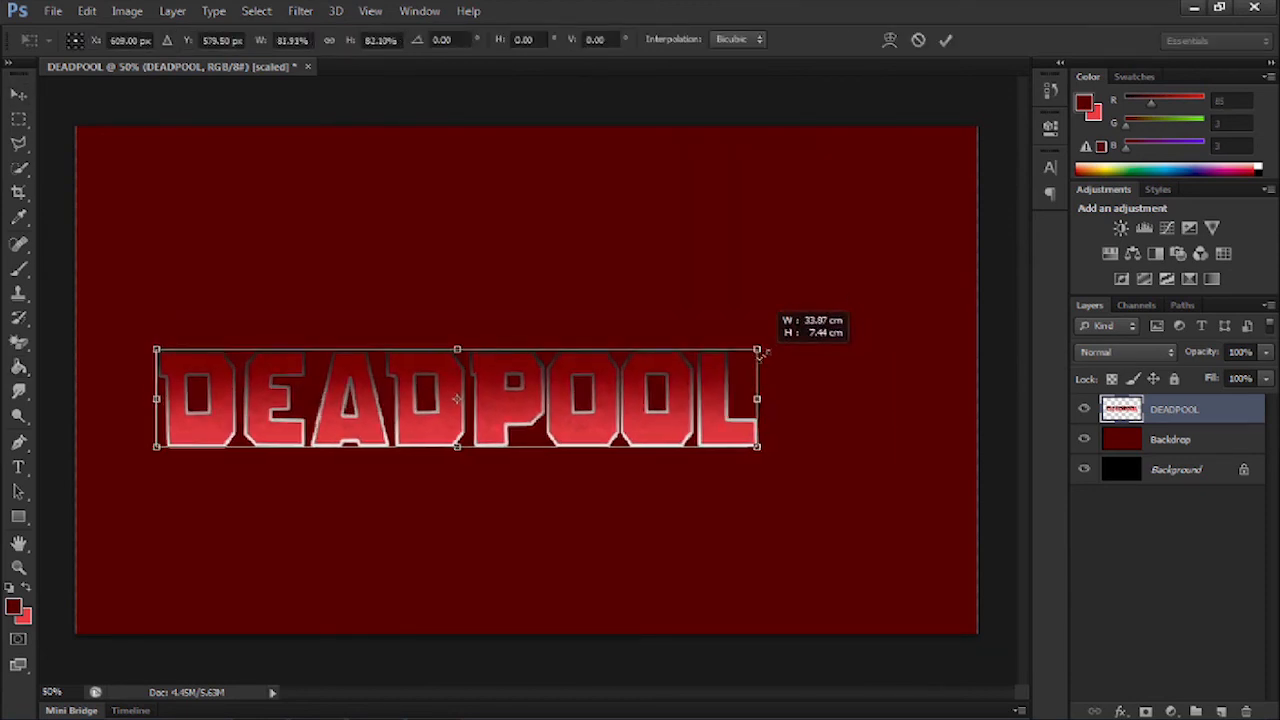
drag(456, 398, 512, 364)
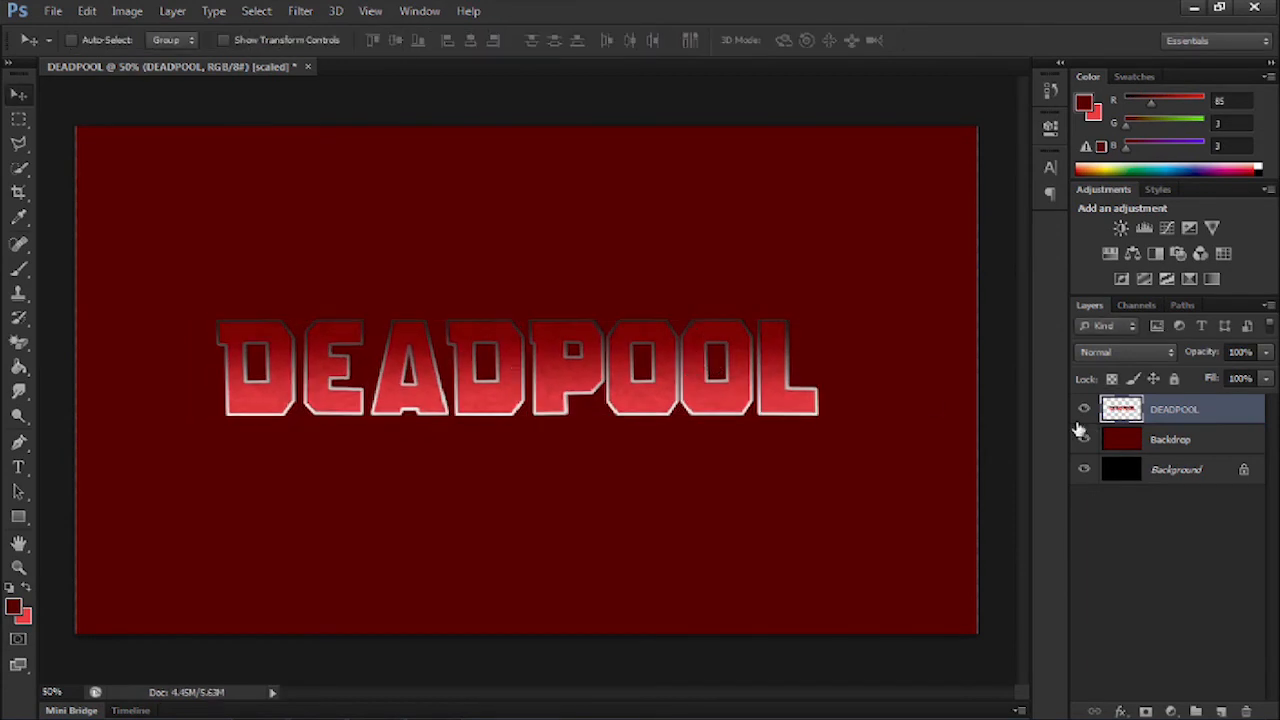
click(1170, 440)
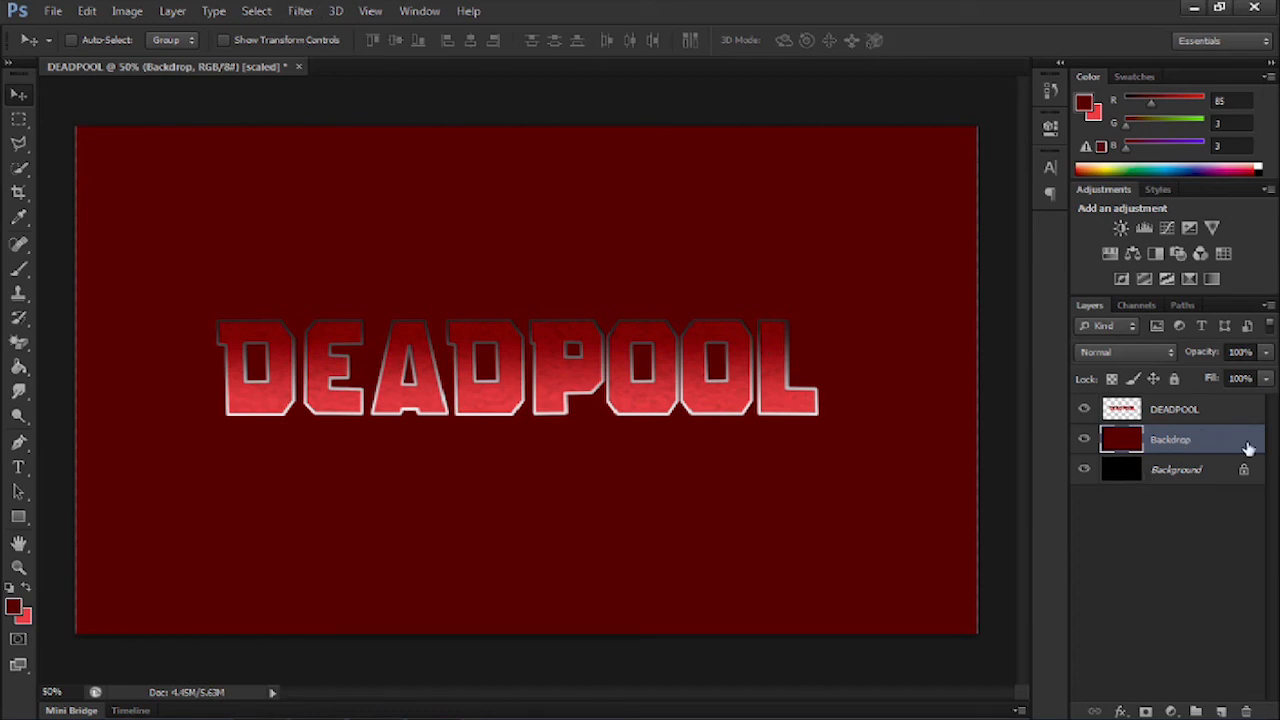
Give the Backdrop layer a subtle pattern overlay in Linear Burn blend mode
double_click(1170, 440)
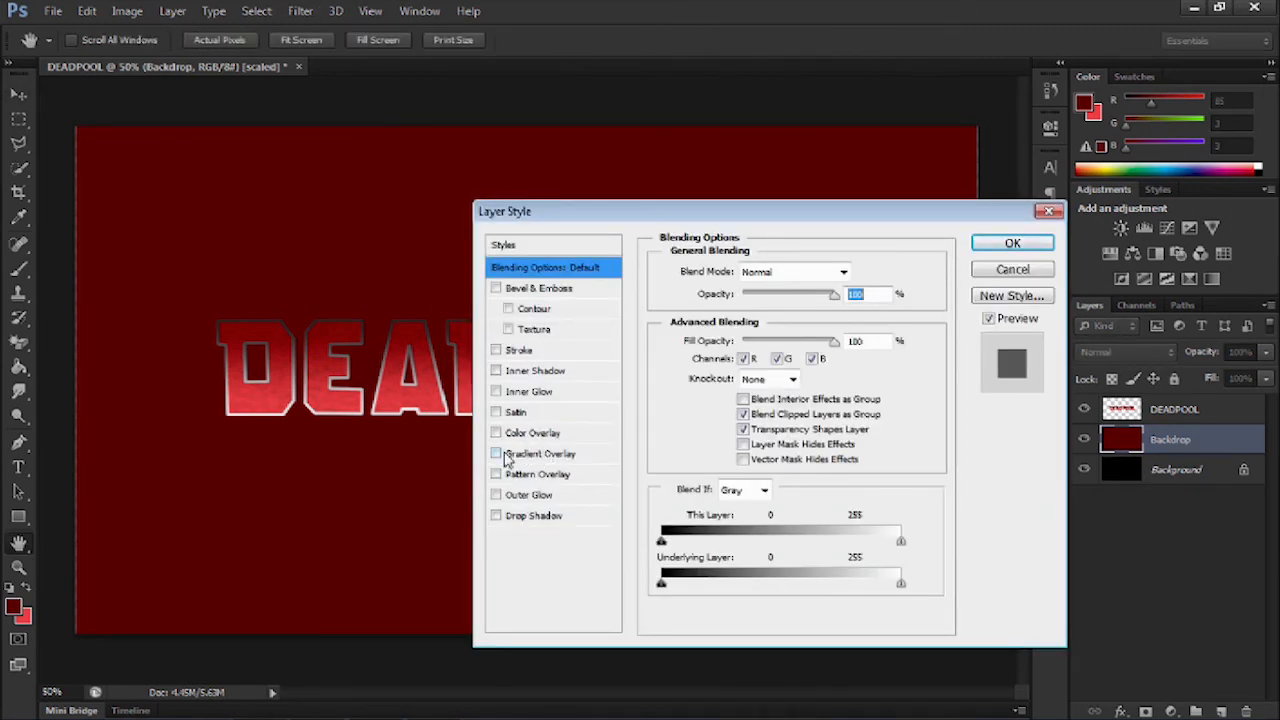
click(496, 474)
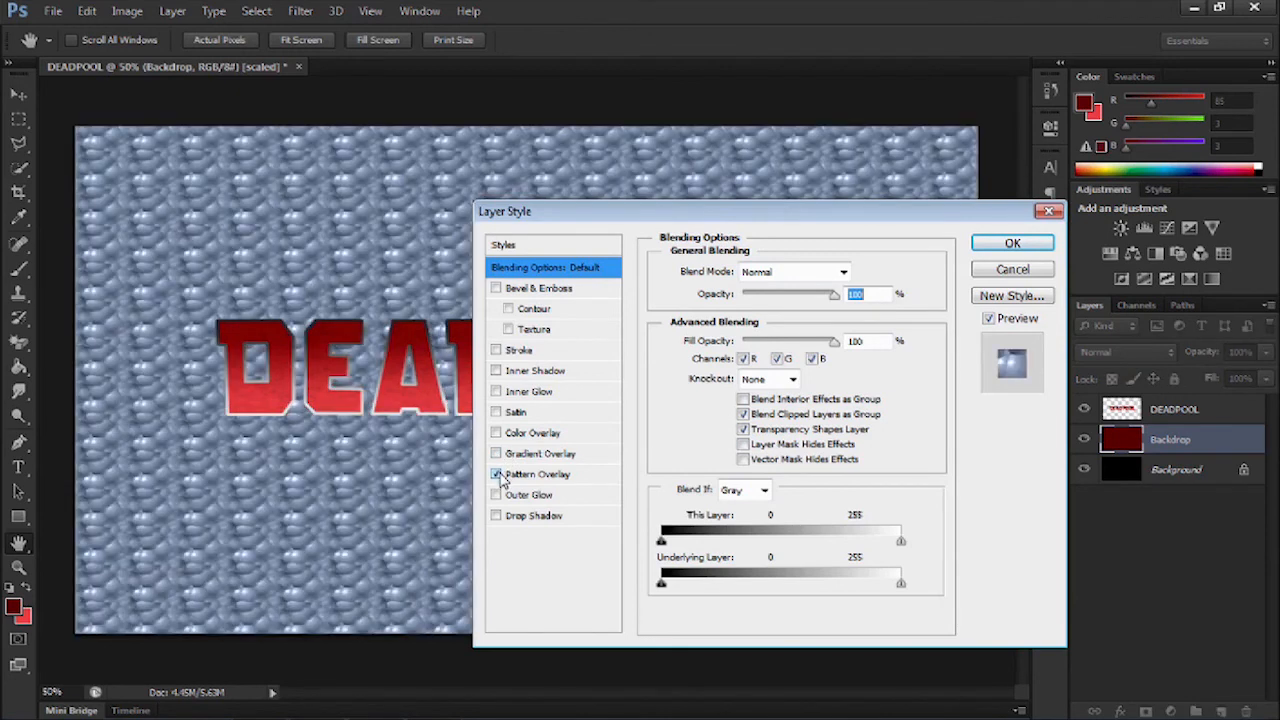
mouse_move(612, 482)
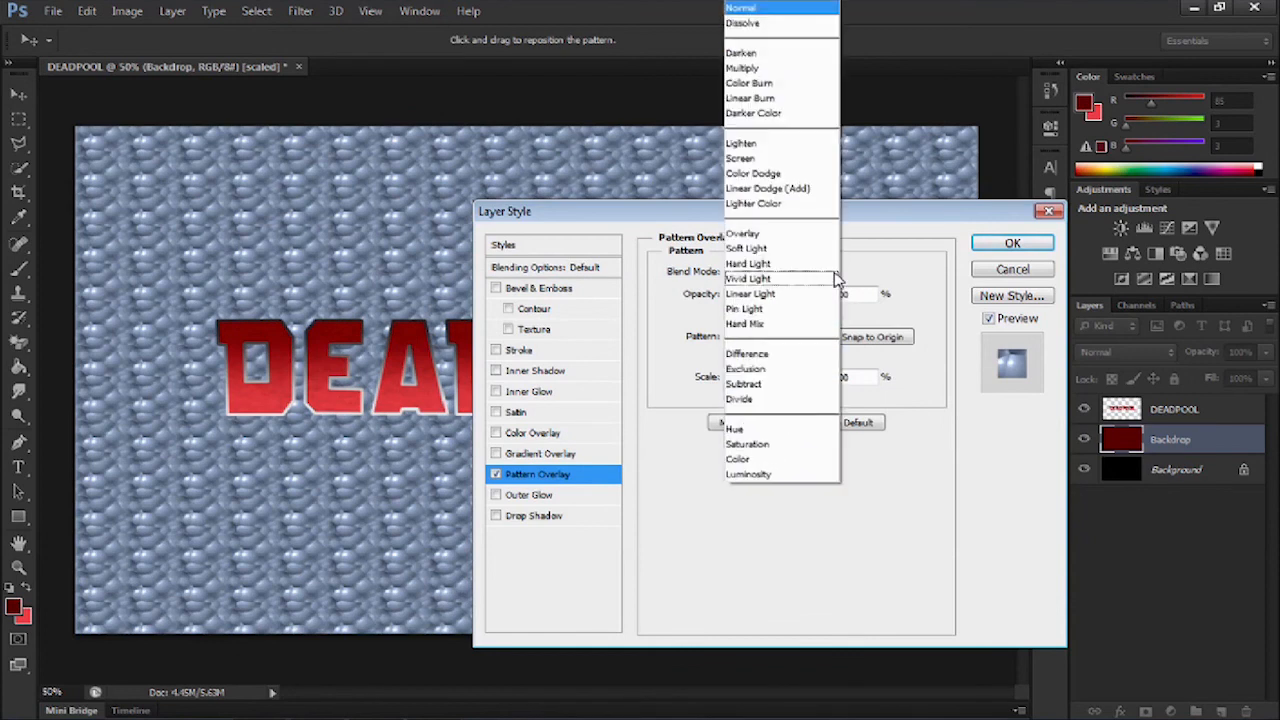
mouse_move(748, 264)
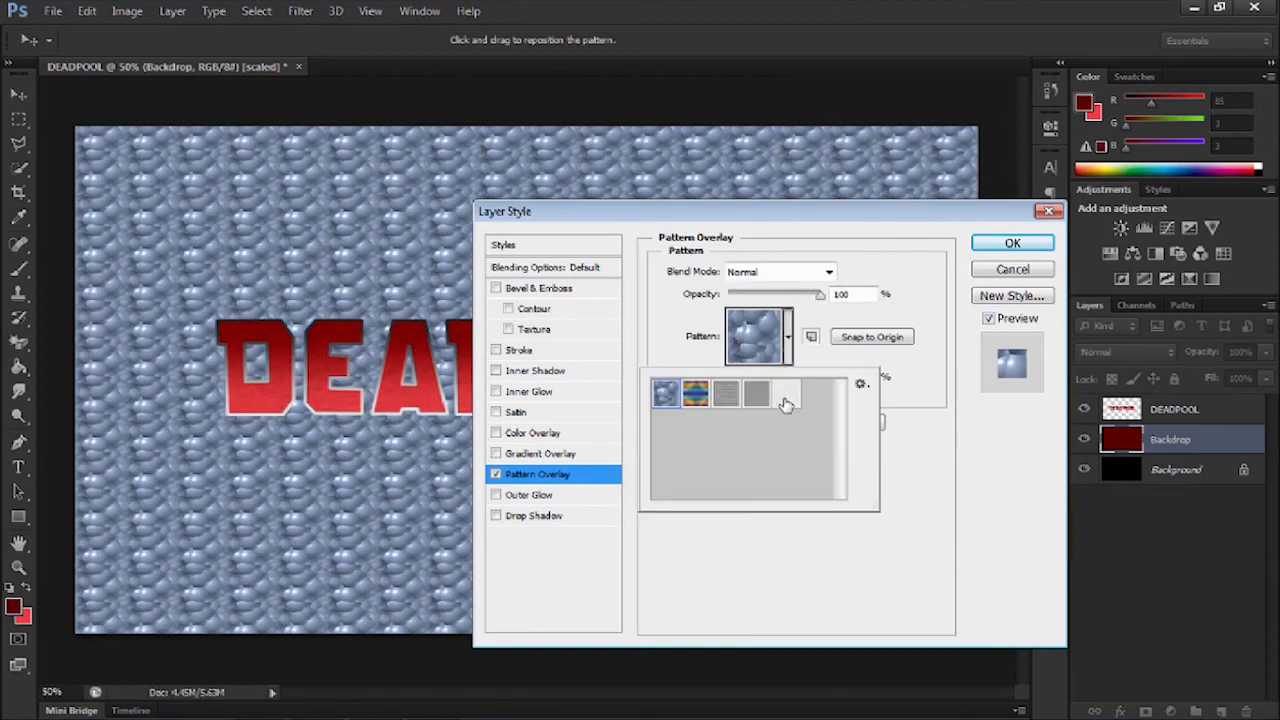
click(788, 392)
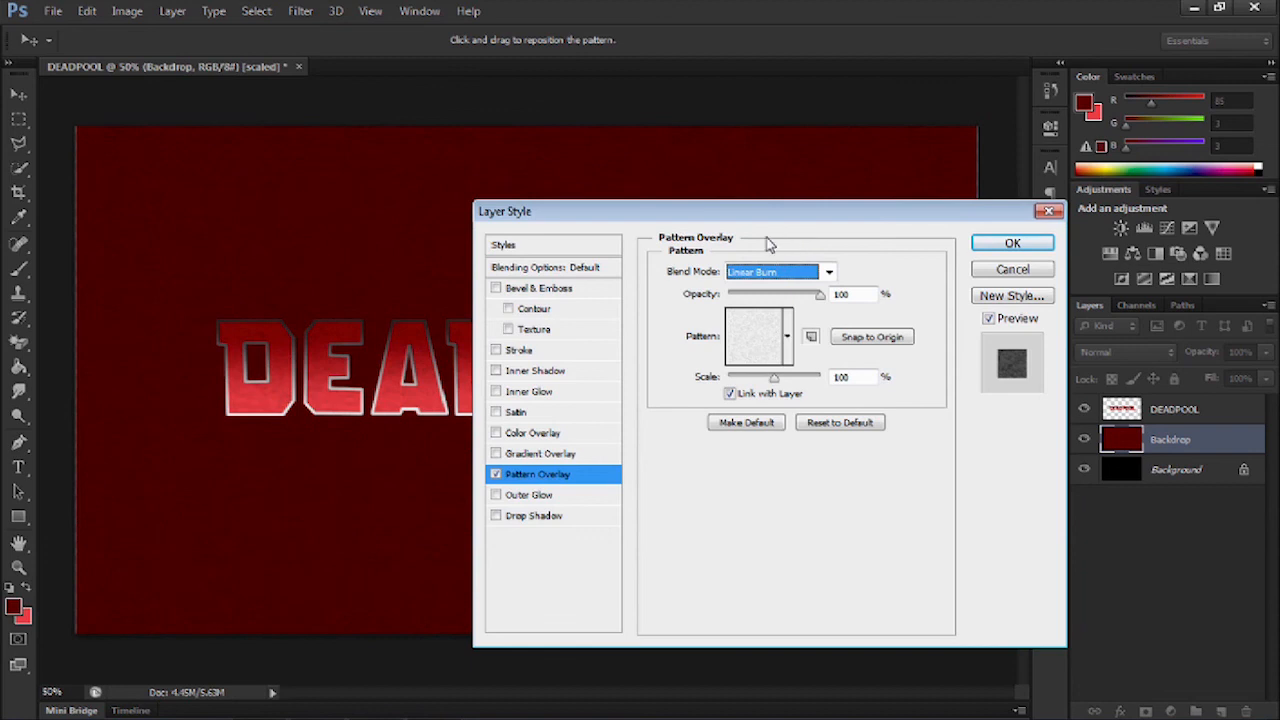
mouse_move(720, 278)
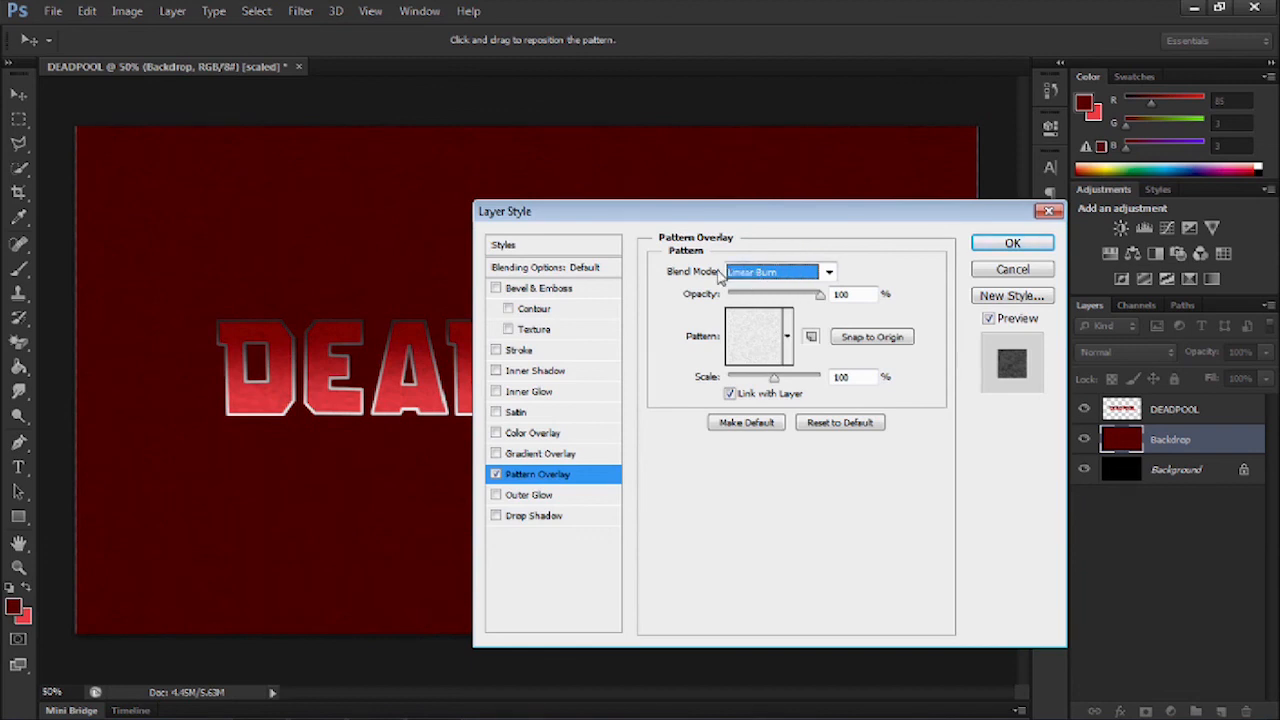
click(1012, 244)
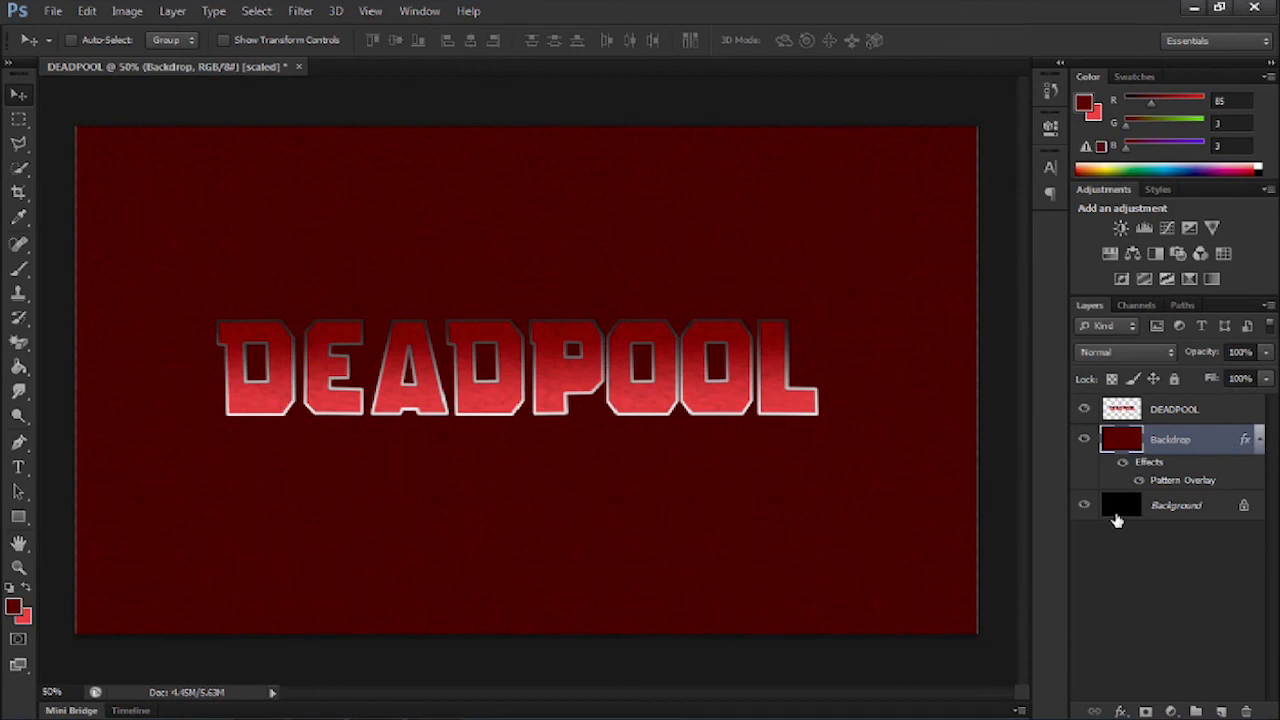
mouse_move(1264, 384)
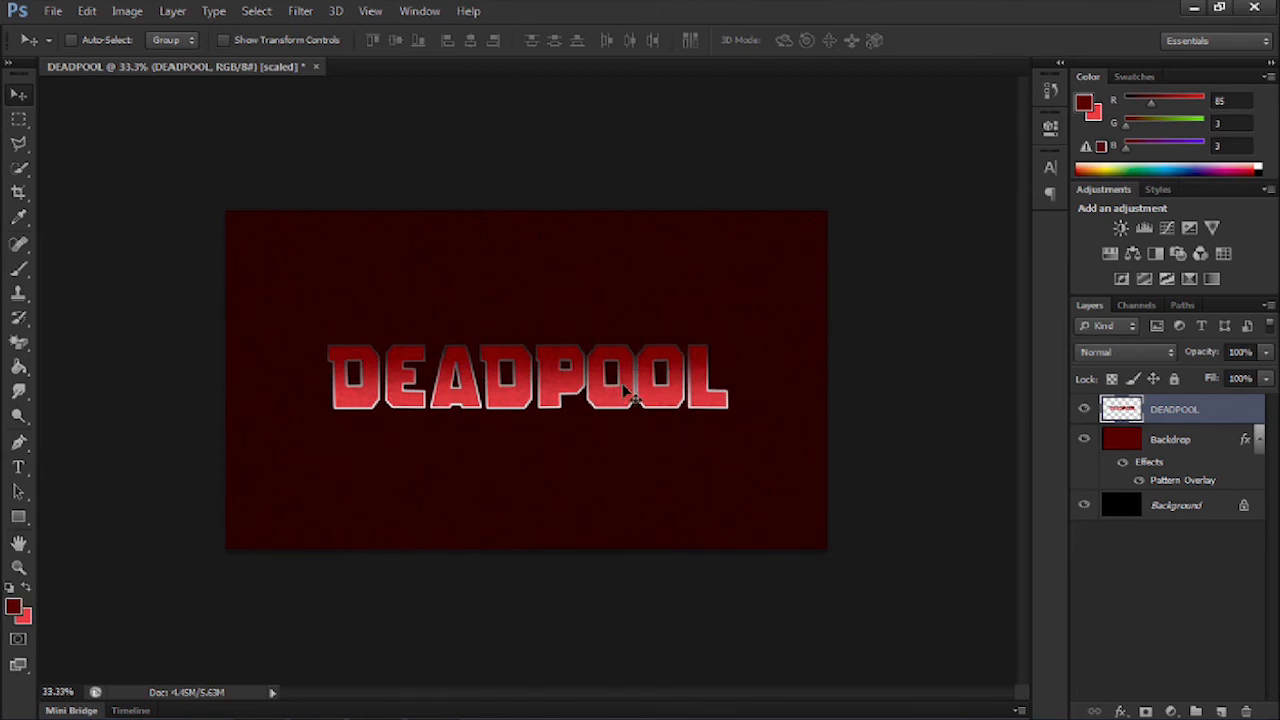
mouse_move(164, 92)
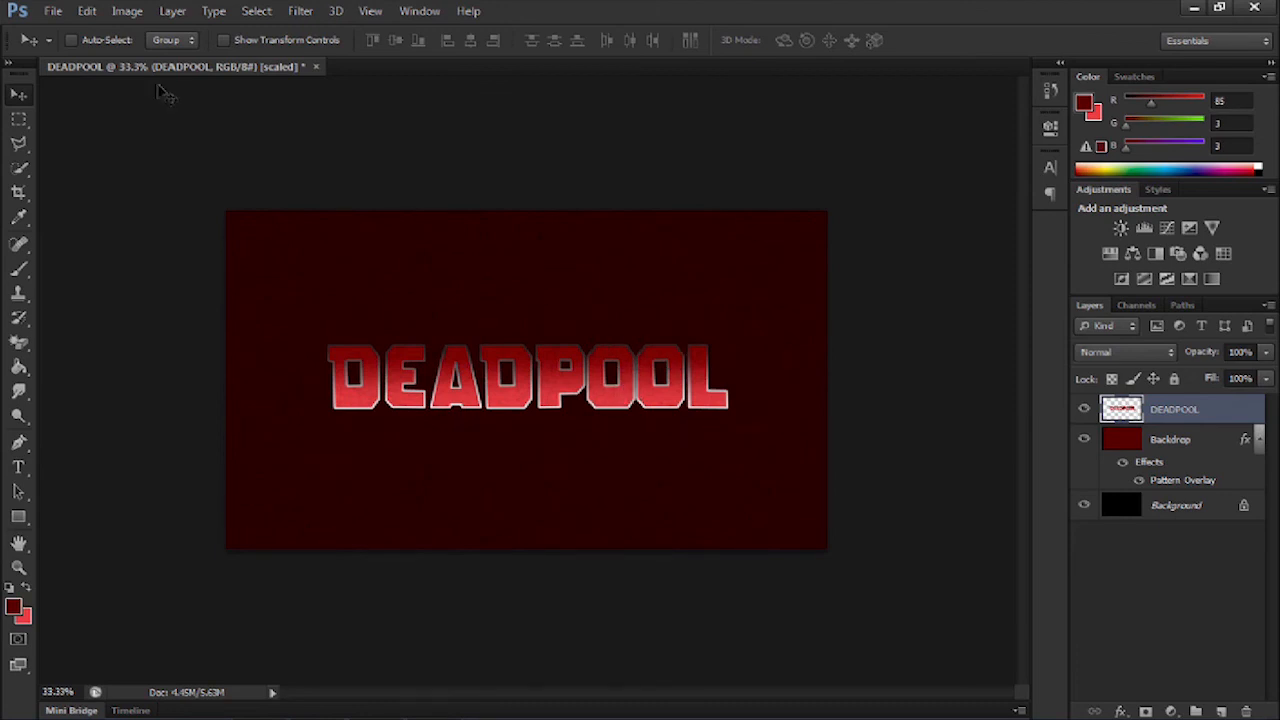
Save the document to the Desktop as DEADPOOL in Photoshop PSD format
click(52, 12)
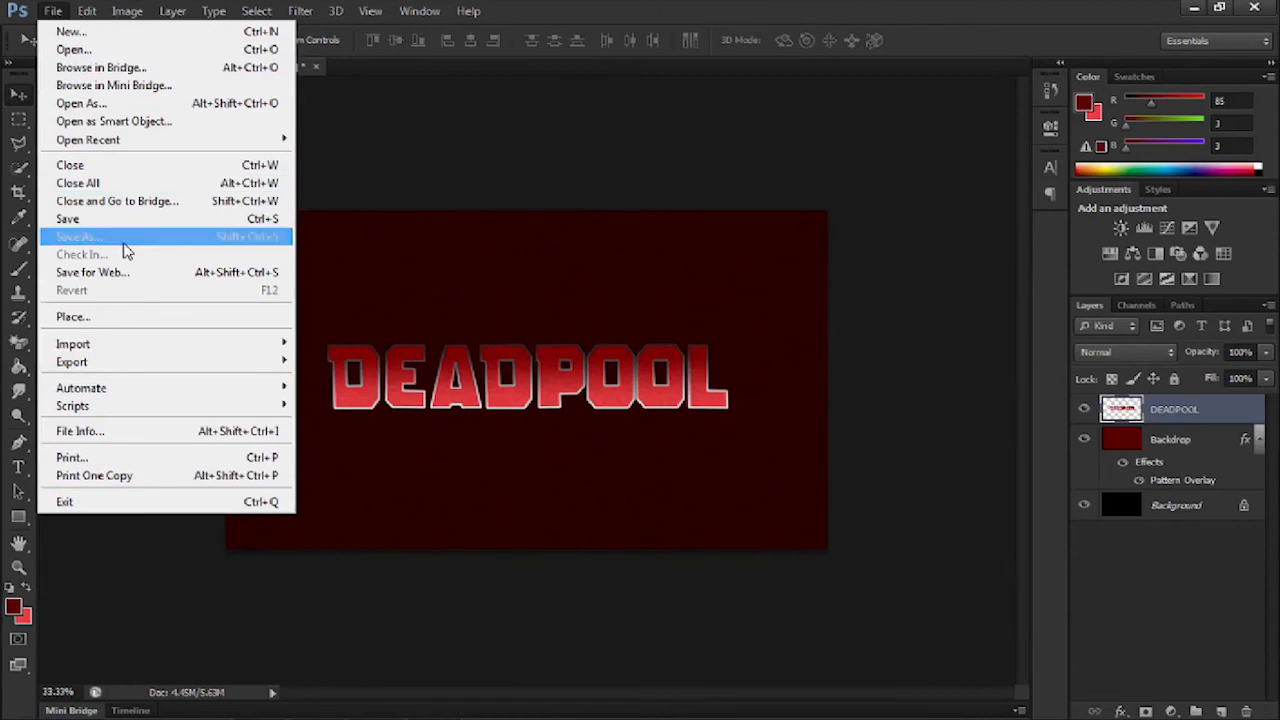
click(80, 236)
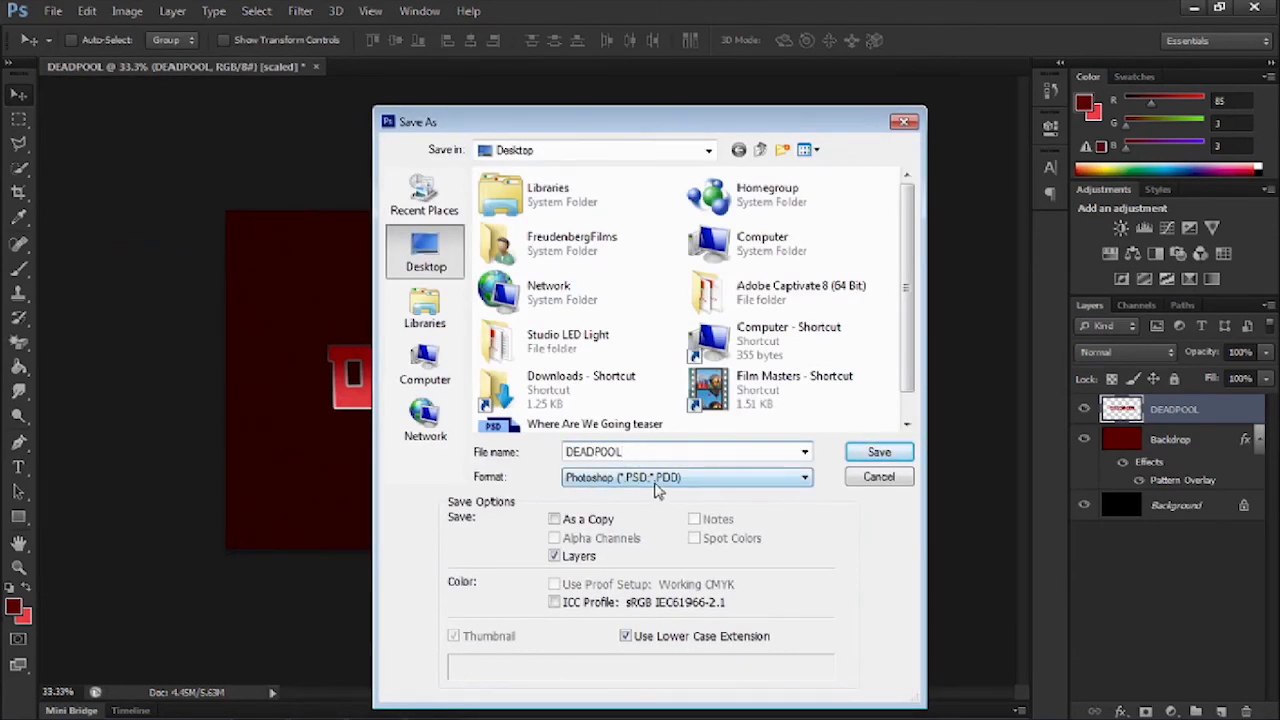
mouse_move(878, 452)
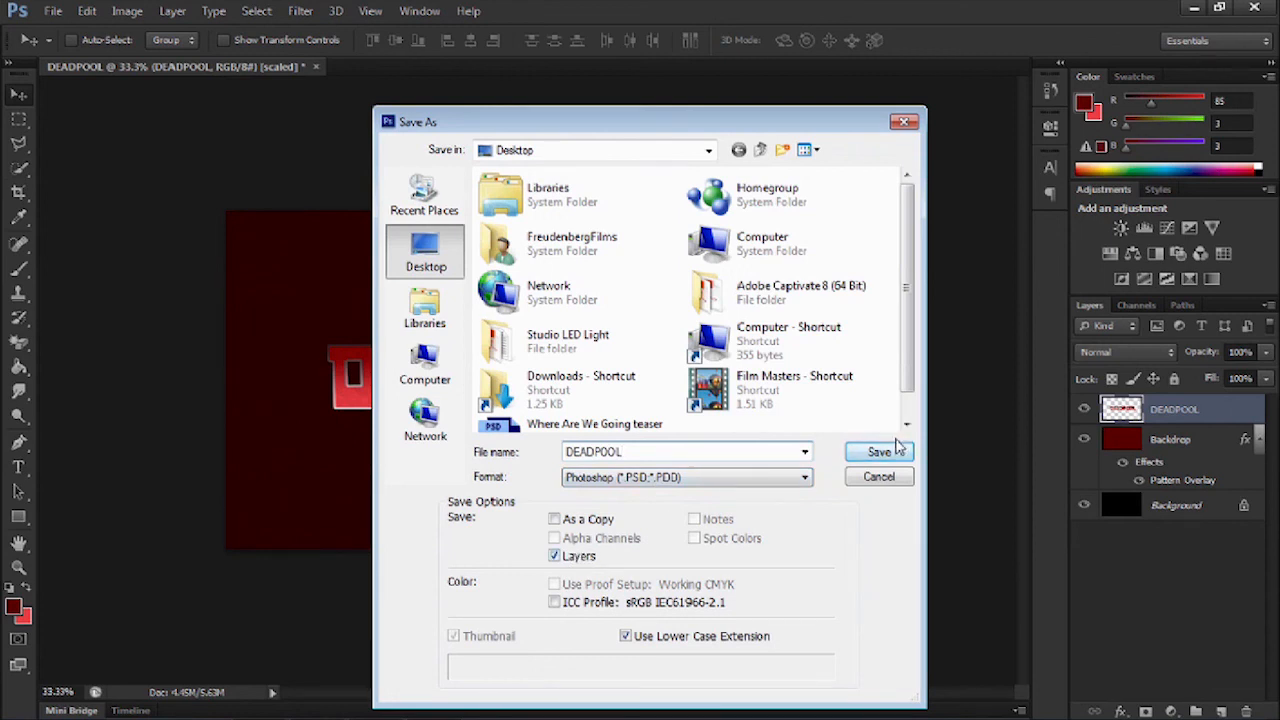
click(878, 452)
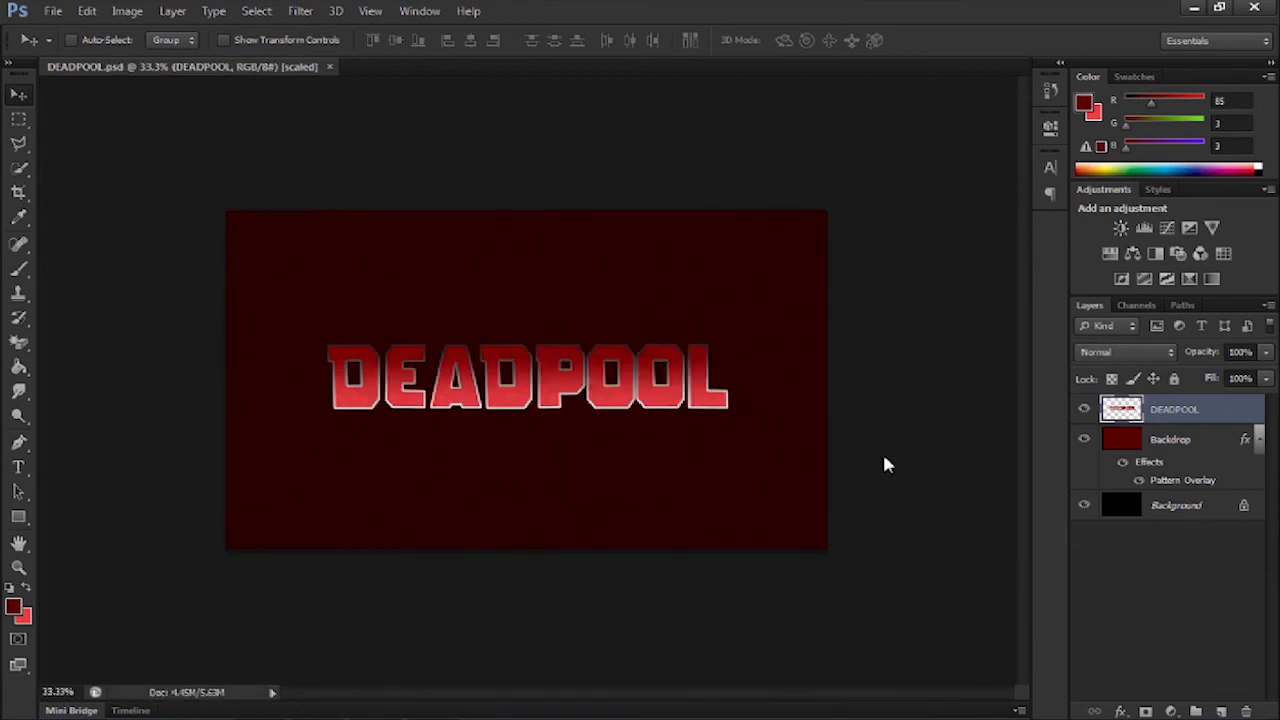